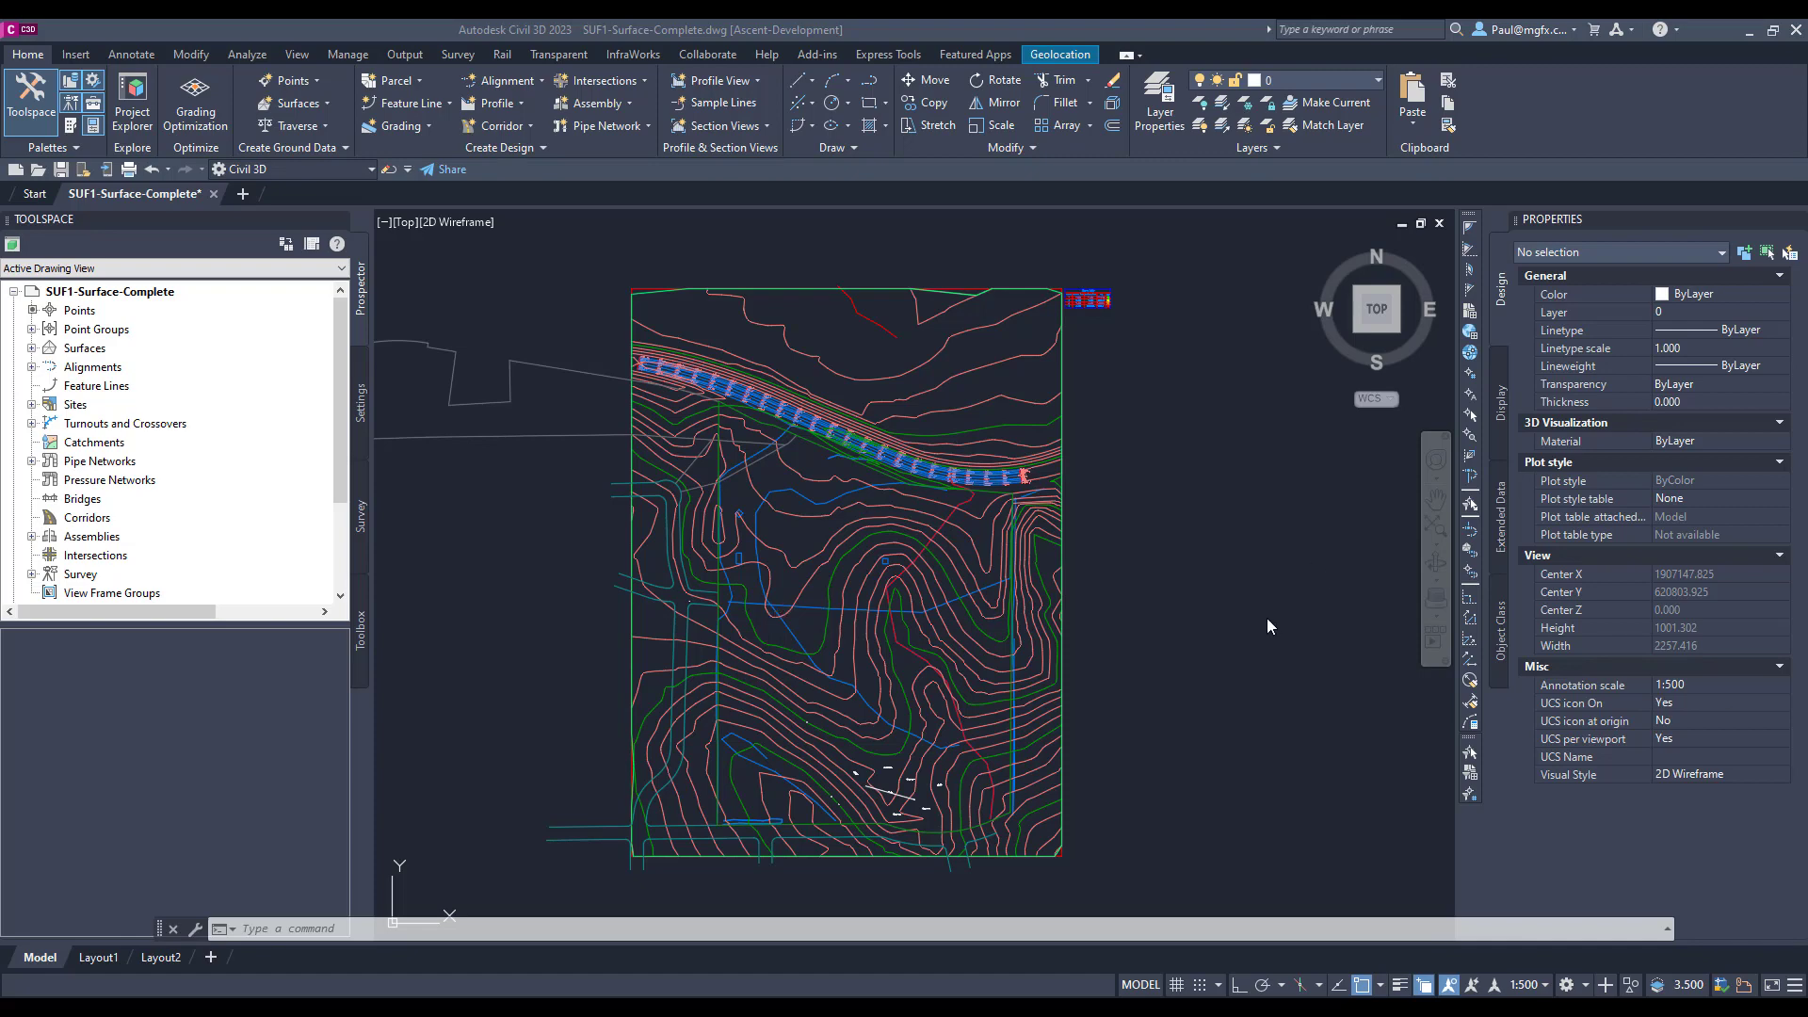
{"action": "mouse_move", "coordinate": [1203, 466]}
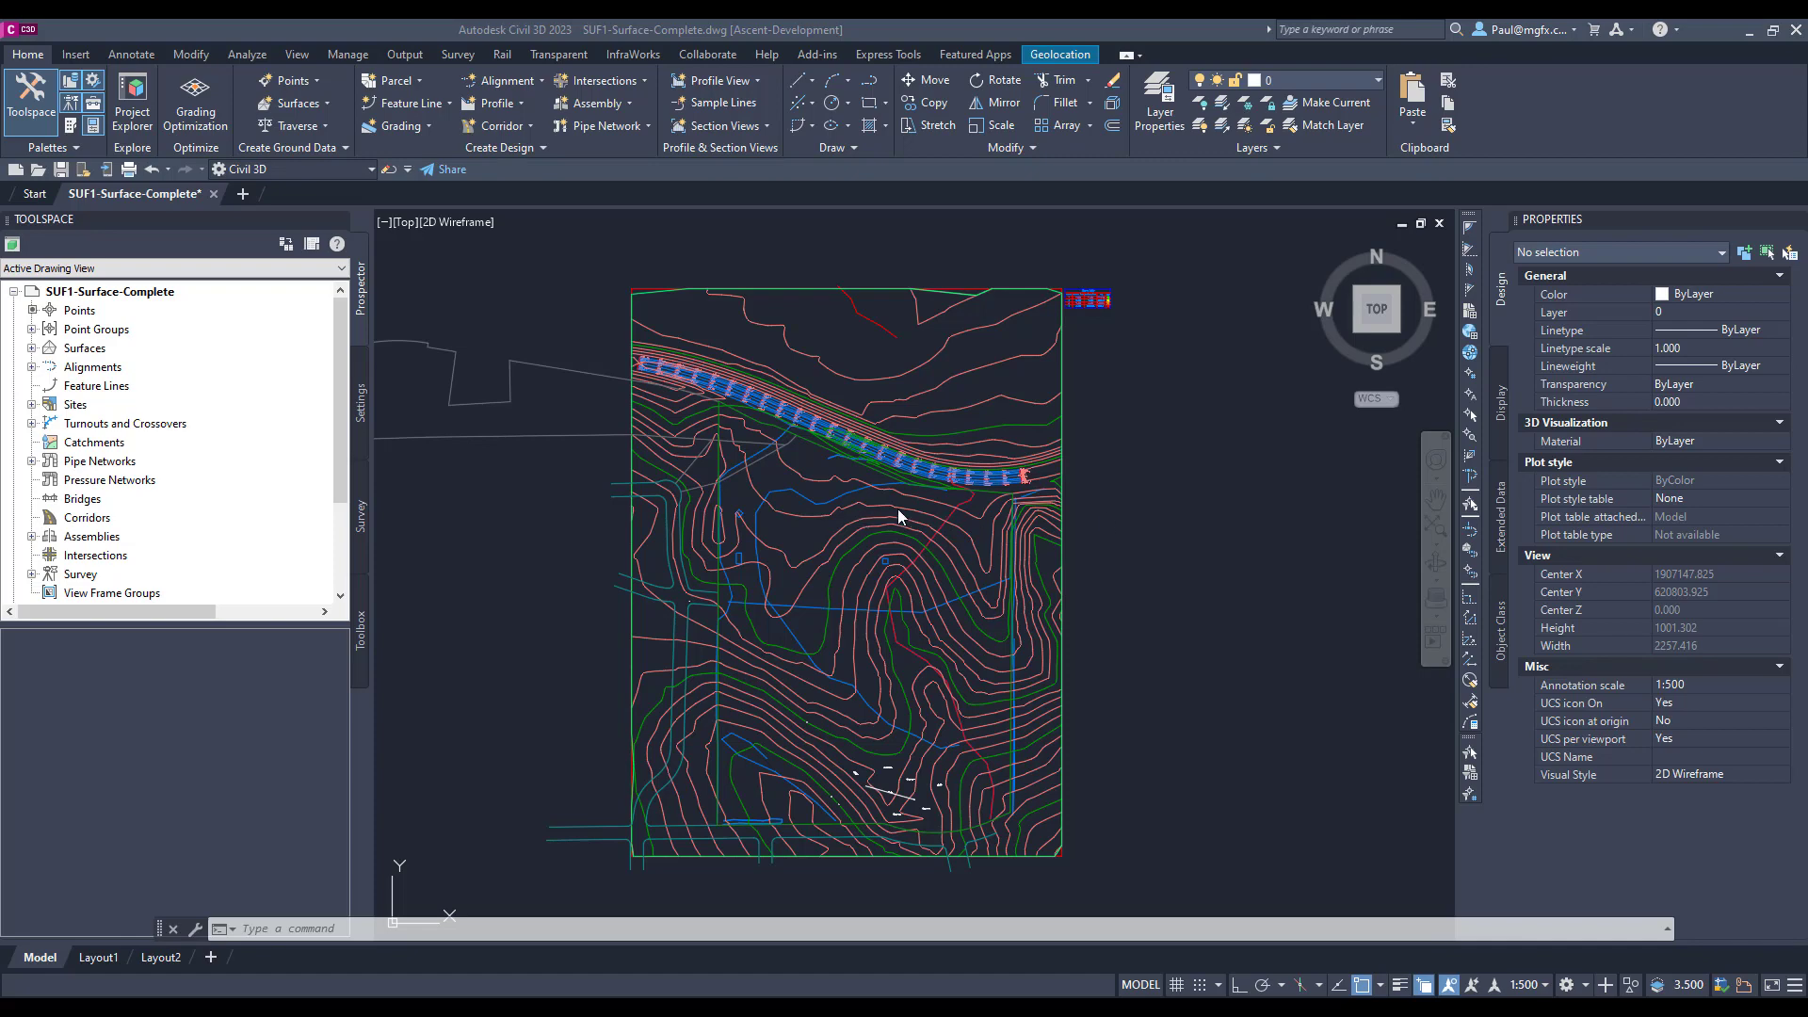
{"action": "mouse_move", "coordinate": [1340, 561]}
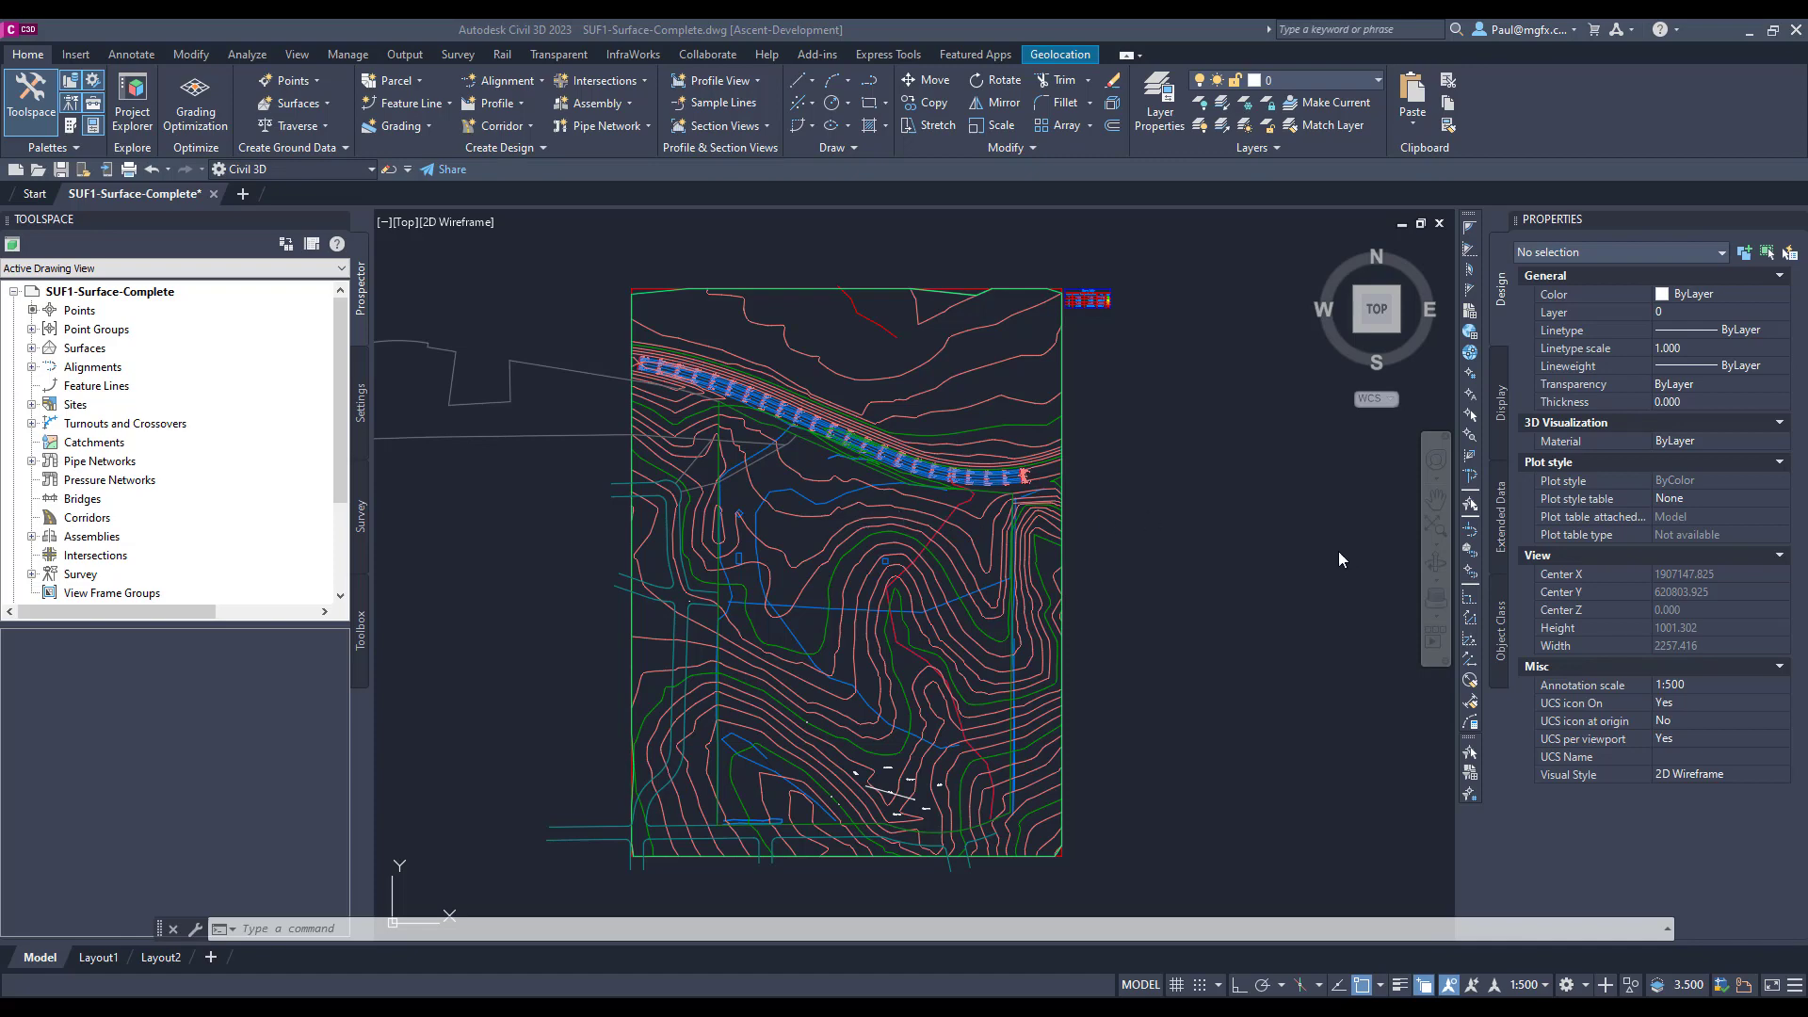
{"action": "mouse_move", "coordinate": [1331, 551]}
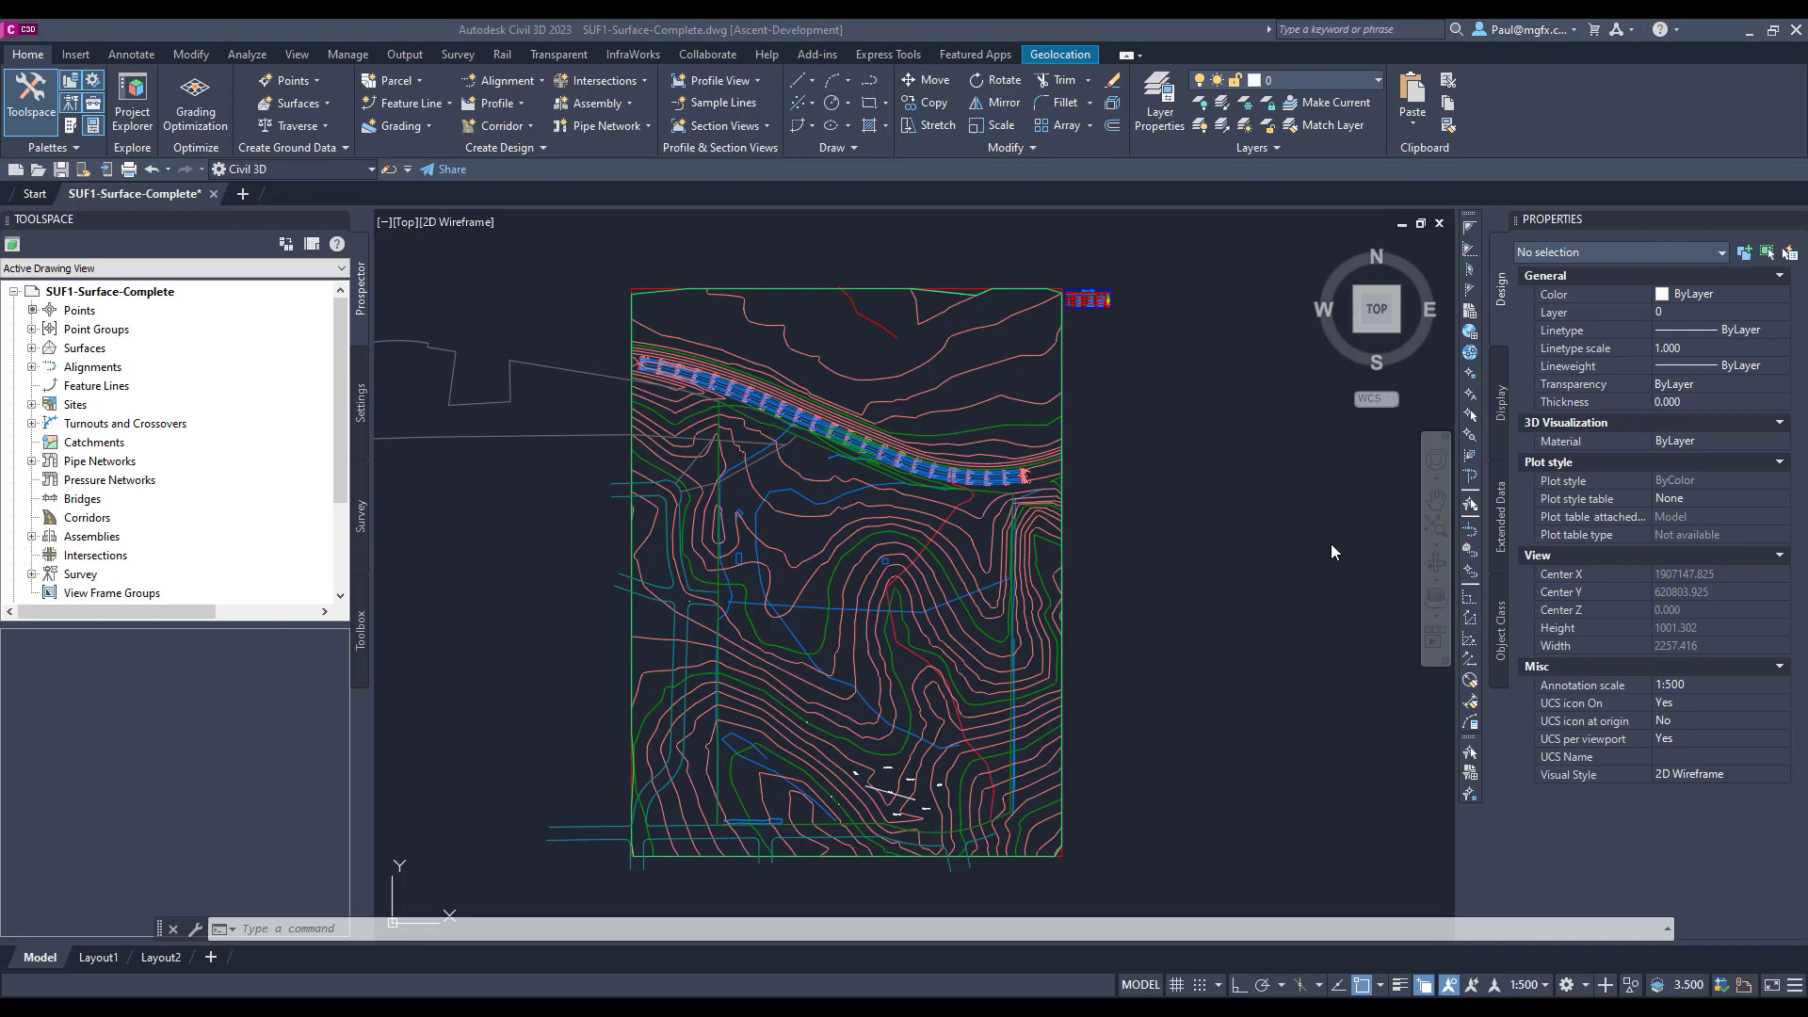
{"action": "mouse_move", "coordinate": [1315, 550]}
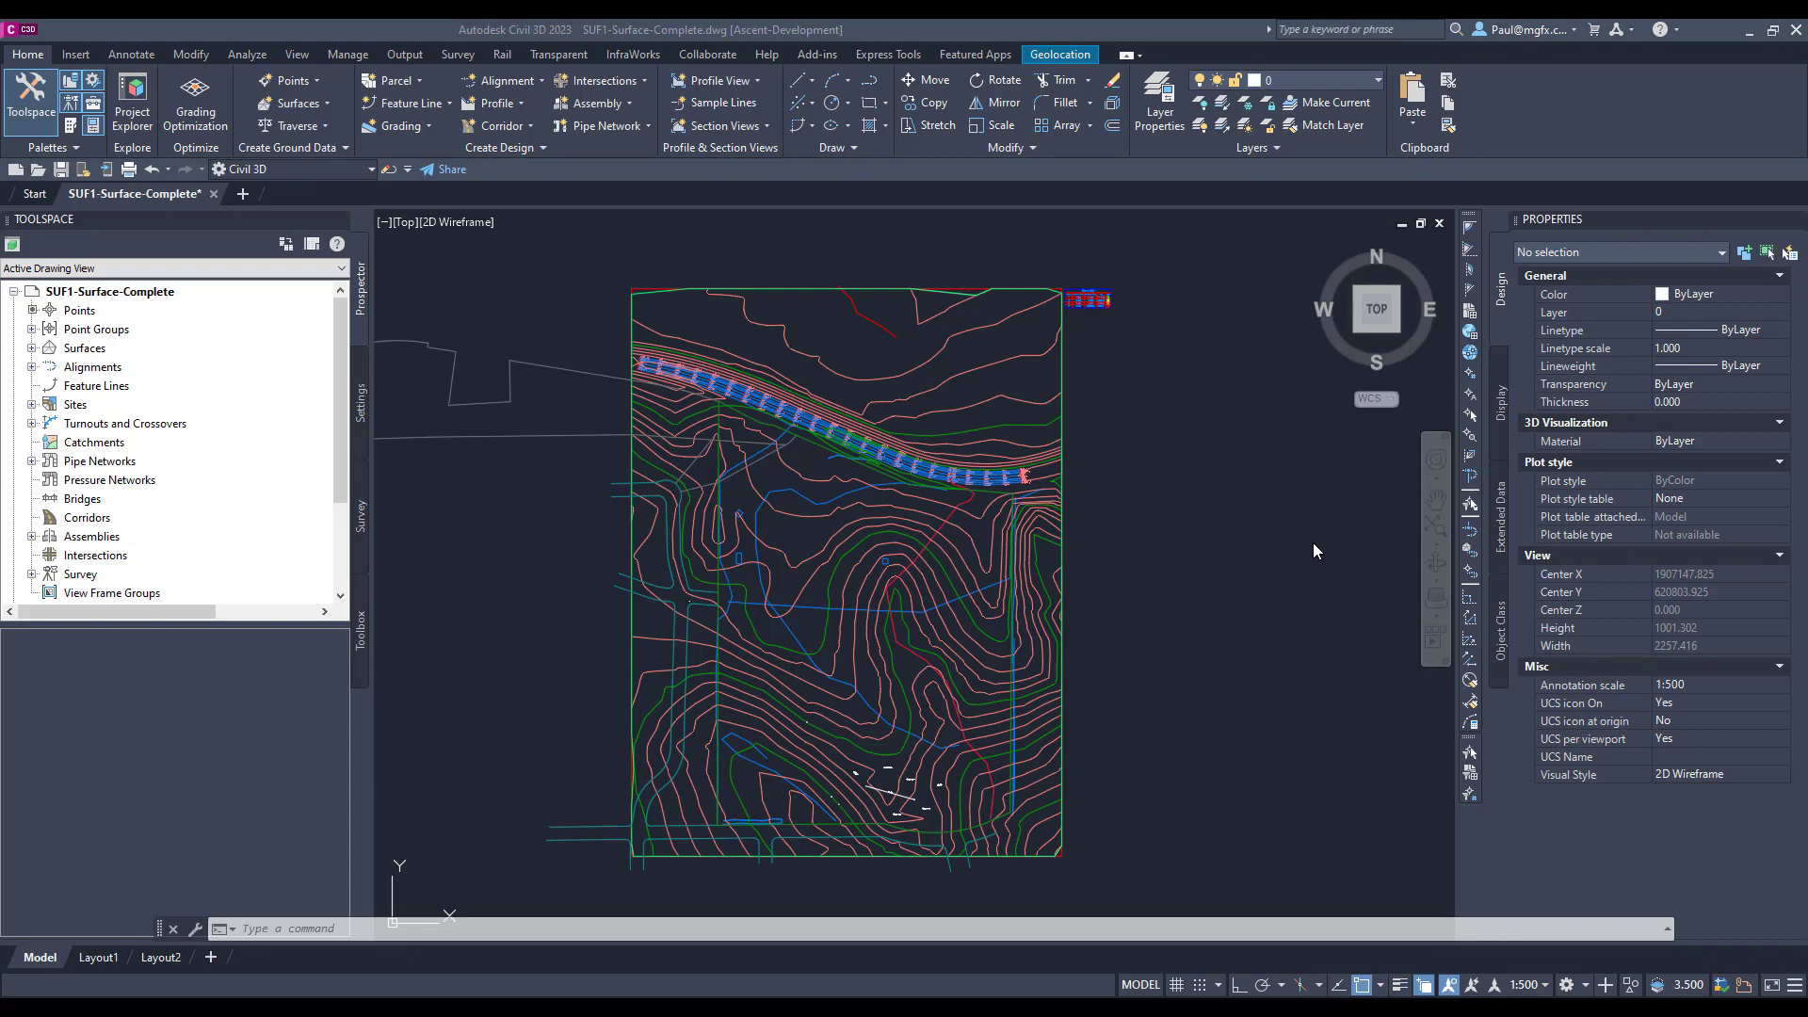
{"action": "mouse_move", "coordinate": [1190, 520]}
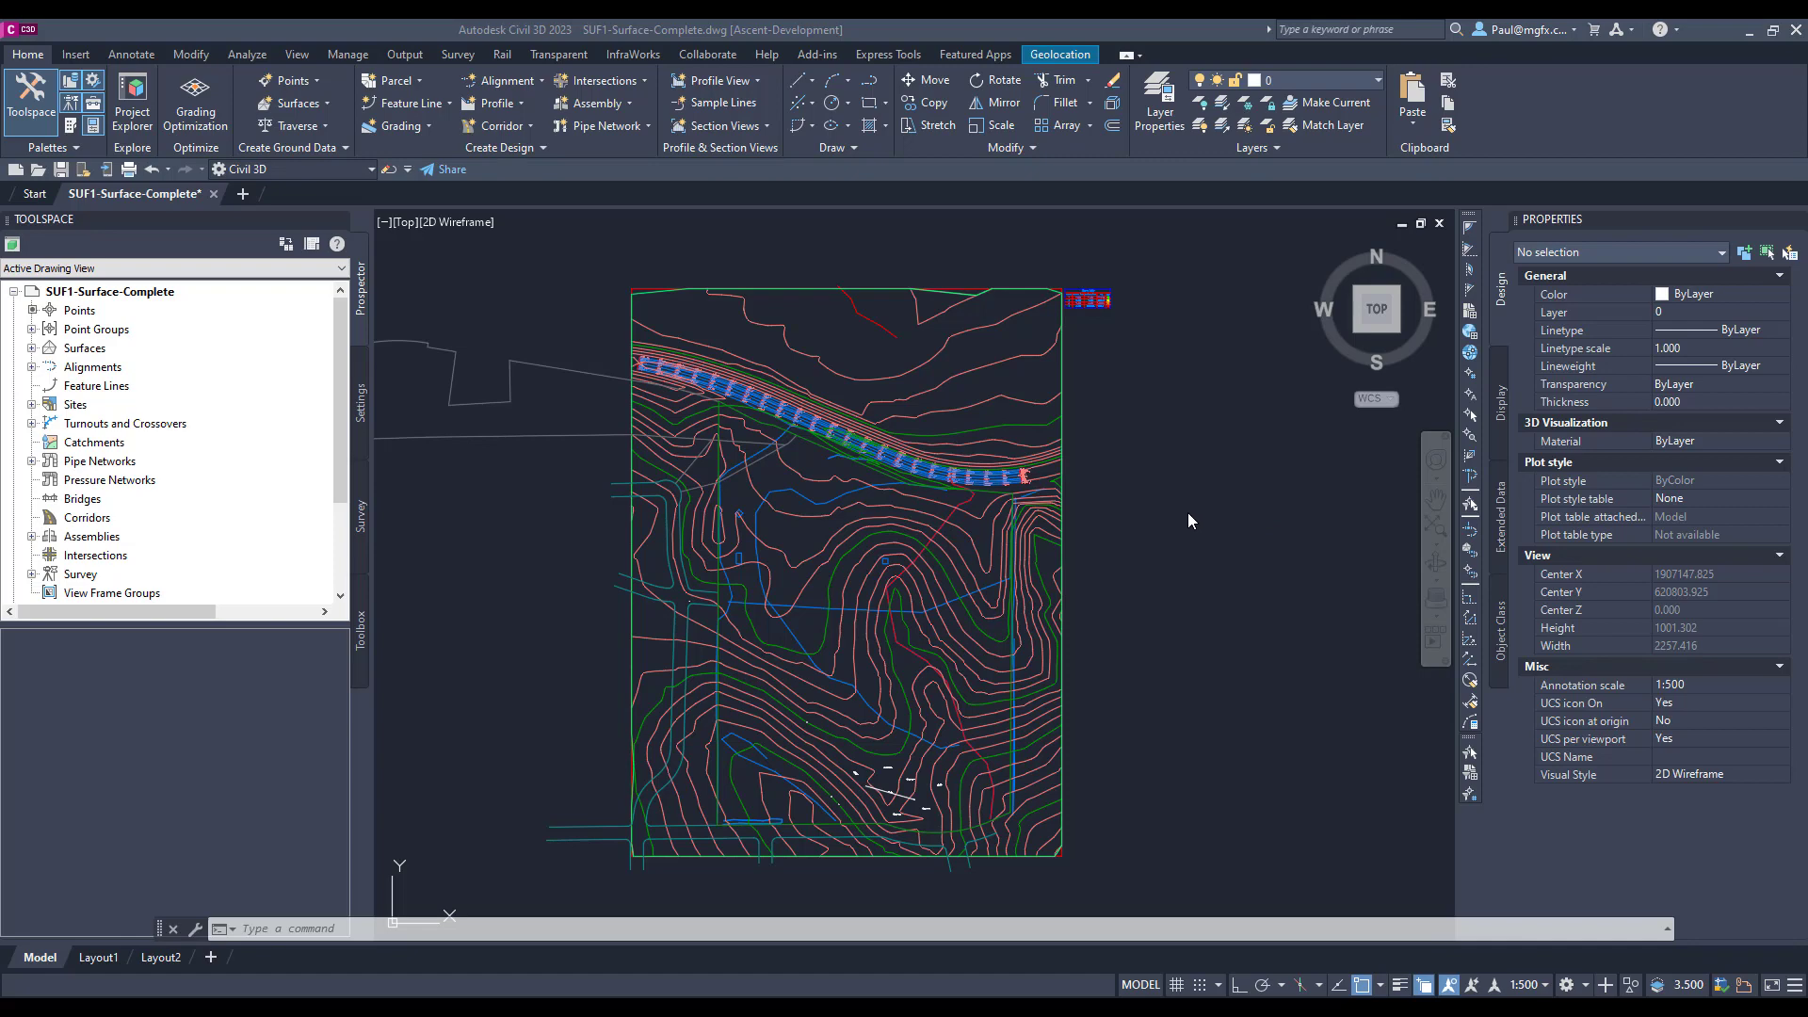
{"action": "mouse_move", "coordinate": [1191, 520]}
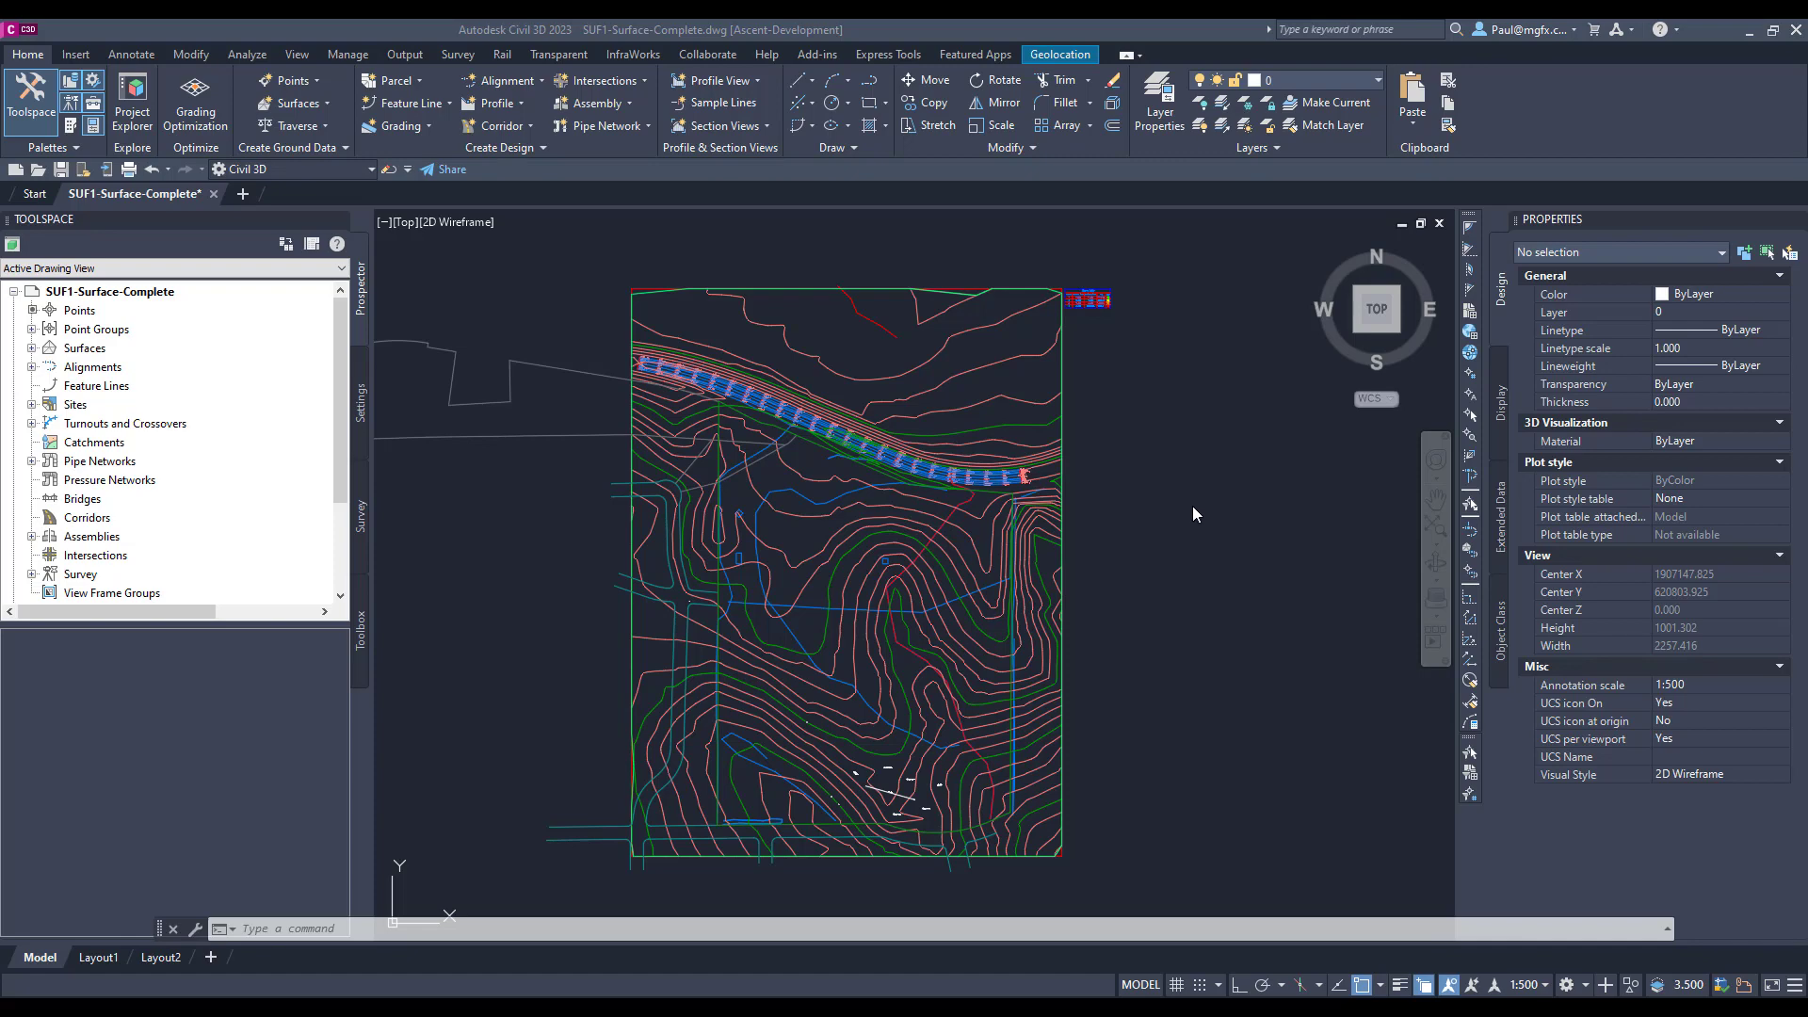
{"action": "mouse_move", "coordinate": [1164, 494]}
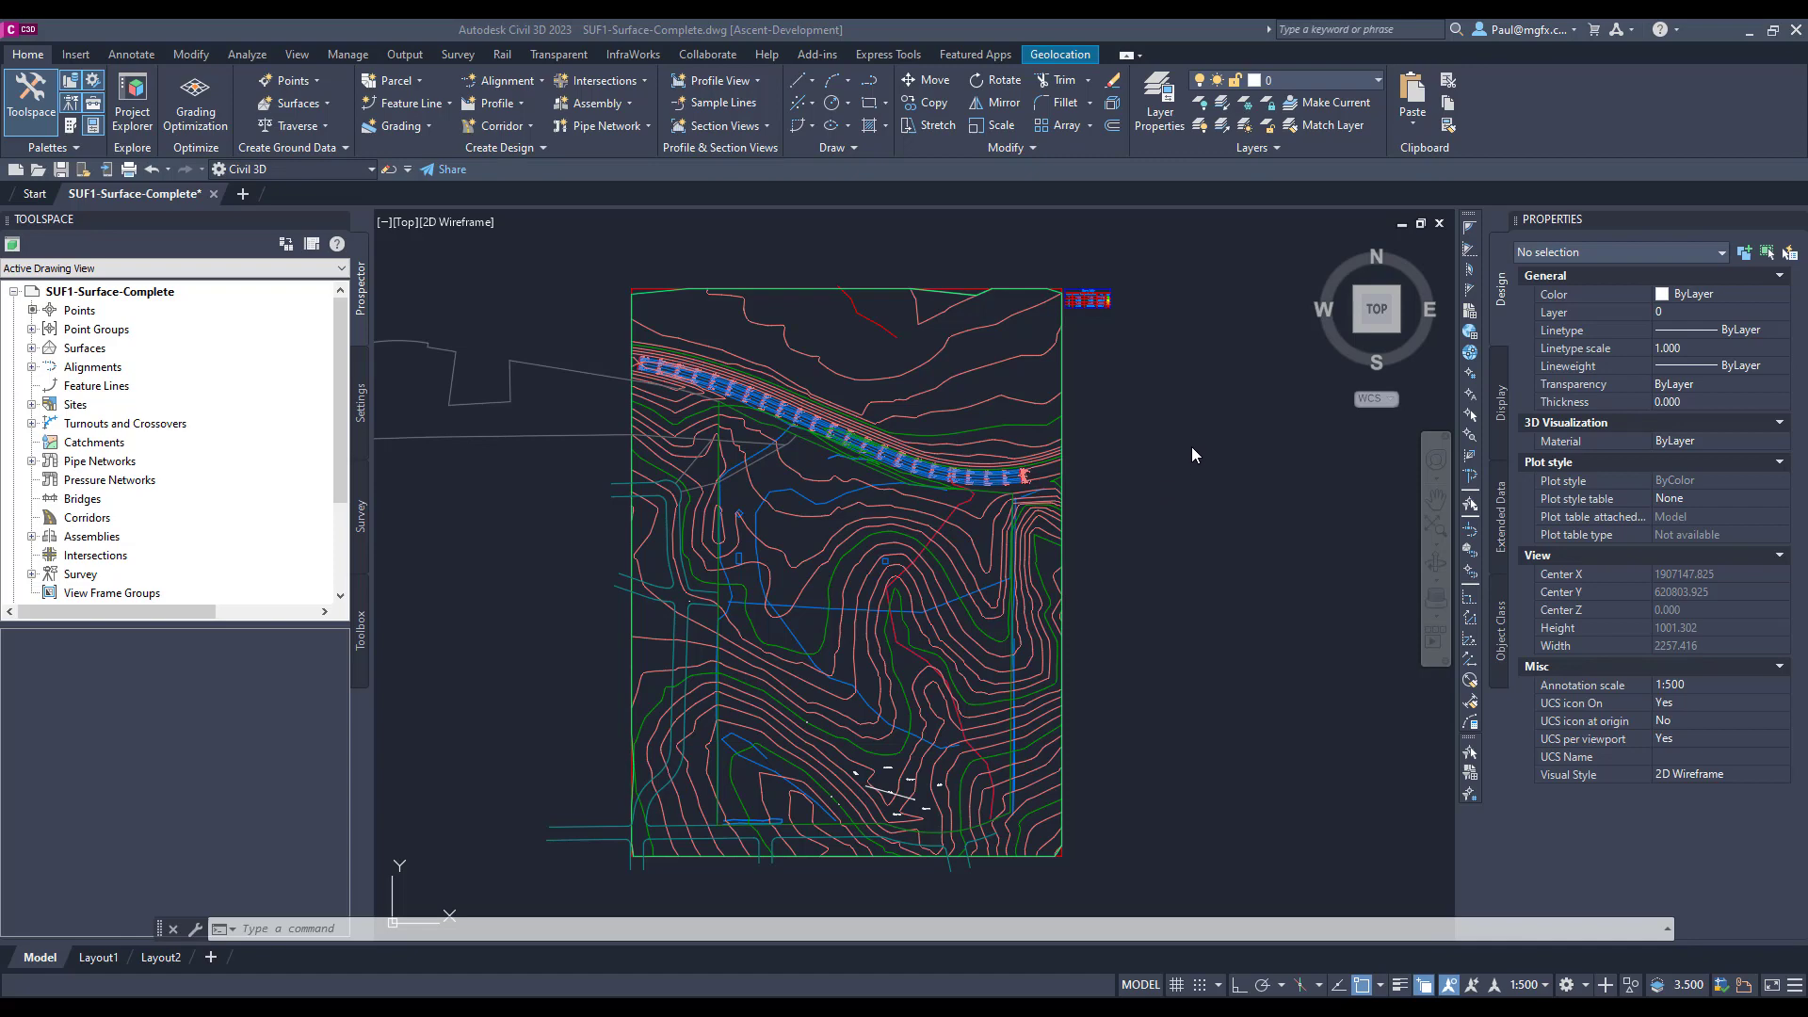
{"action": "mouse_move", "coordinate": [1149, 443]}
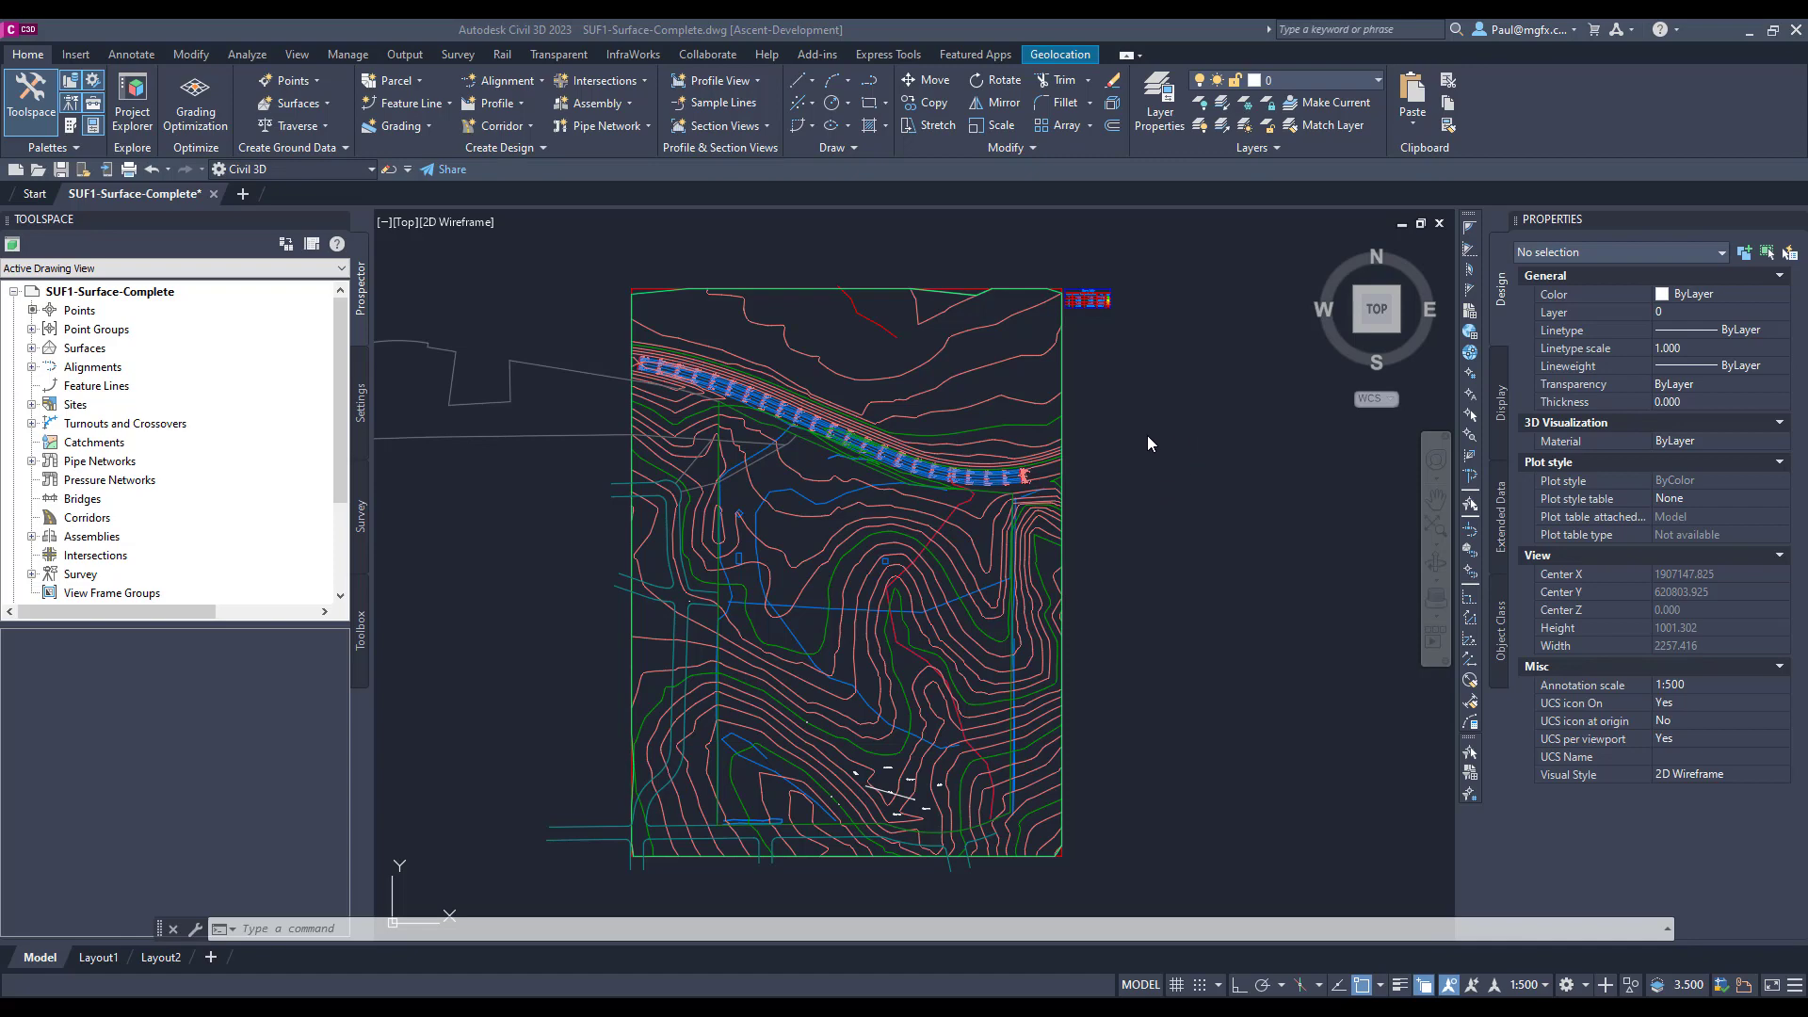
{"action": "mouse_move", "coordinate": [971, 448]}
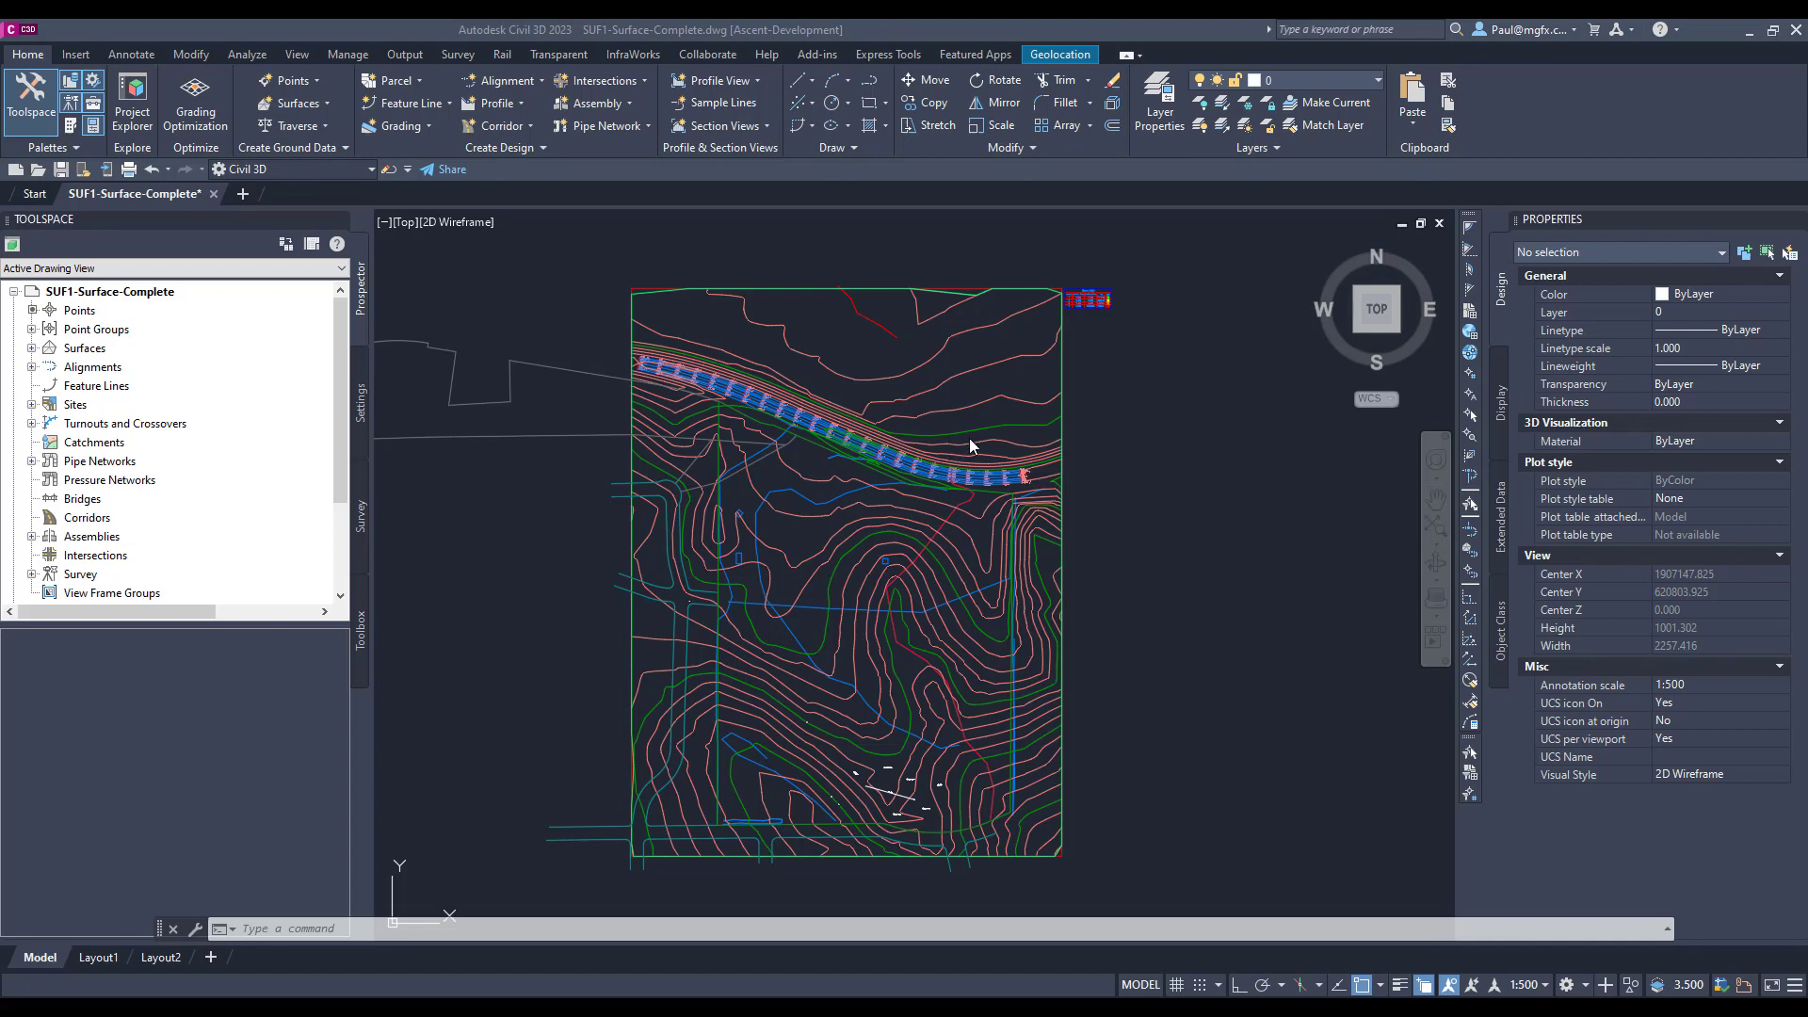
{"action": "mouse_move", "coordinate": [715, 354]}
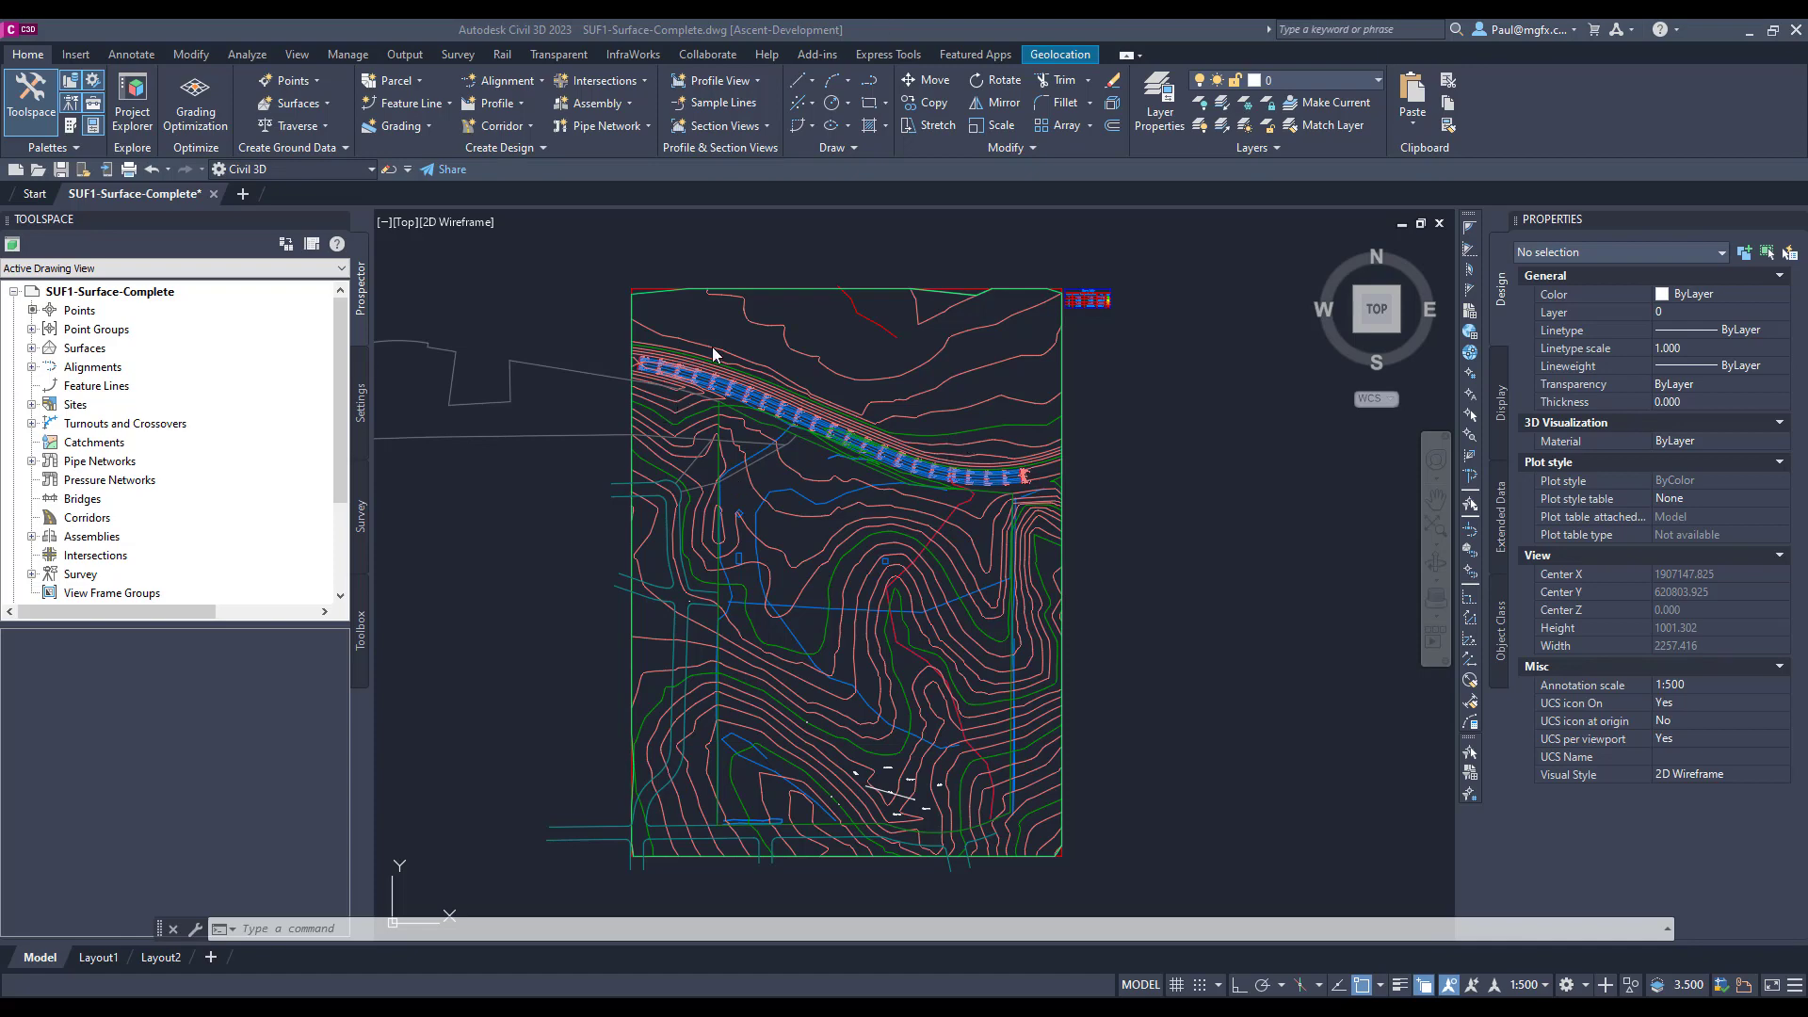
{"action": "mouse_move", "coordinate": [751, 609]}
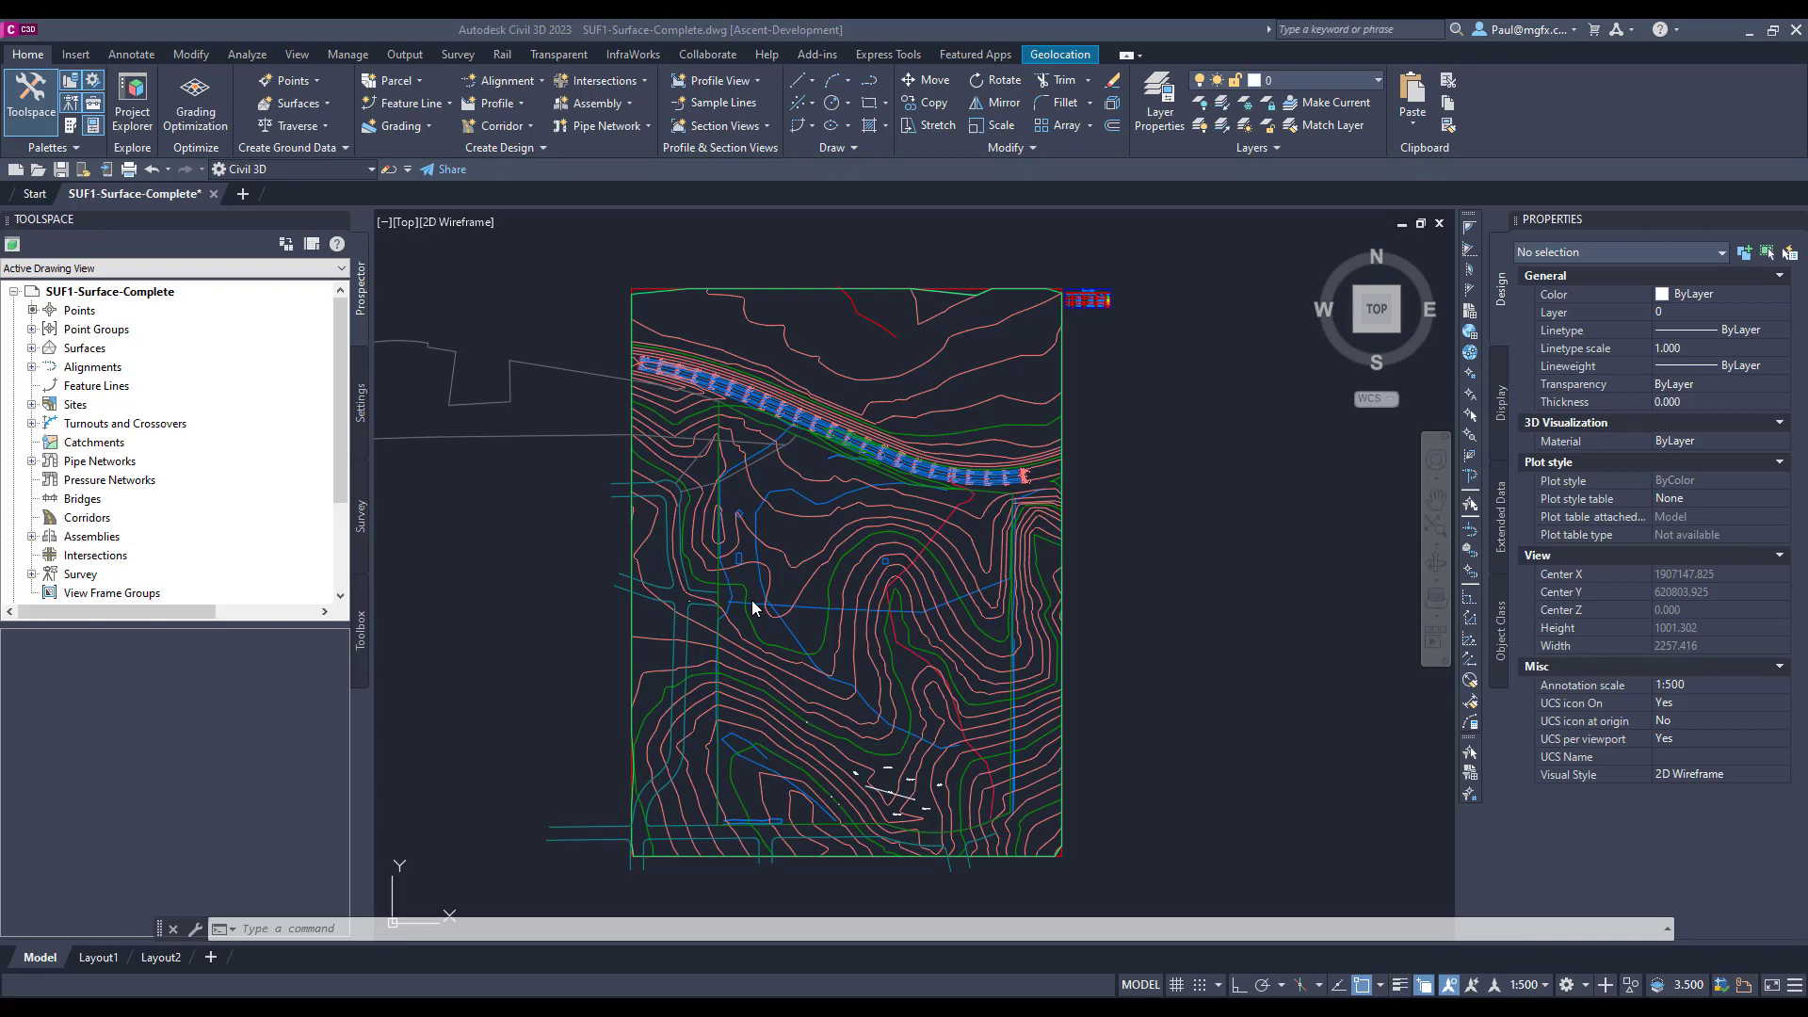
{"action": "mouse_move", "coordinate": [318, 600]}
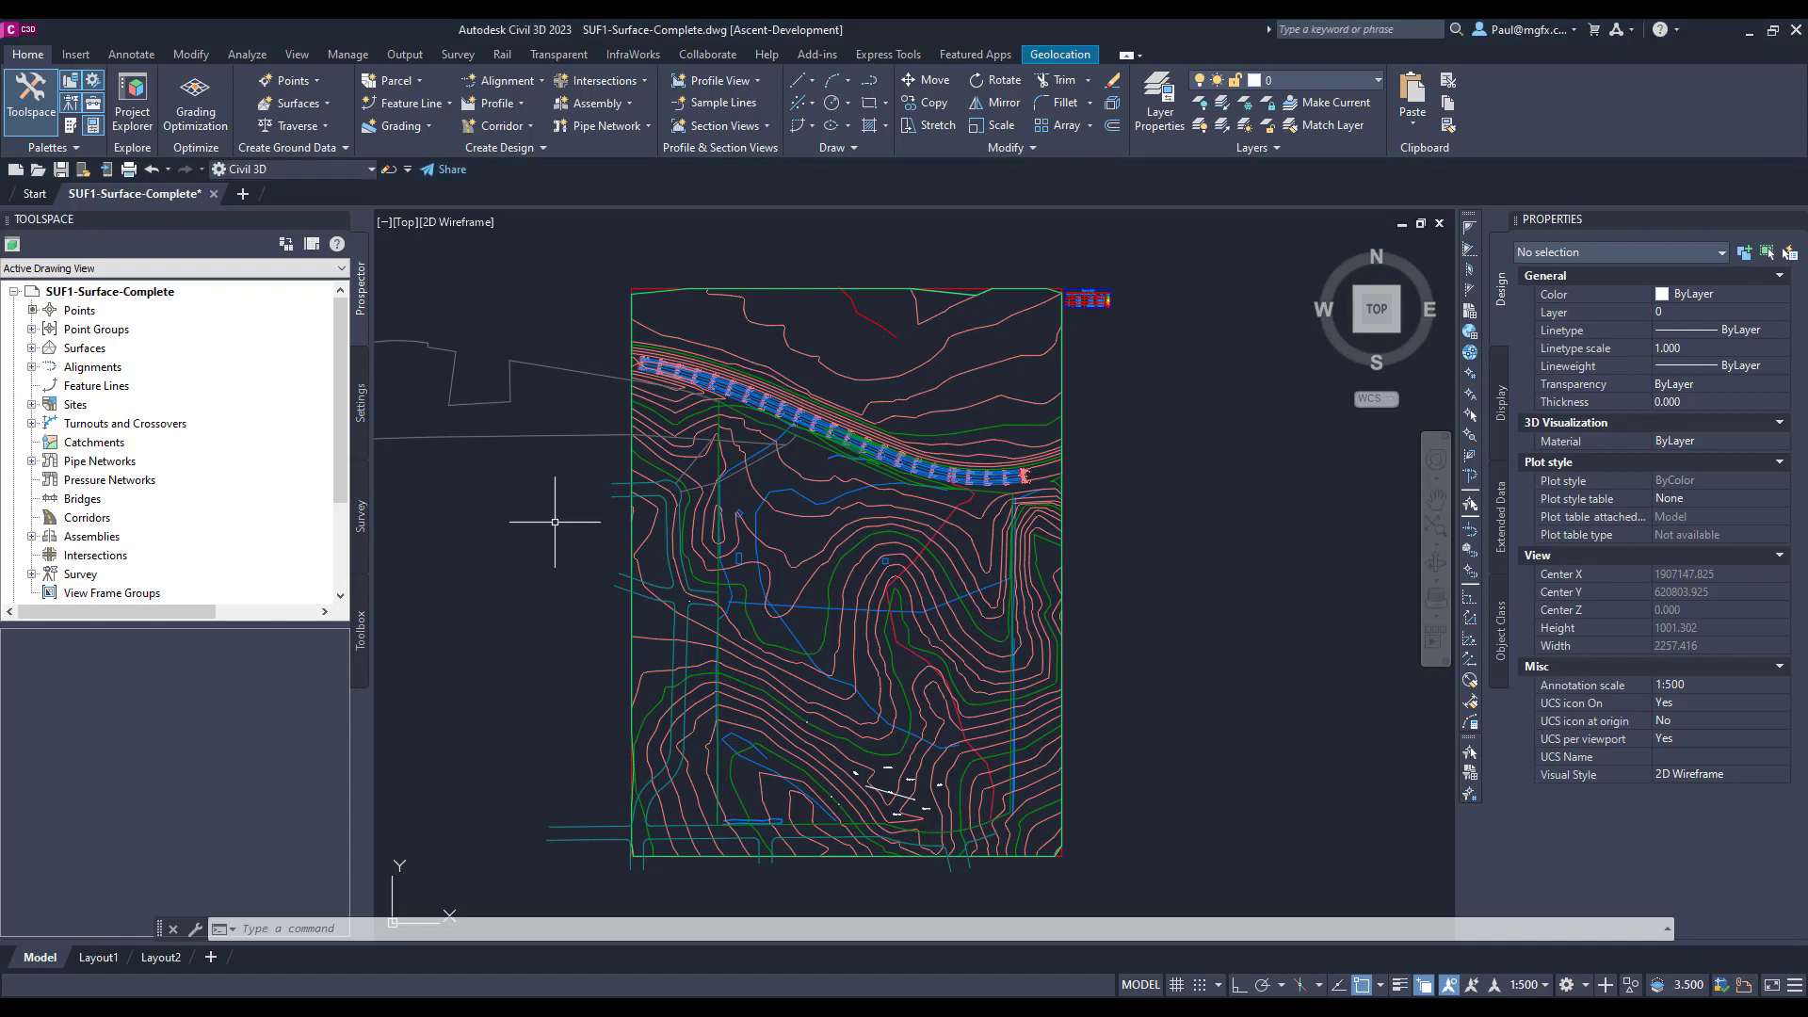
{"action": "mouse_move", "coordinate": [6, 338]}
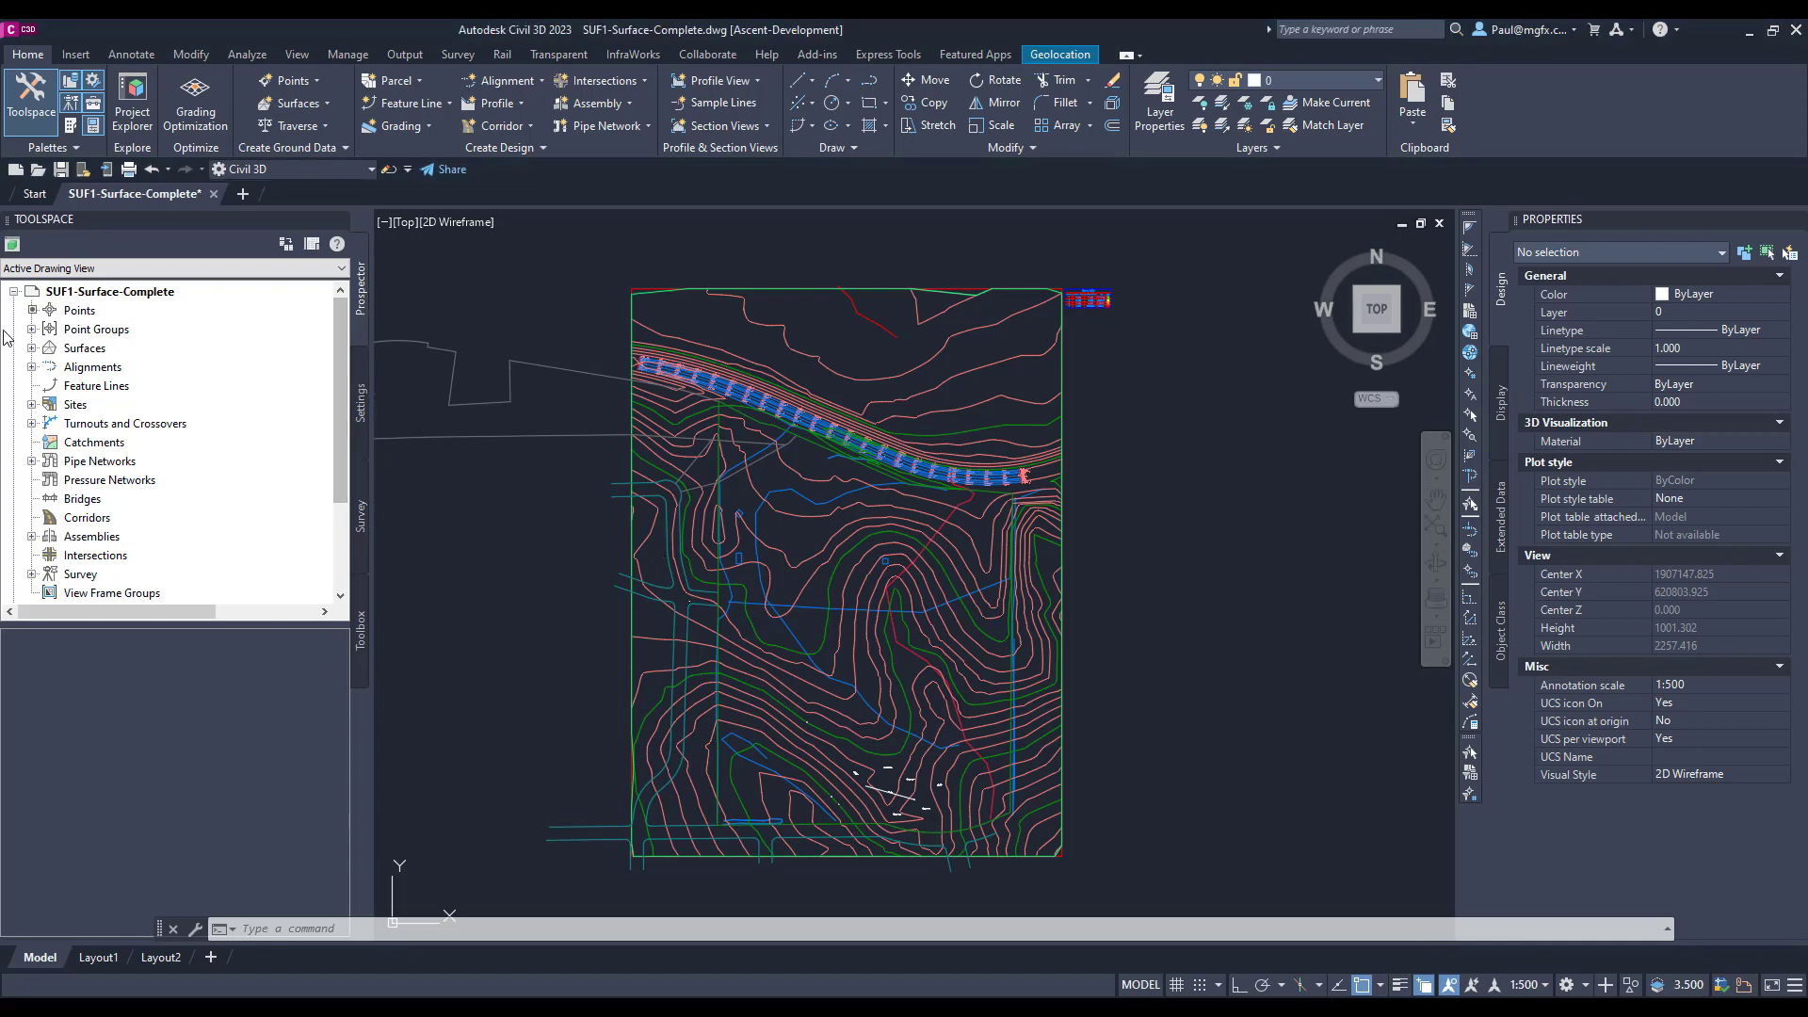
- Rename the 60m Countour surface to 'Existing Site' in Surface Properties and apply
{"action": "left_click", "coordinate": [32, 349]}
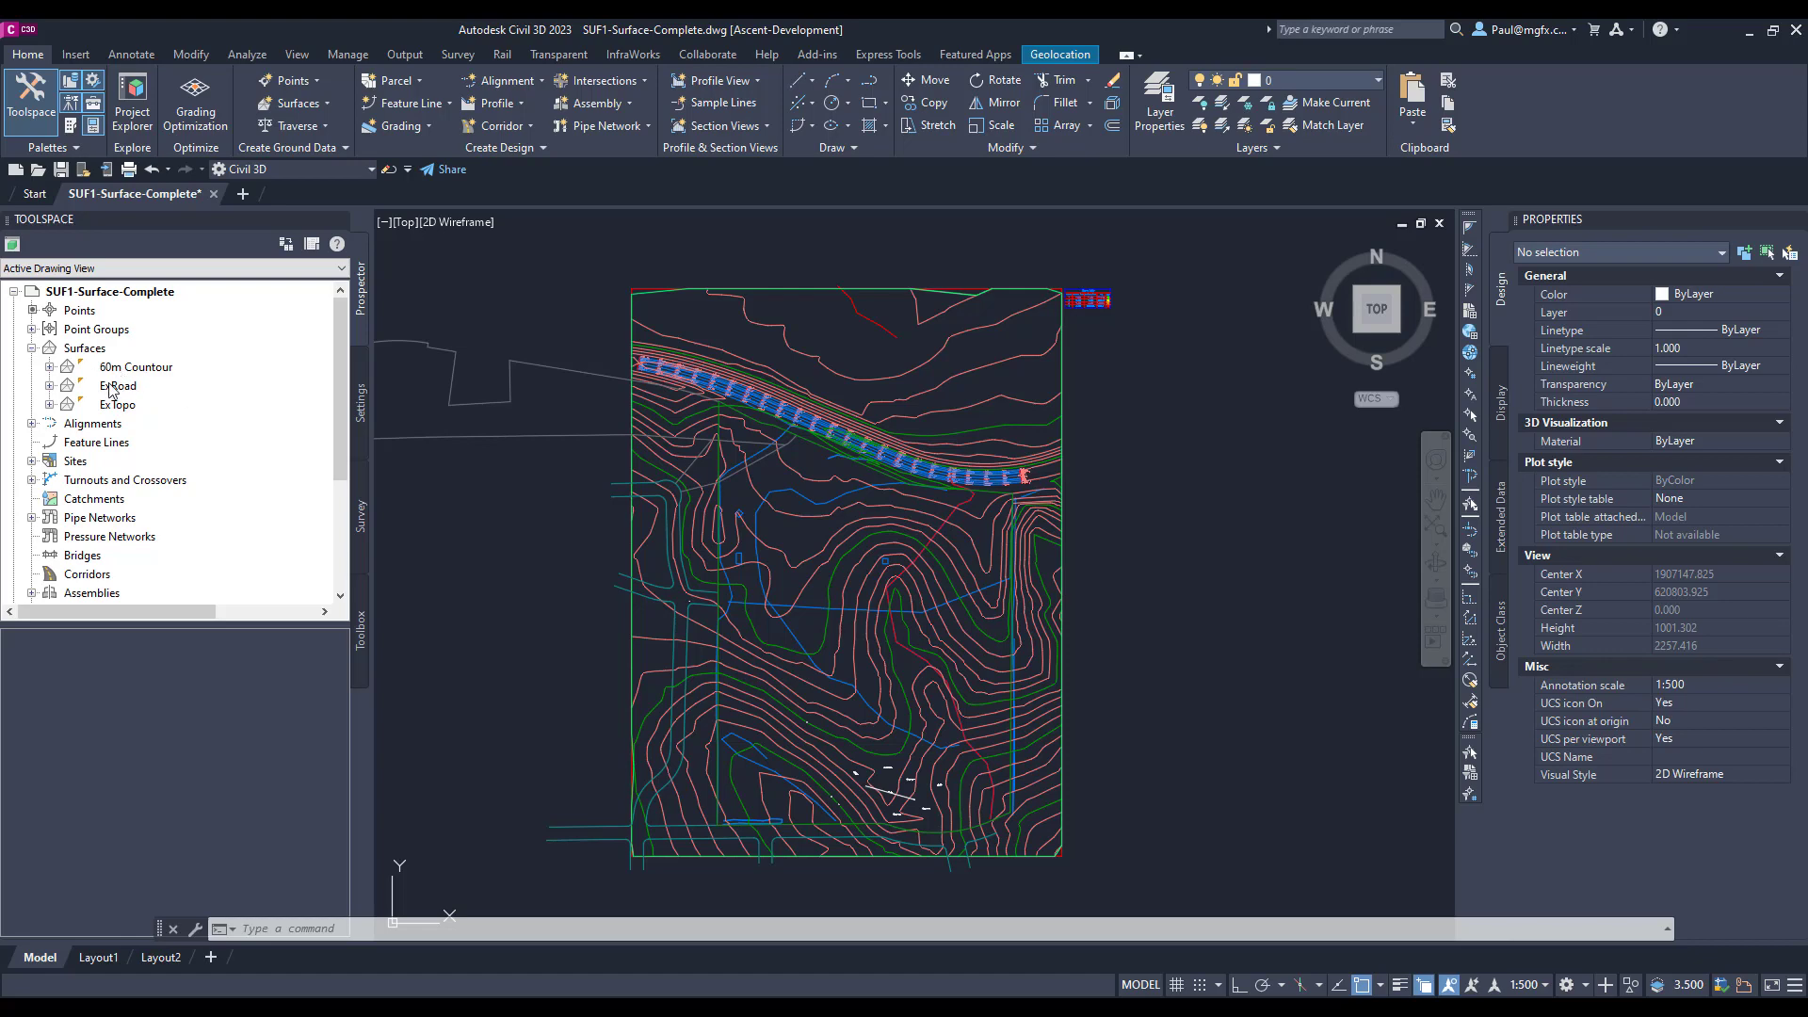
{"action": "right_click", "coordinate": [135, 367]}
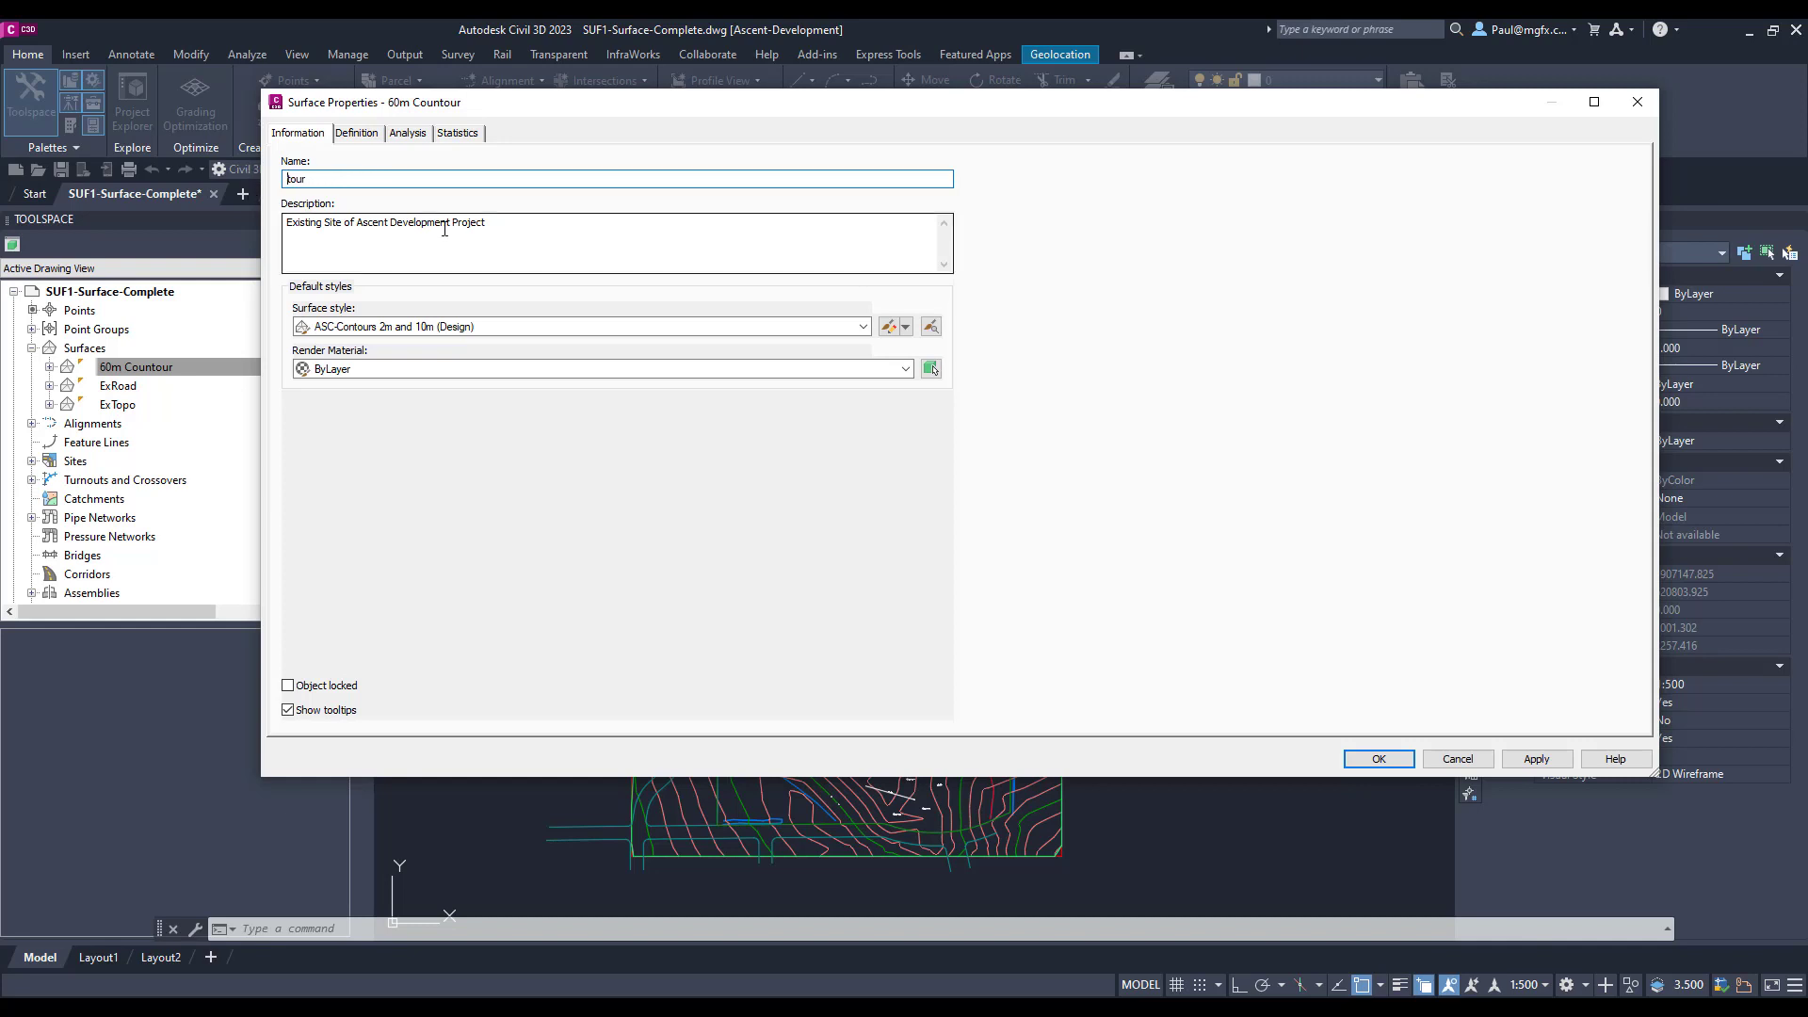
{"action": "type", "text": "Existing Site"}
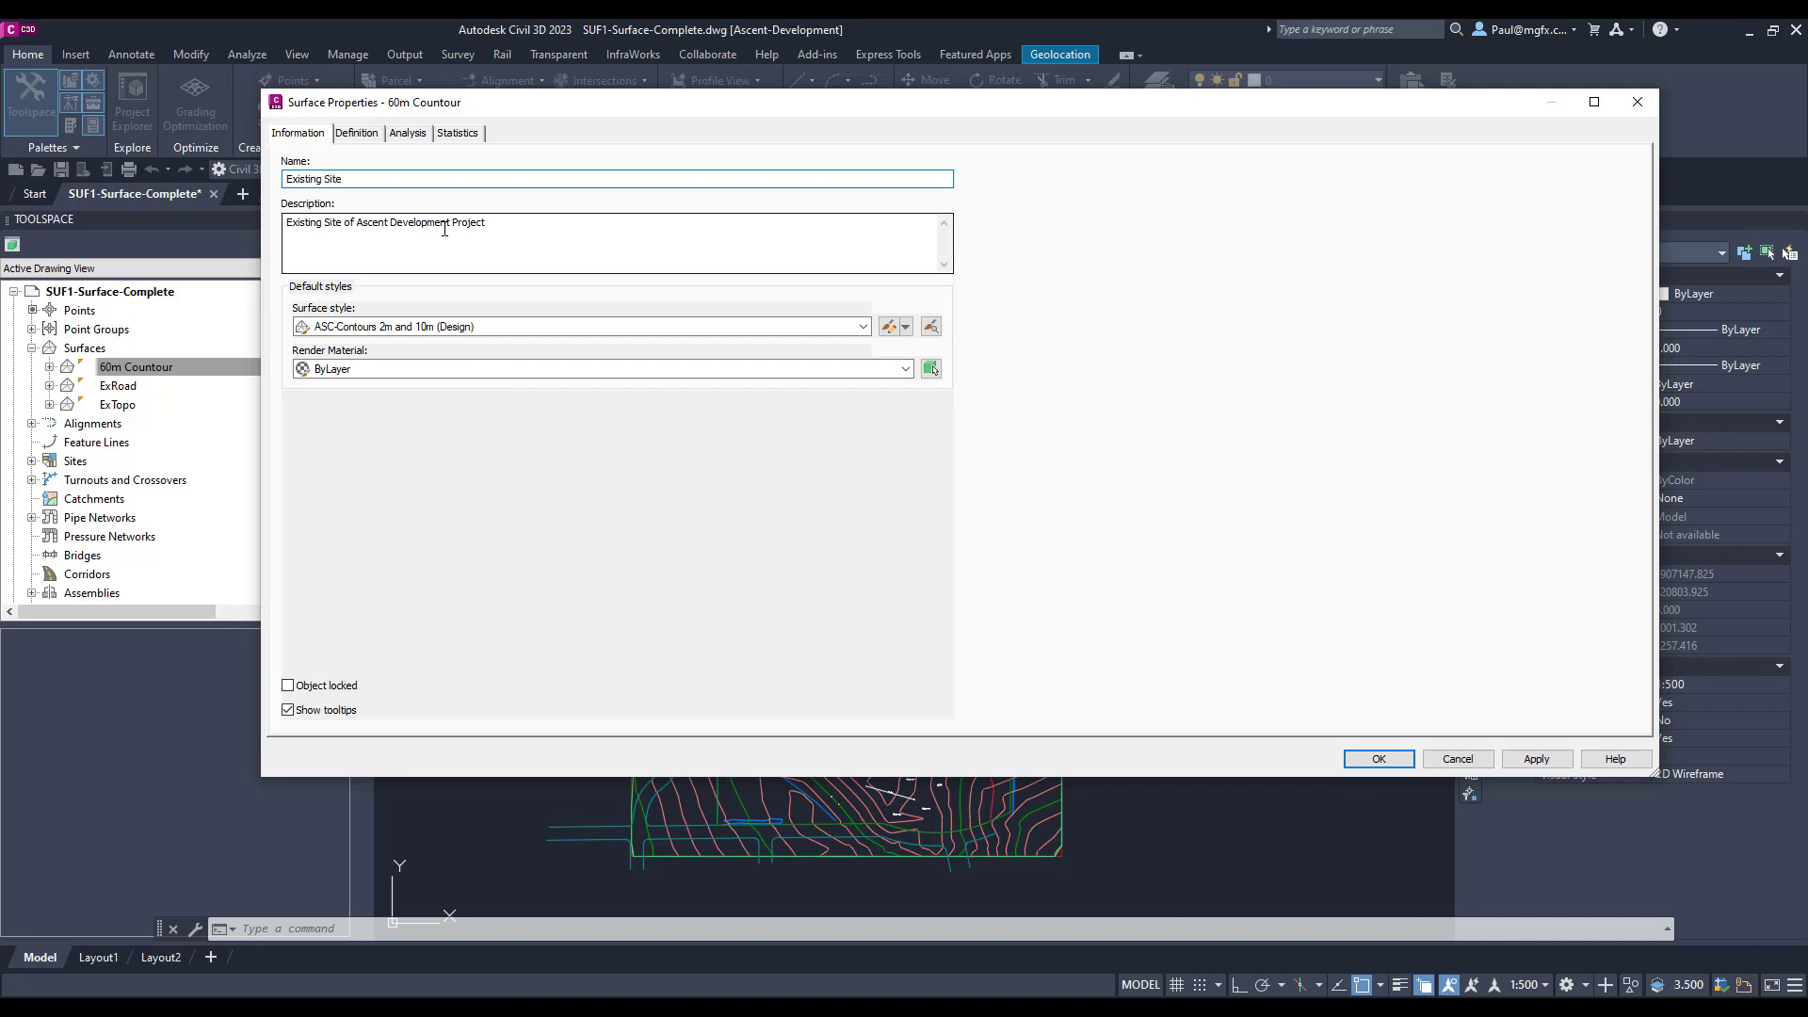
{"action": "left_click", "coordinate": [1377, 759]}
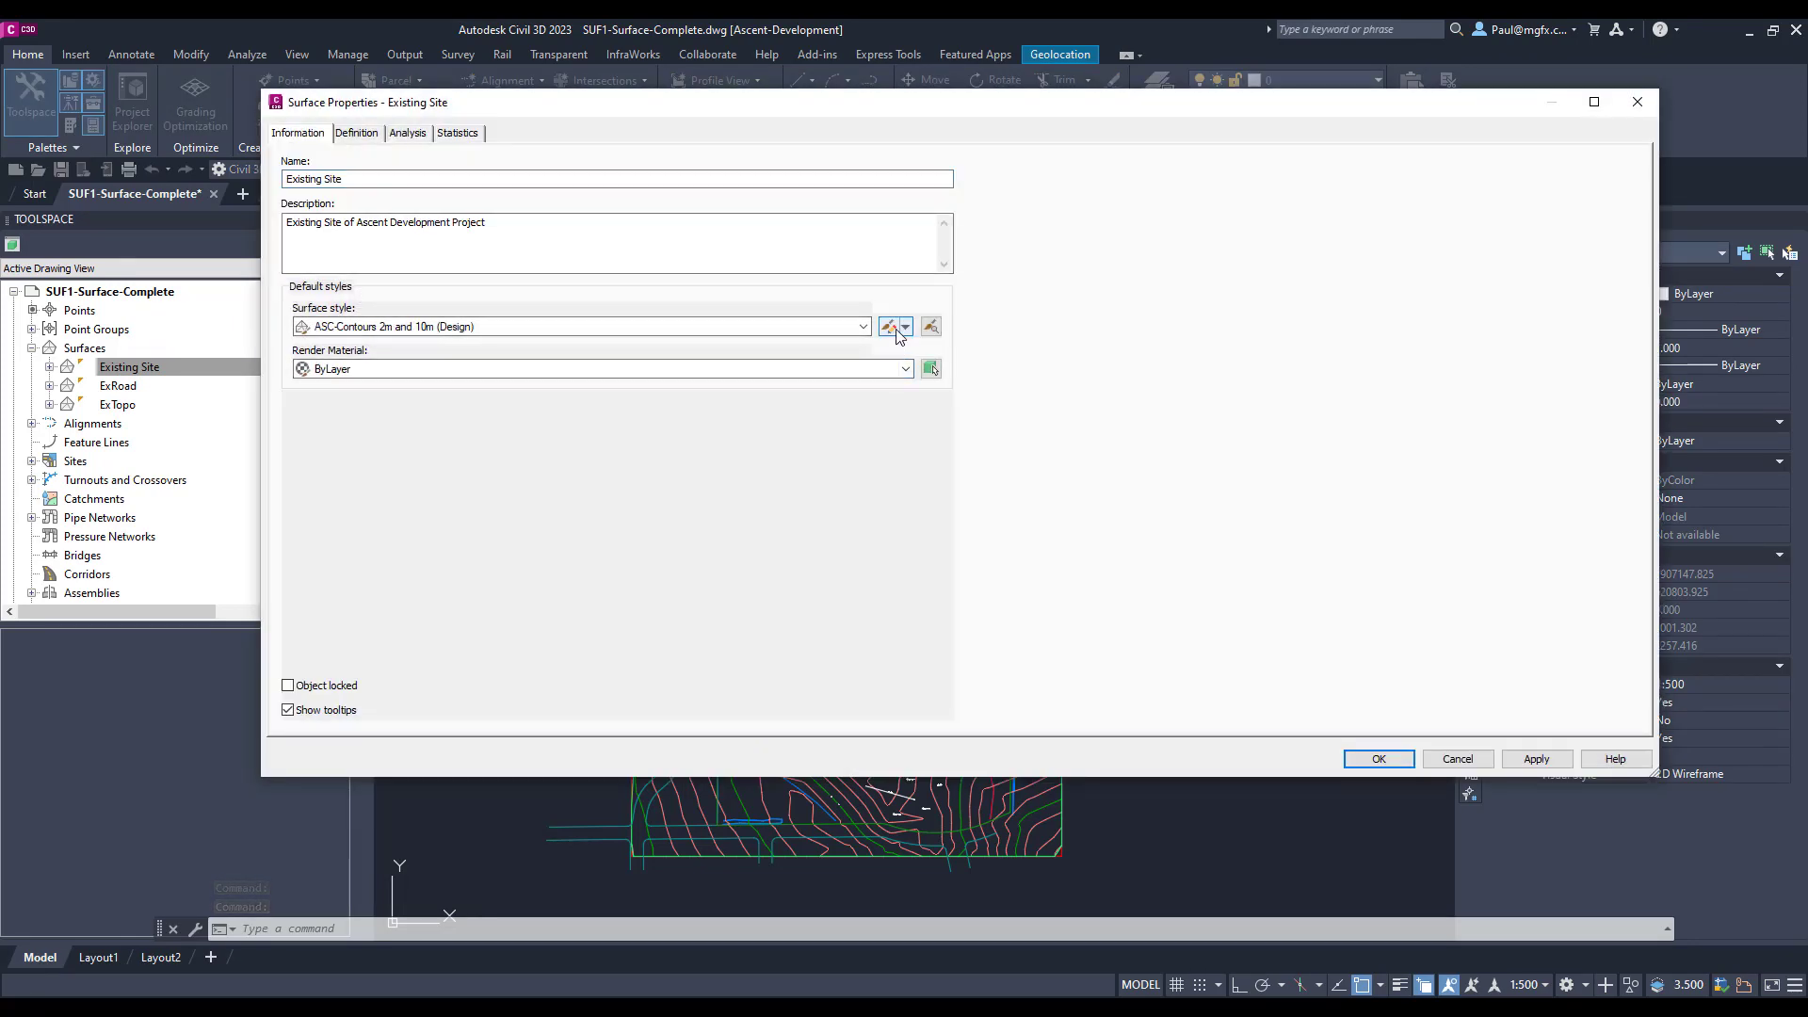
- Create a new surface style from the style dropdown and name it '81m'
{"action": "left_click", "coordinate": [890, 327]}
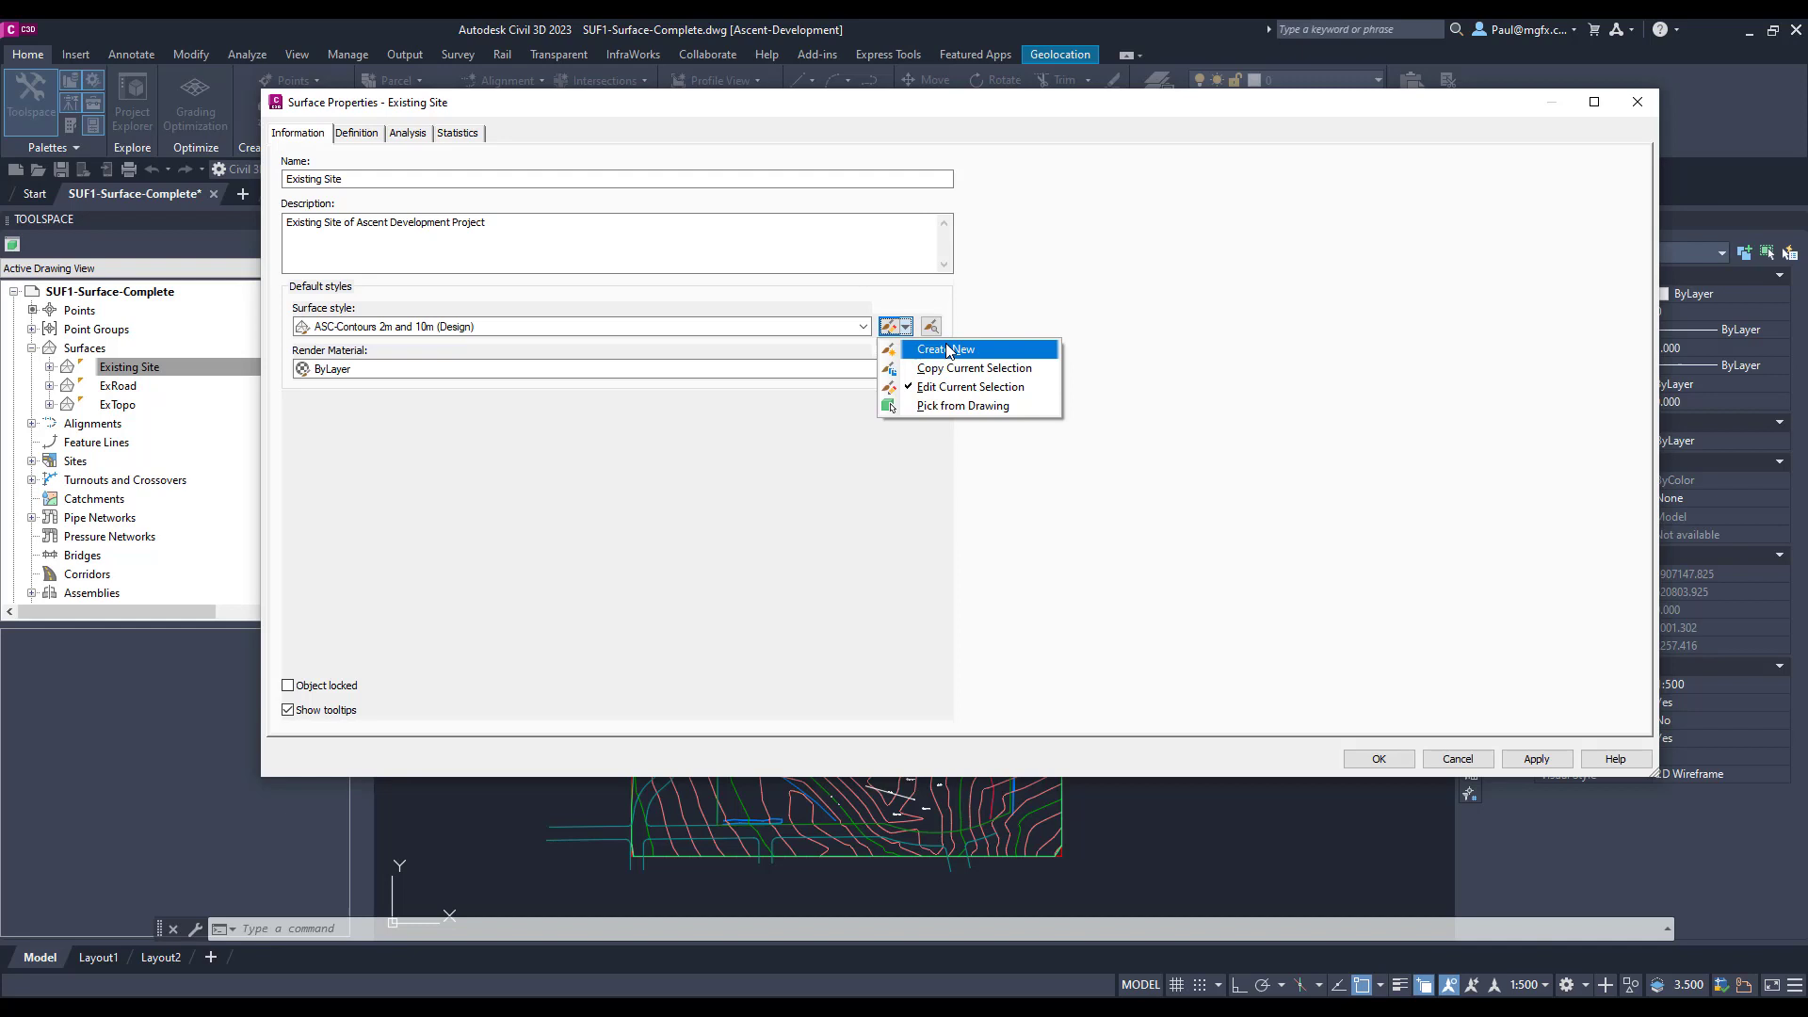
{"action": "left_click", "coordinate": [945, 349]}
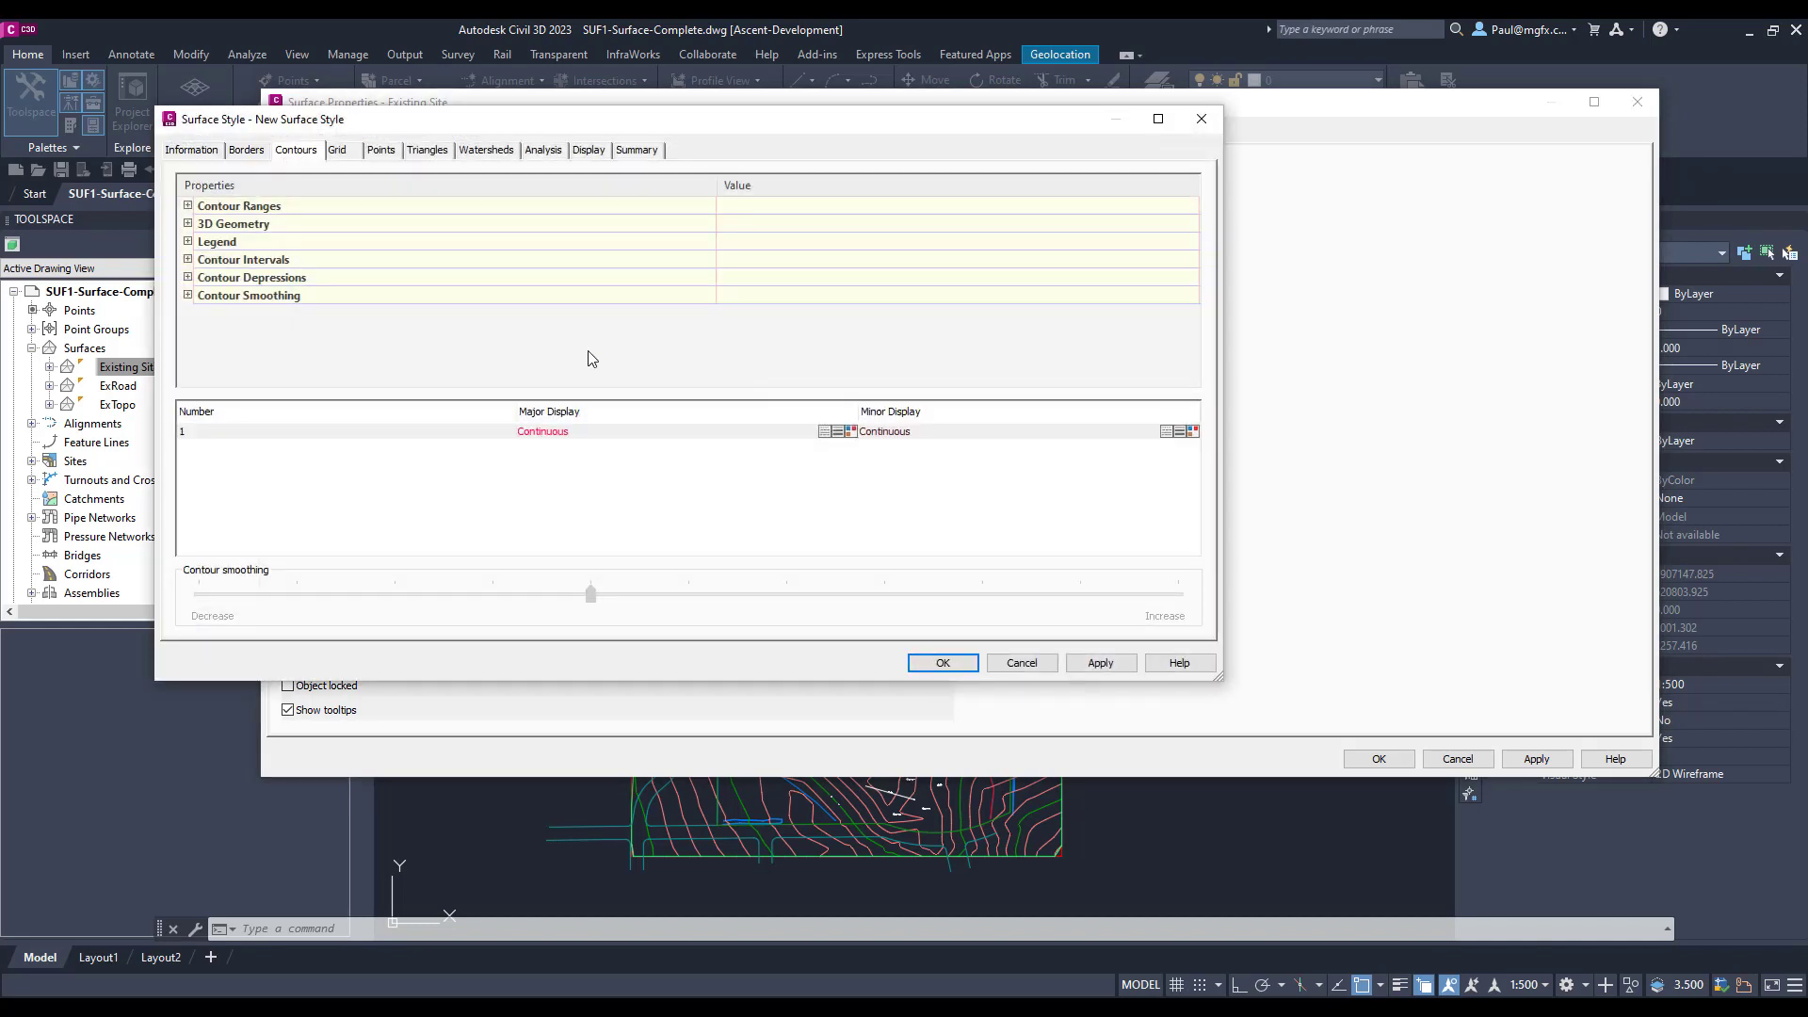
{"action": "left_click", "coordinate": [191, 150]}
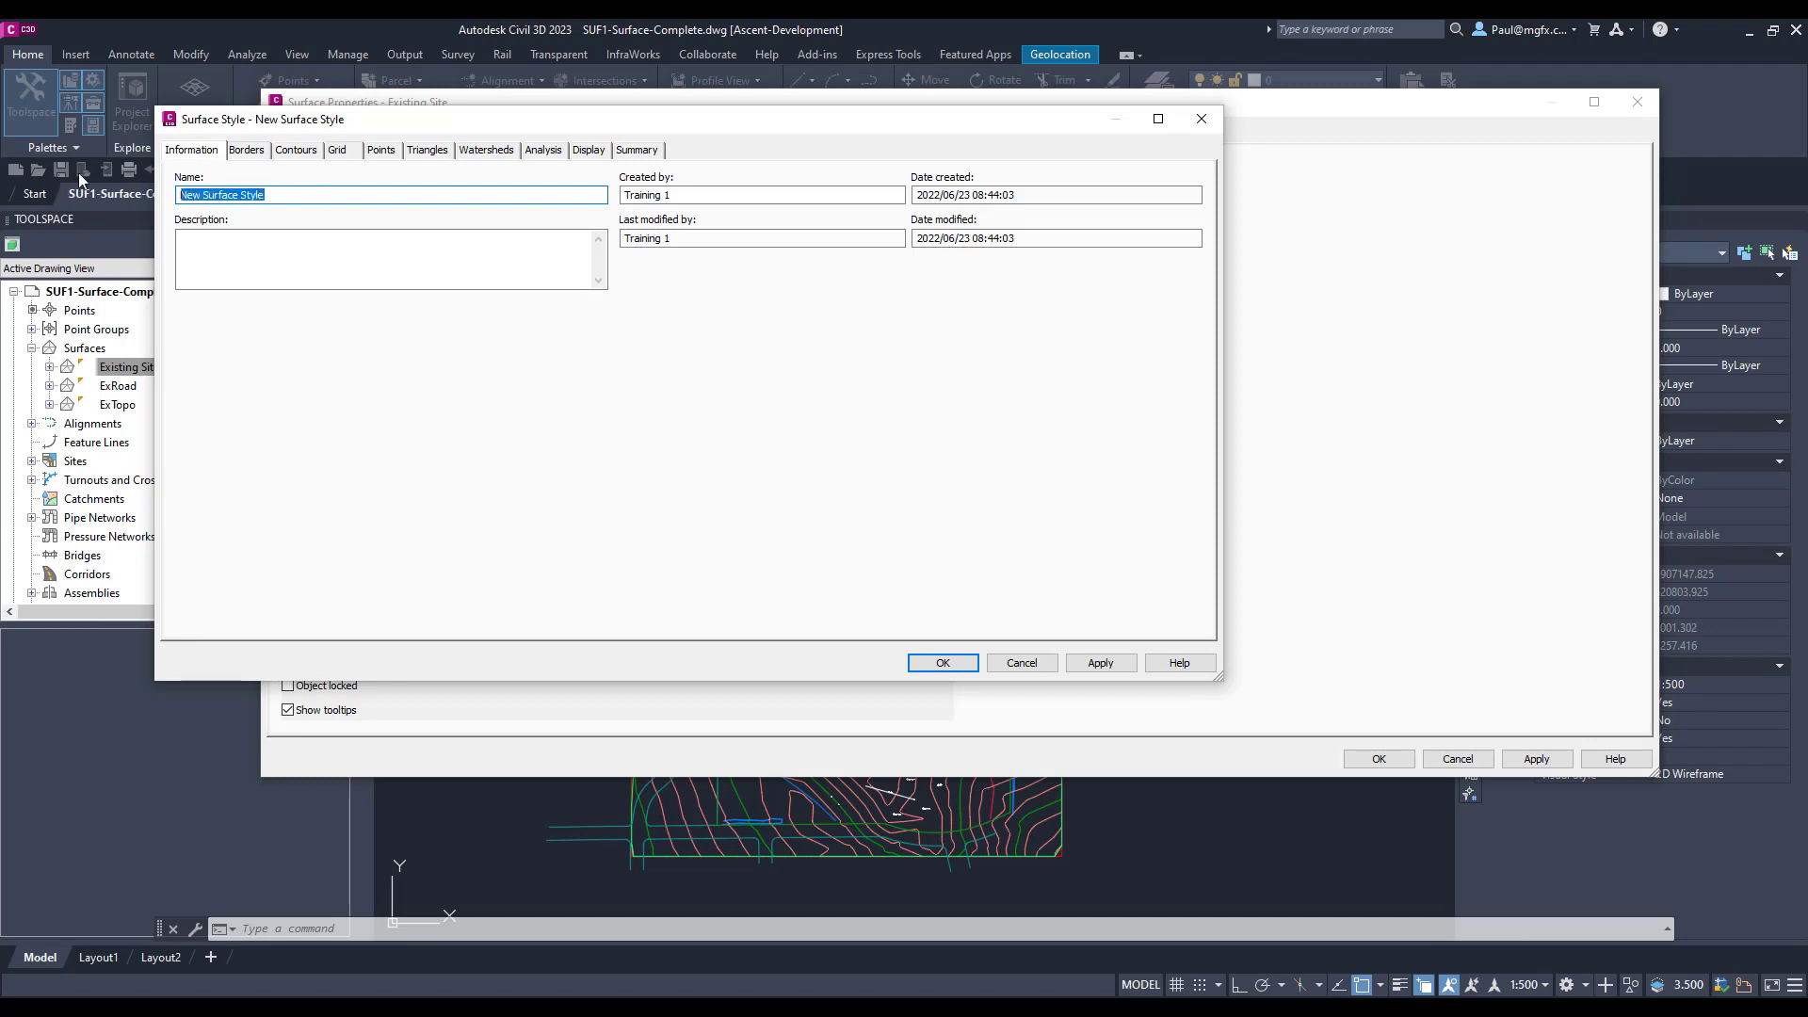
{"action": "type", "text": "81m"}
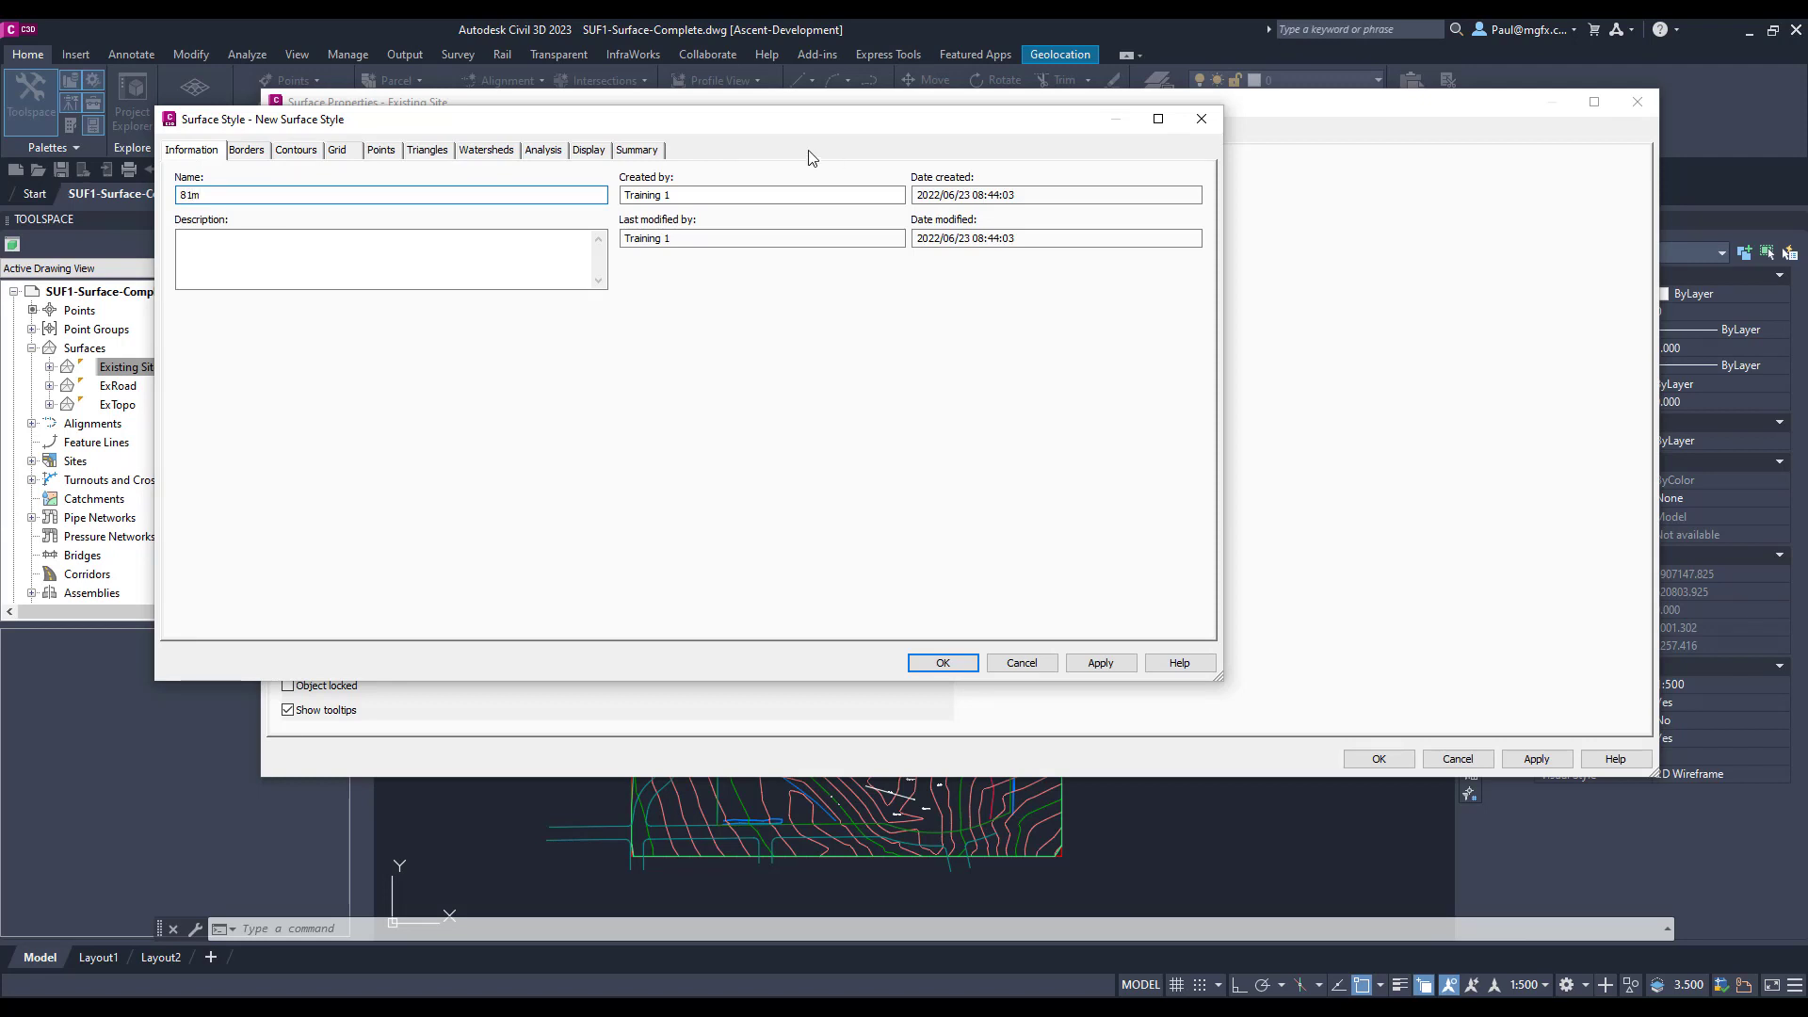
- On the 81m style's Contours settings, group contour ranges by Equal interval
{"action": "left_click", "coordinate": [294, 150]}
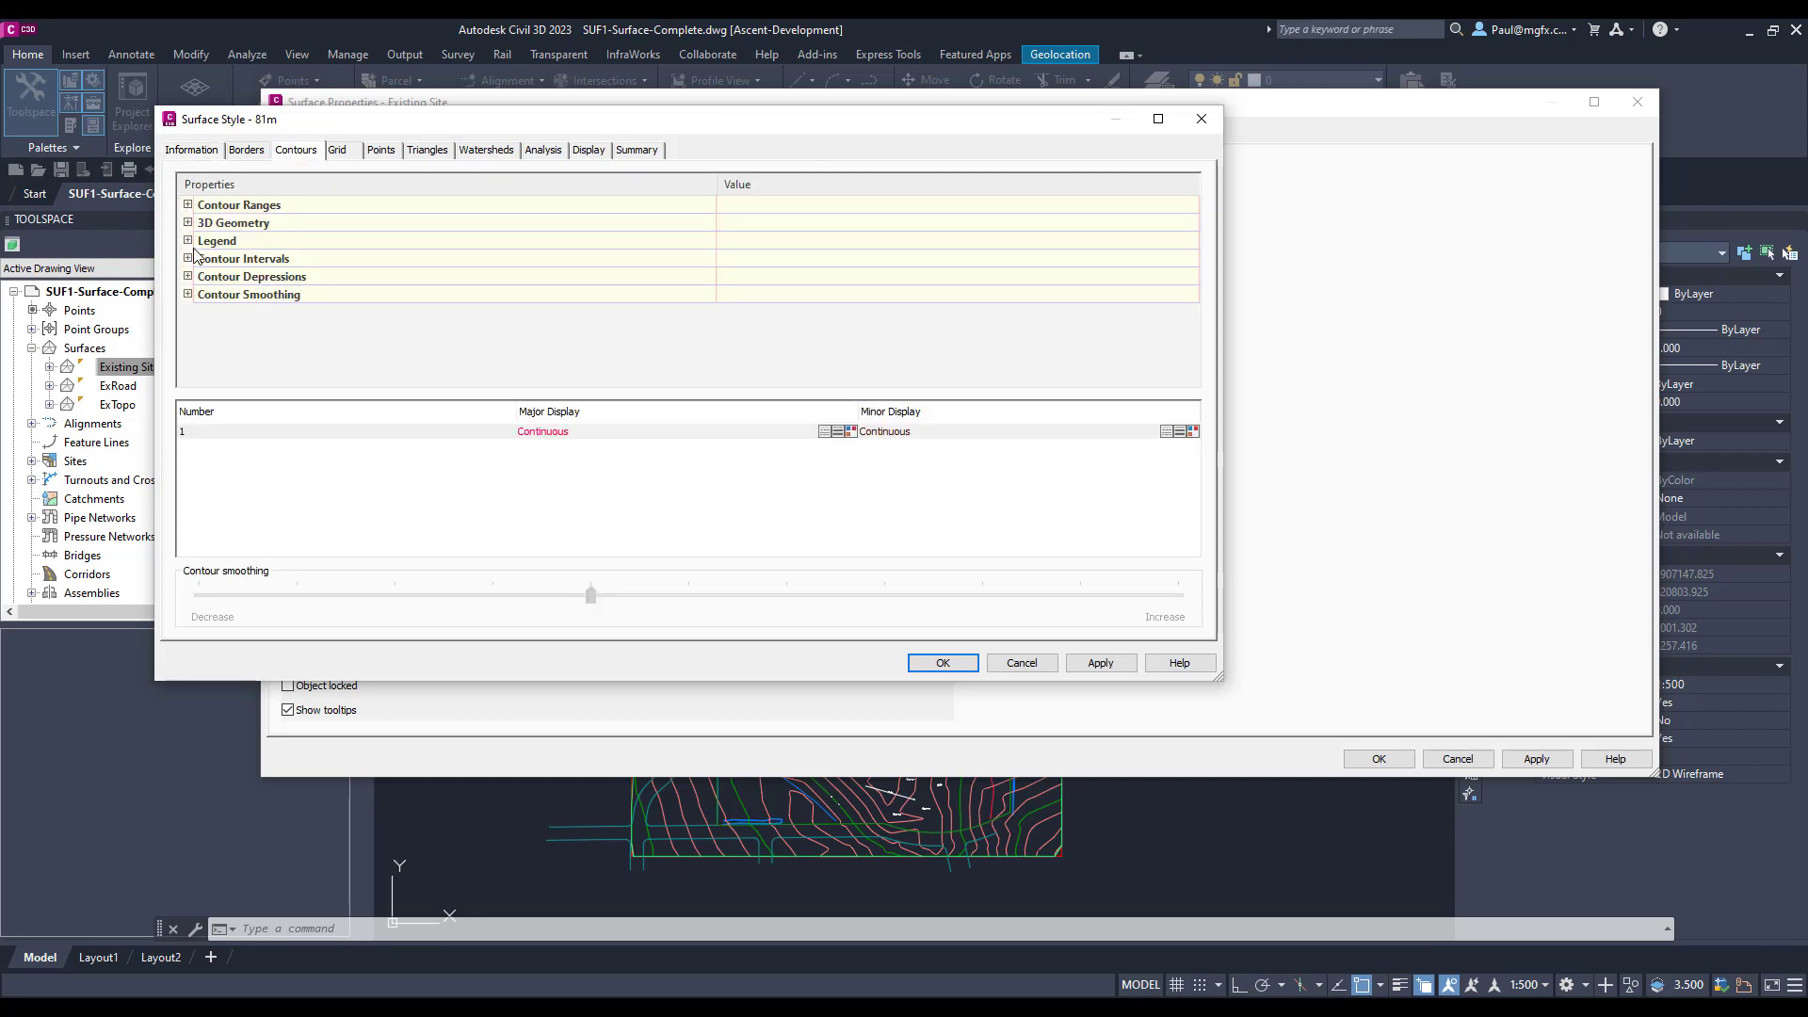
{"action": "left_click", "coordinate": [187, 258]}
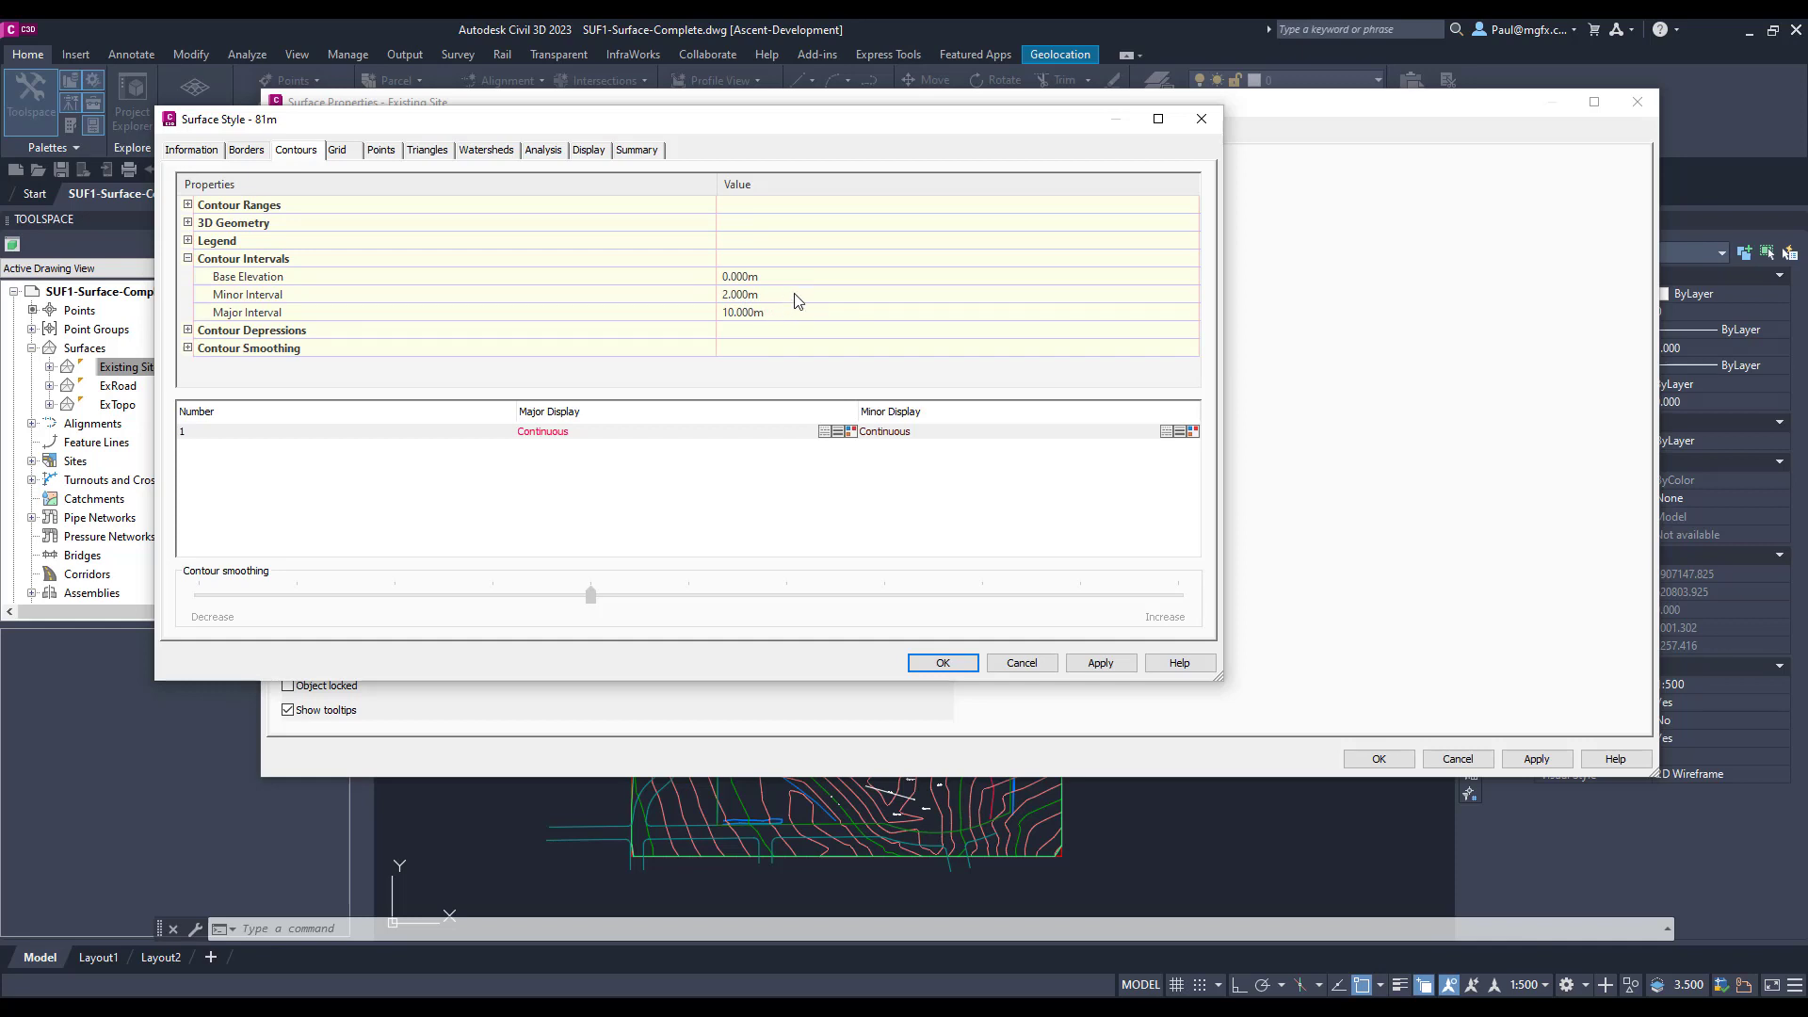
{"action": "type", "text": "81"}
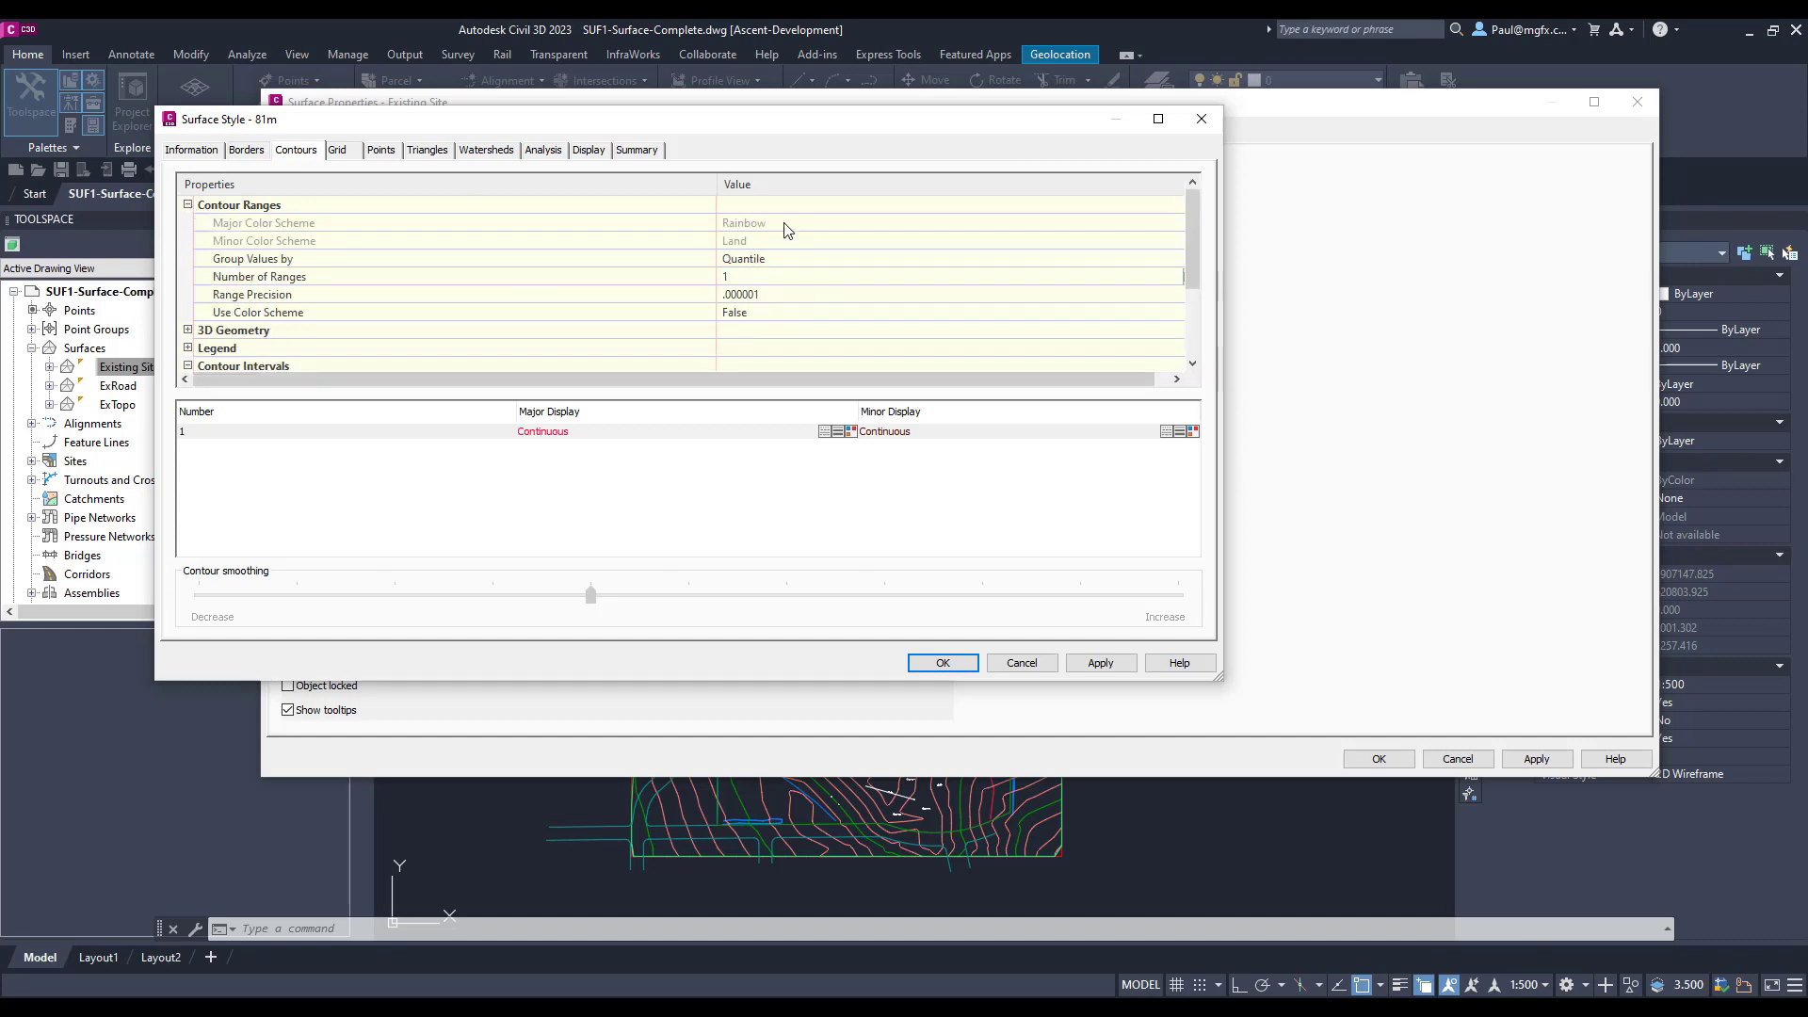
{"action": "left_click", "coordinate": [951, 257]}
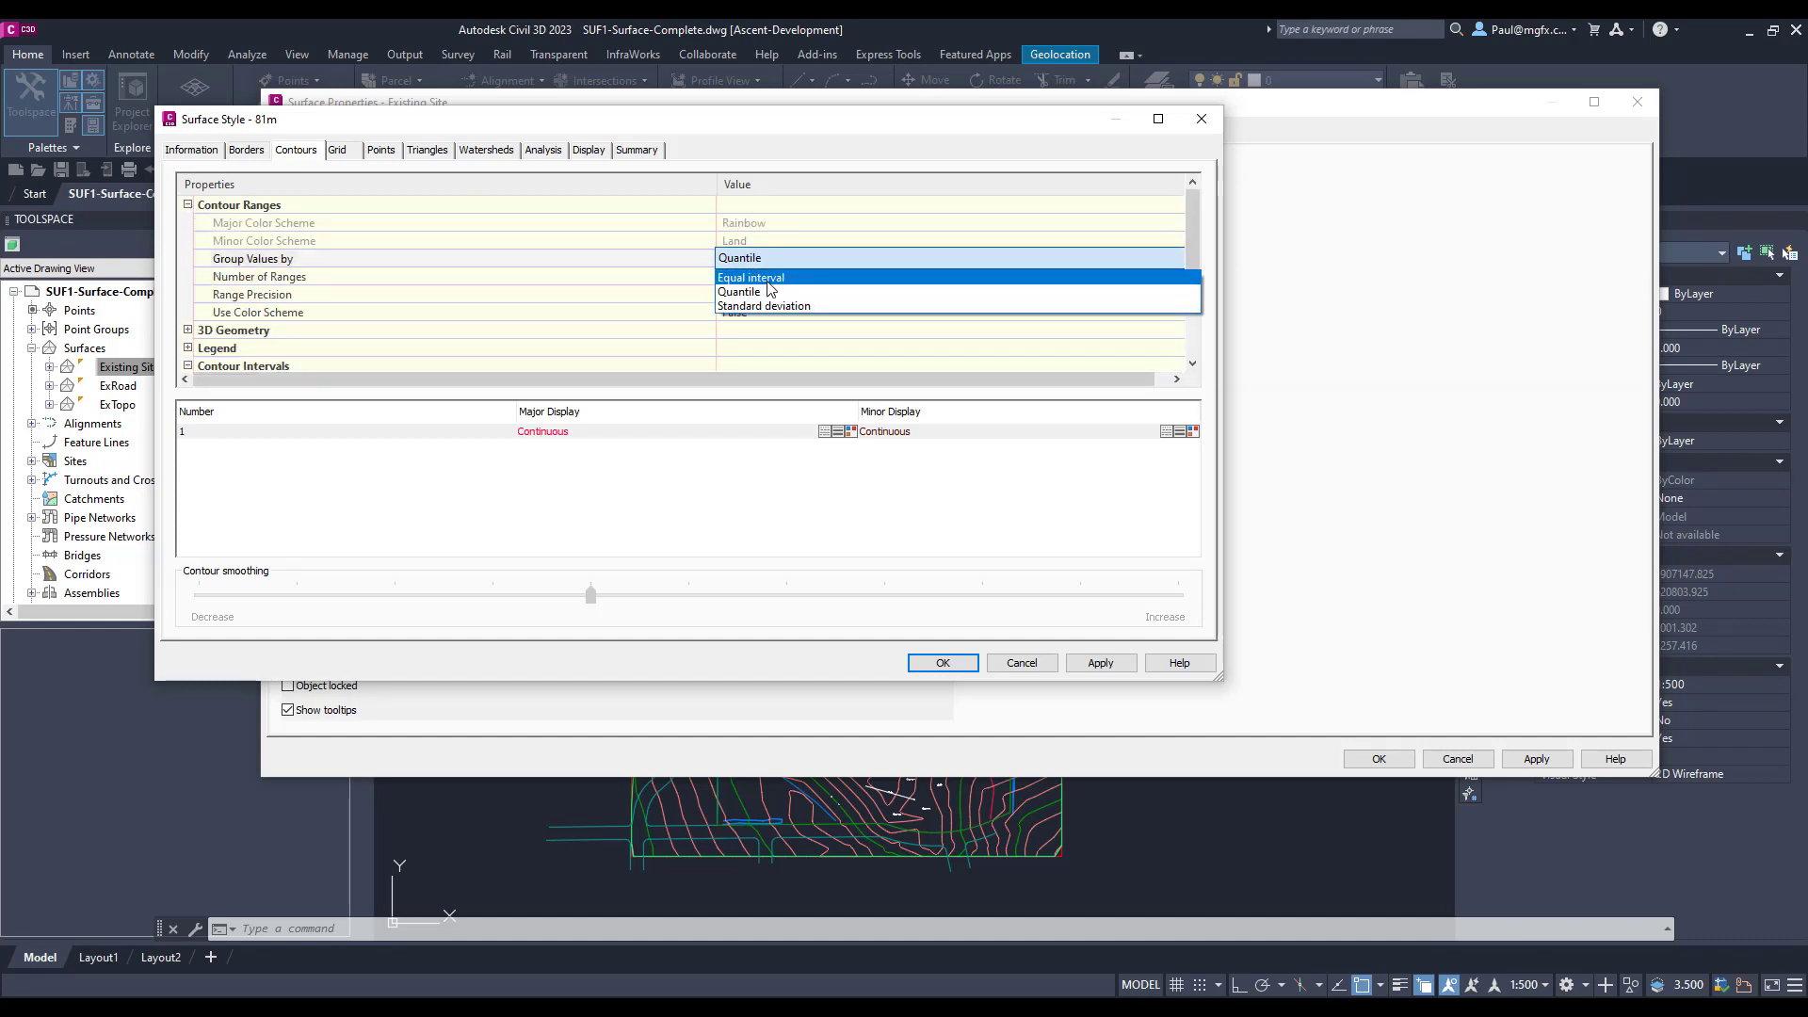
{"action": "left_click", "coordinate": [751, 277]}
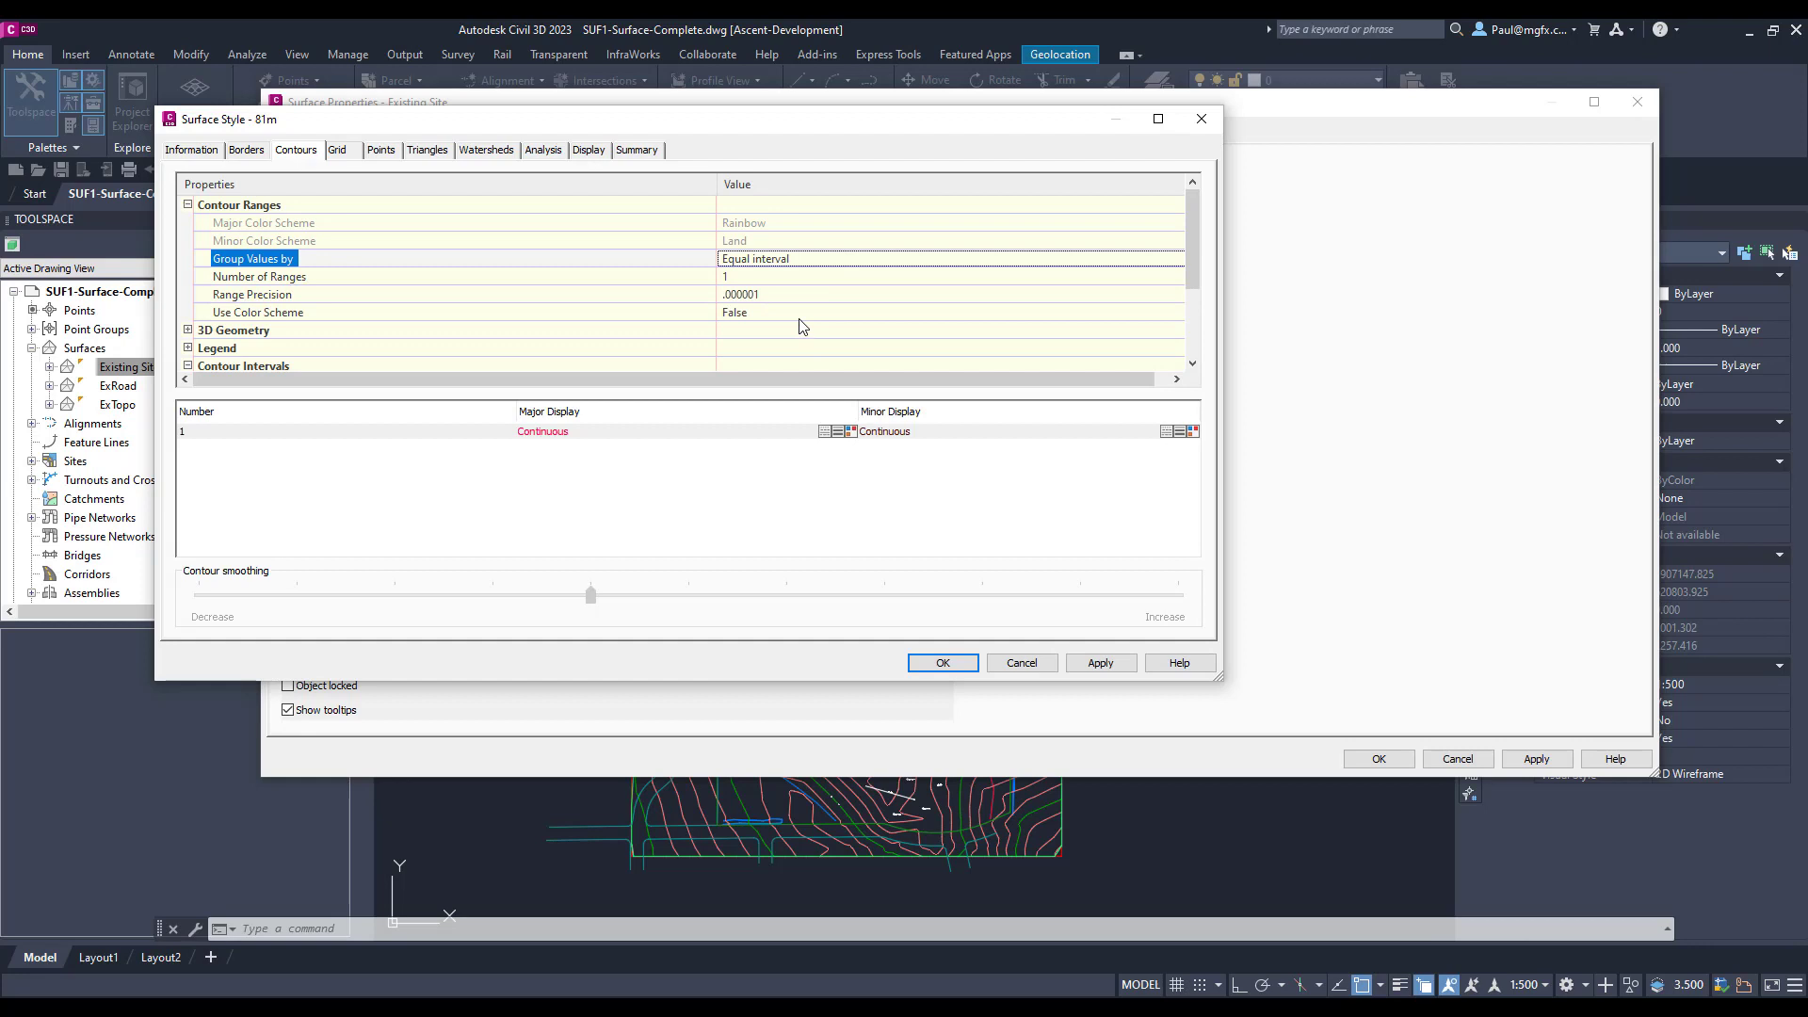
{"action": "mouse_move", "coordinate": [549, 175]}
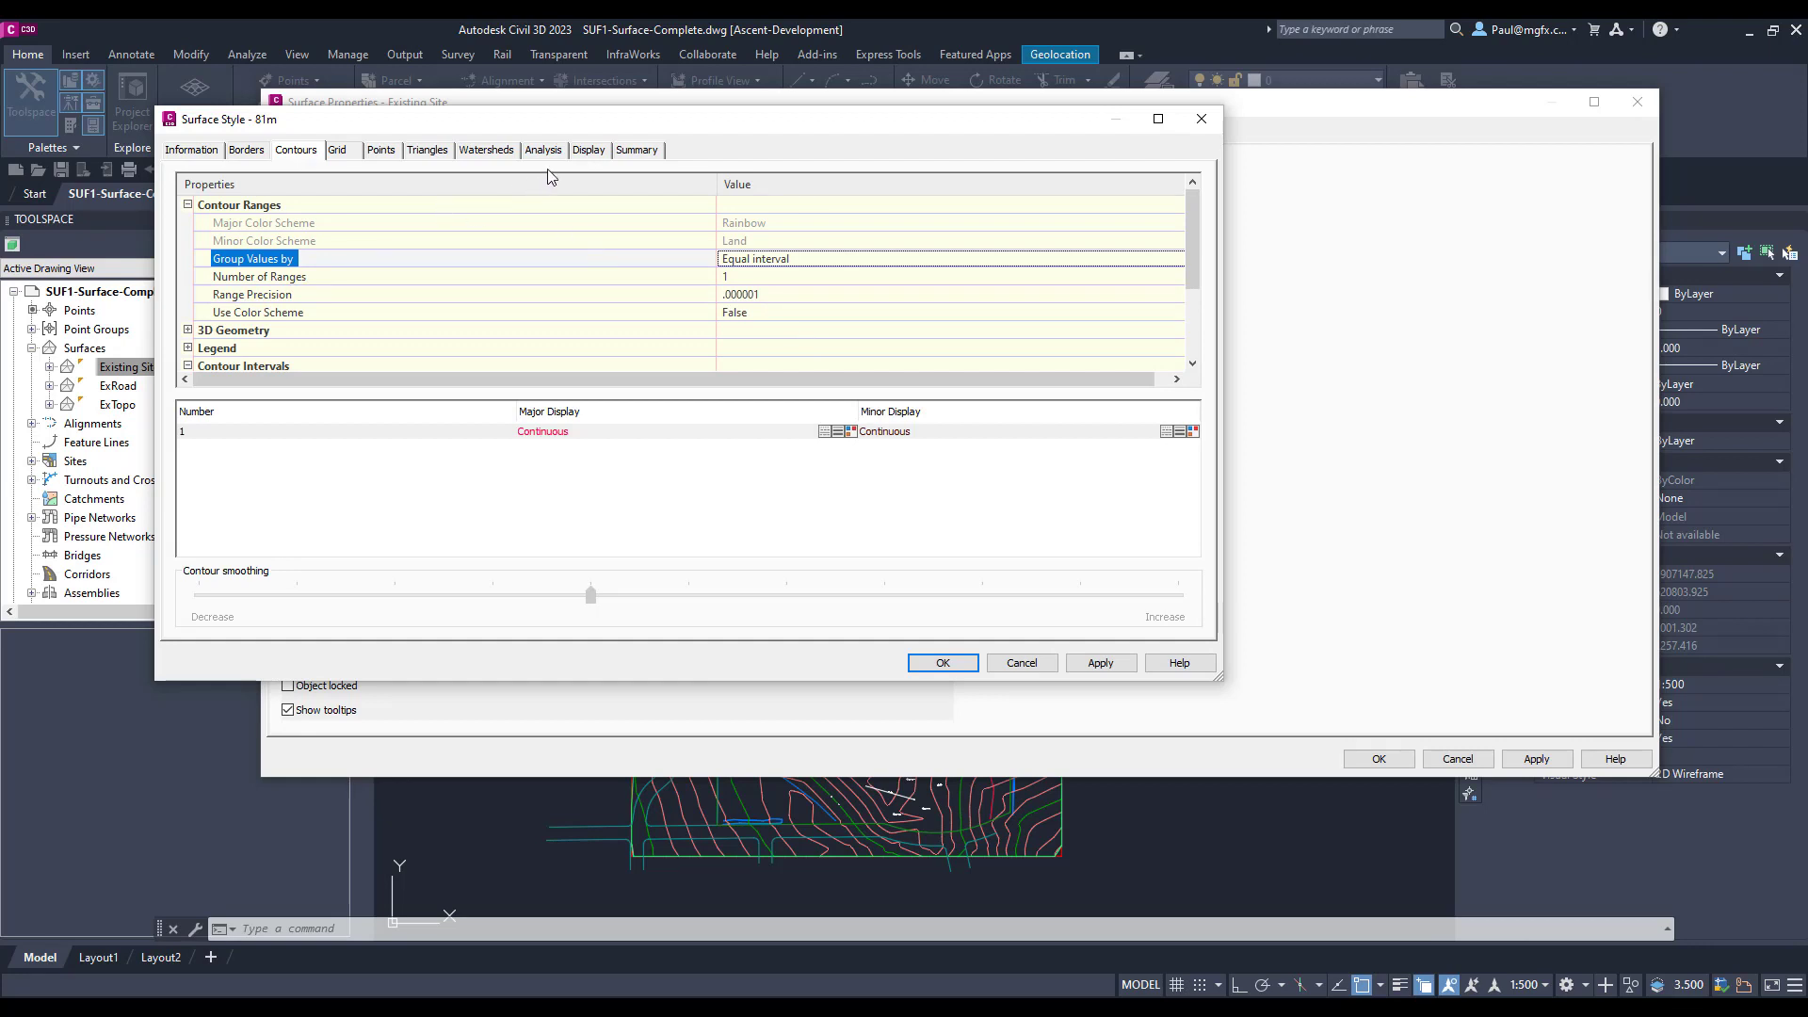
- Turn on Major Contour display in the 81m style and close both dialogs
{"action": "left_click", "coordinate": [542, 150]}
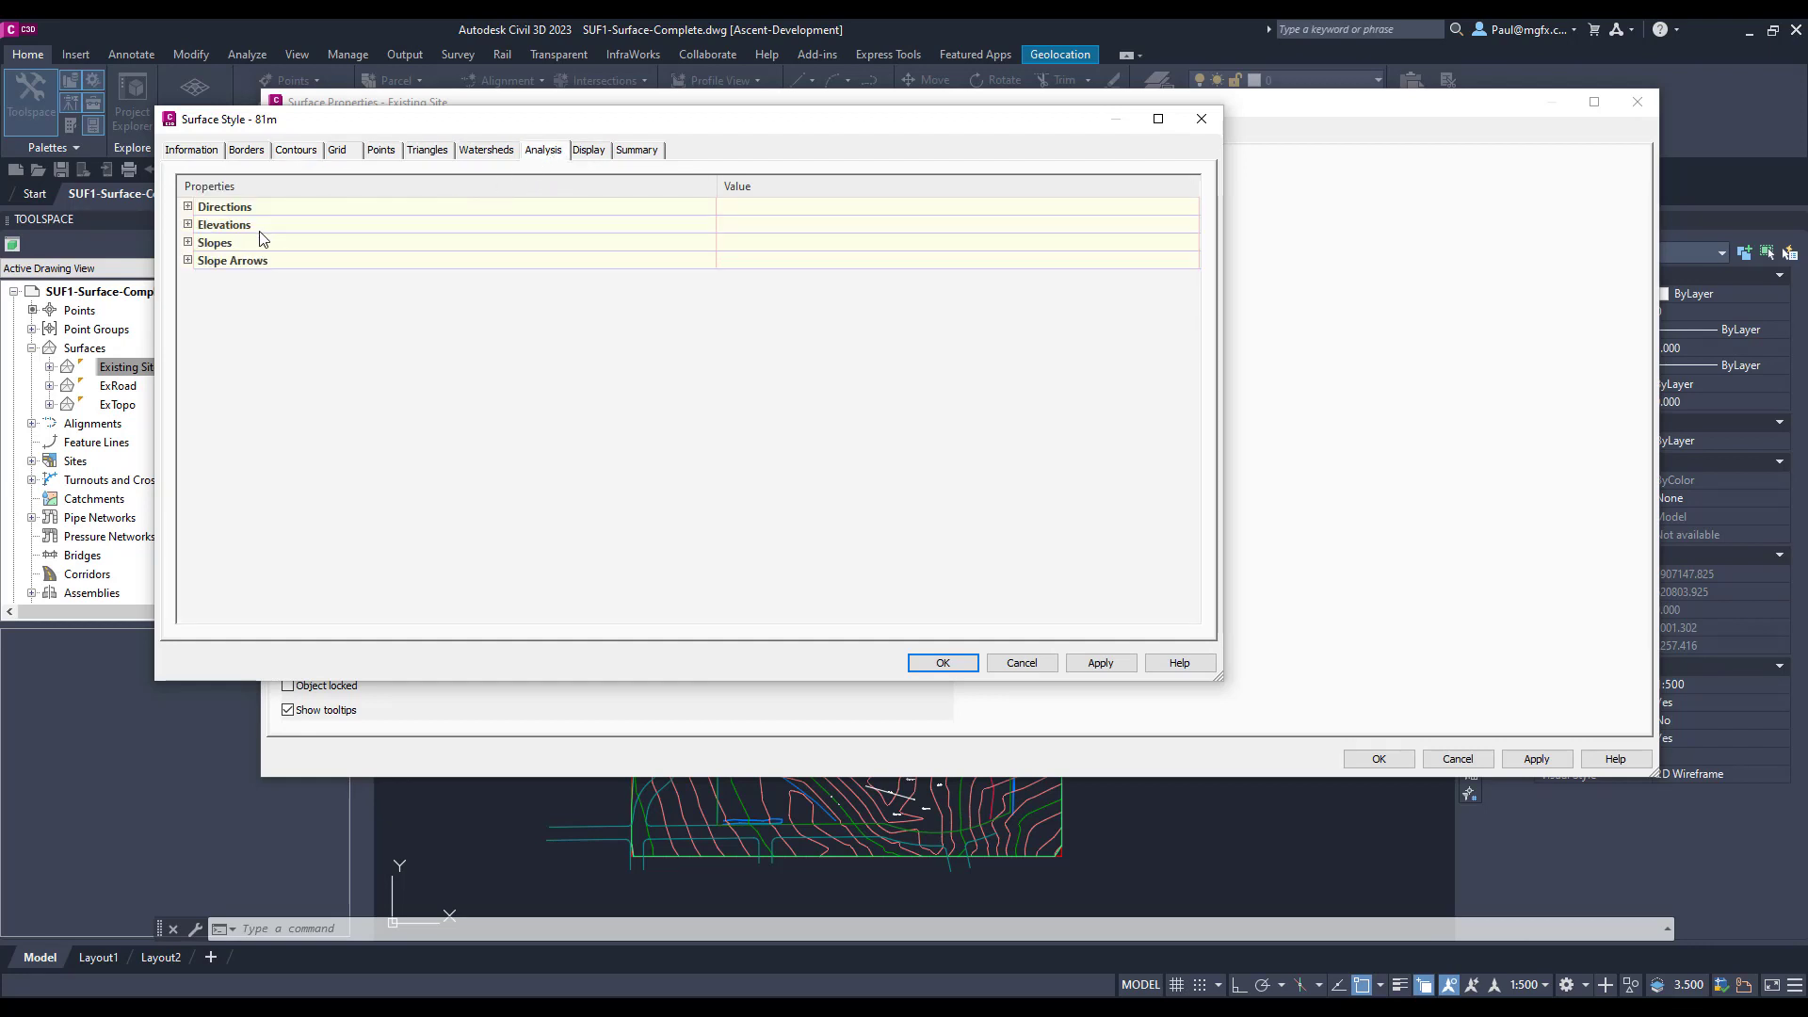
{"action": "left_click", "coordinate": [187, 224]}
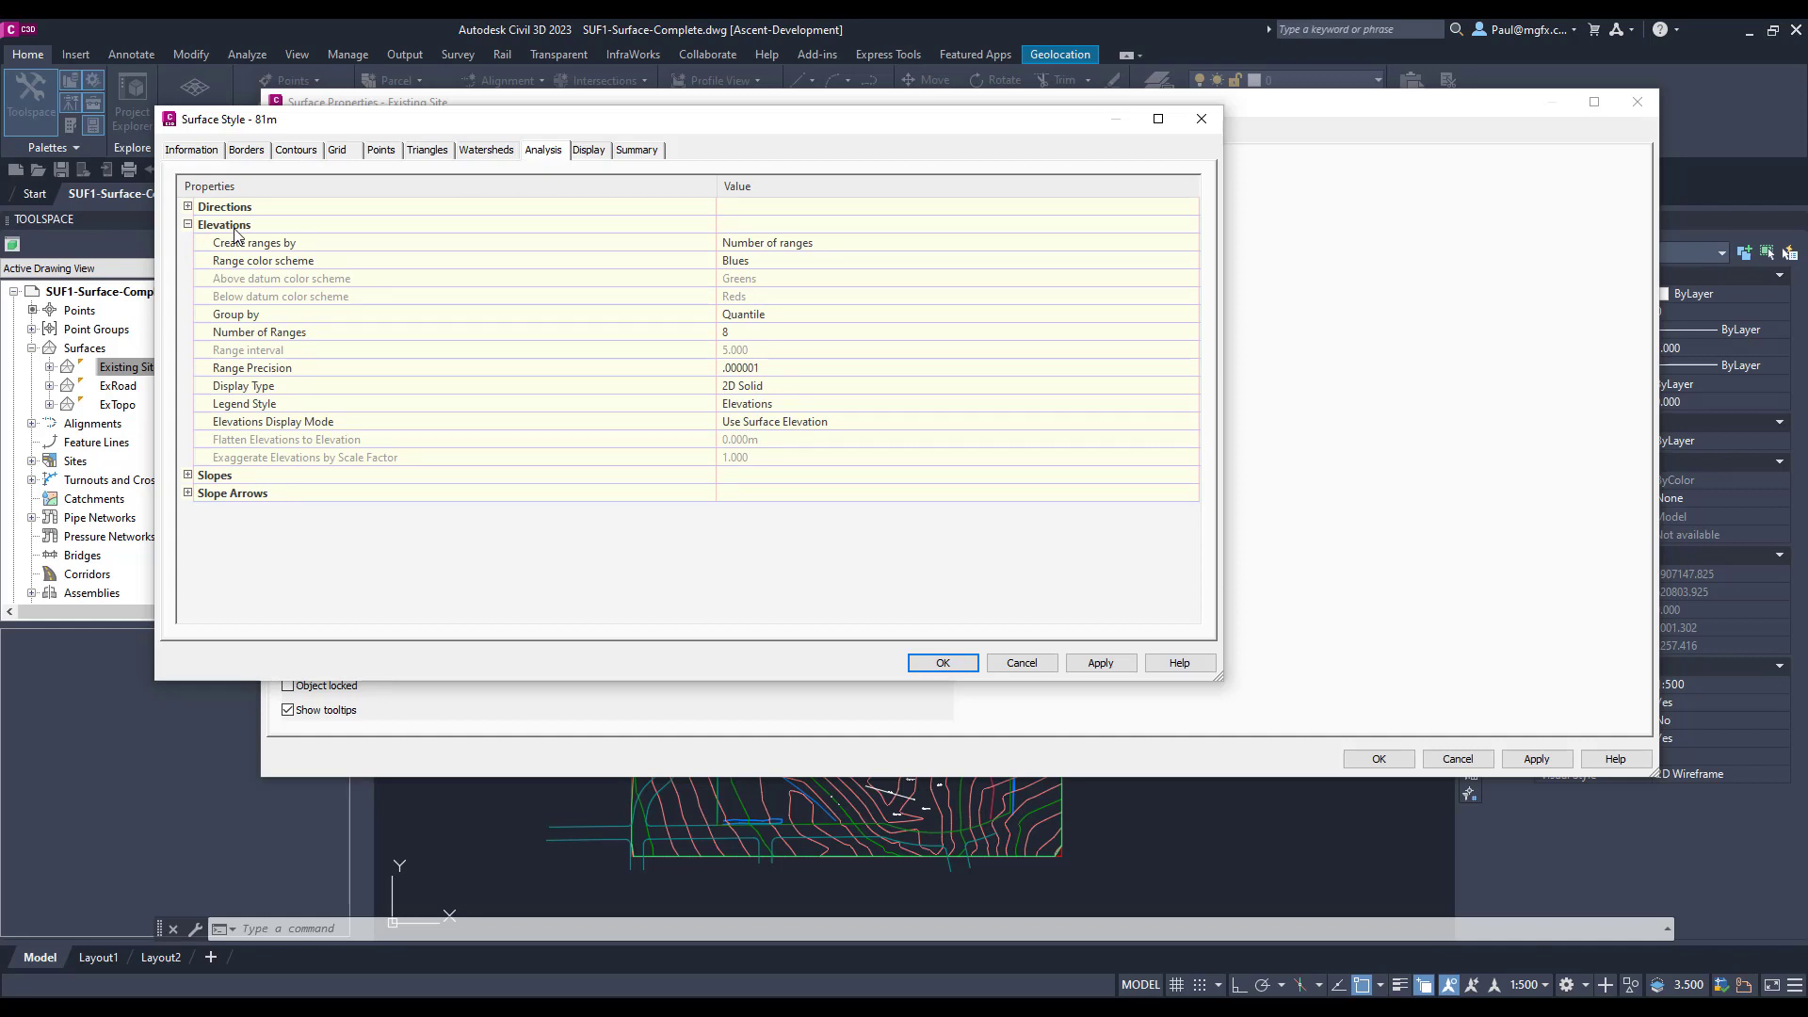
{"action": "mouse_move", "coordinate": [398, 320]}
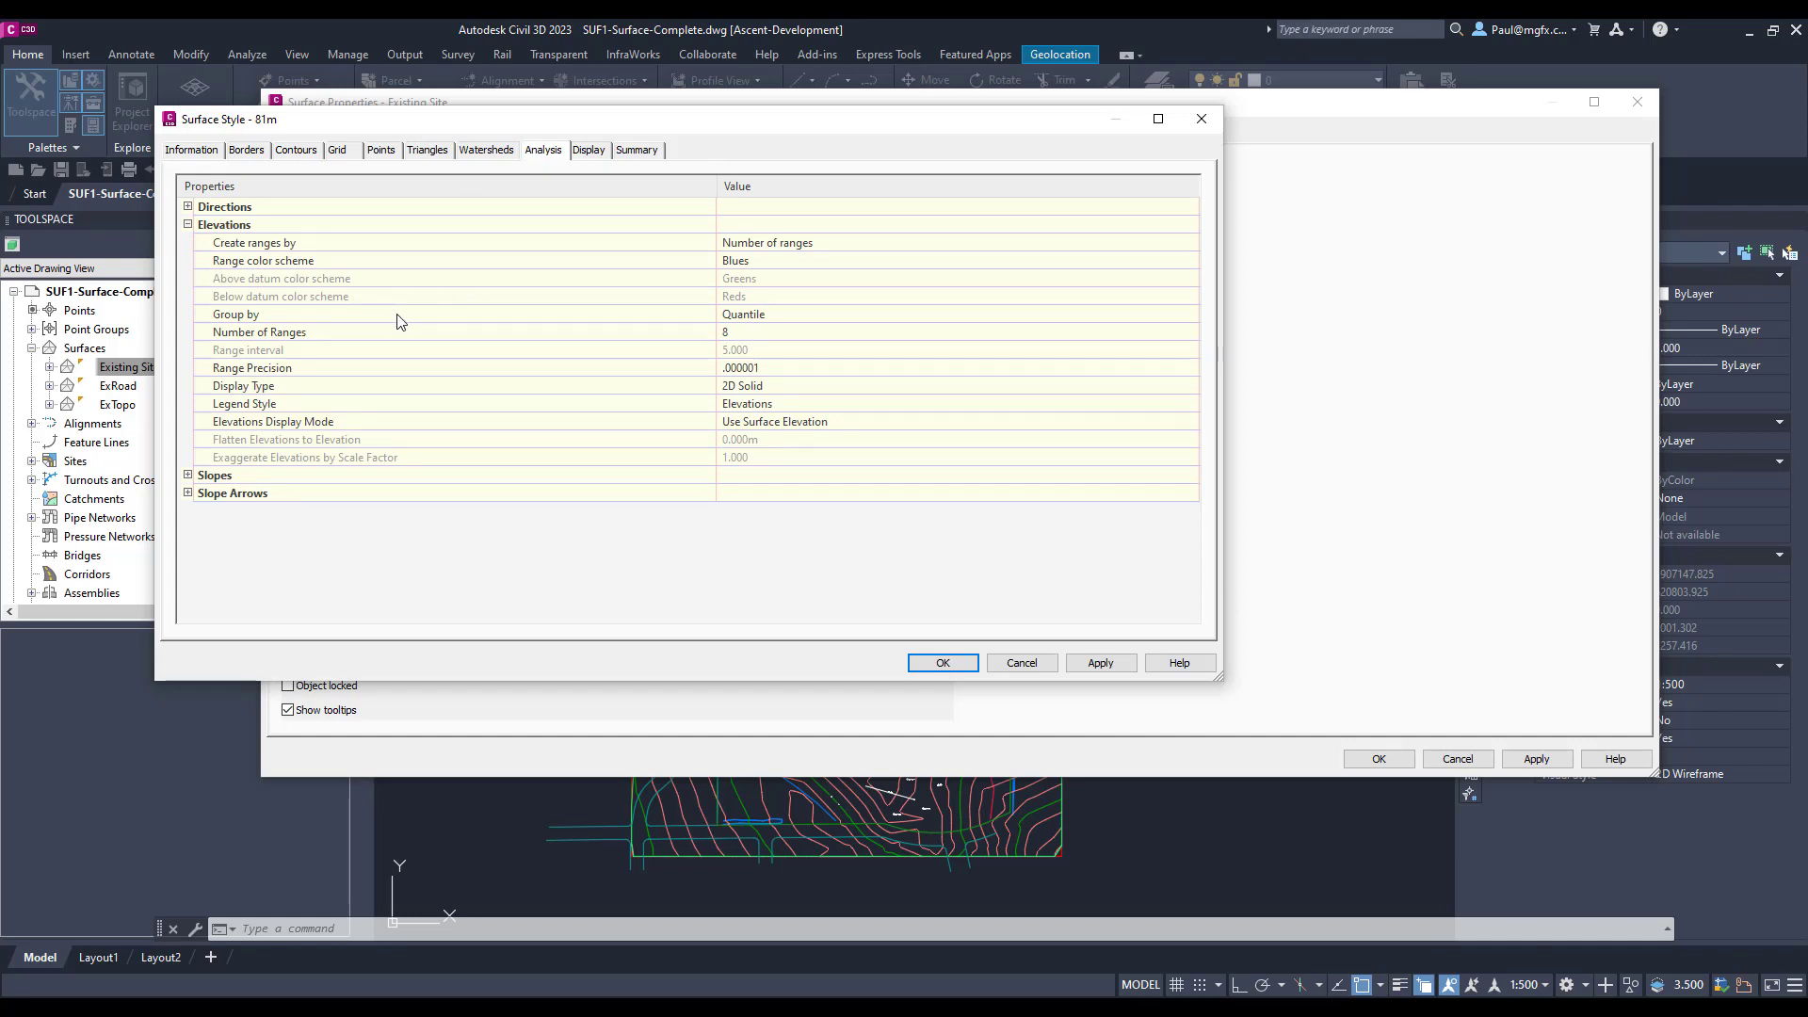
{"action": "mouse_move", "coordinate": [1027, 493]}
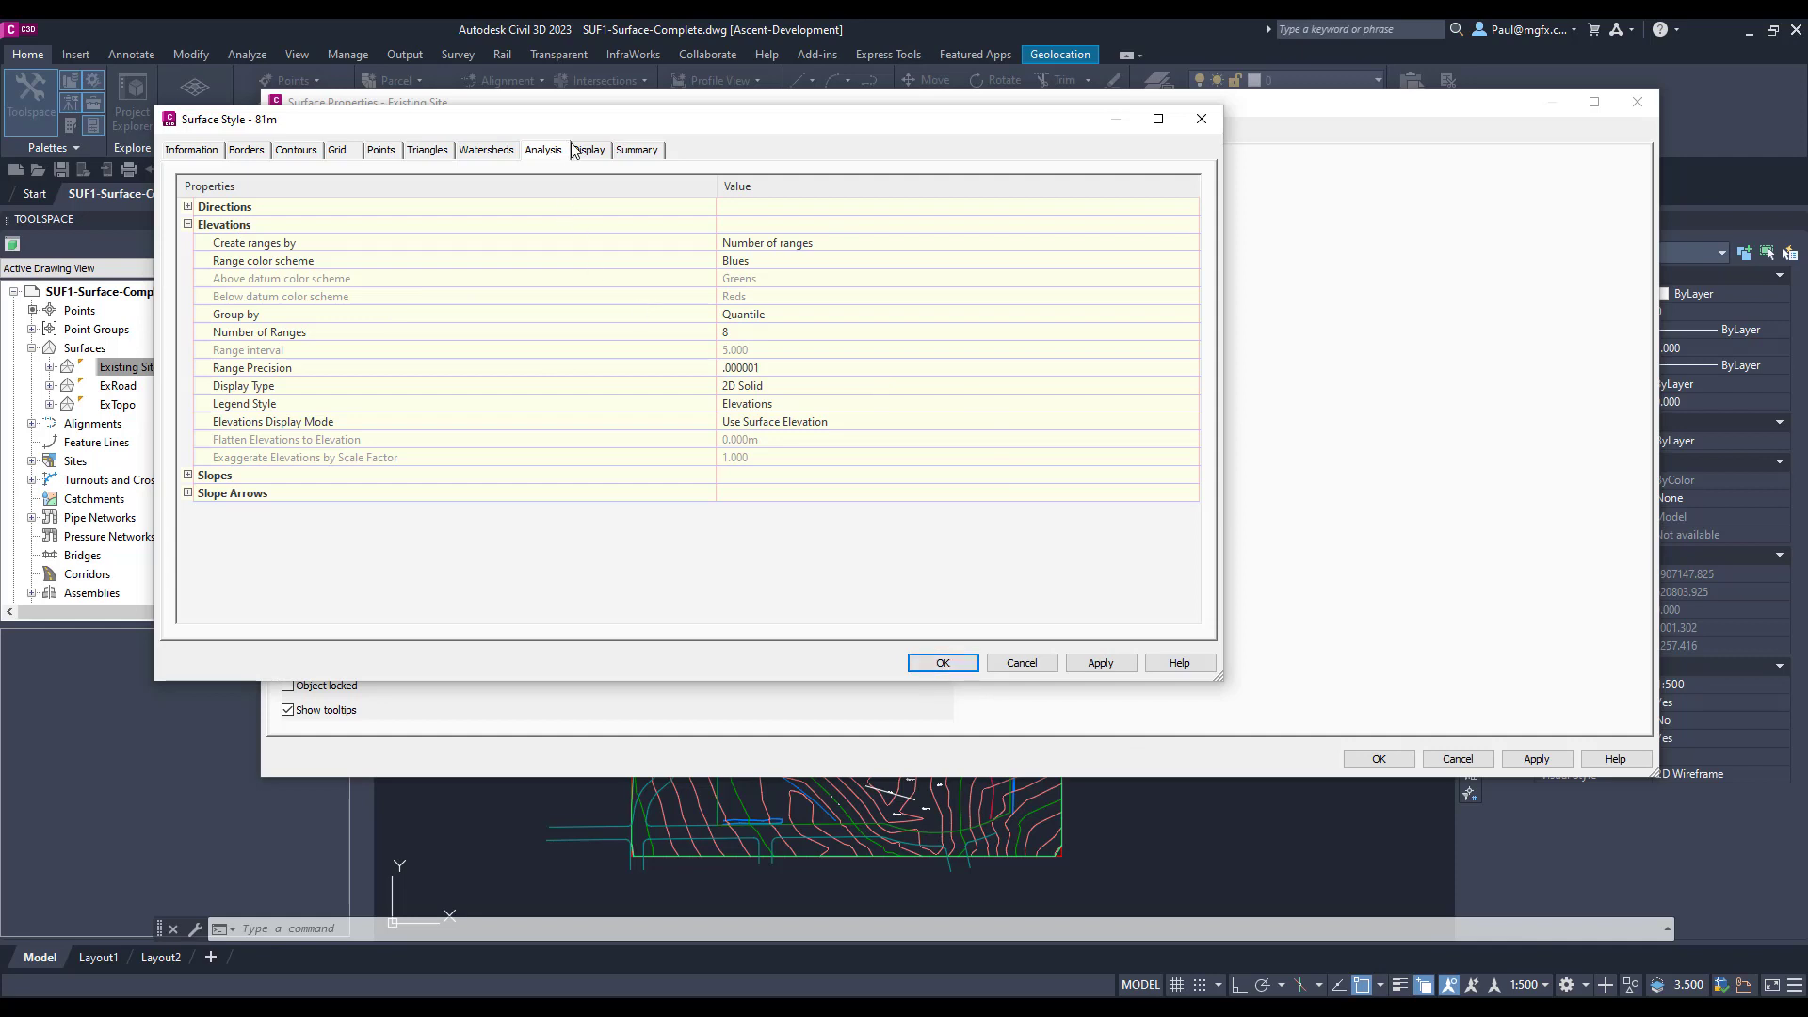
{"action": "left_click", "coordinate": [587, 149]}
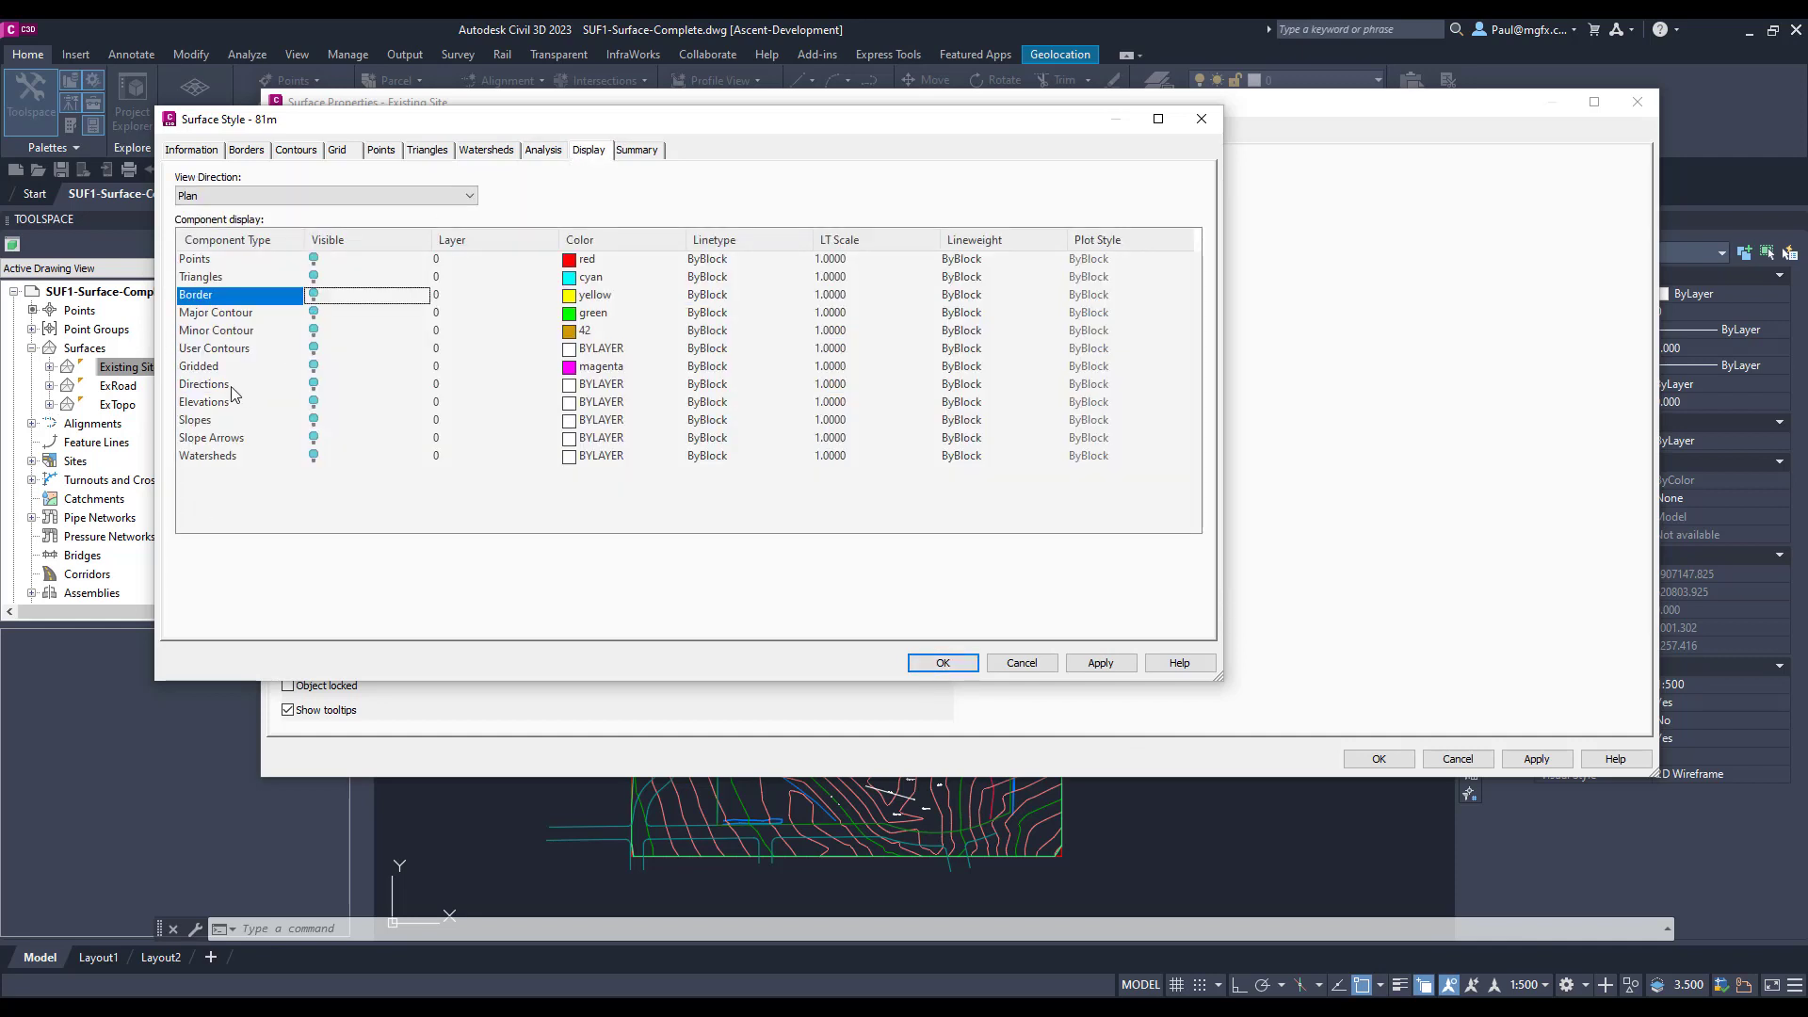
{"action": "mouse_move", "coordinate": [298, 320]}
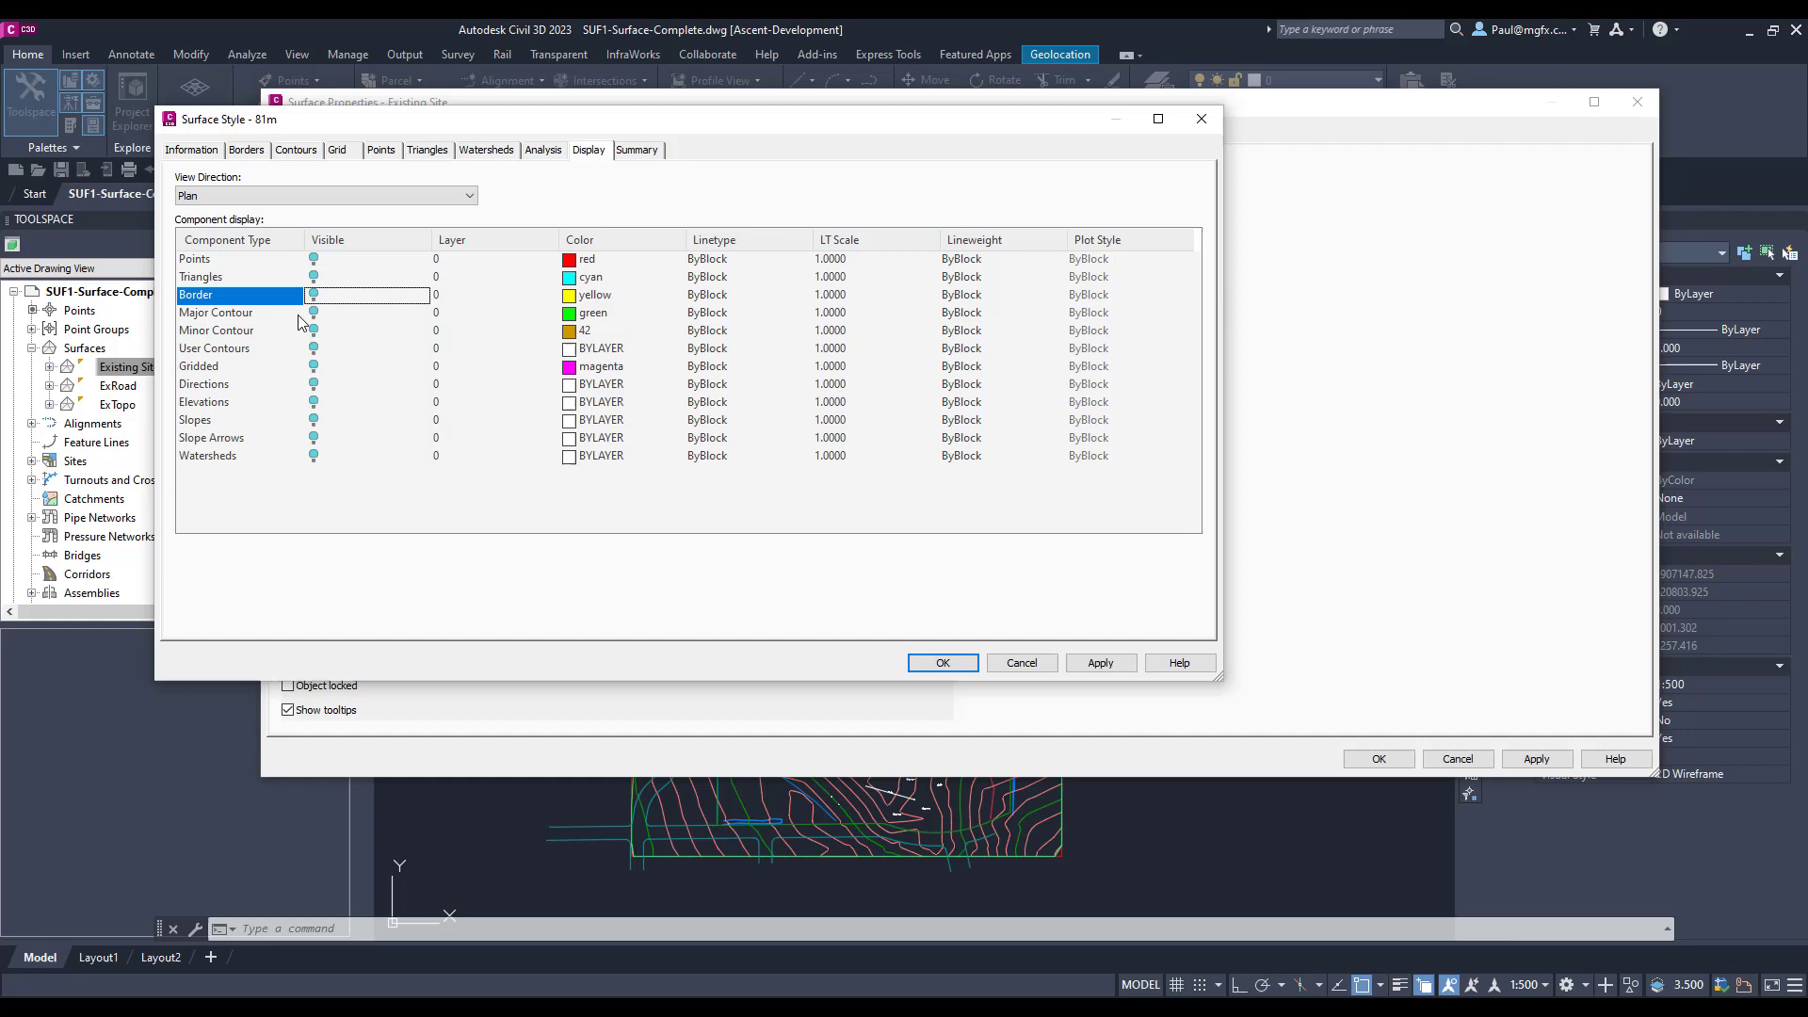
{"action": "left_click", "coordinate": [215, 313]}
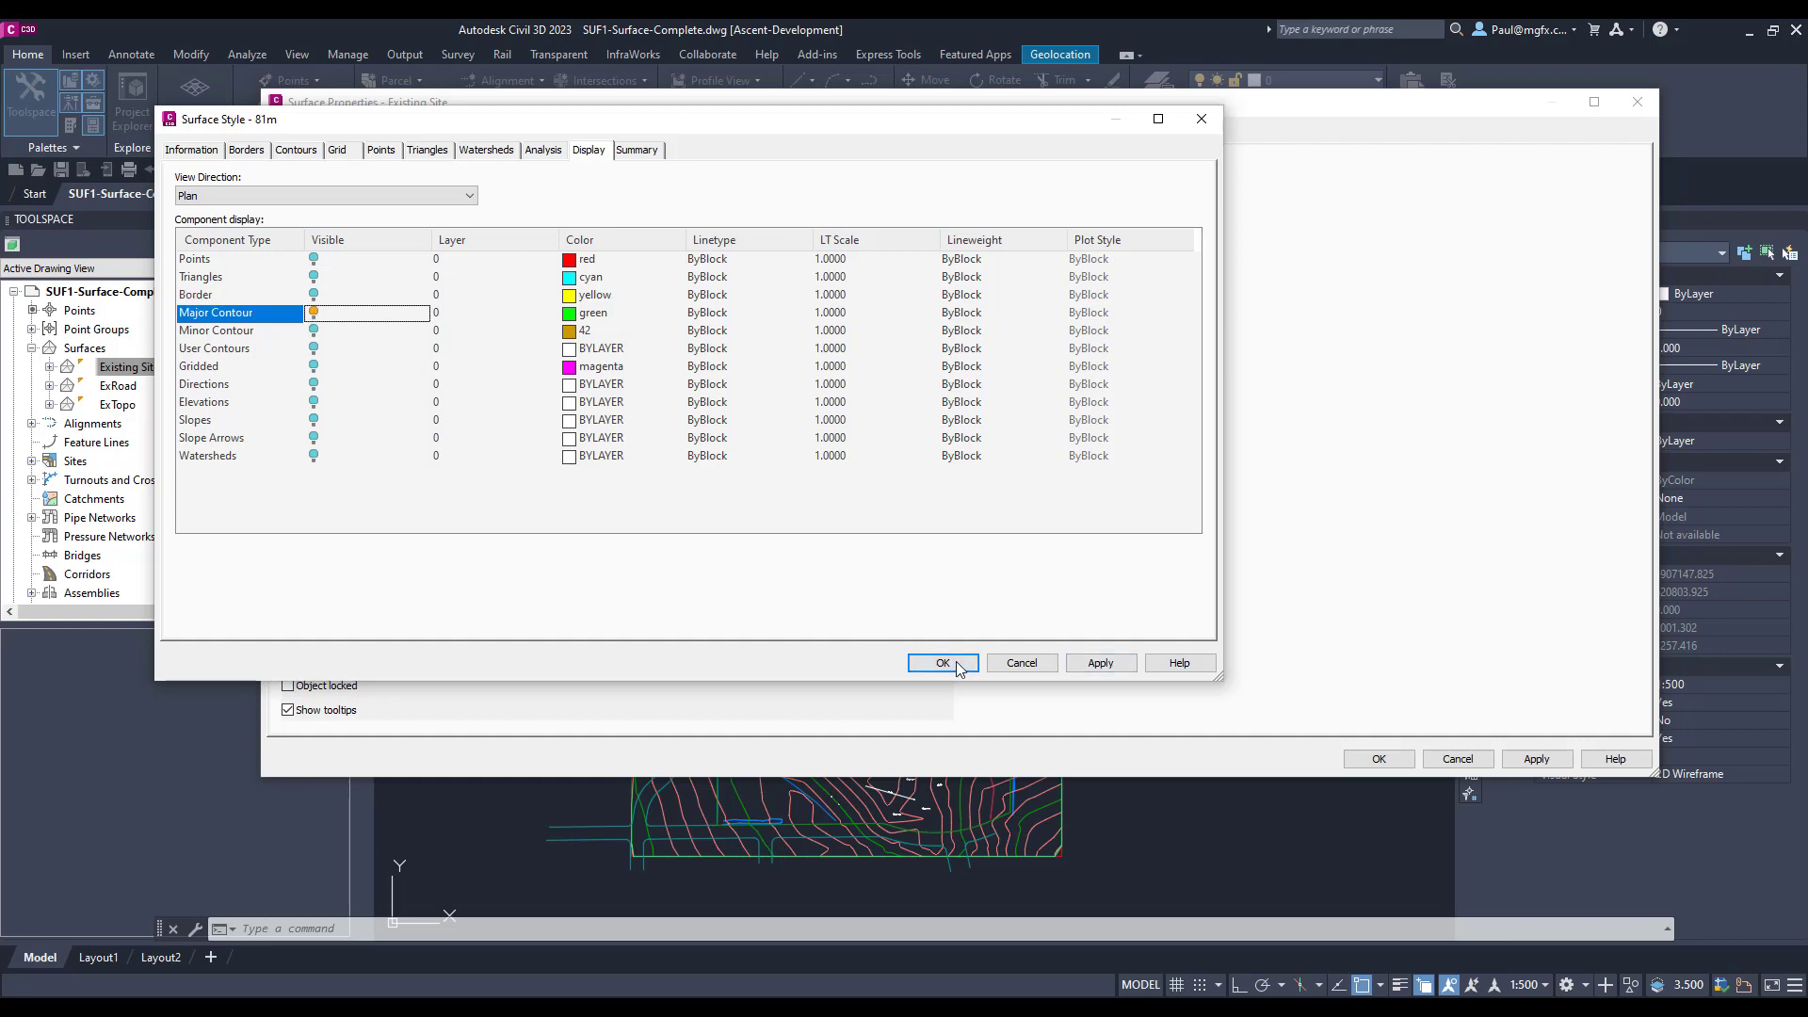
{"action": "left_click", "coordinate": [942, 662]}
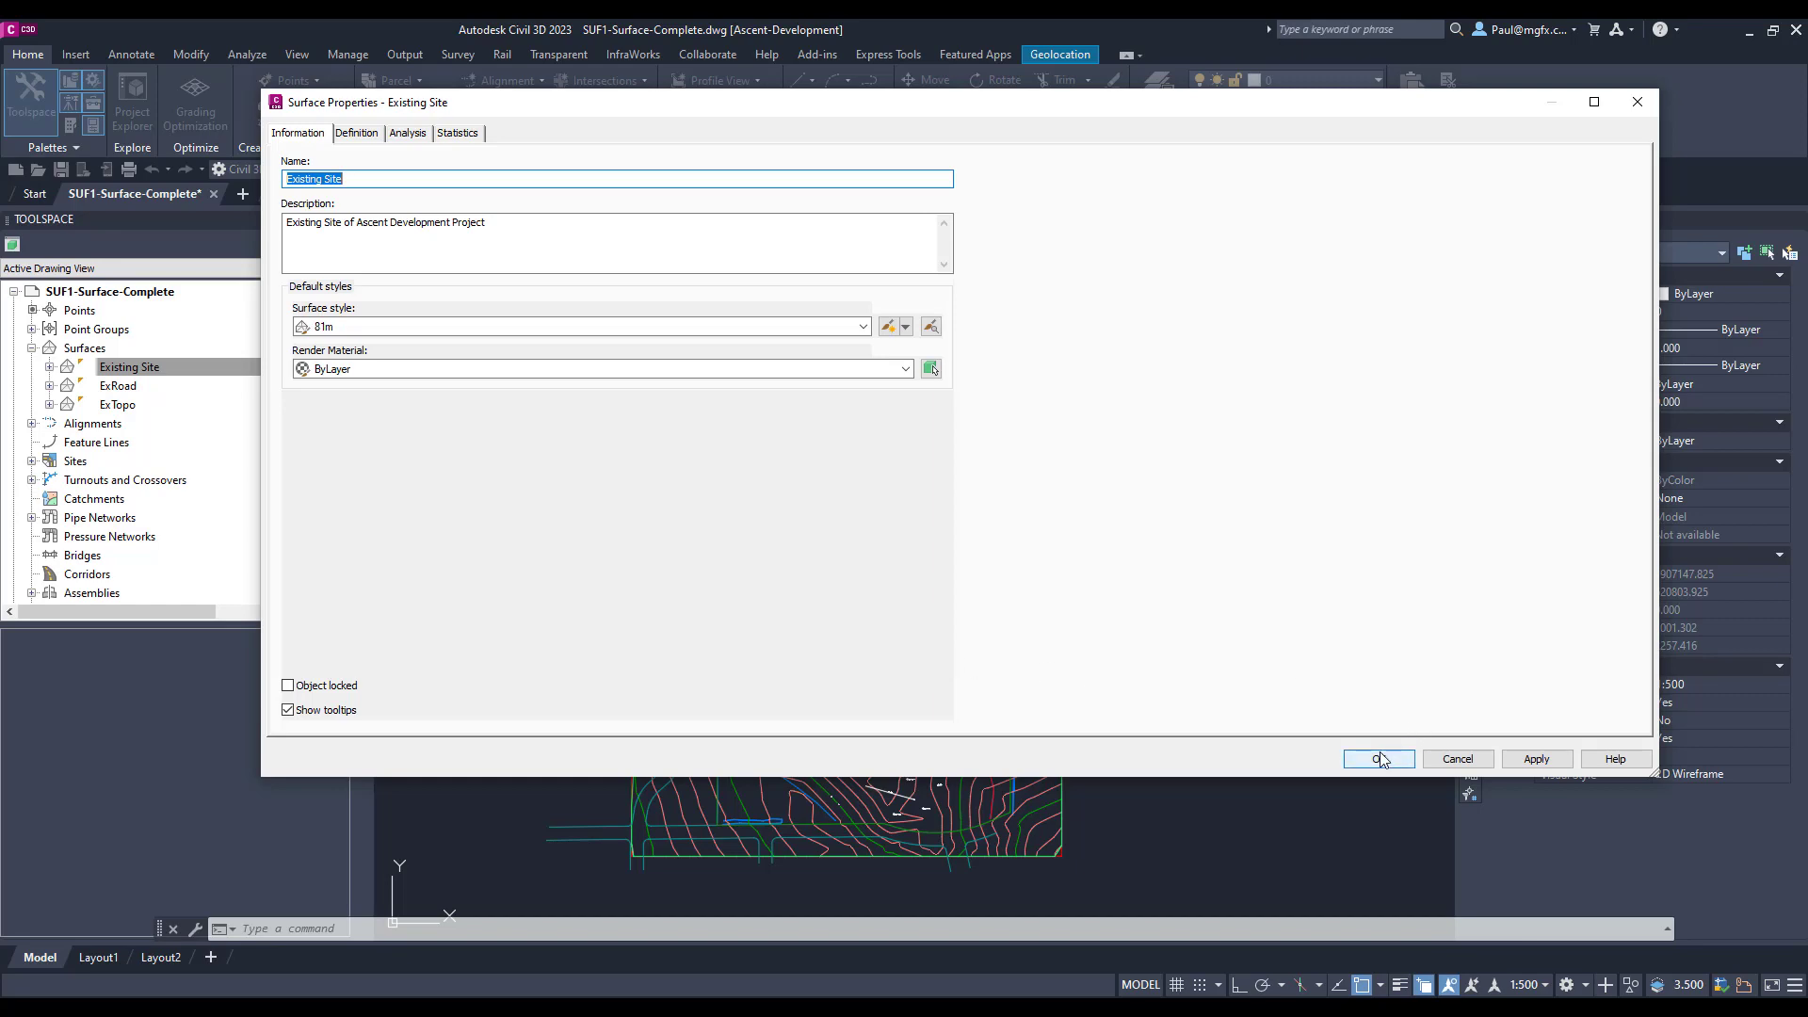
{"action": "left_click", "coordinate": [1377, 759]}
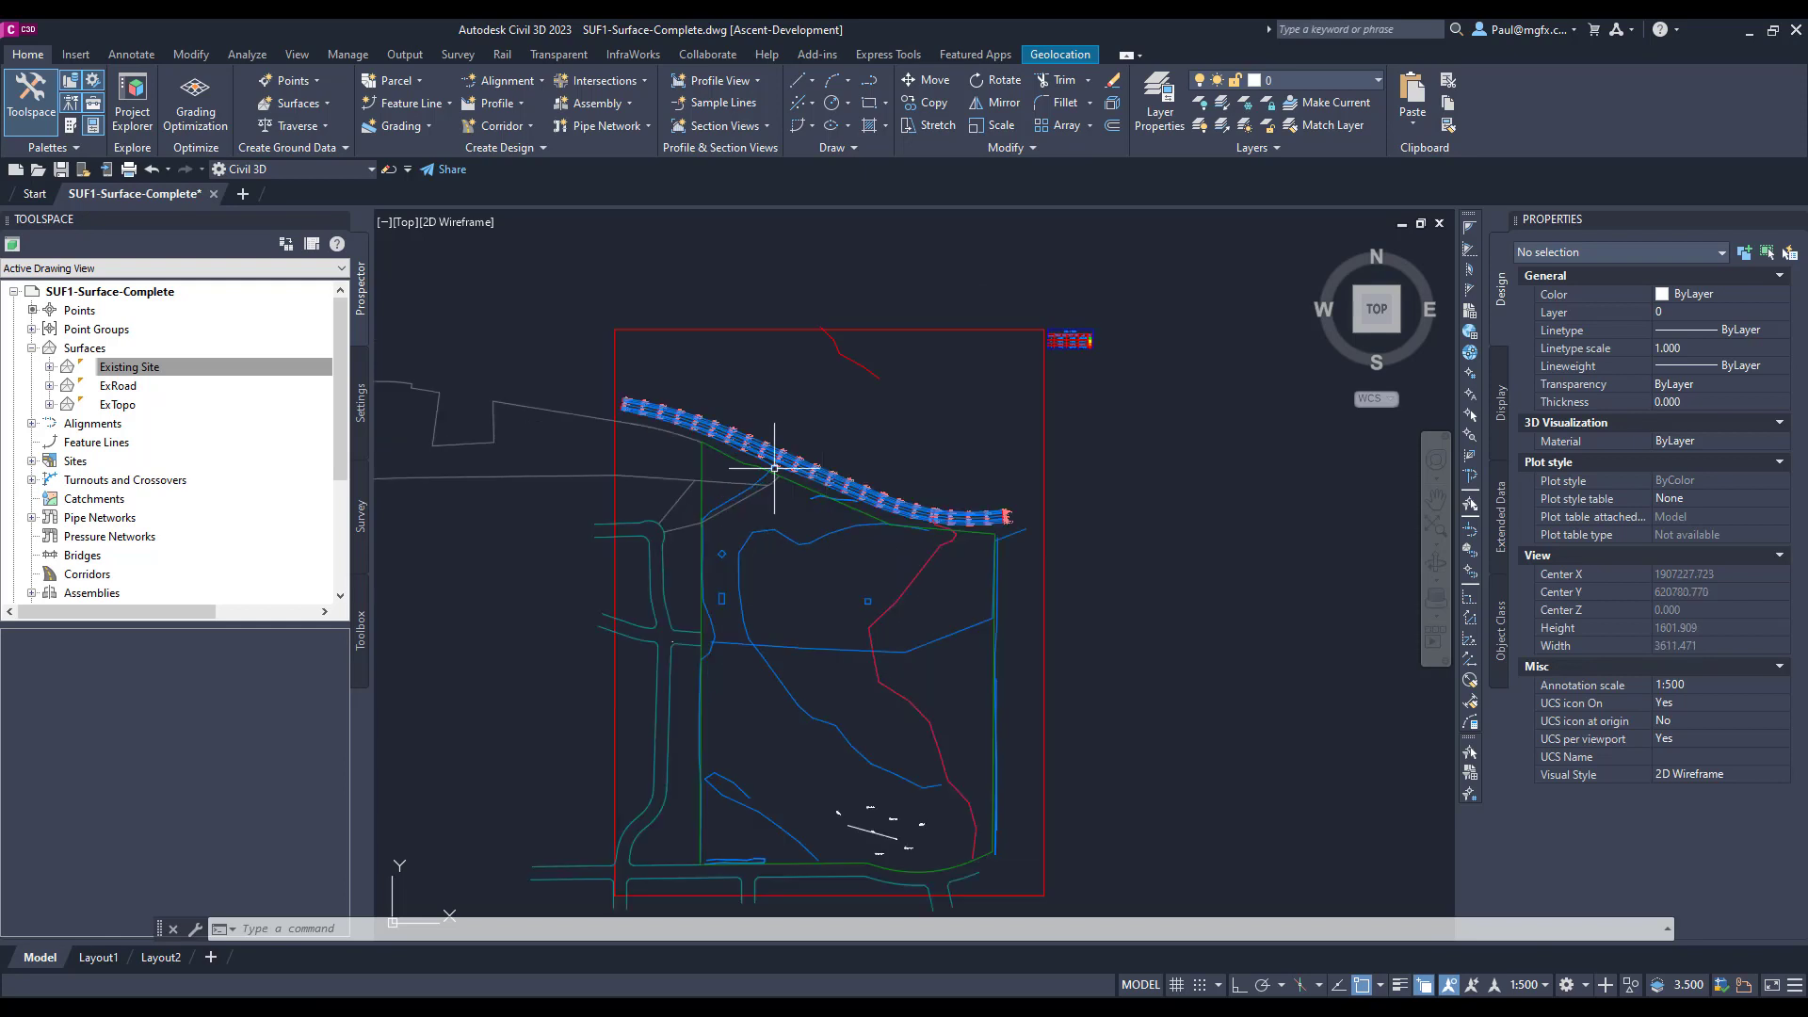
- Select the Existing Site surface from Prospector and reopen its shortcut menu
{"action": "left_click", "coordinate": [129, 367]}
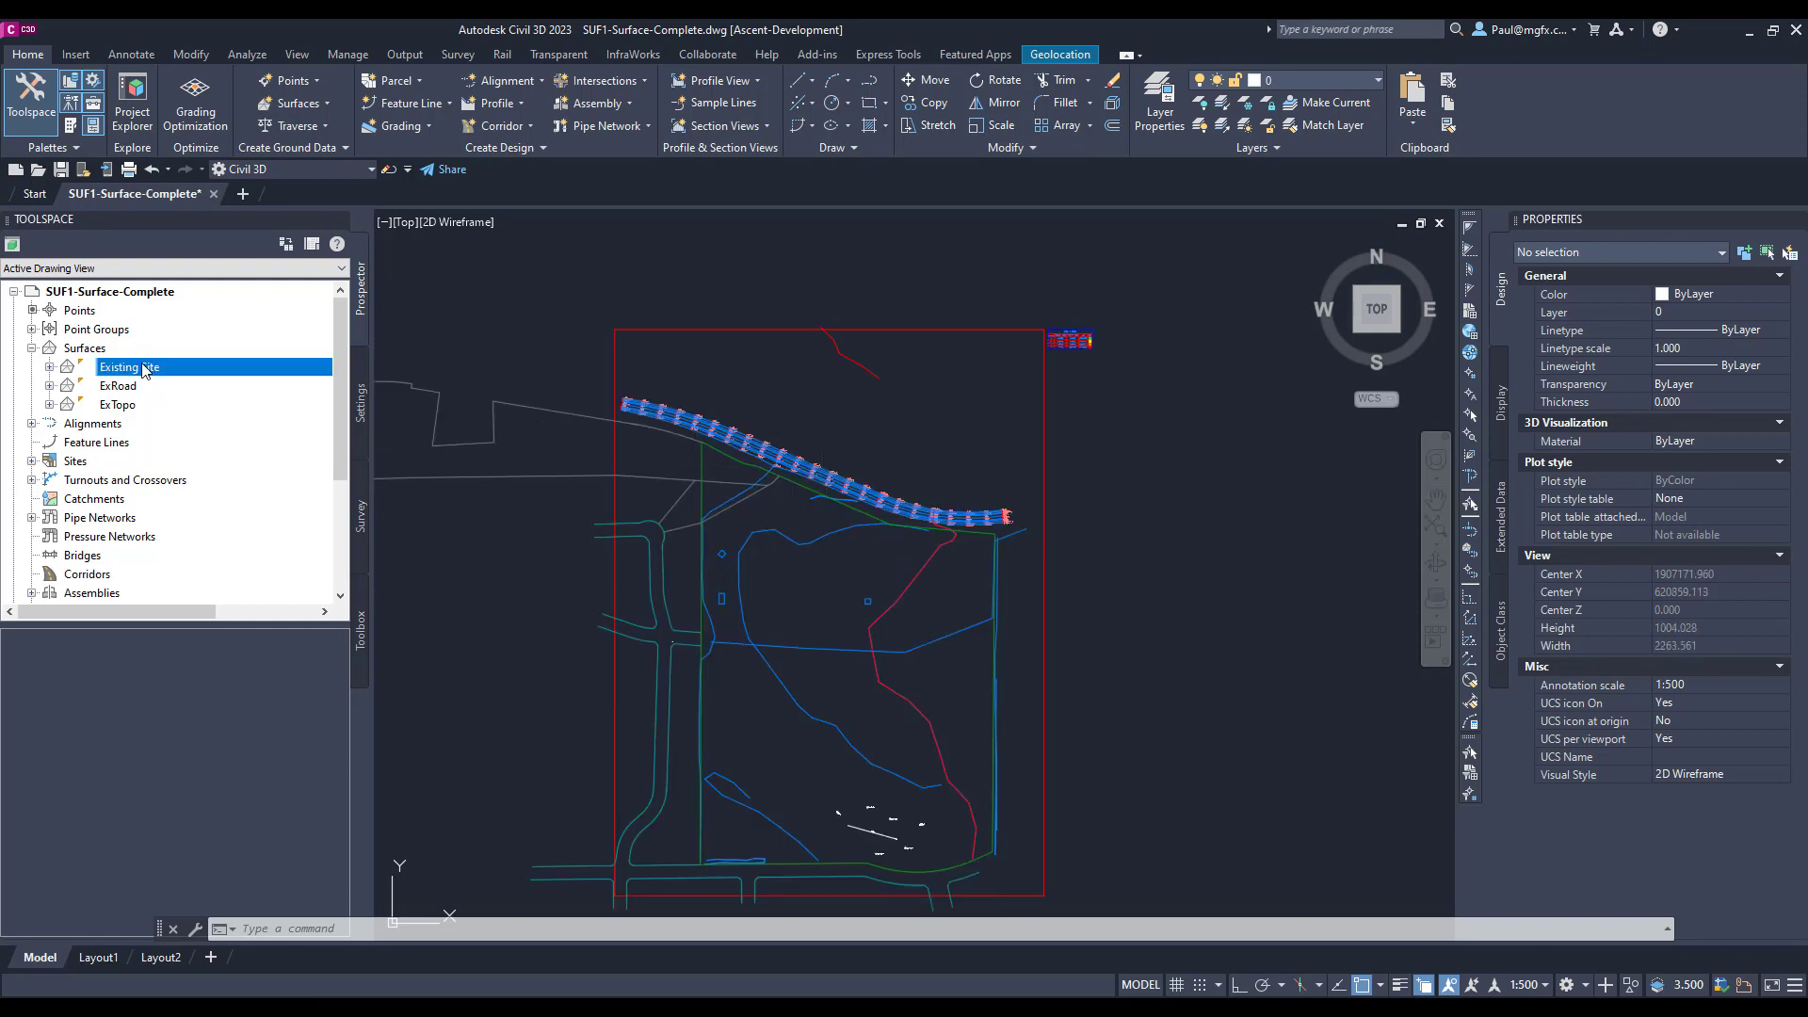
{"action": "right_click", "coordinate": [127, 366]}
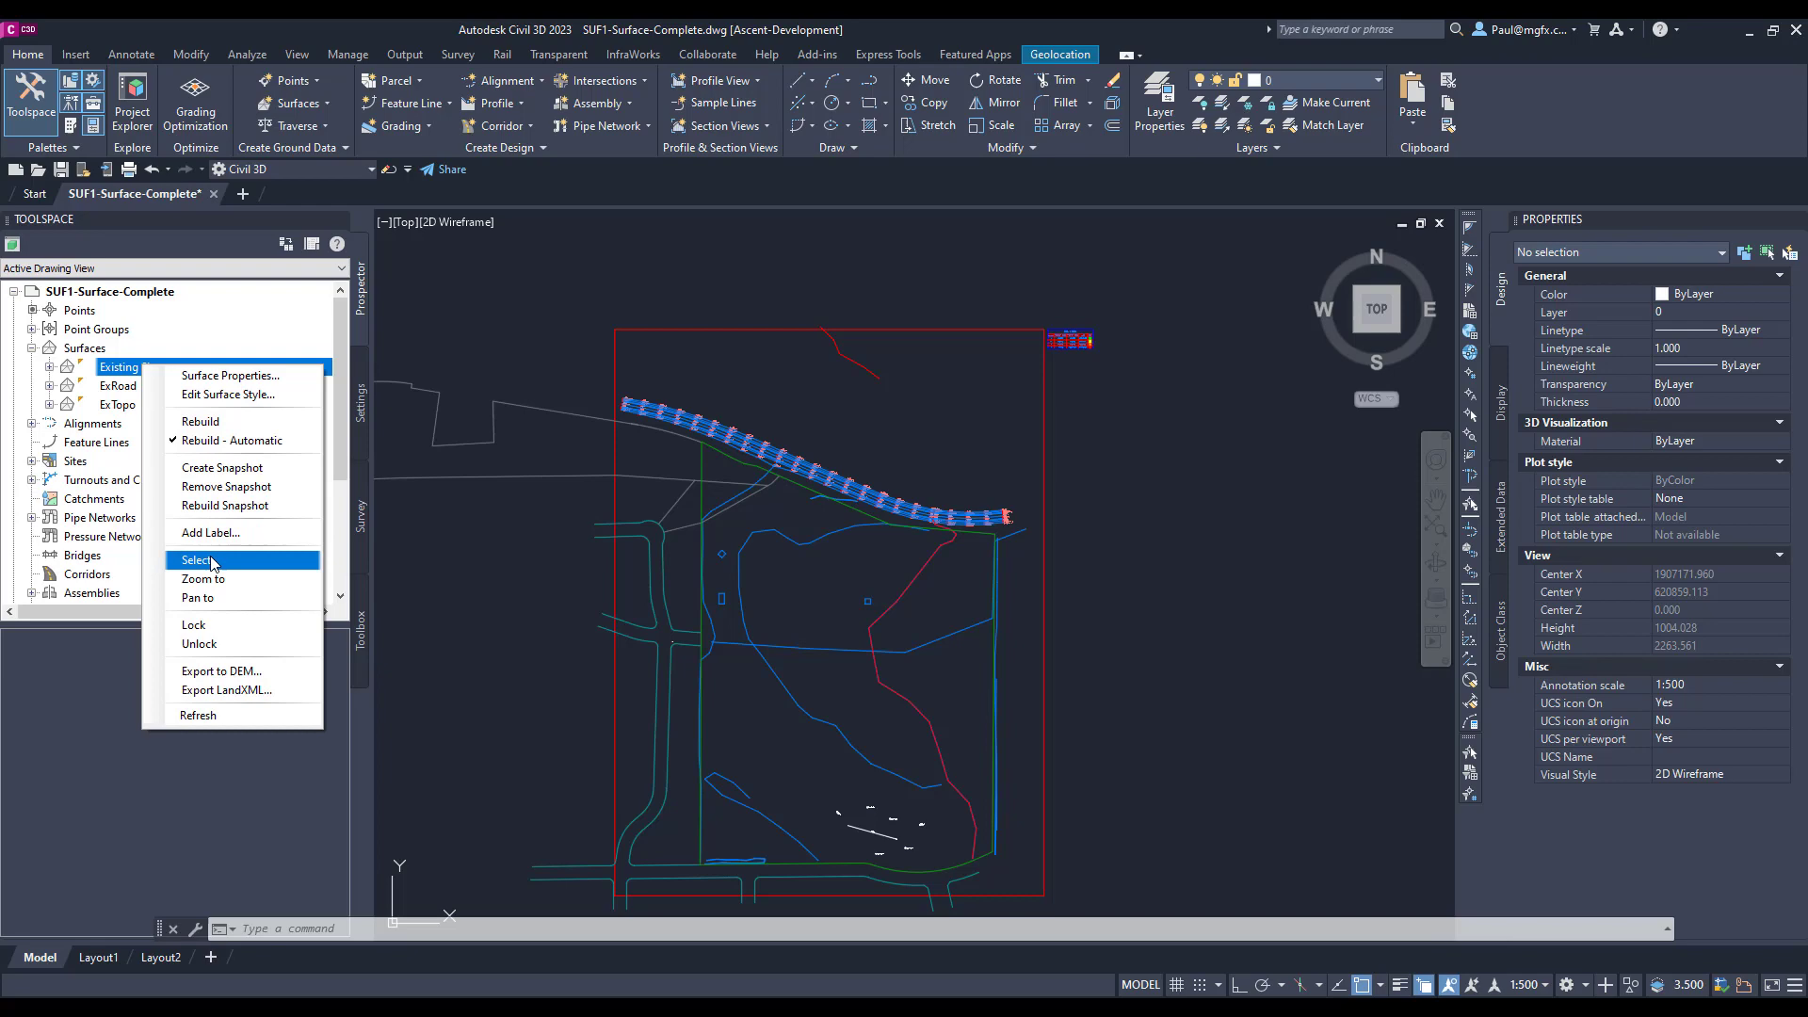
{"action": "left_click", "coordinate": [196, 559]}
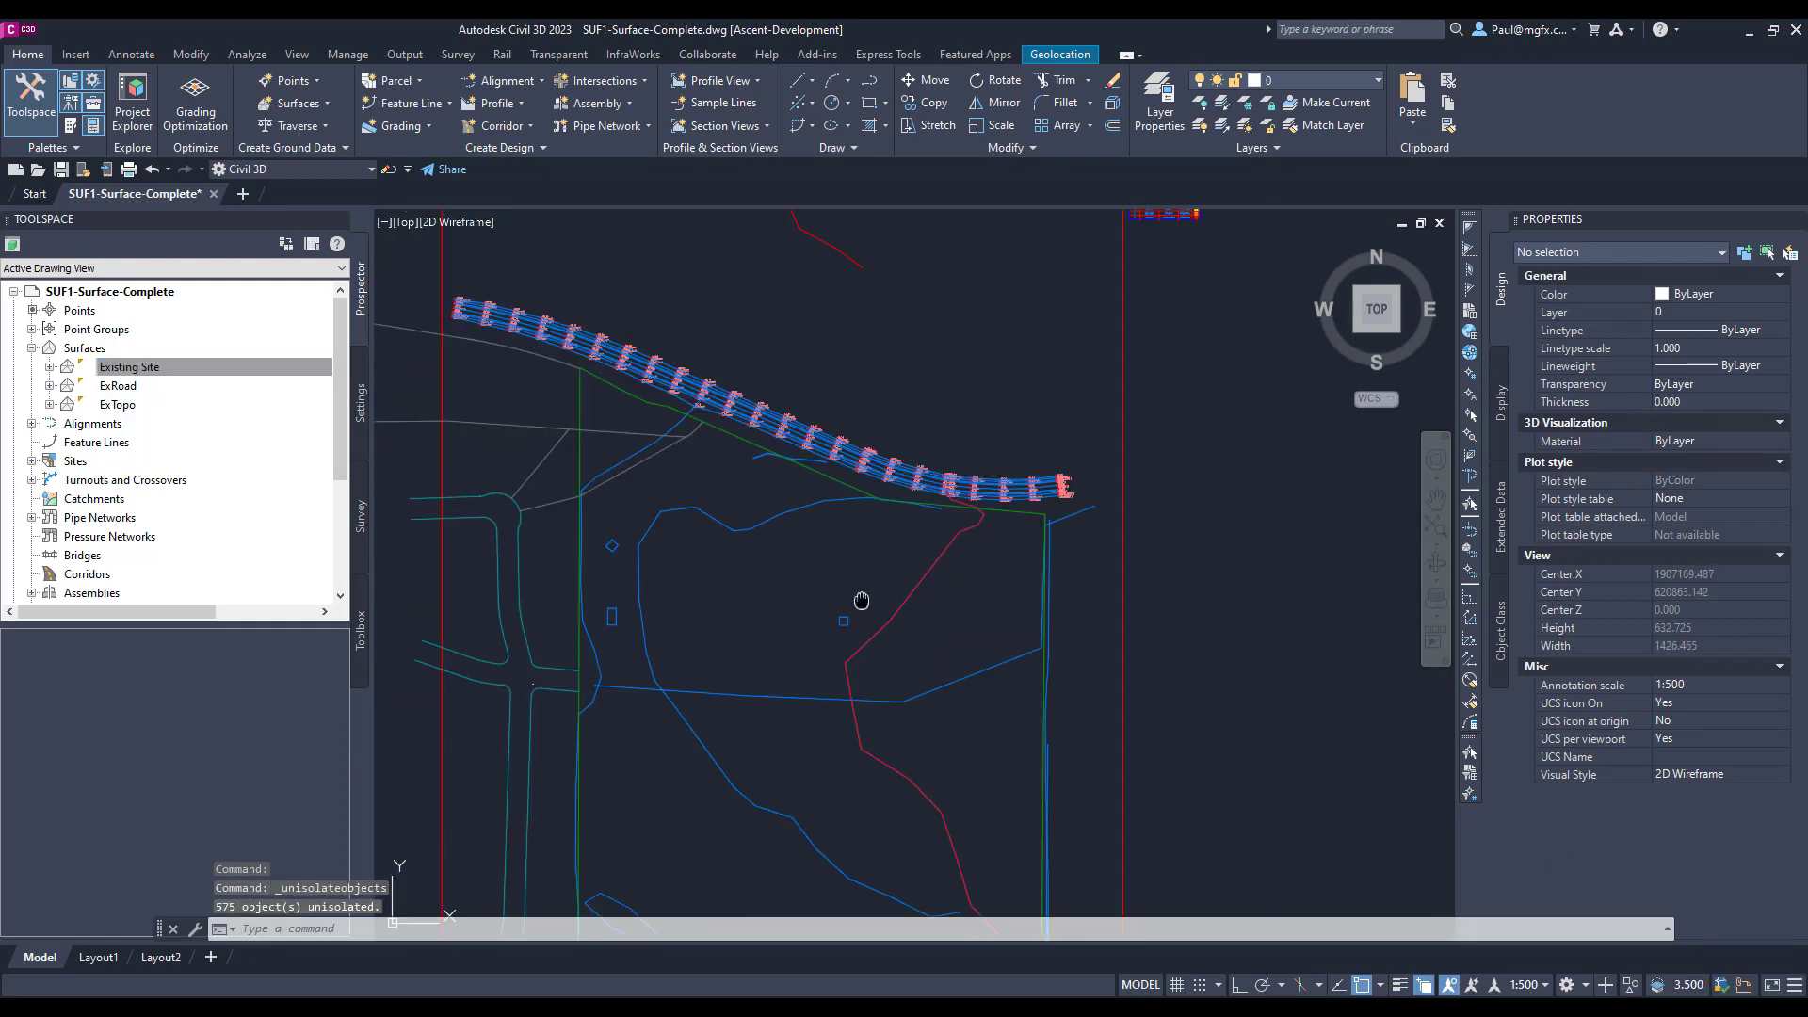
{"action": "right_click", "coordinate": [129, 367]}
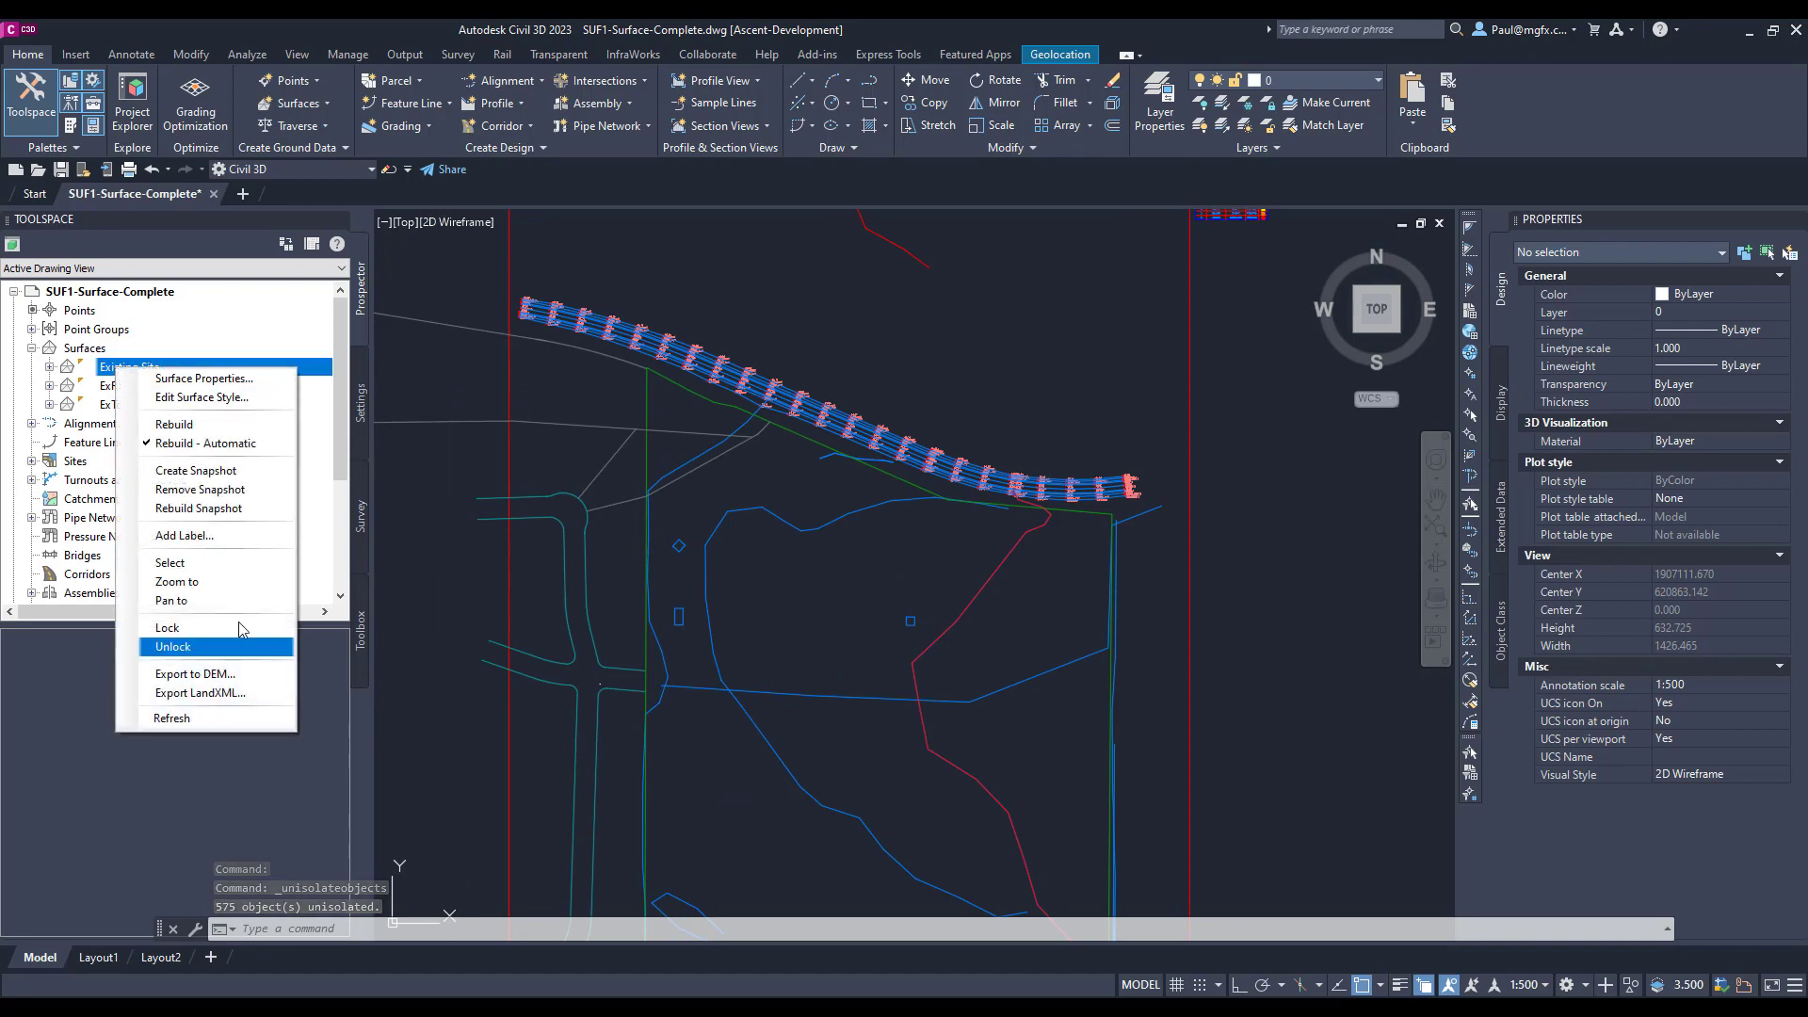
{"action": "mouse_move", "coordinate": [195, 425]}
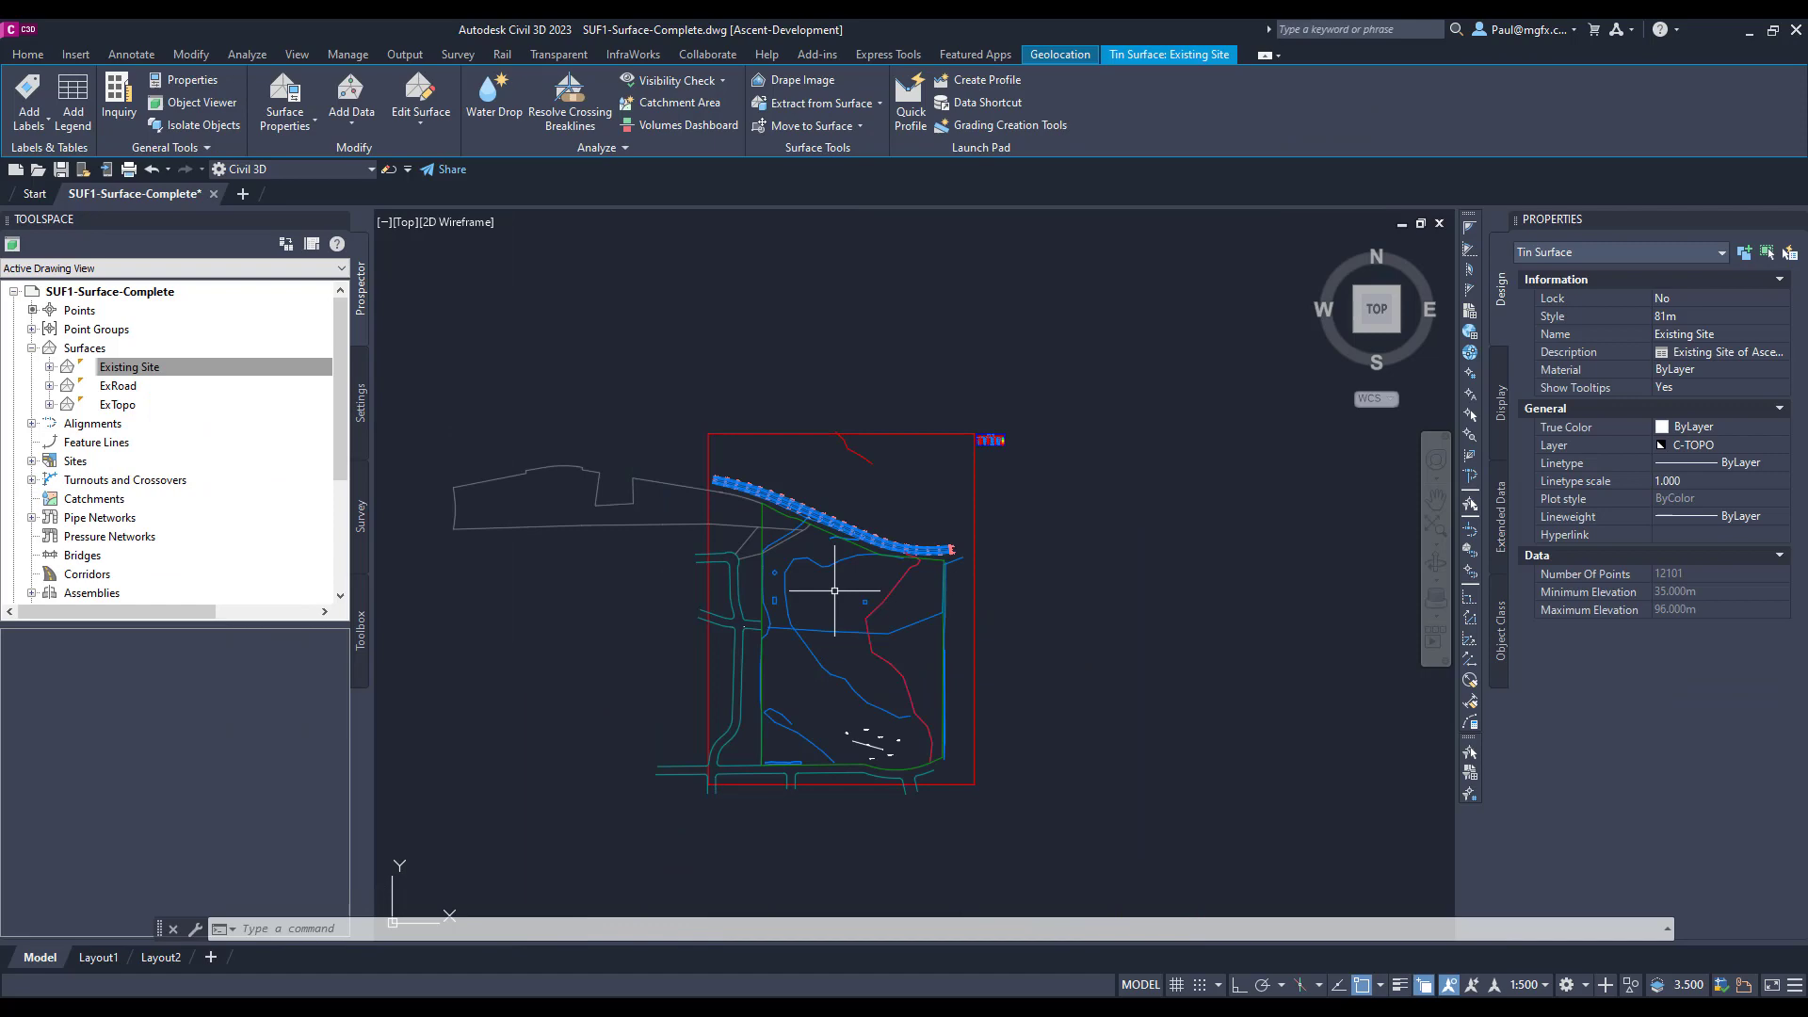
{"action": "right_click", "coordinate": [129, 366]}
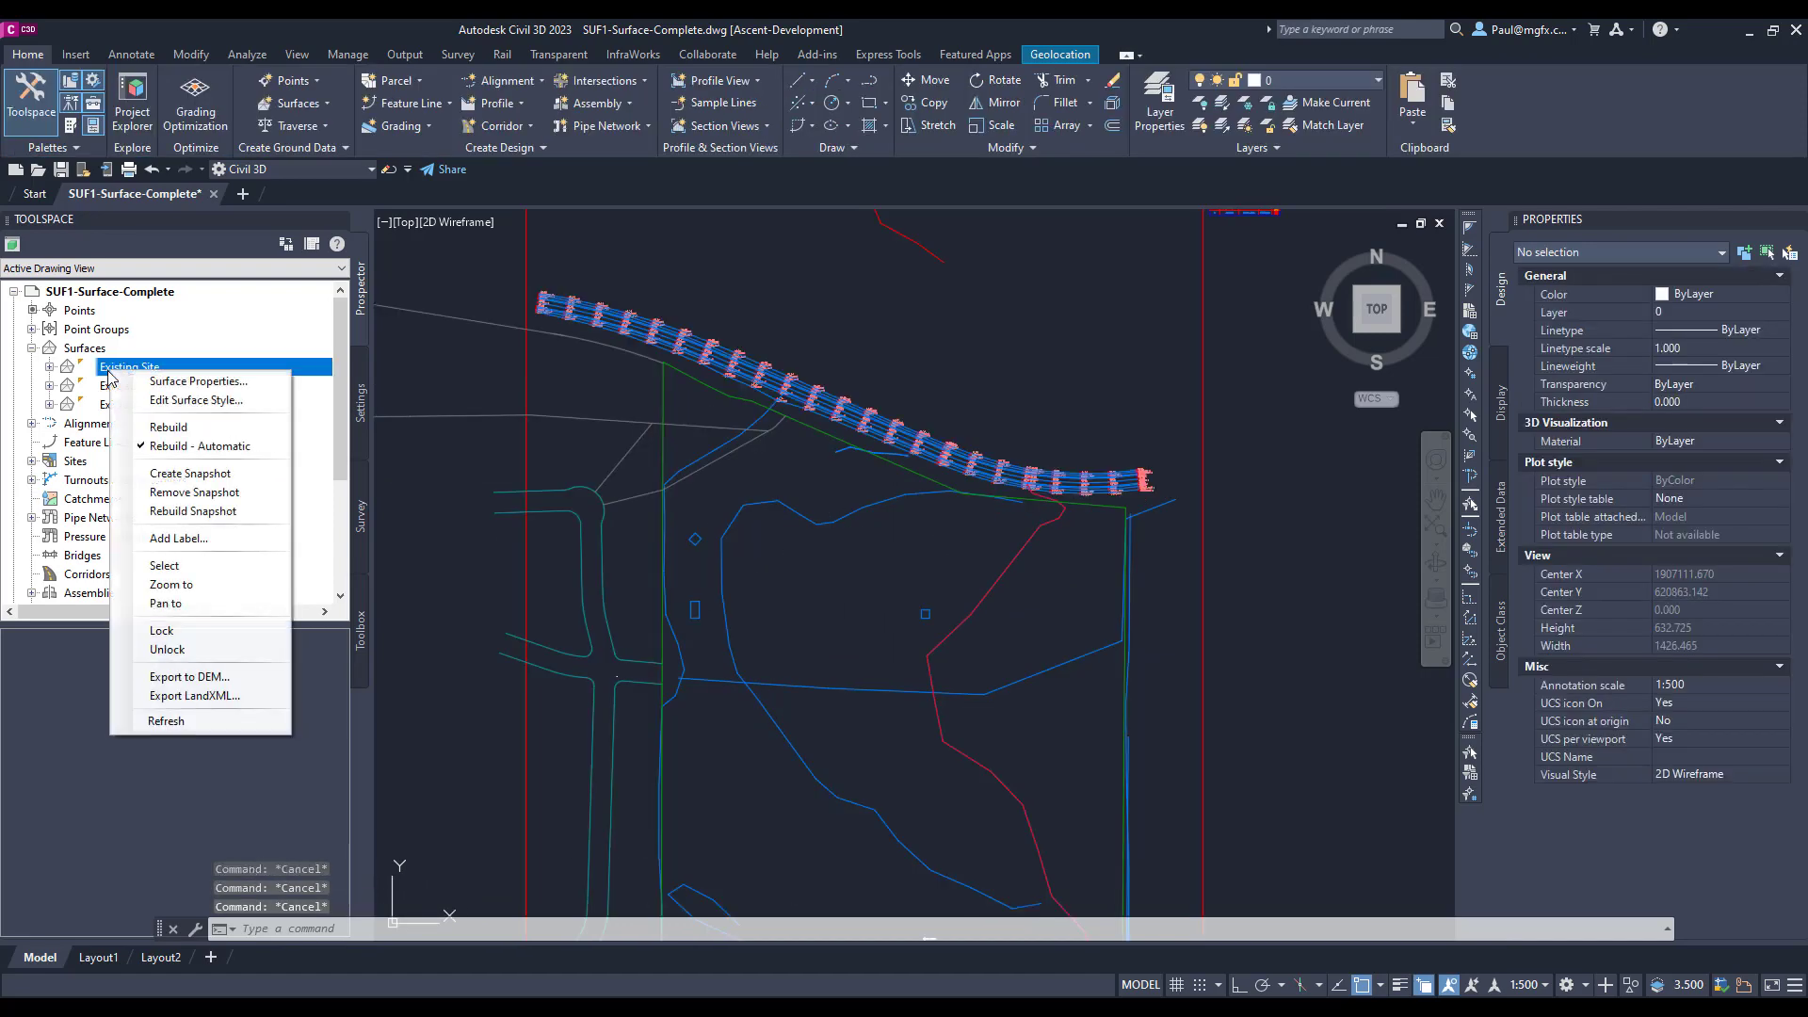
- Edit the 81m style to also display Minor Contours, then close Surface Properties
{"action": "left_click", "coordinate": [199, 380]}
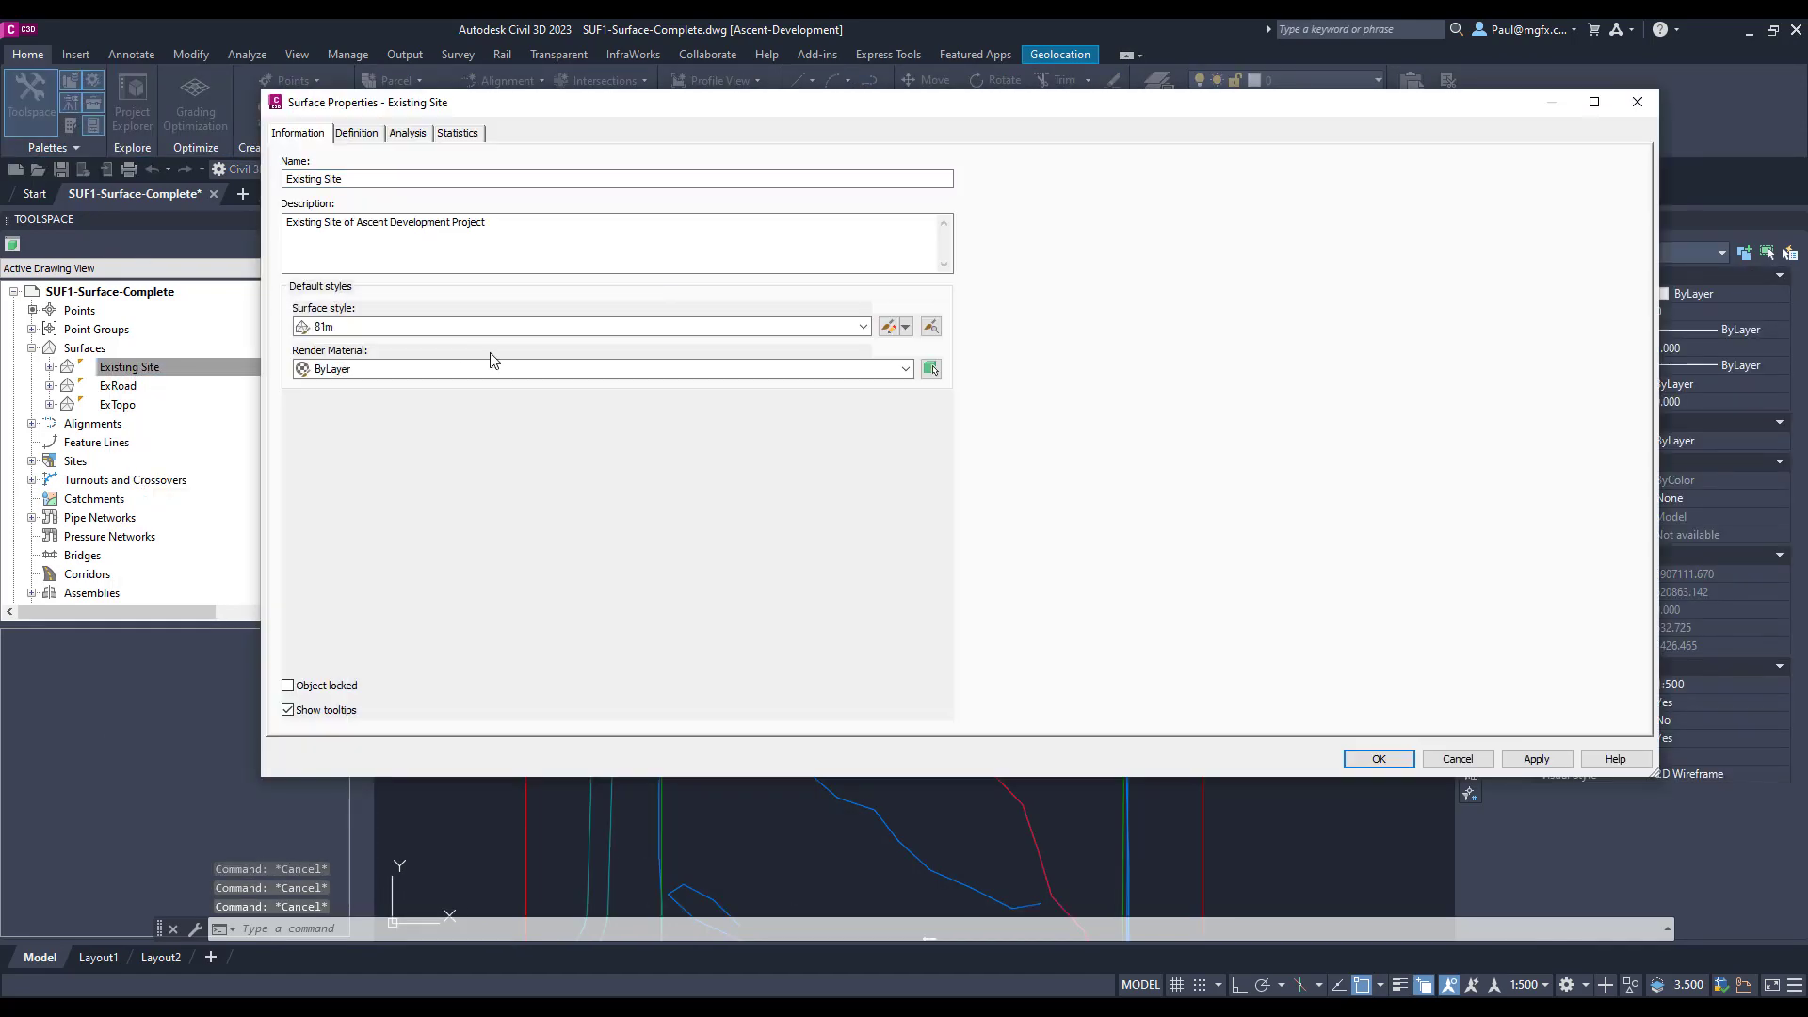
{"action": "left_click", "coordinate": [889, 327]}
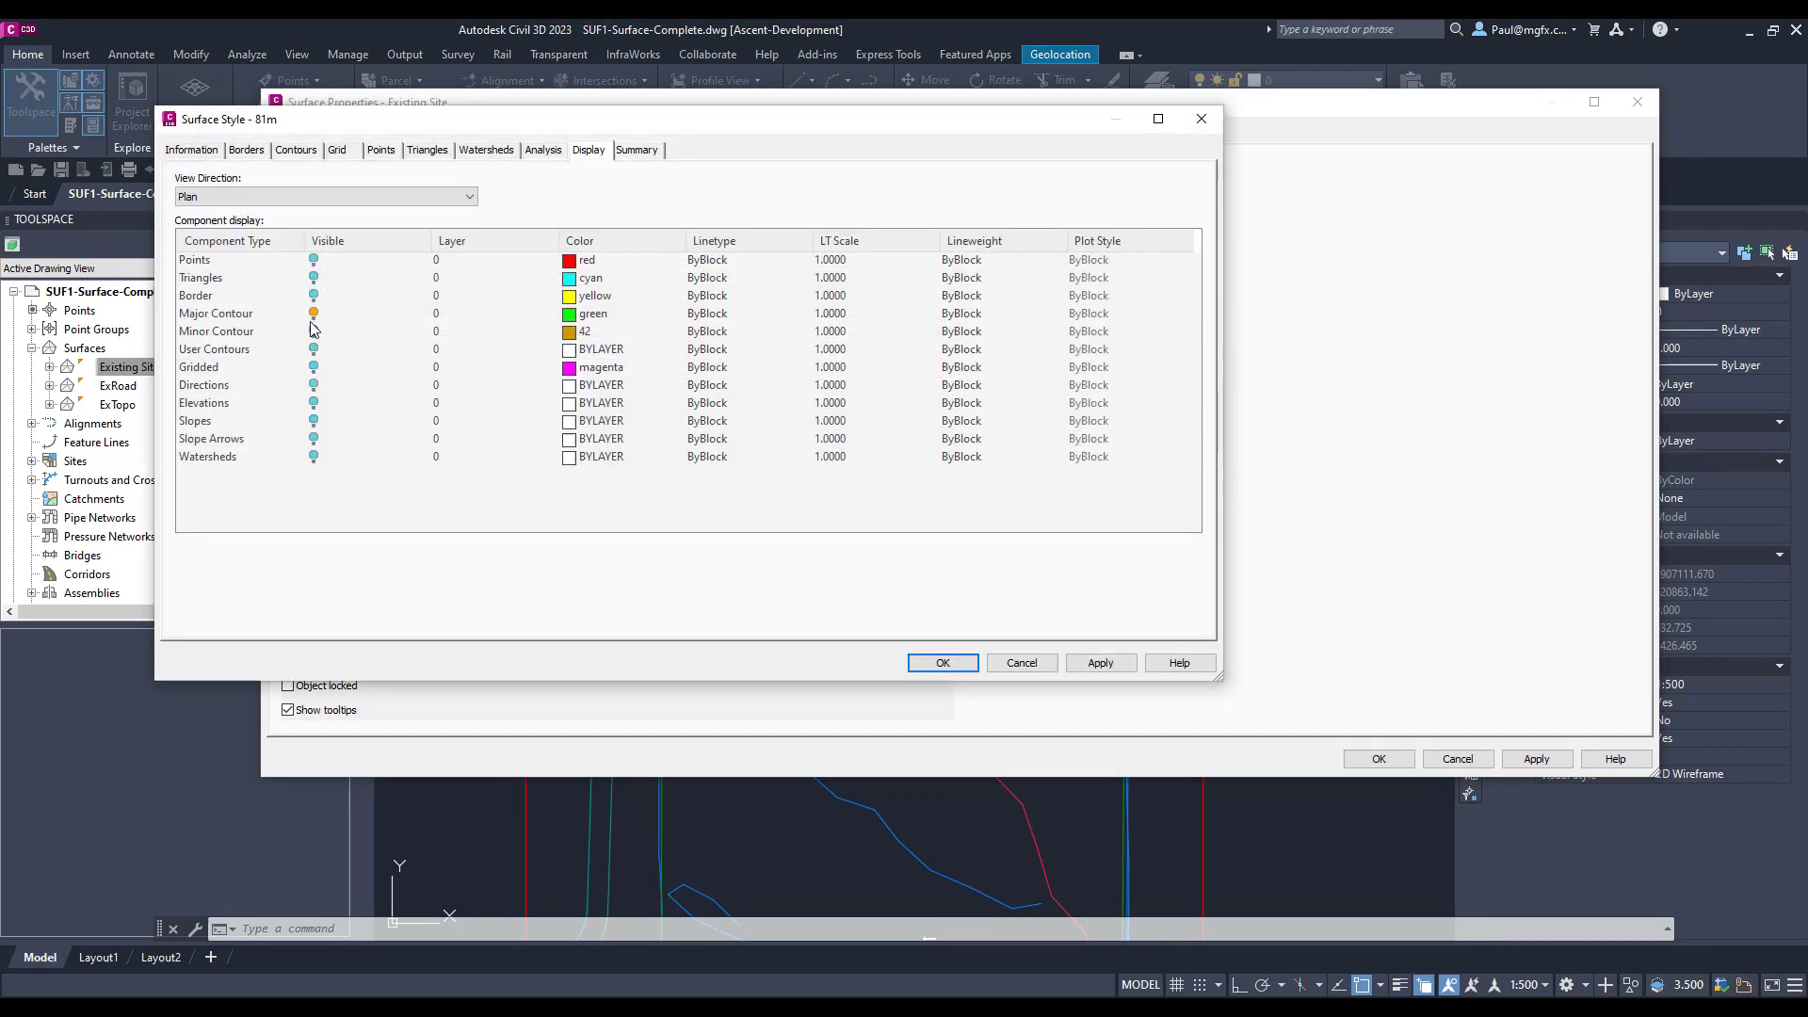
{"action": "left_click", "coordinate": [216, 331]}
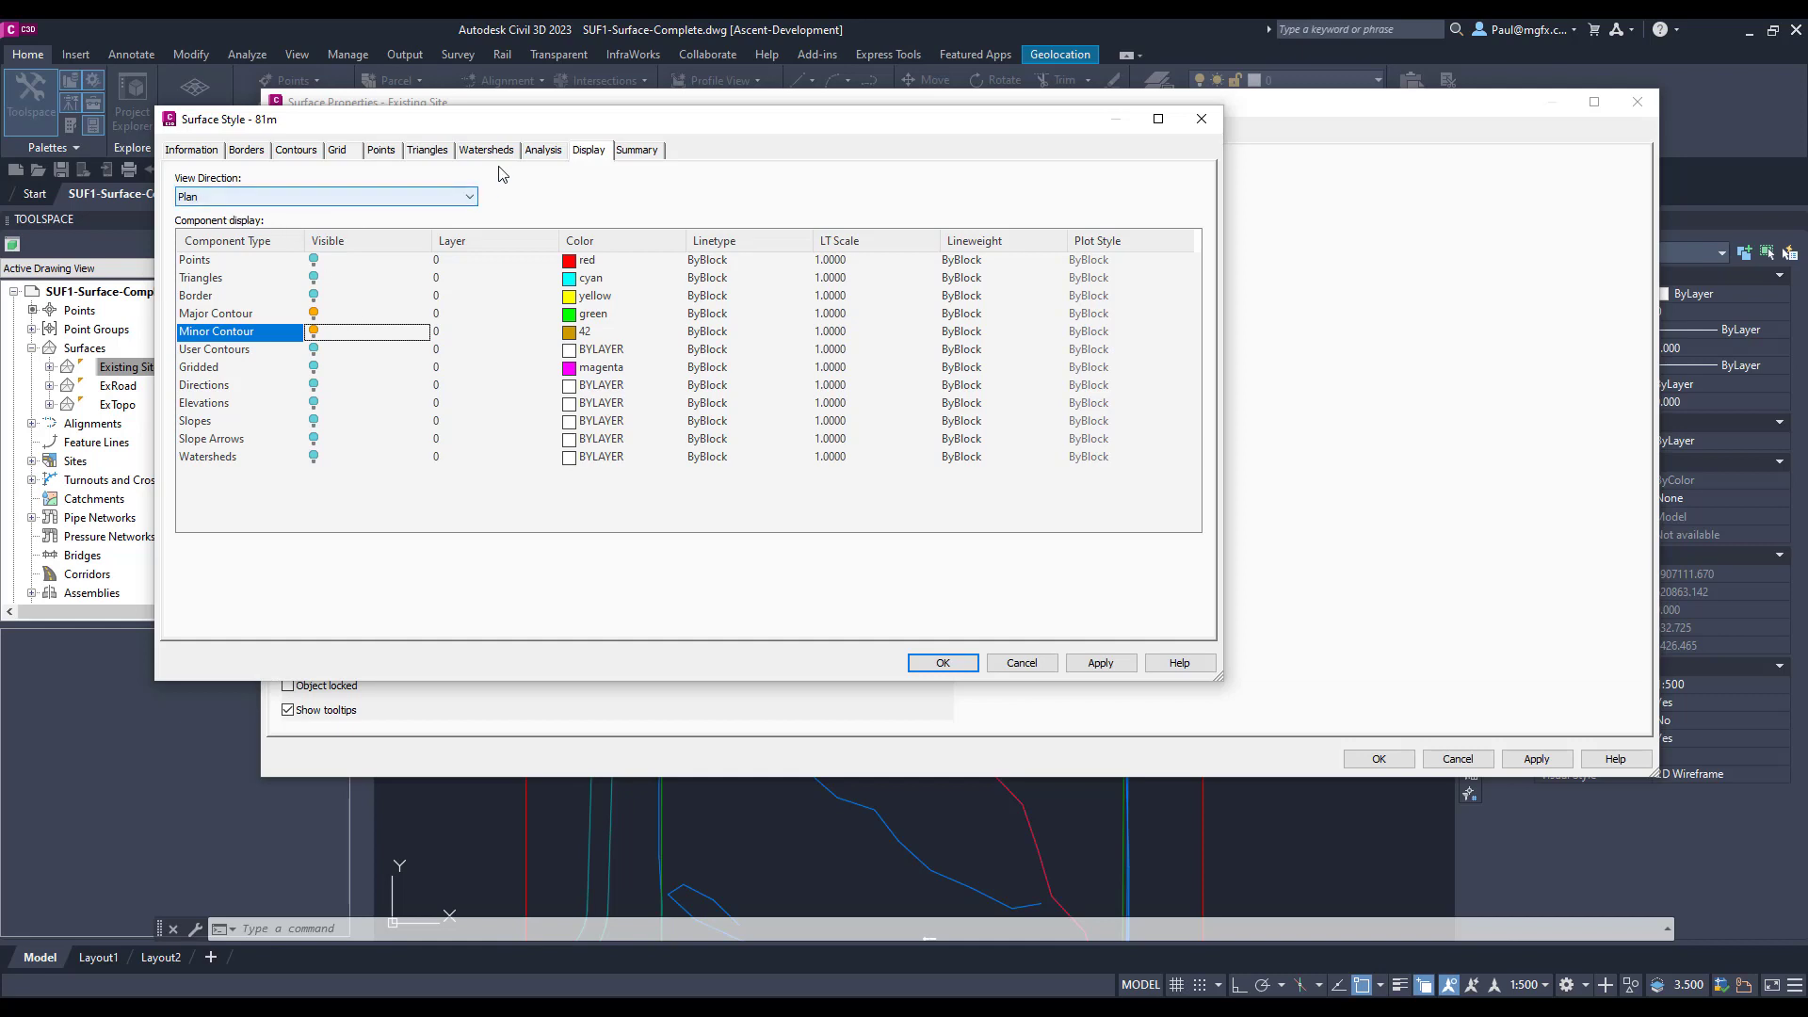
{"action": "left_click", "coordinate": [191, 150]}
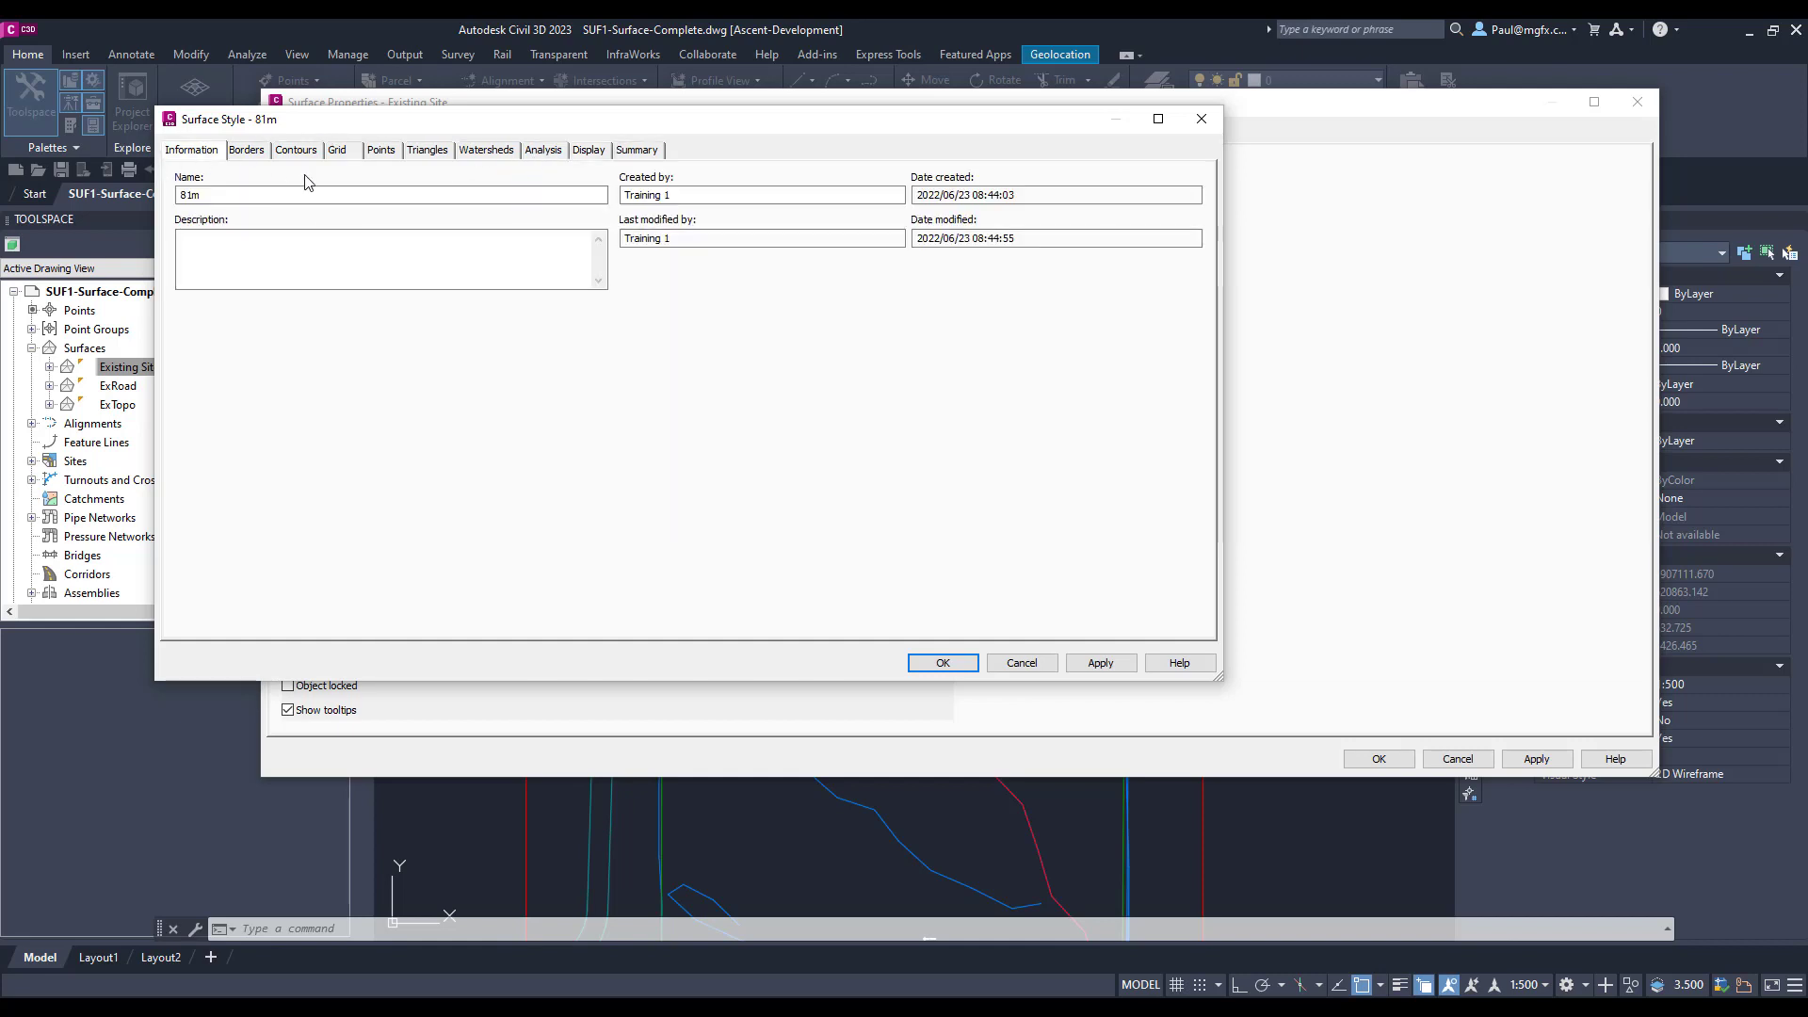
{"action": "left_click", "coordinate": [246, 149]}
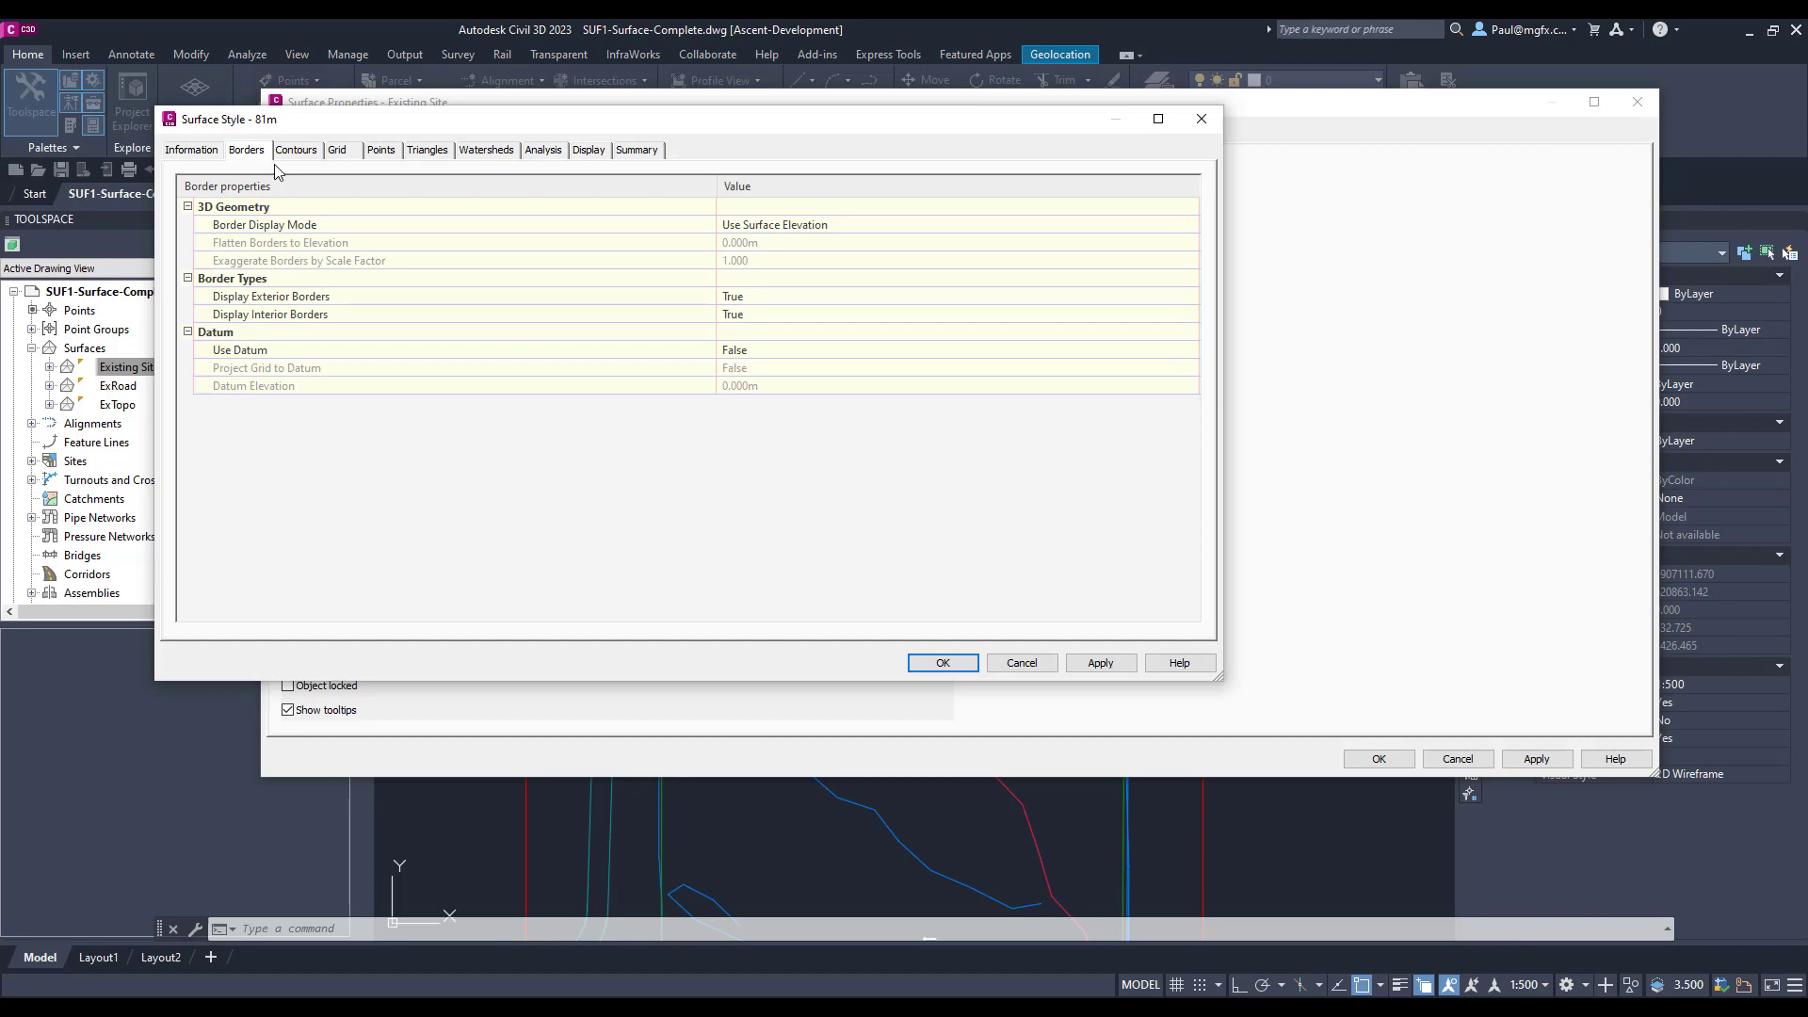
{"action": "left_click", "coordinate": [941, 662]}
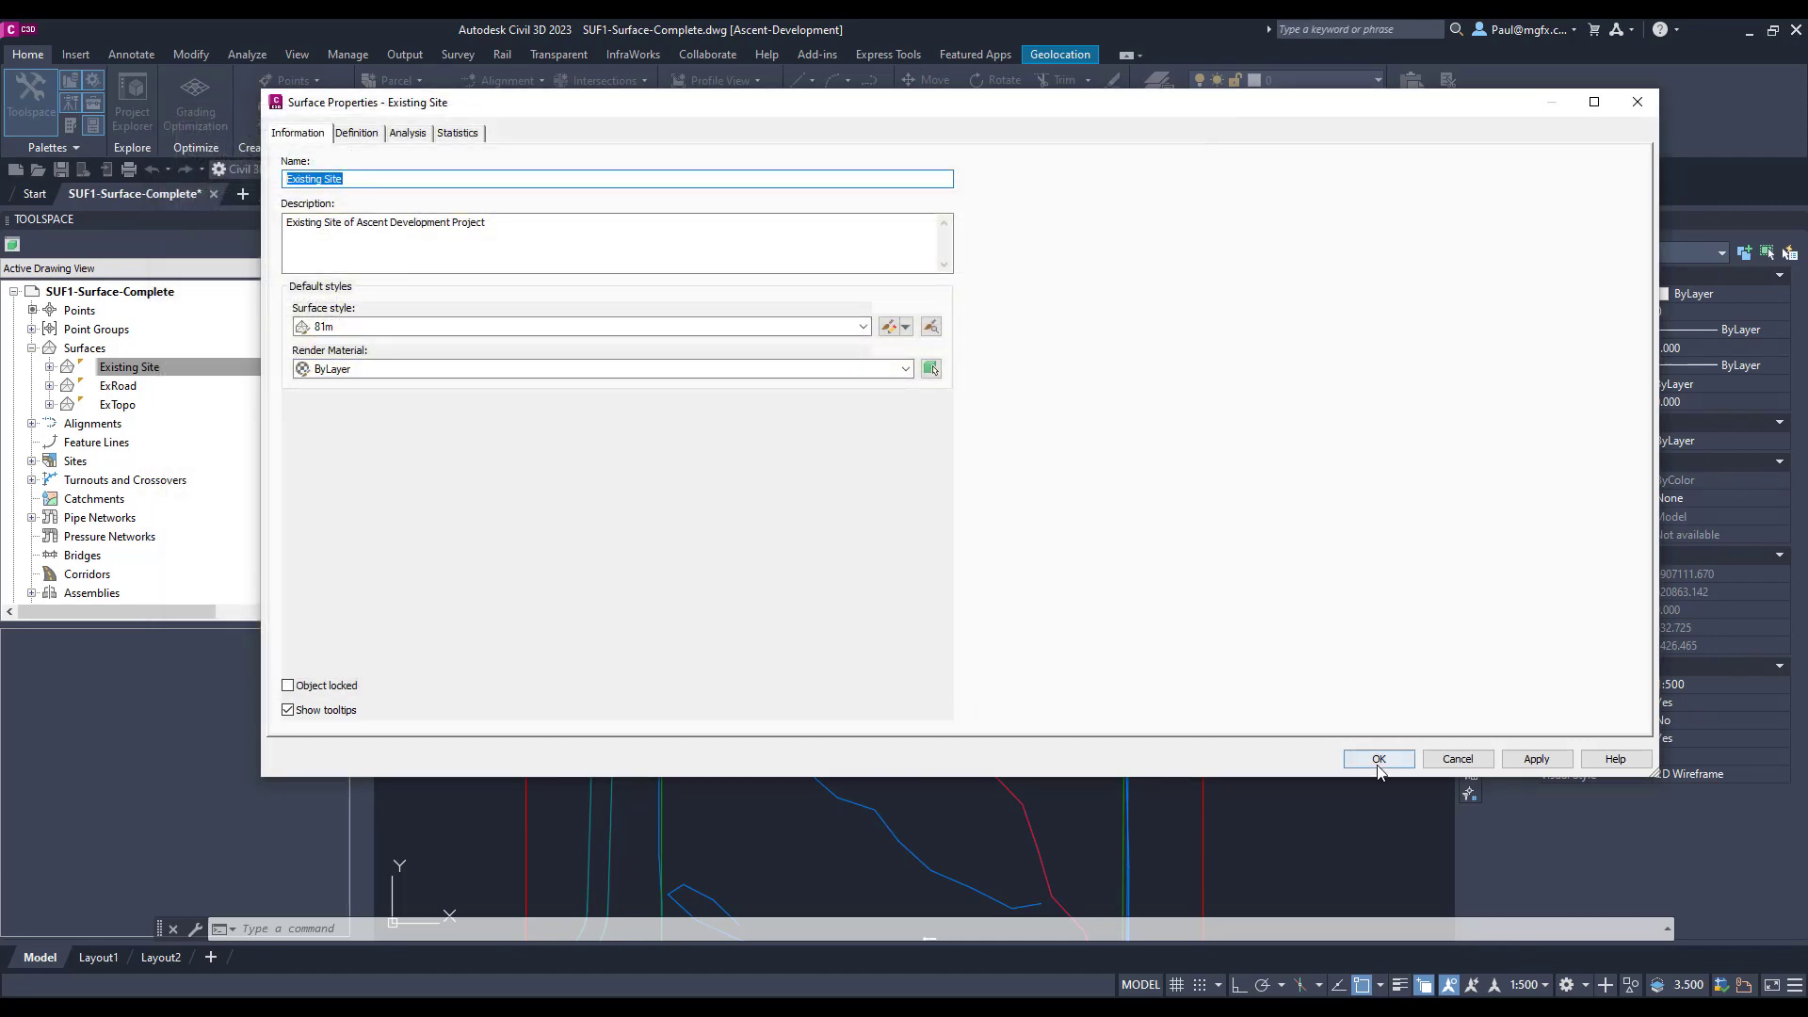
{"action": "left_click", "coordinate": [1378, 759]}
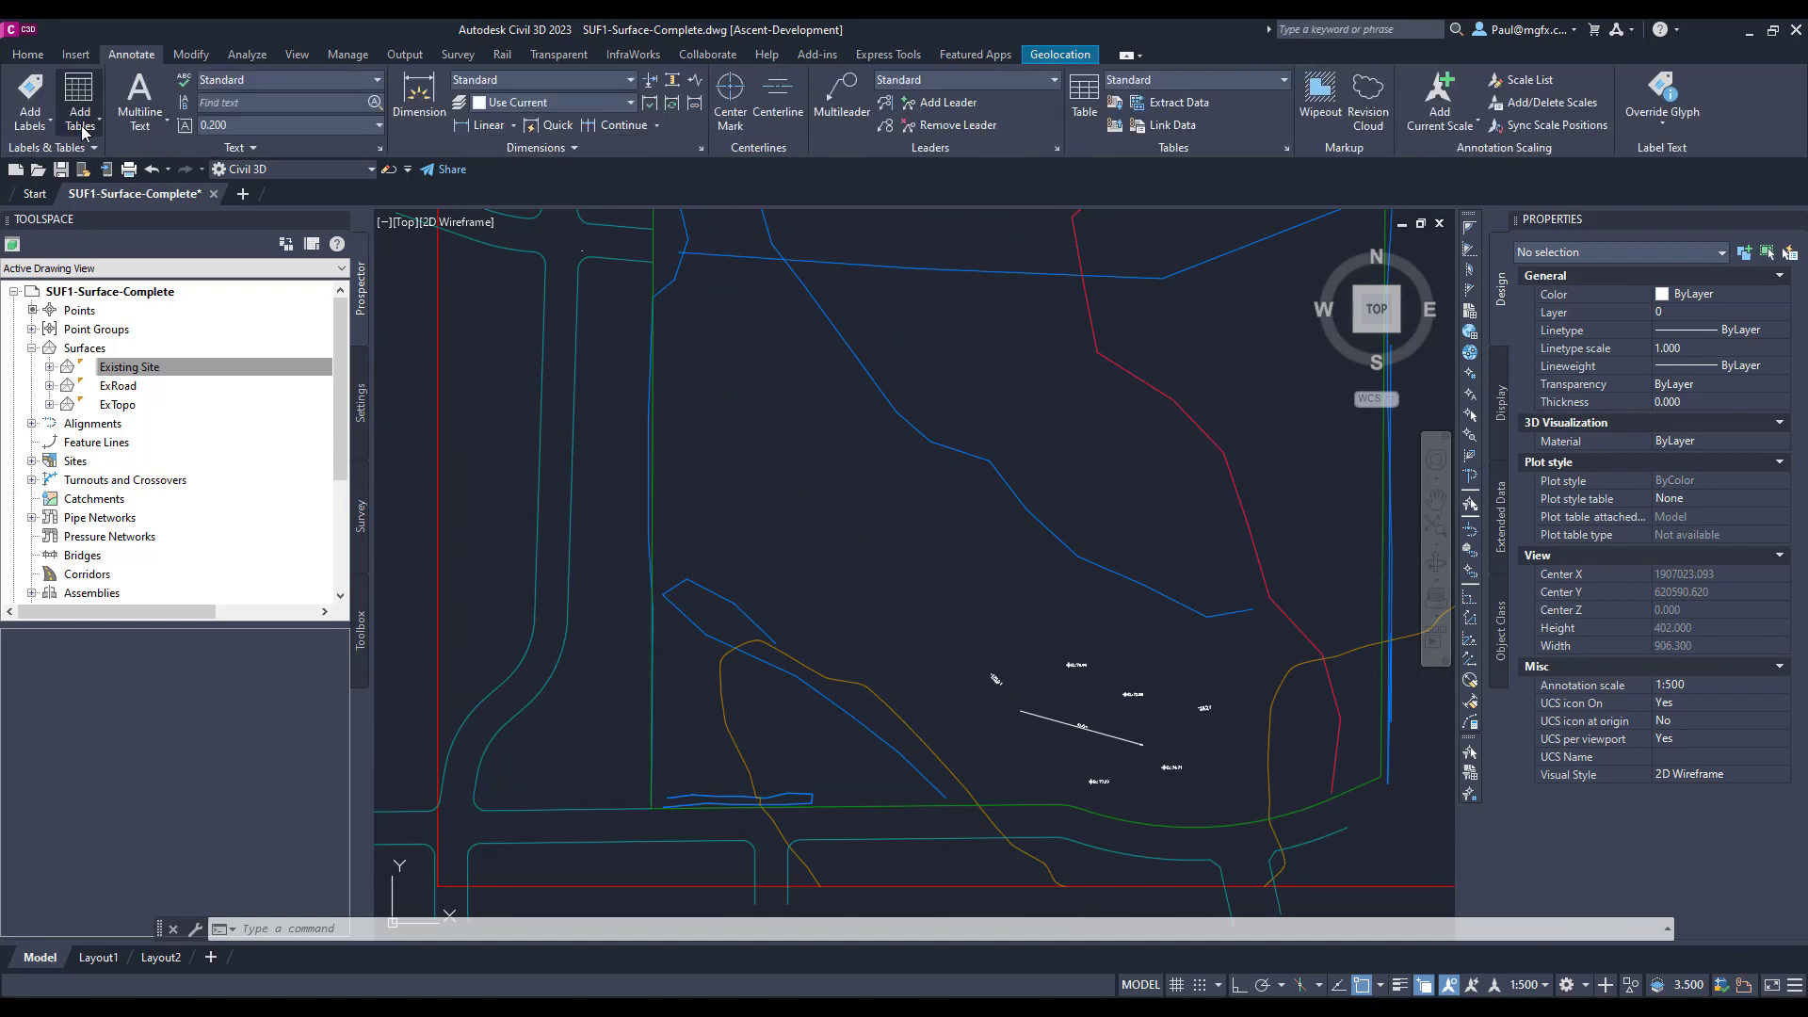
- Click the Existing Site surface to bring up the Tin Surface ribbon tab
{"action": "left_click", "coordinate": [30, 101]}
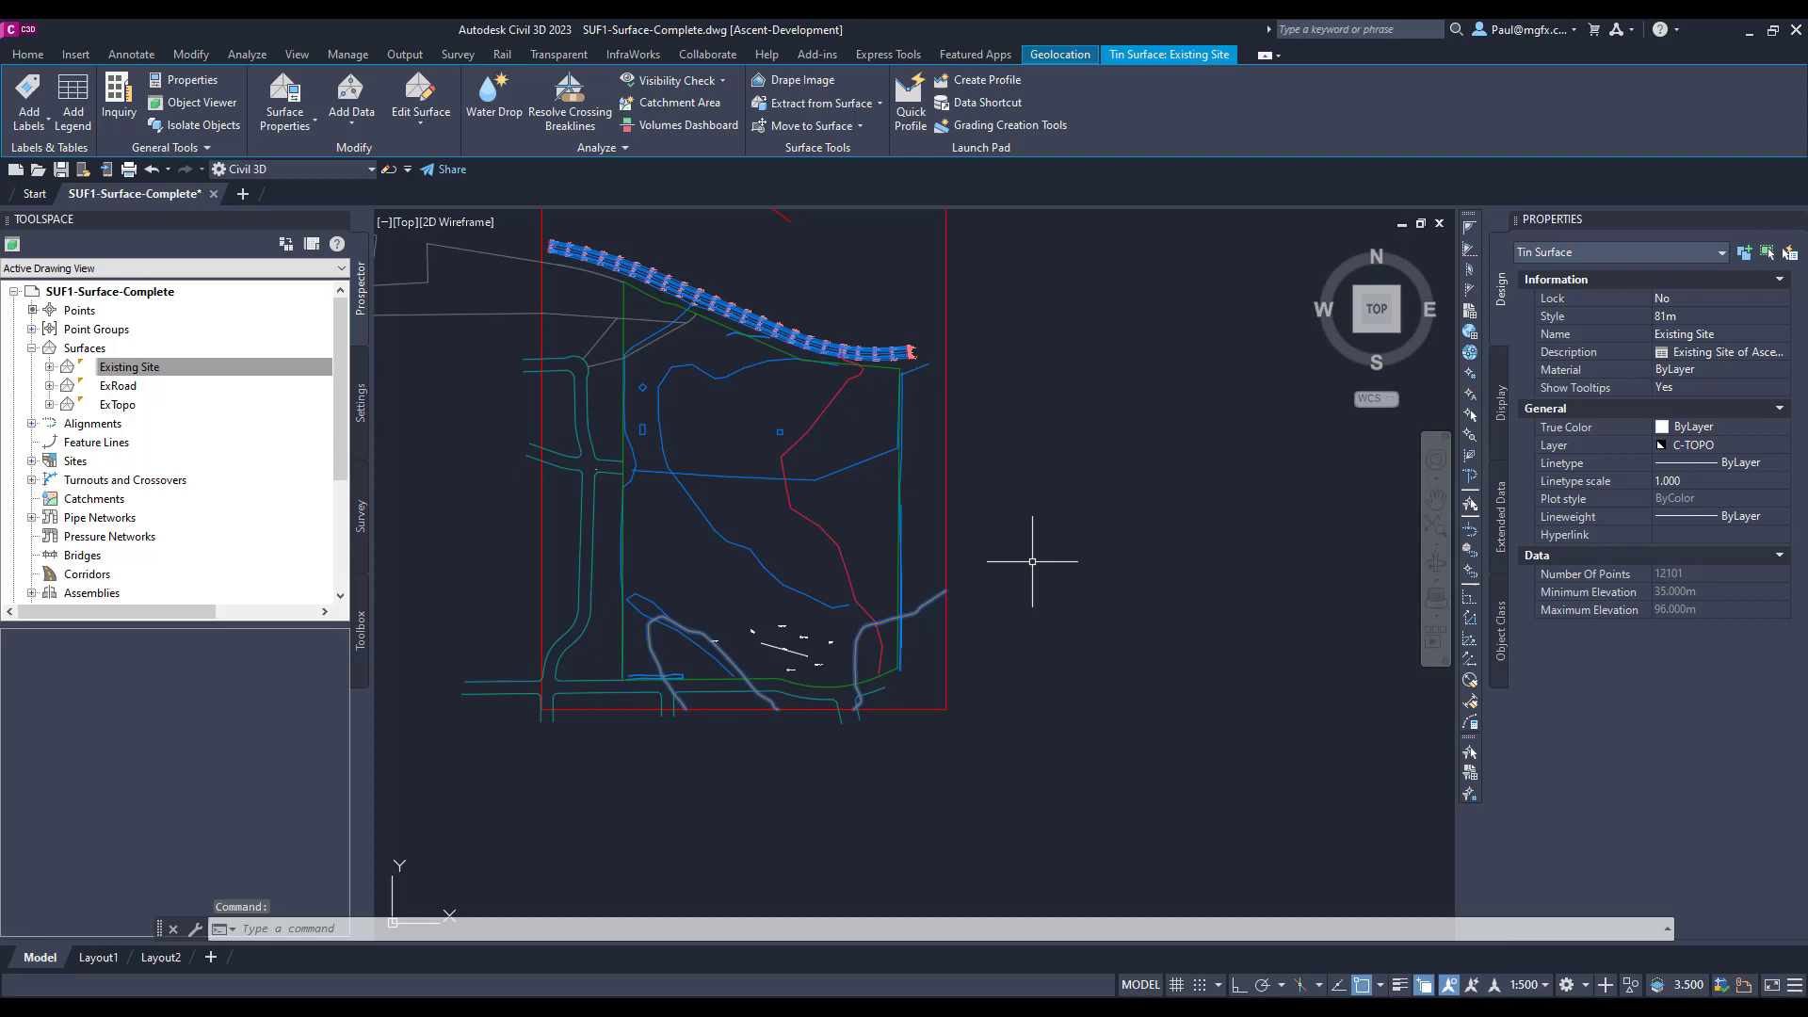
{"action": "mouse_move", "coordinate": [1139, 97]}
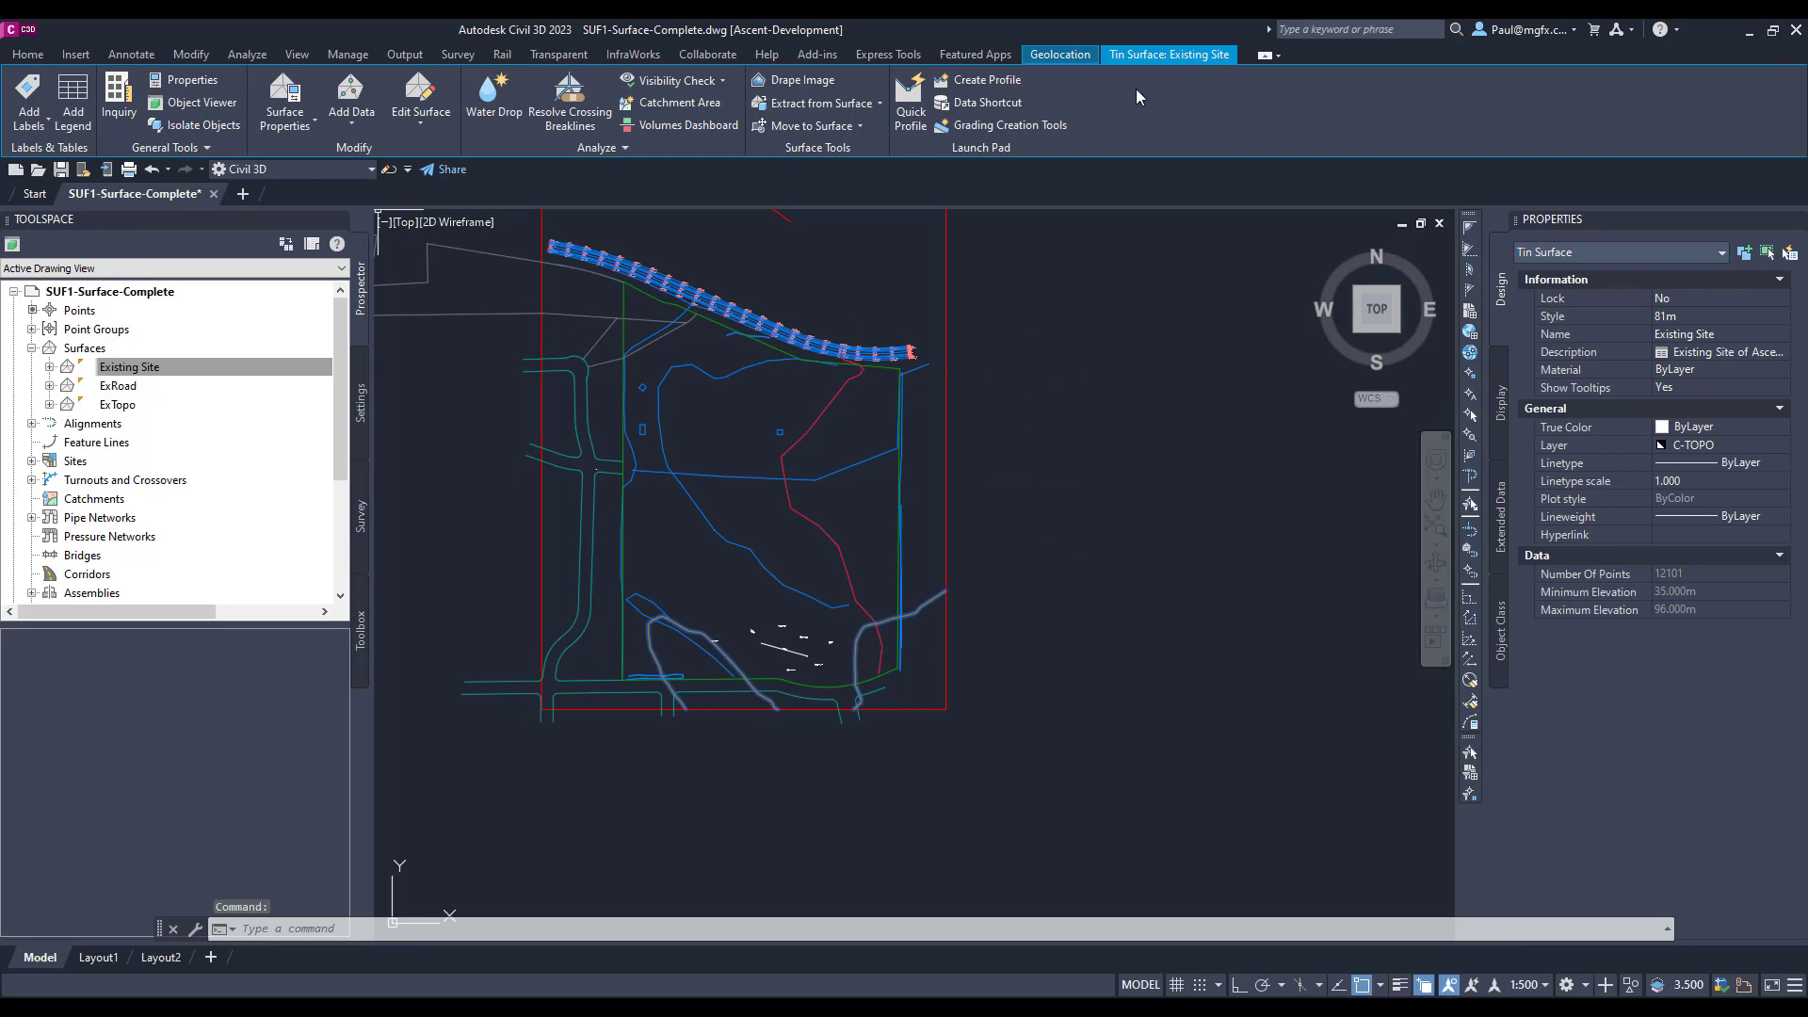
{"action": "mouse_move", "coordinate": [1182, 57]}
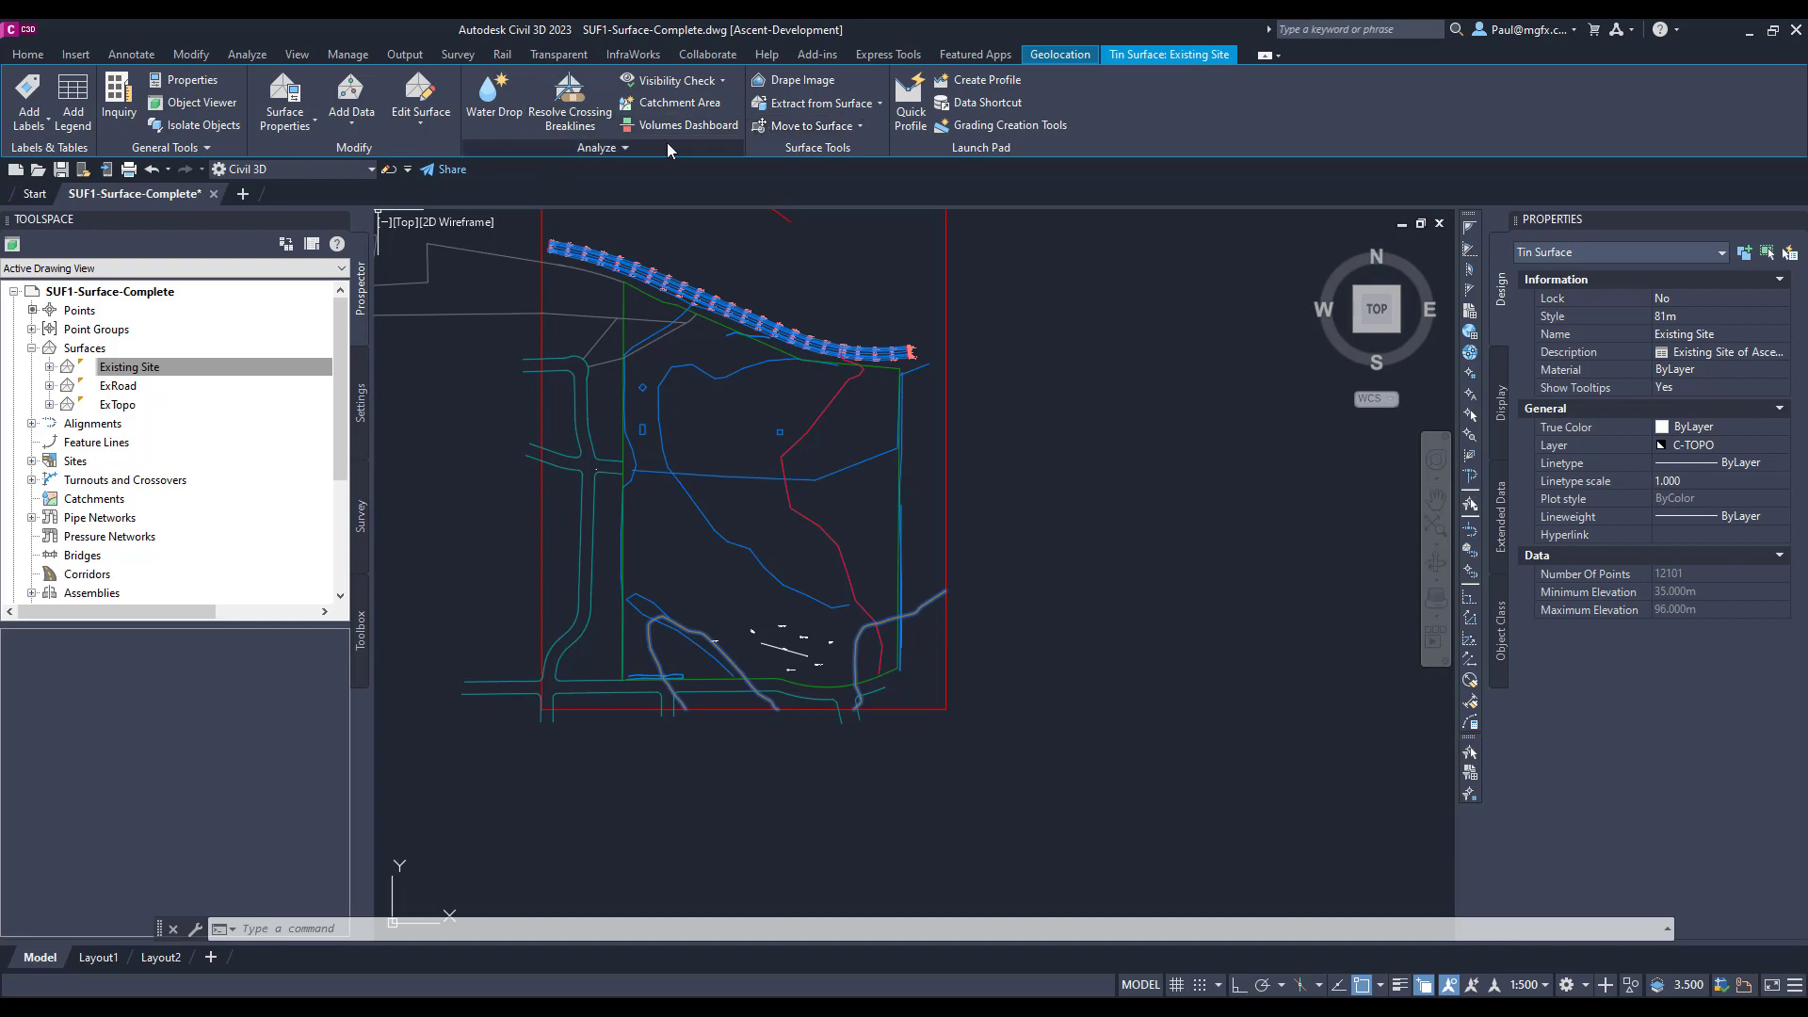
{"action": "mouse_move", "coordinate": [874, 99]}
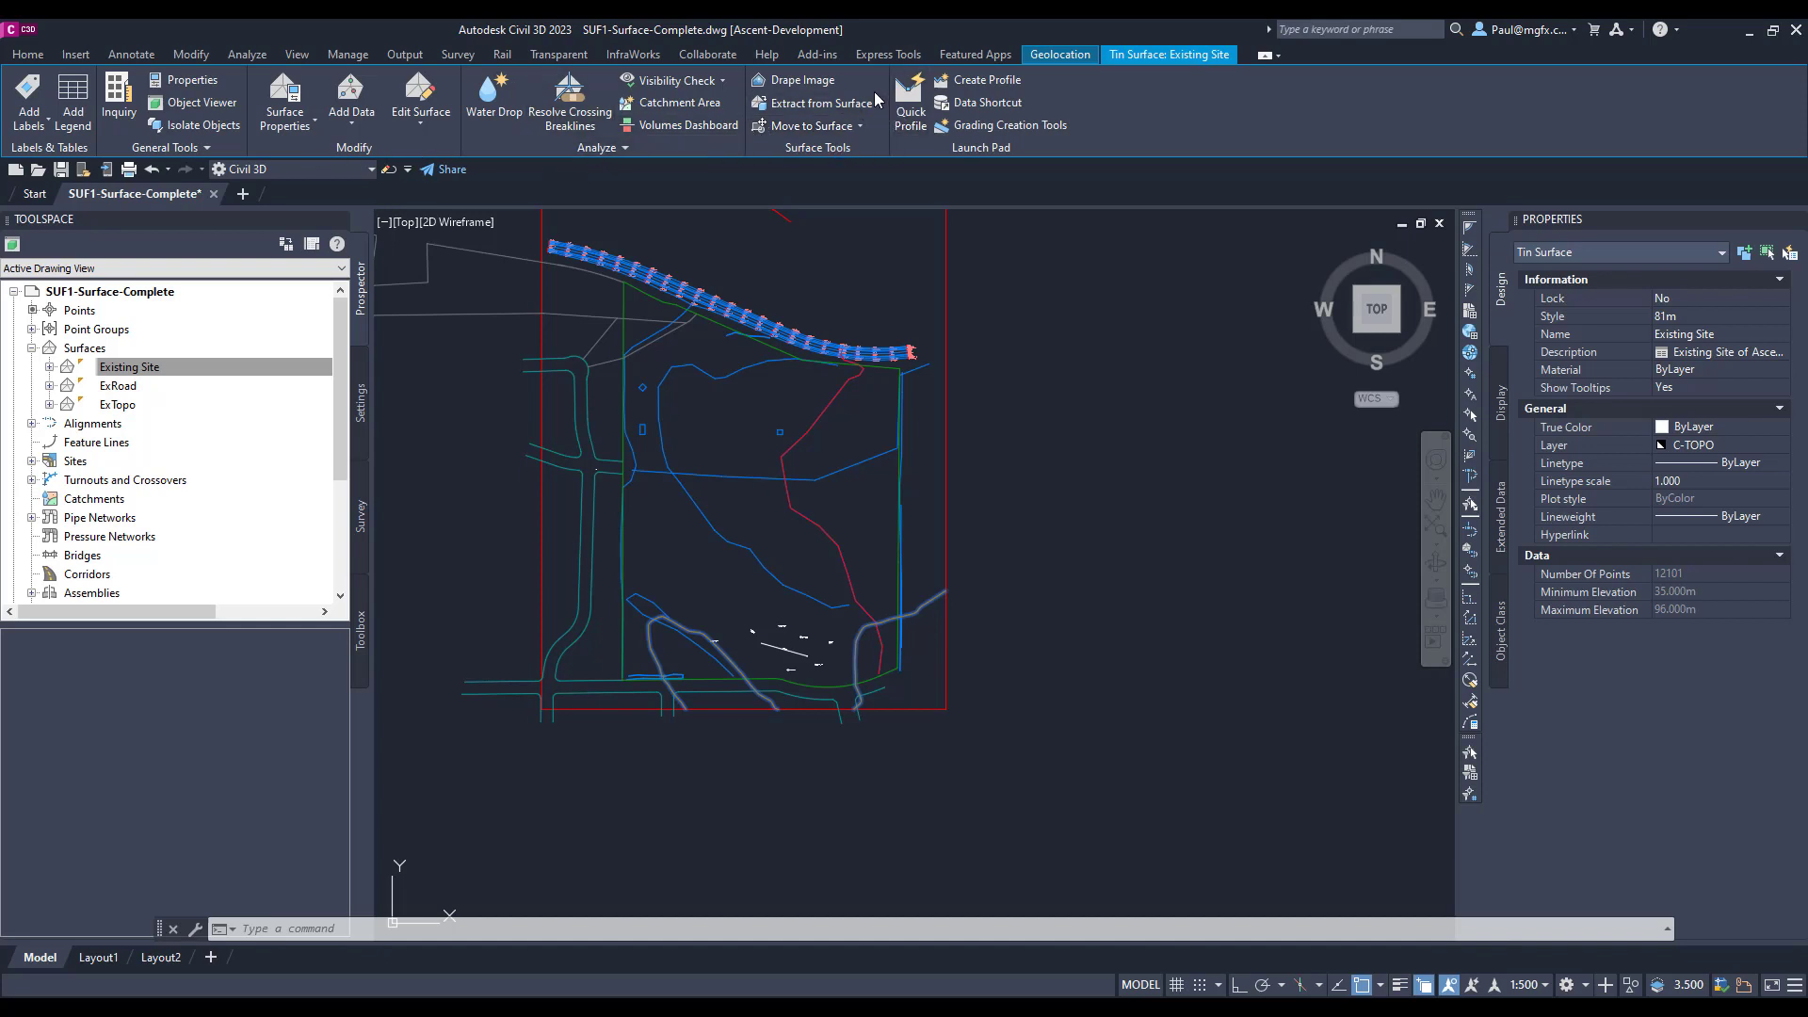
- Extract the Major and Minor Contours from Existing Site as drawing objects
{"action": "left_click", "coordinate": [821, 103]}
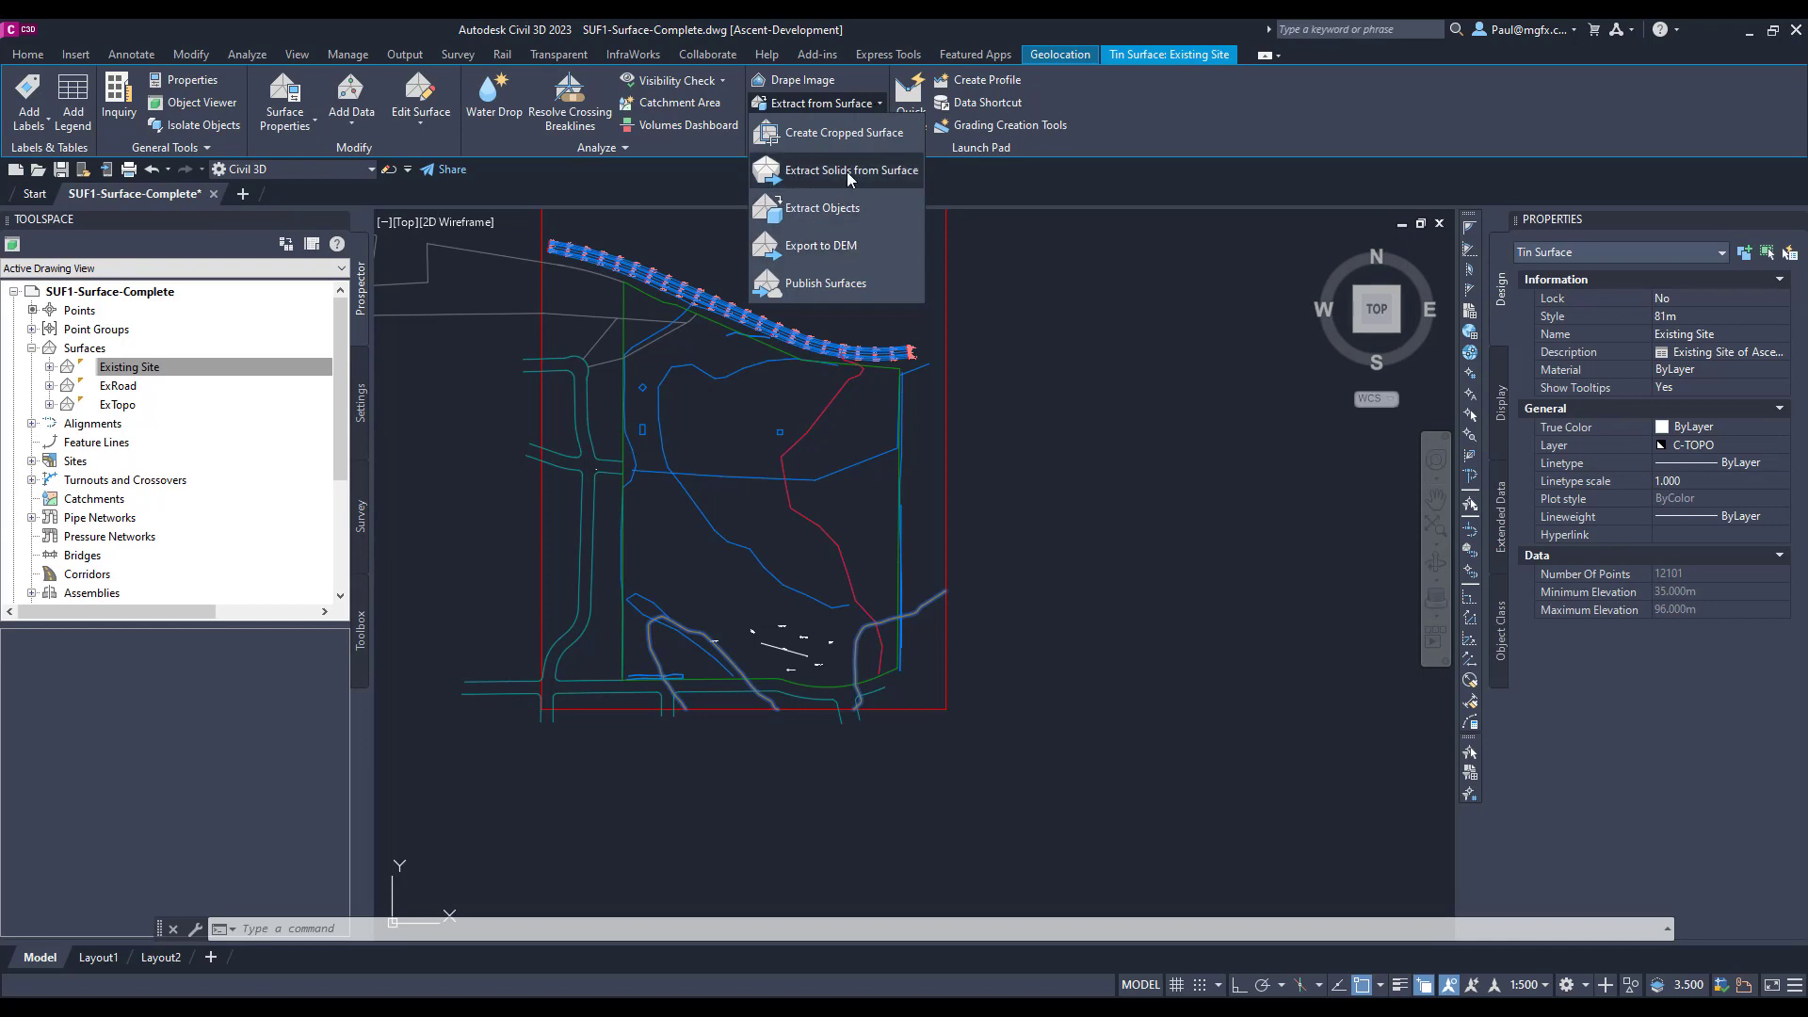
{"action": "mouse_move", "coordinate": [822, 207]}
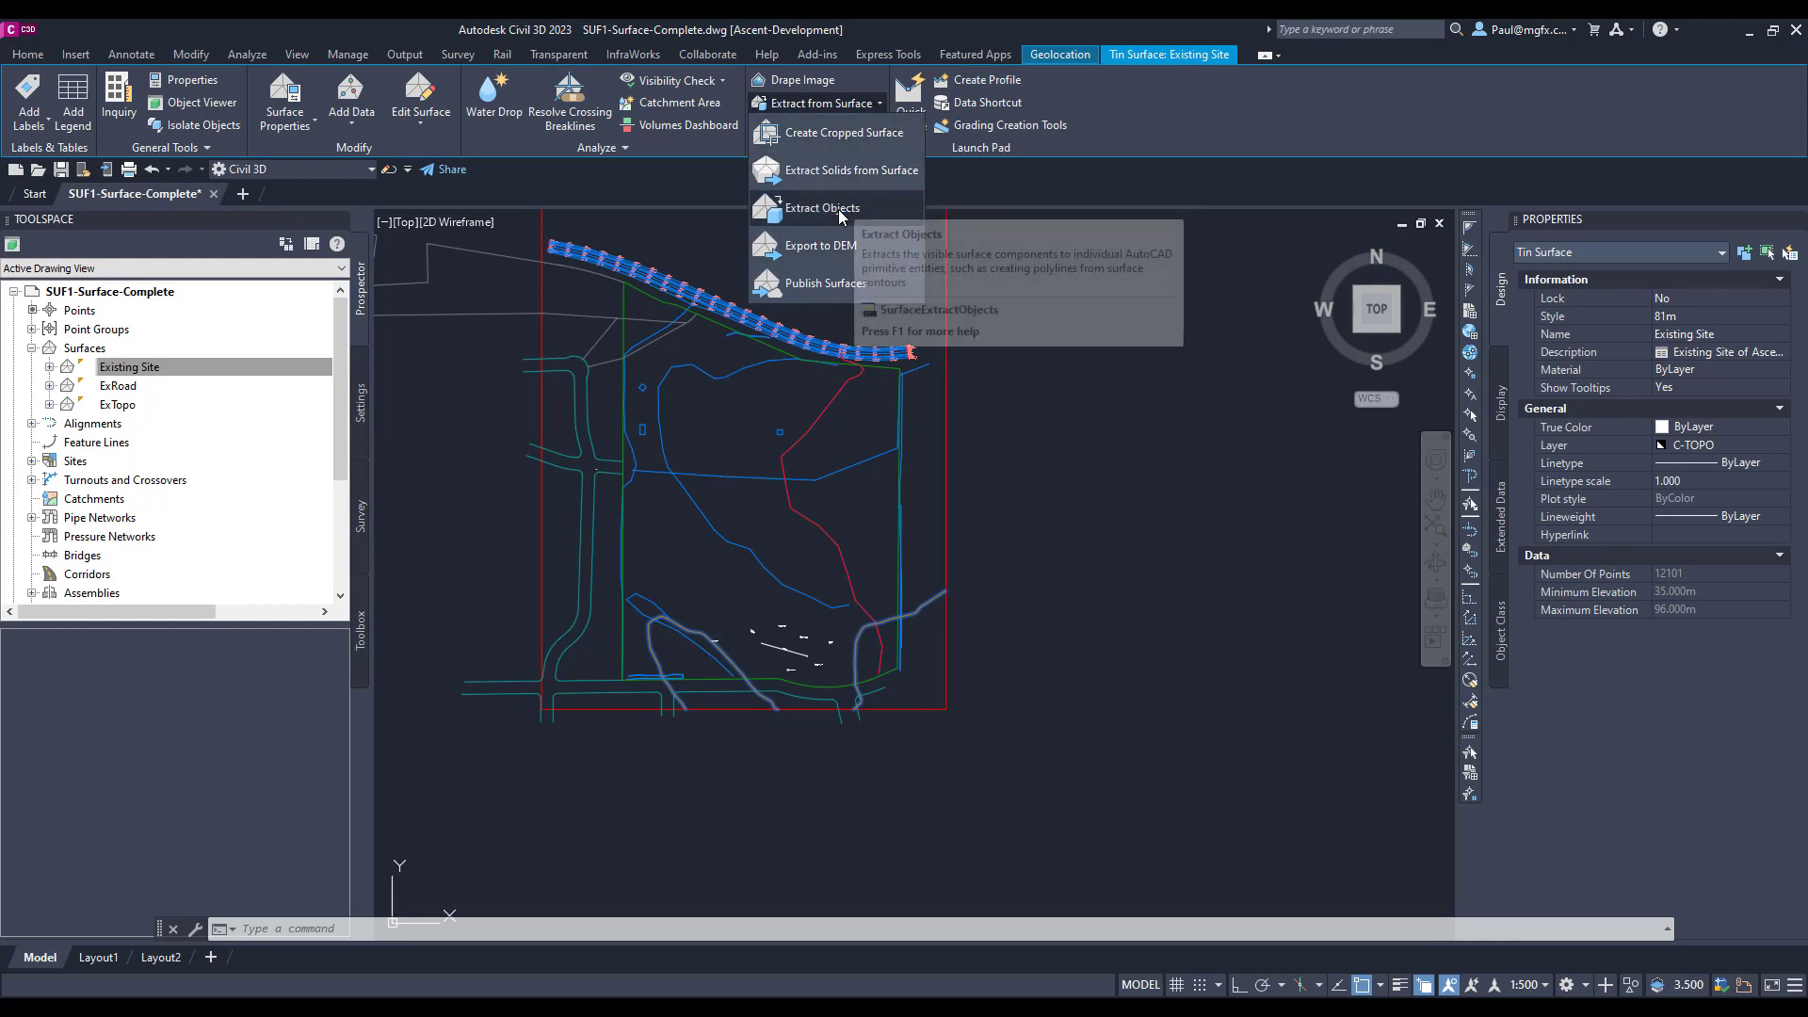
{"action": "left_click", "coordinate": [821, 209]}
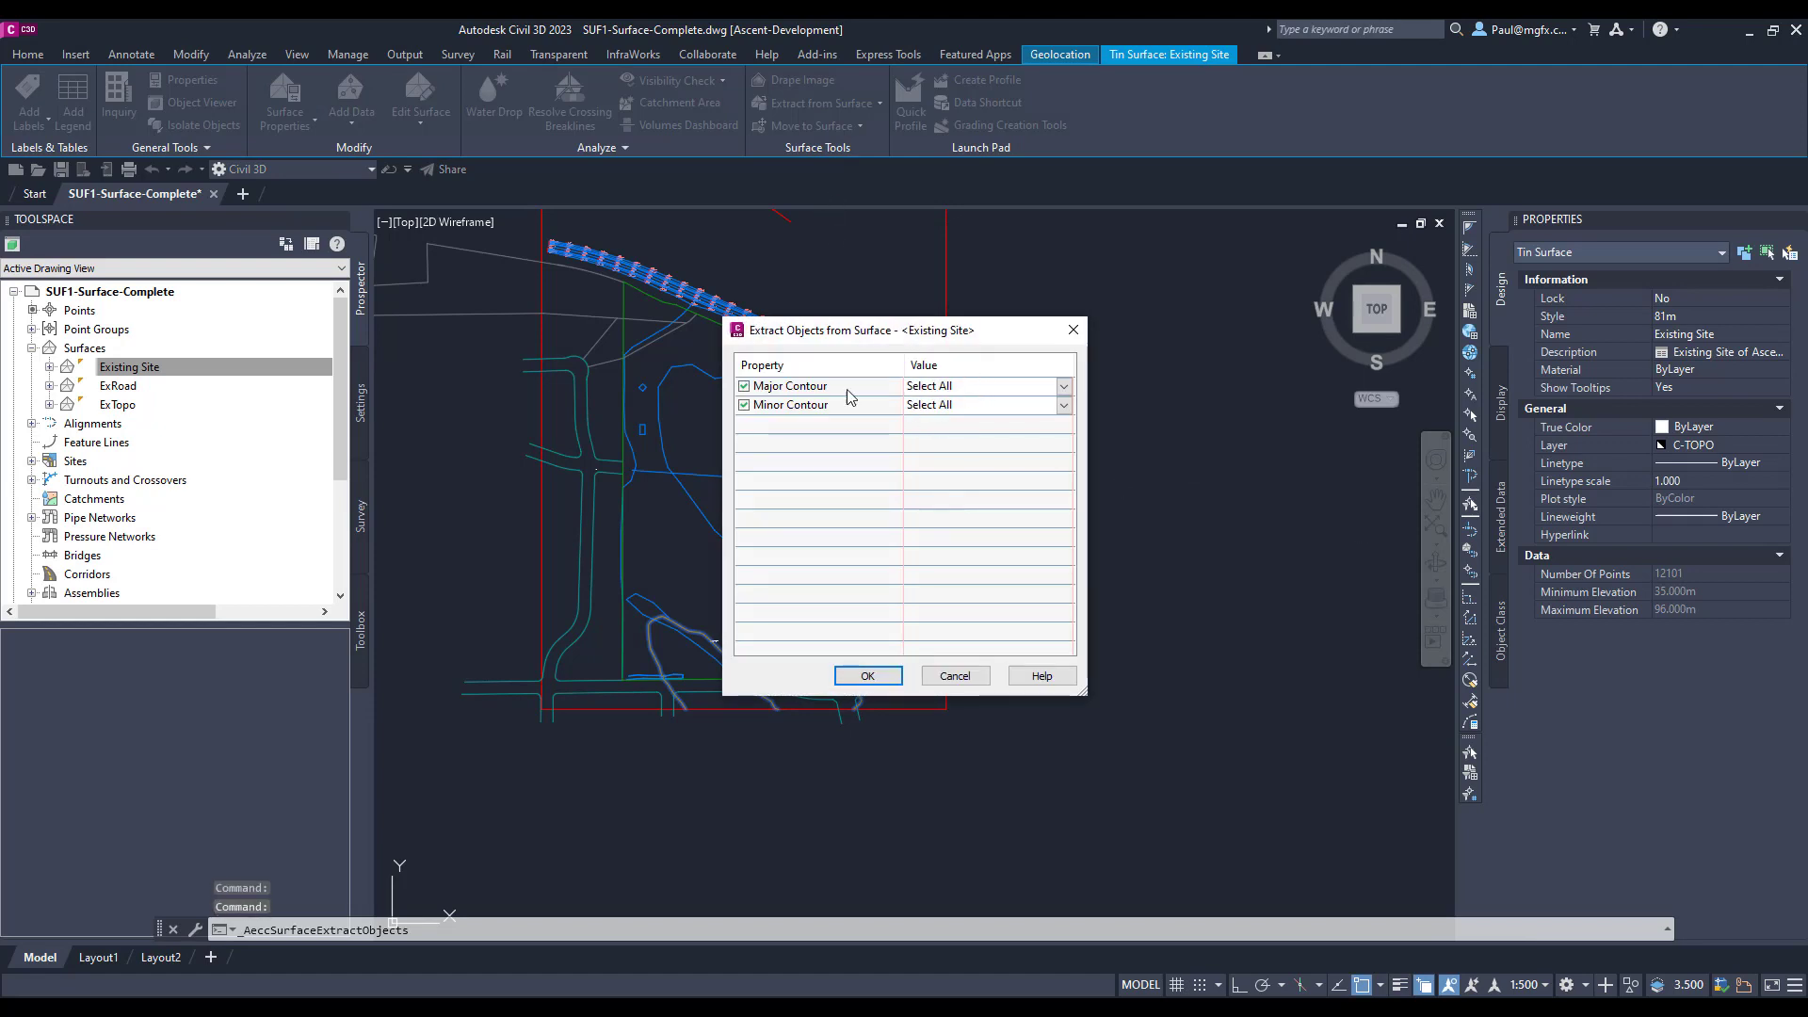
{"action": "left_click", "coordinate": [868, 677]}
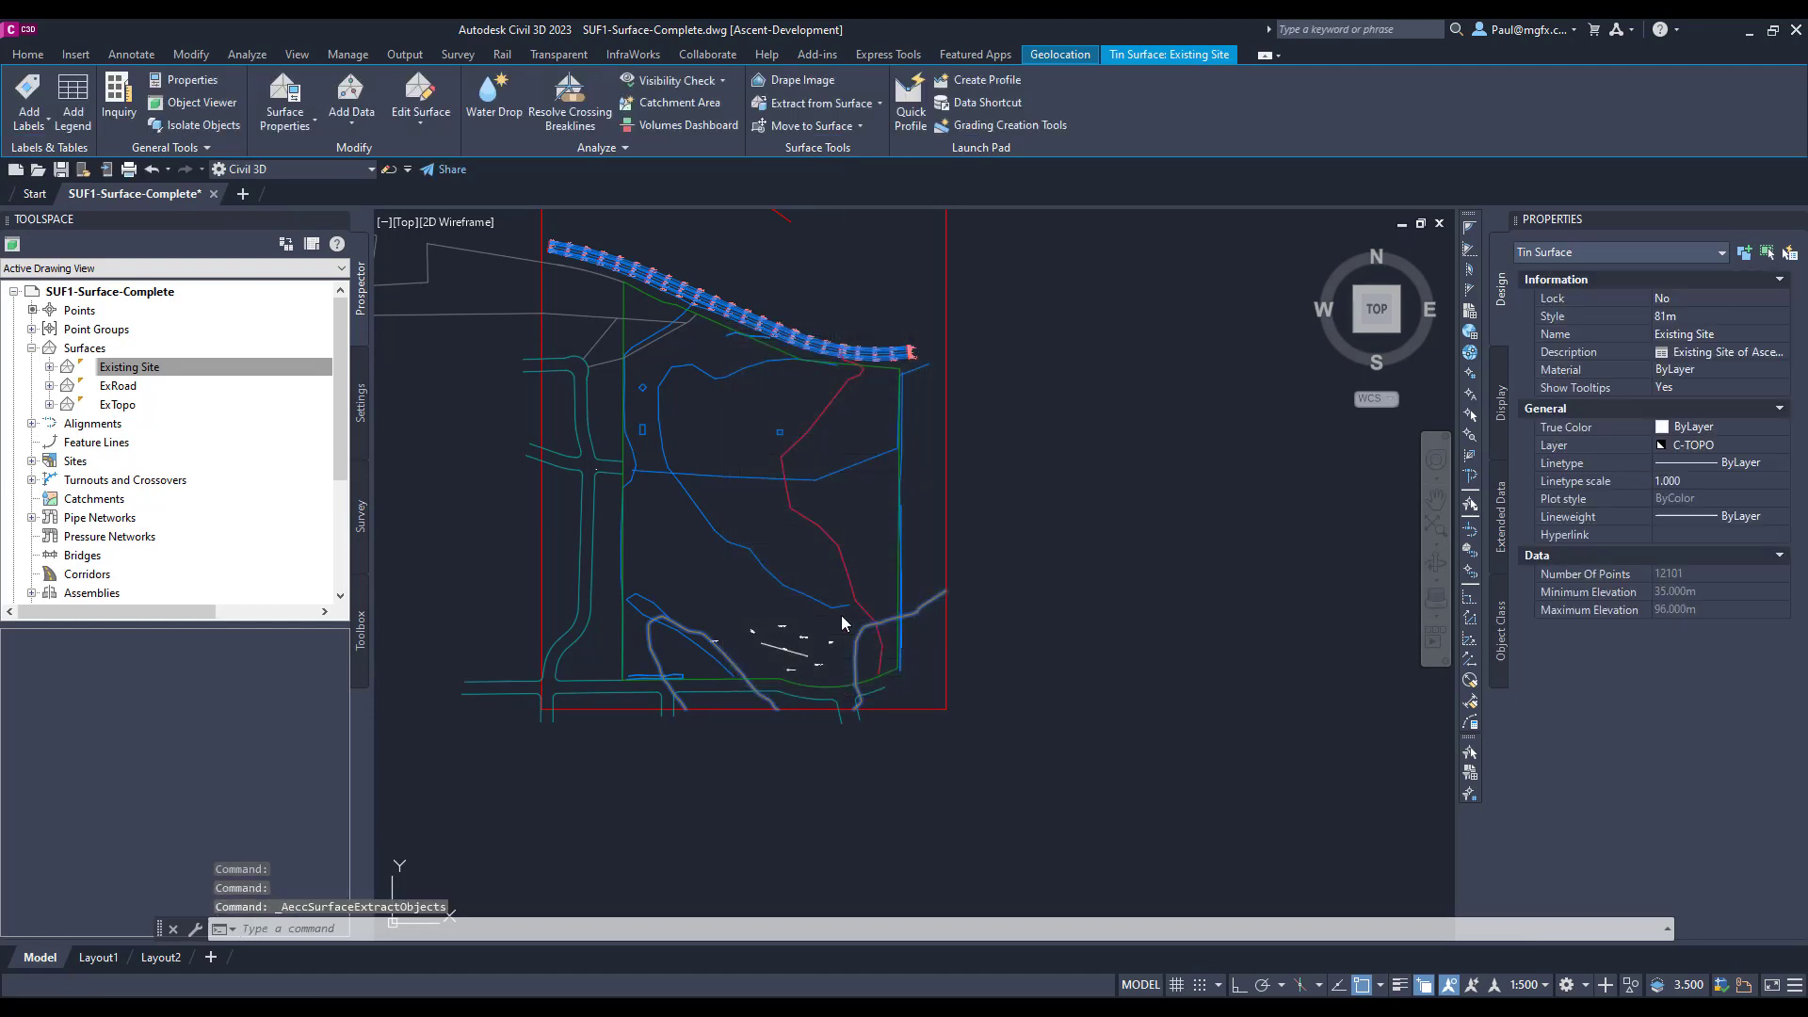
{"action": "scroll", "scroll_direction": "down", "scroll_amount": 3}
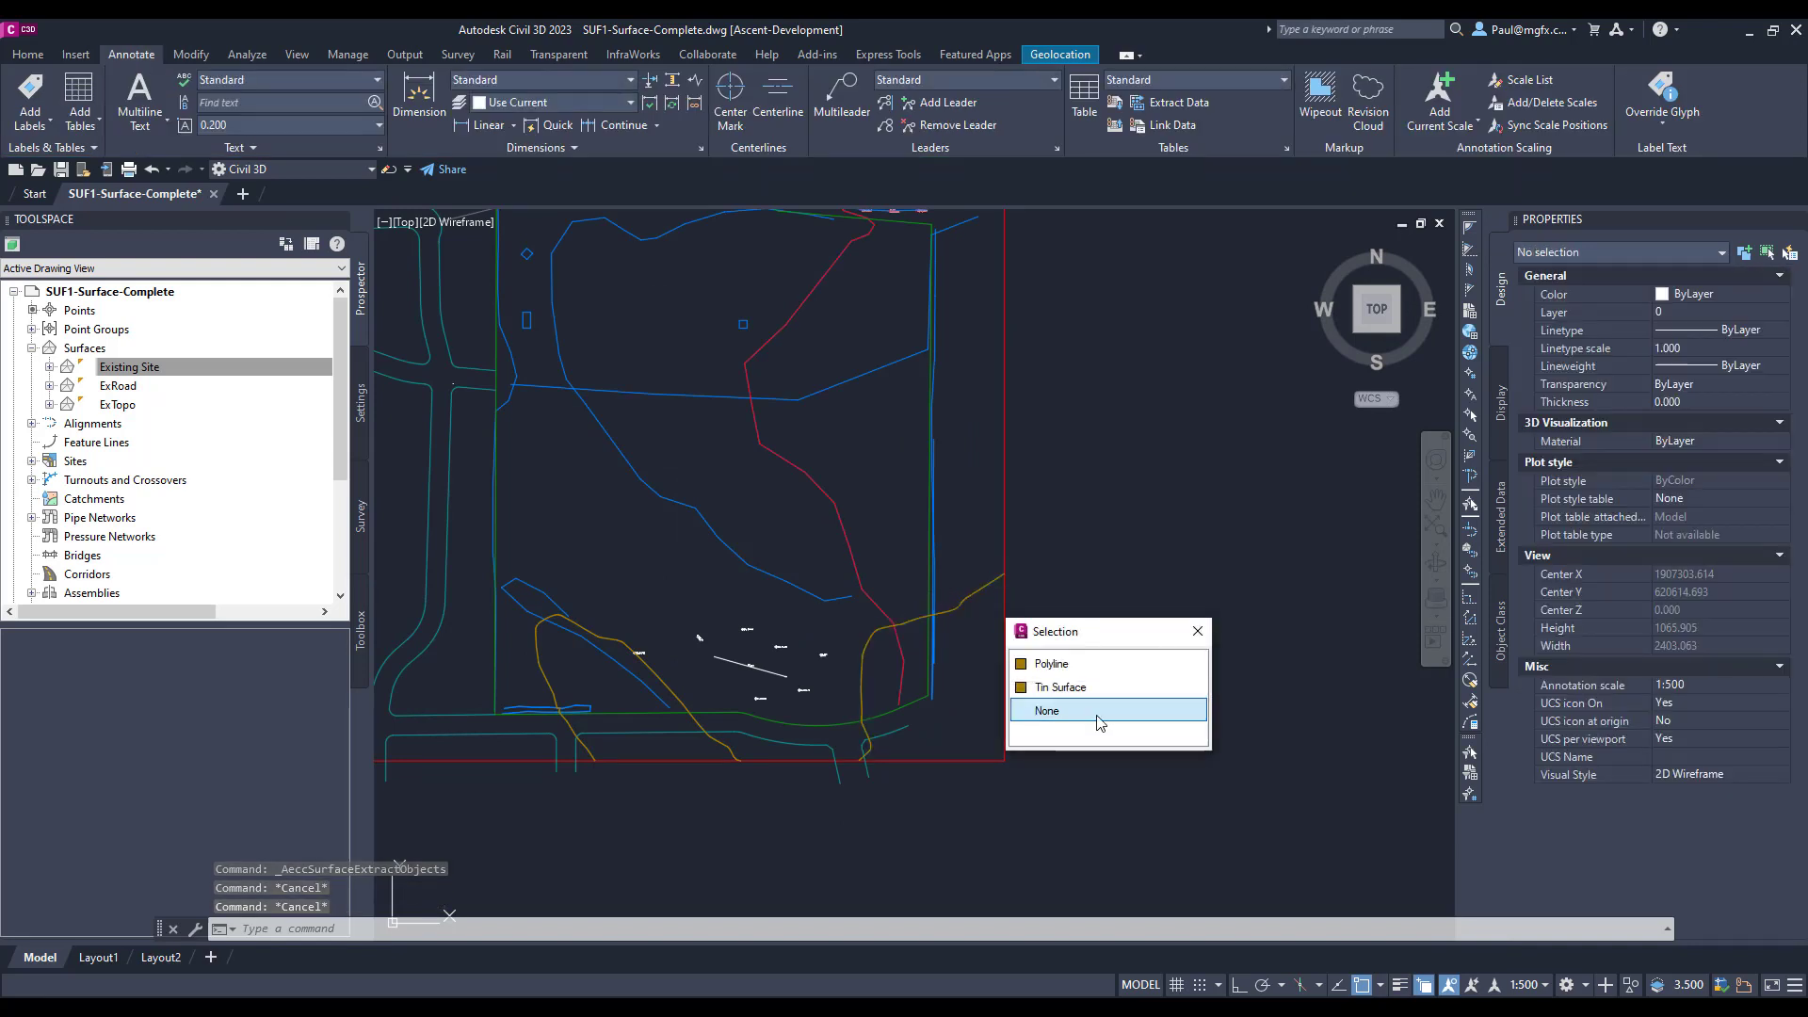
{"action": "left_click", "coordinate": [1050, 663]}
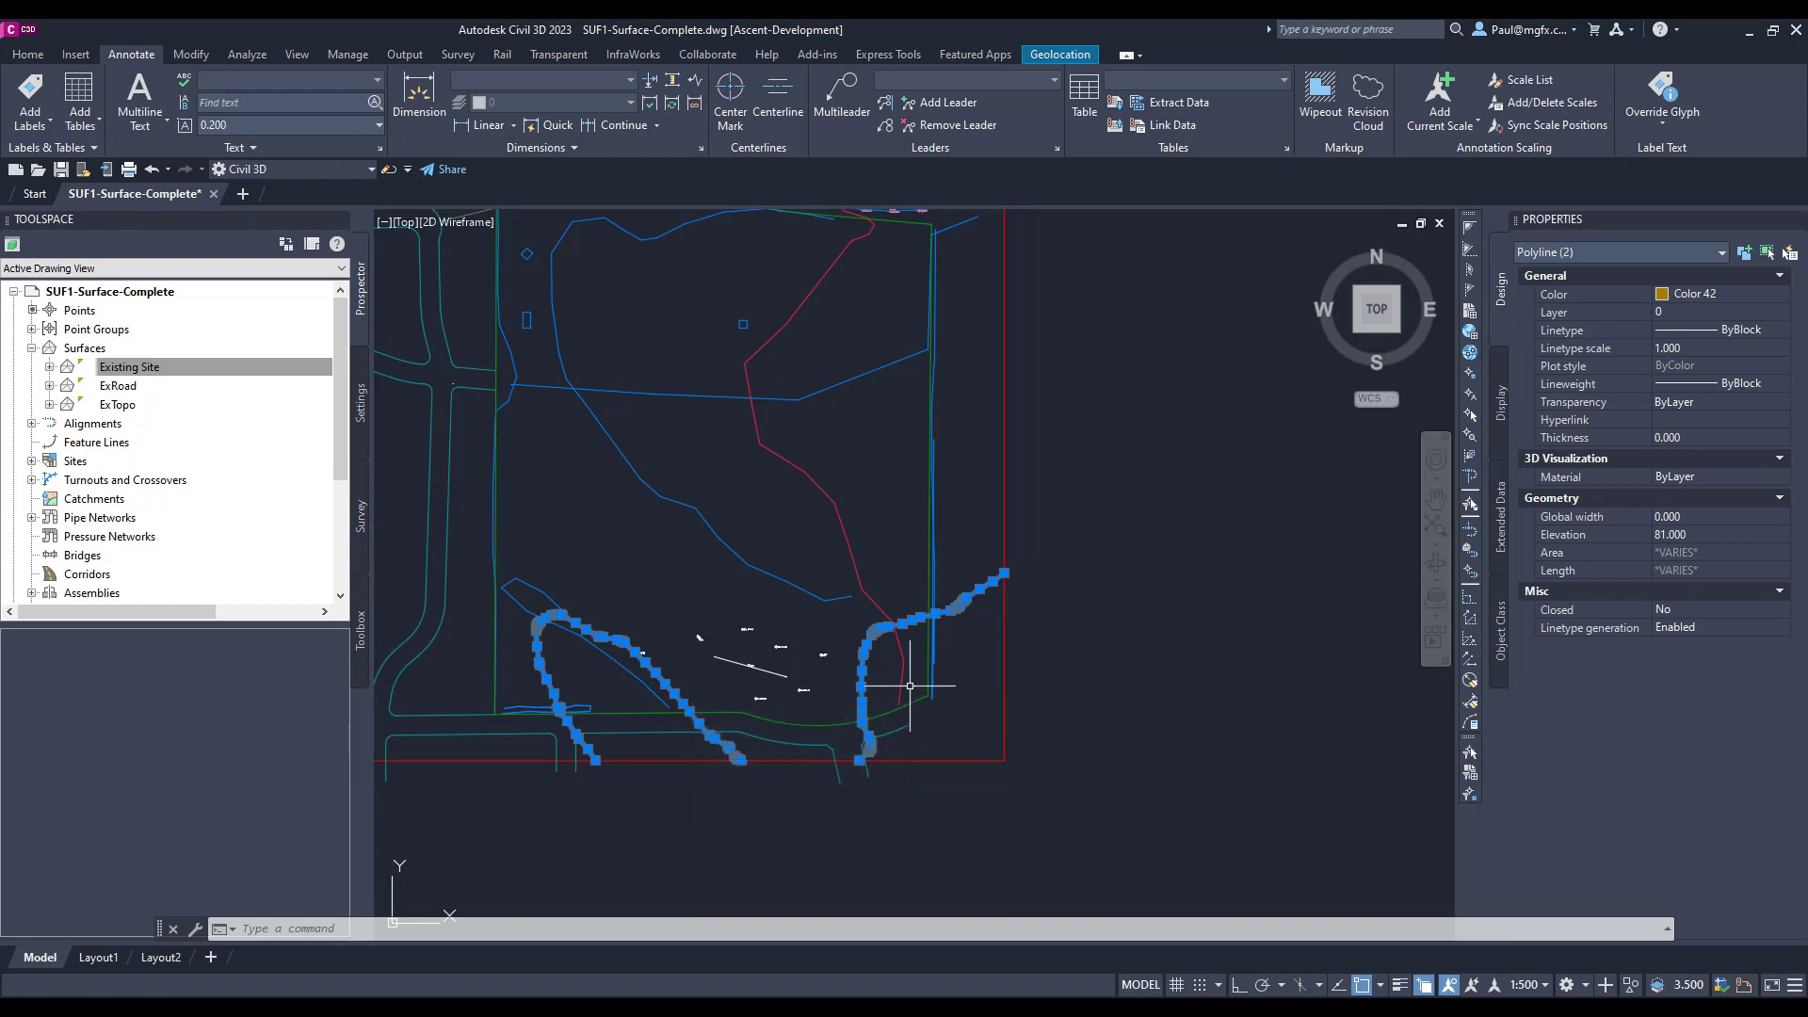
{"action": "scroll", "scroll_direction": "down", "scroll_amount": 3}
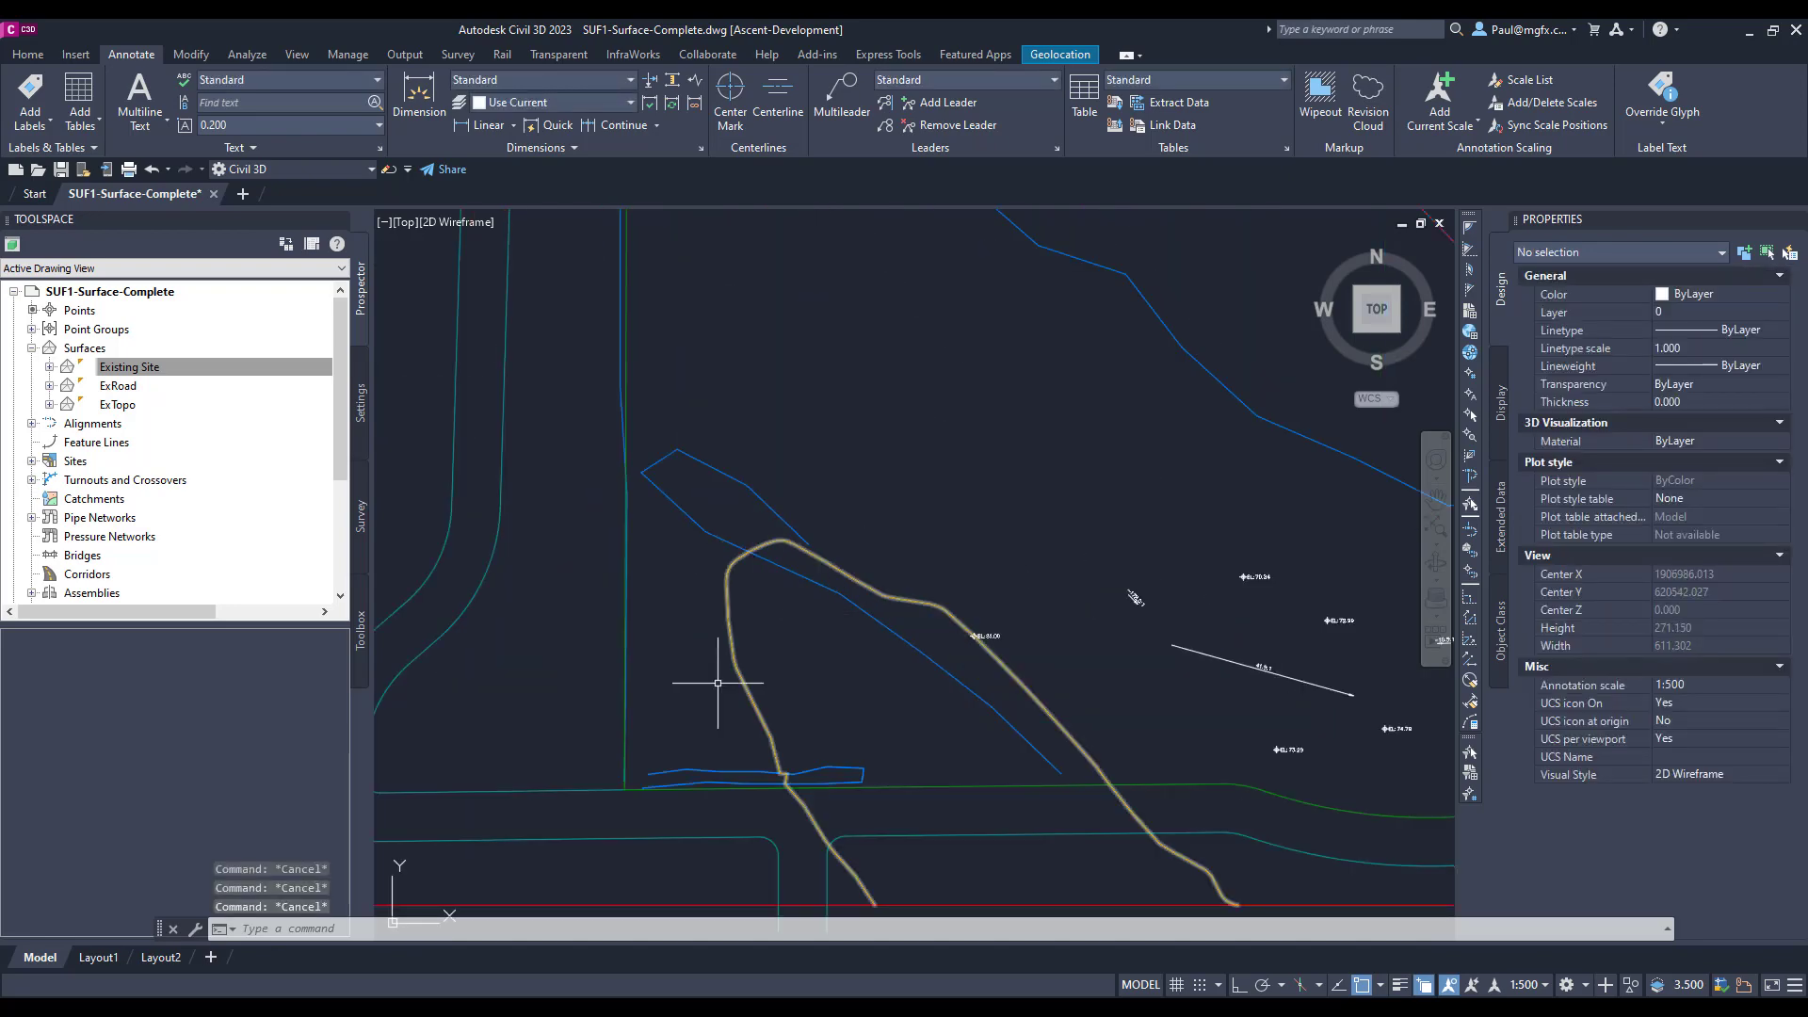
{"action": "scroll", "scroll_direction": "down", "scroll_amount": 3}
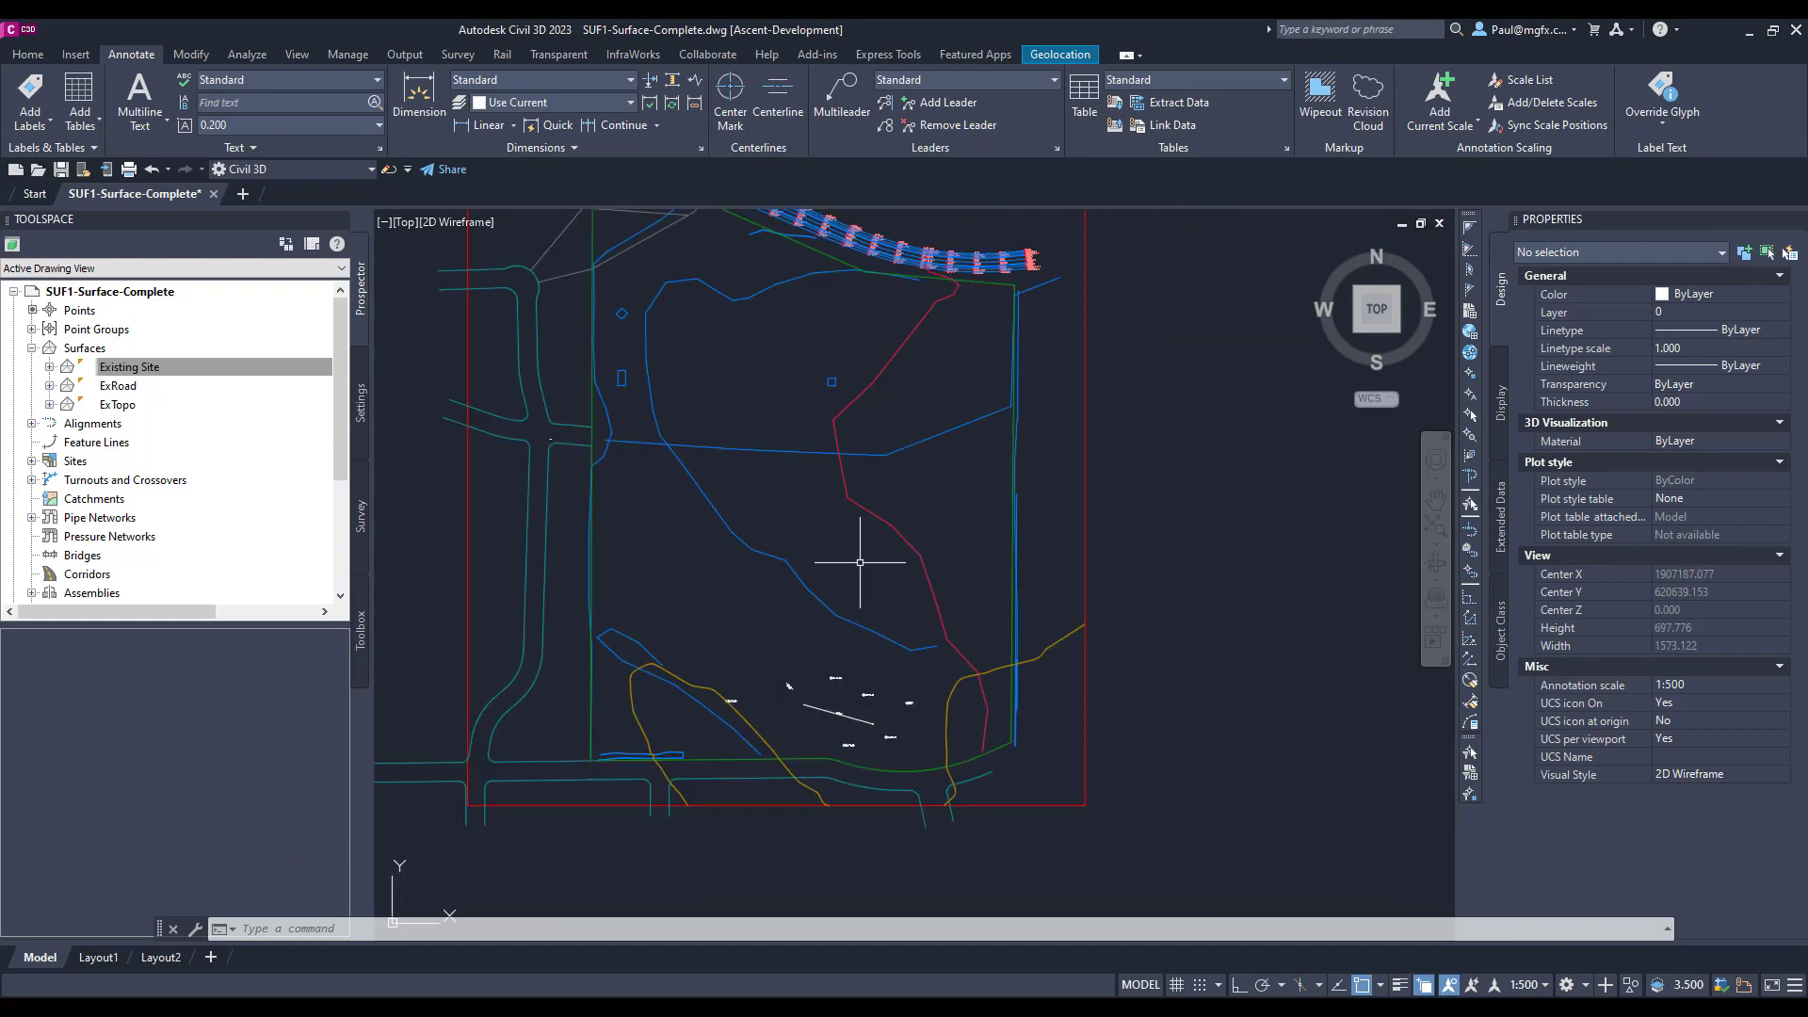
{"action": "left_click", "coordinate": [129, 366]}
{"action": "type", "text": "C"}
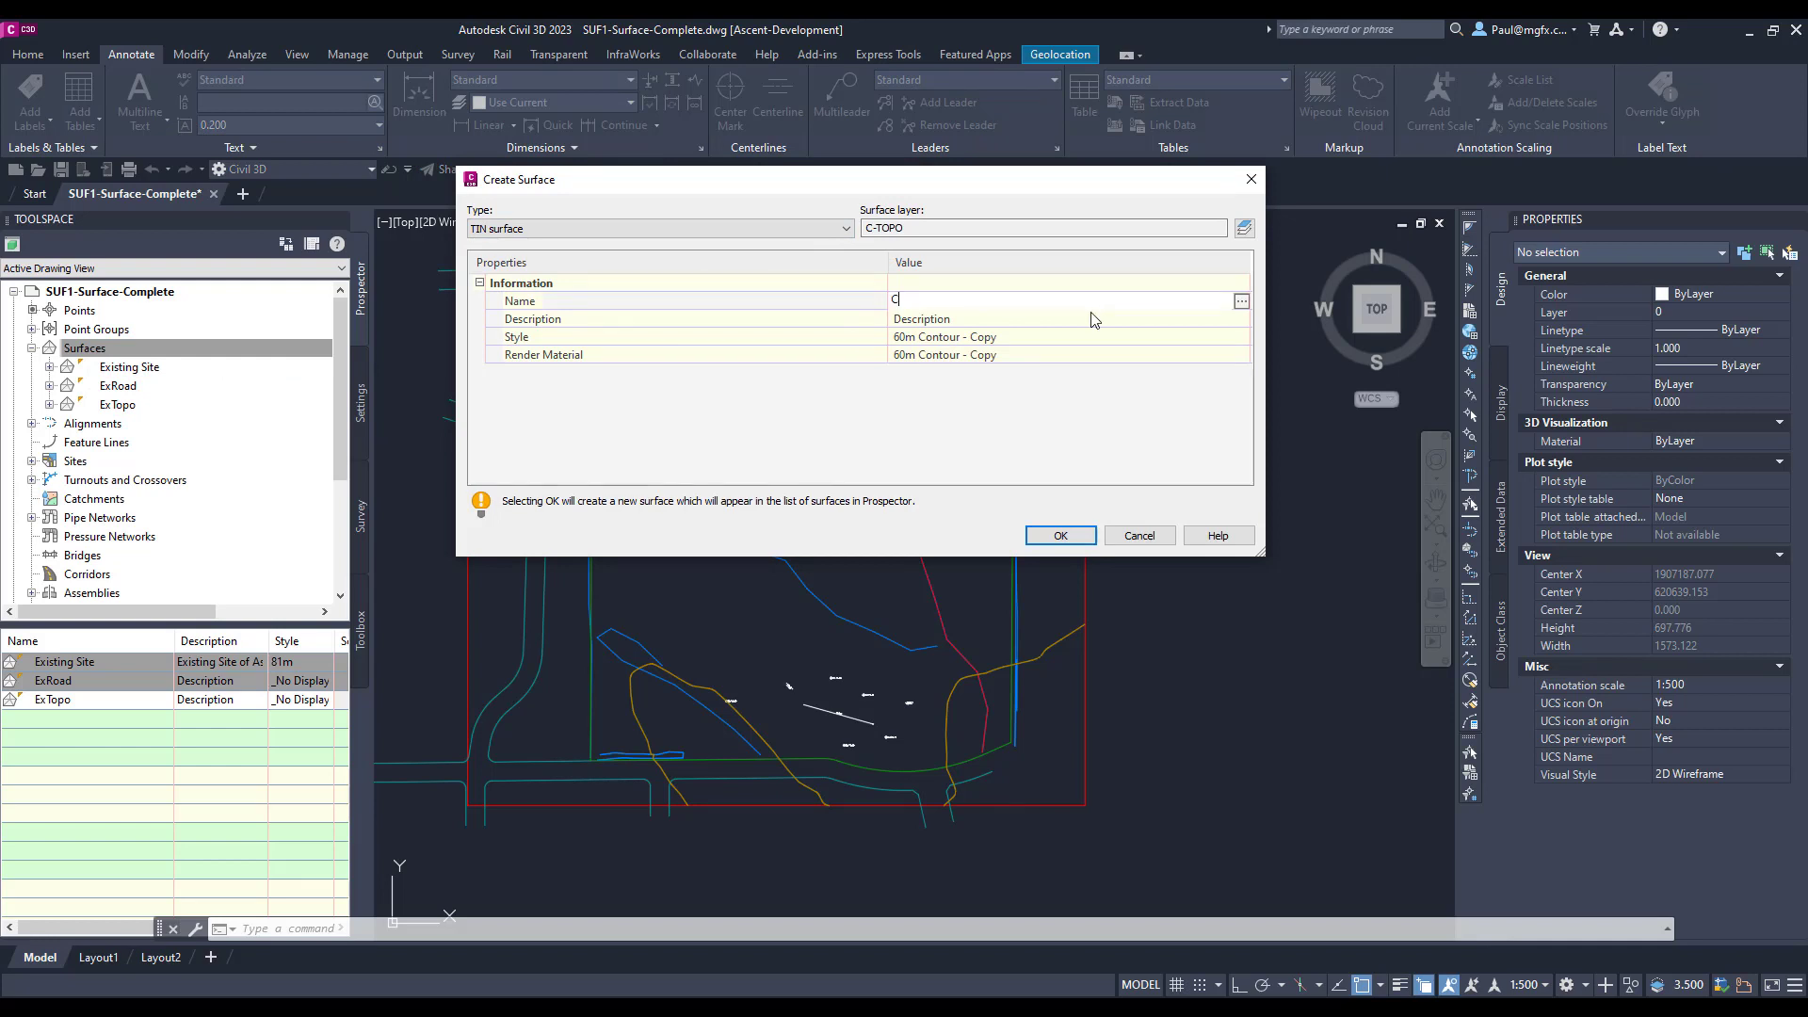
- Name the new TIN surface 'Belor 81m' and confirm creating it
{"action": "key", "text": "Backspace"}
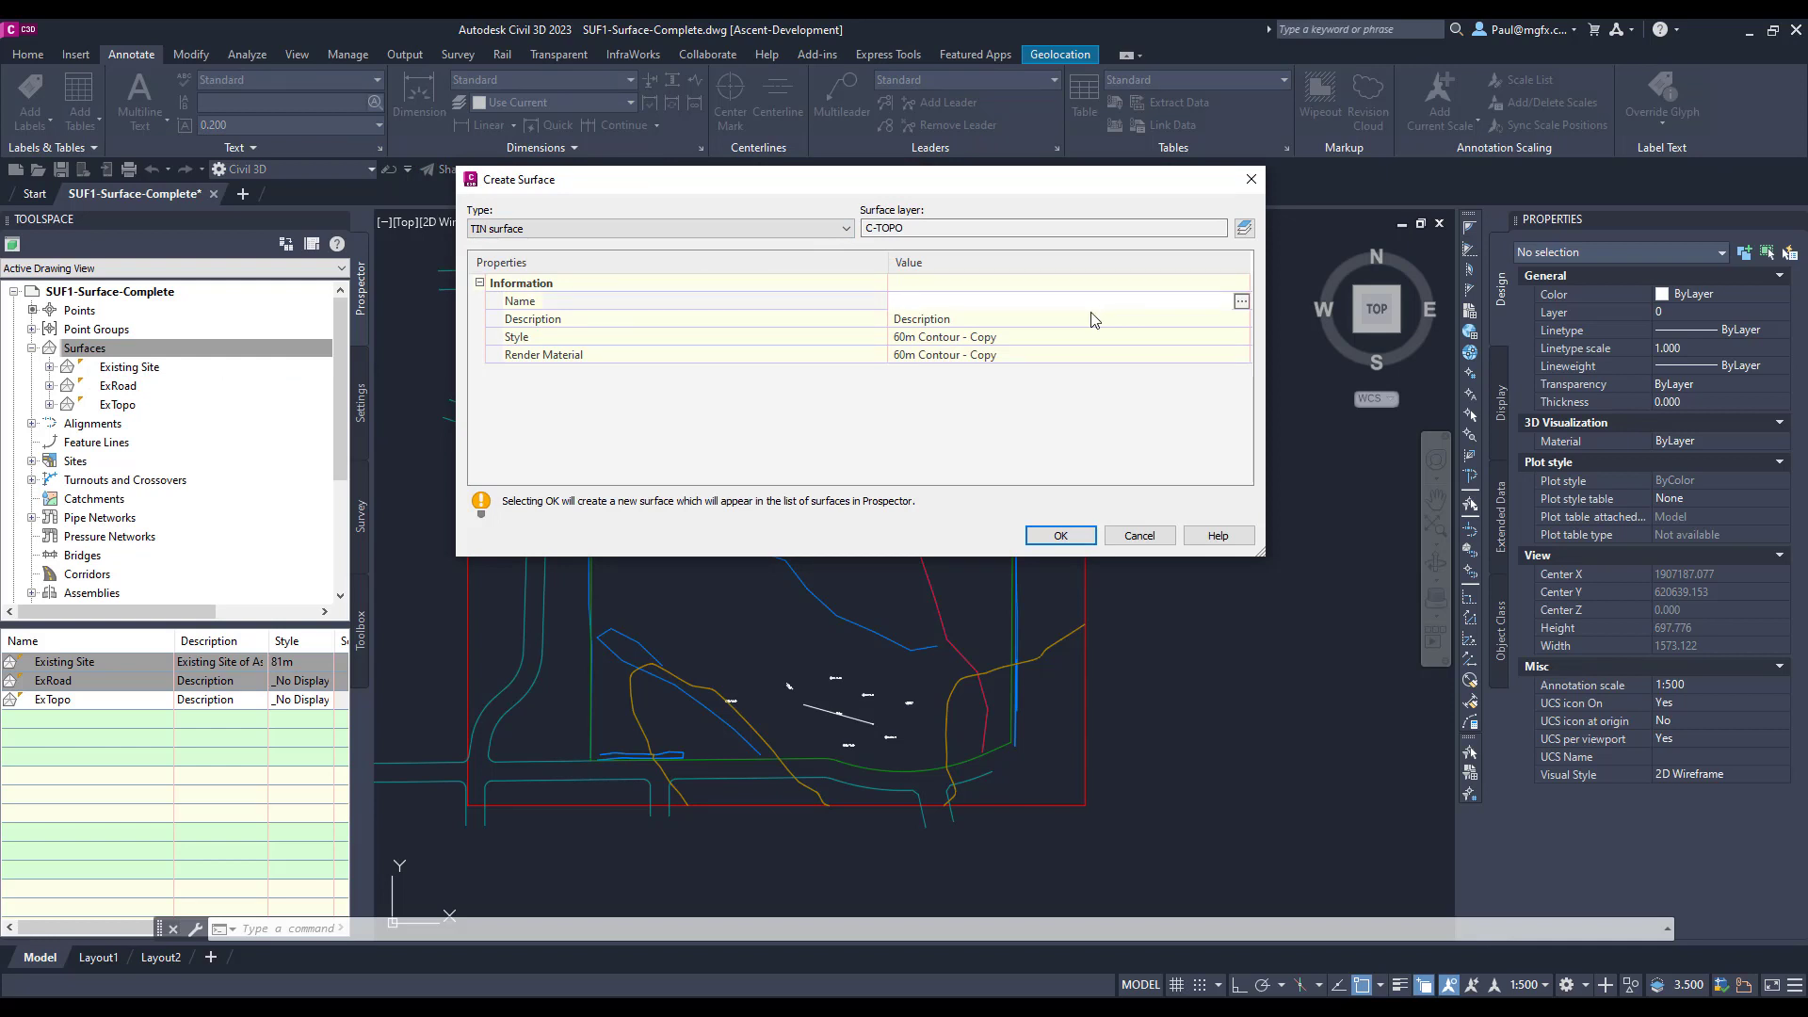
{"action": "type", "text": "Belor 81"}
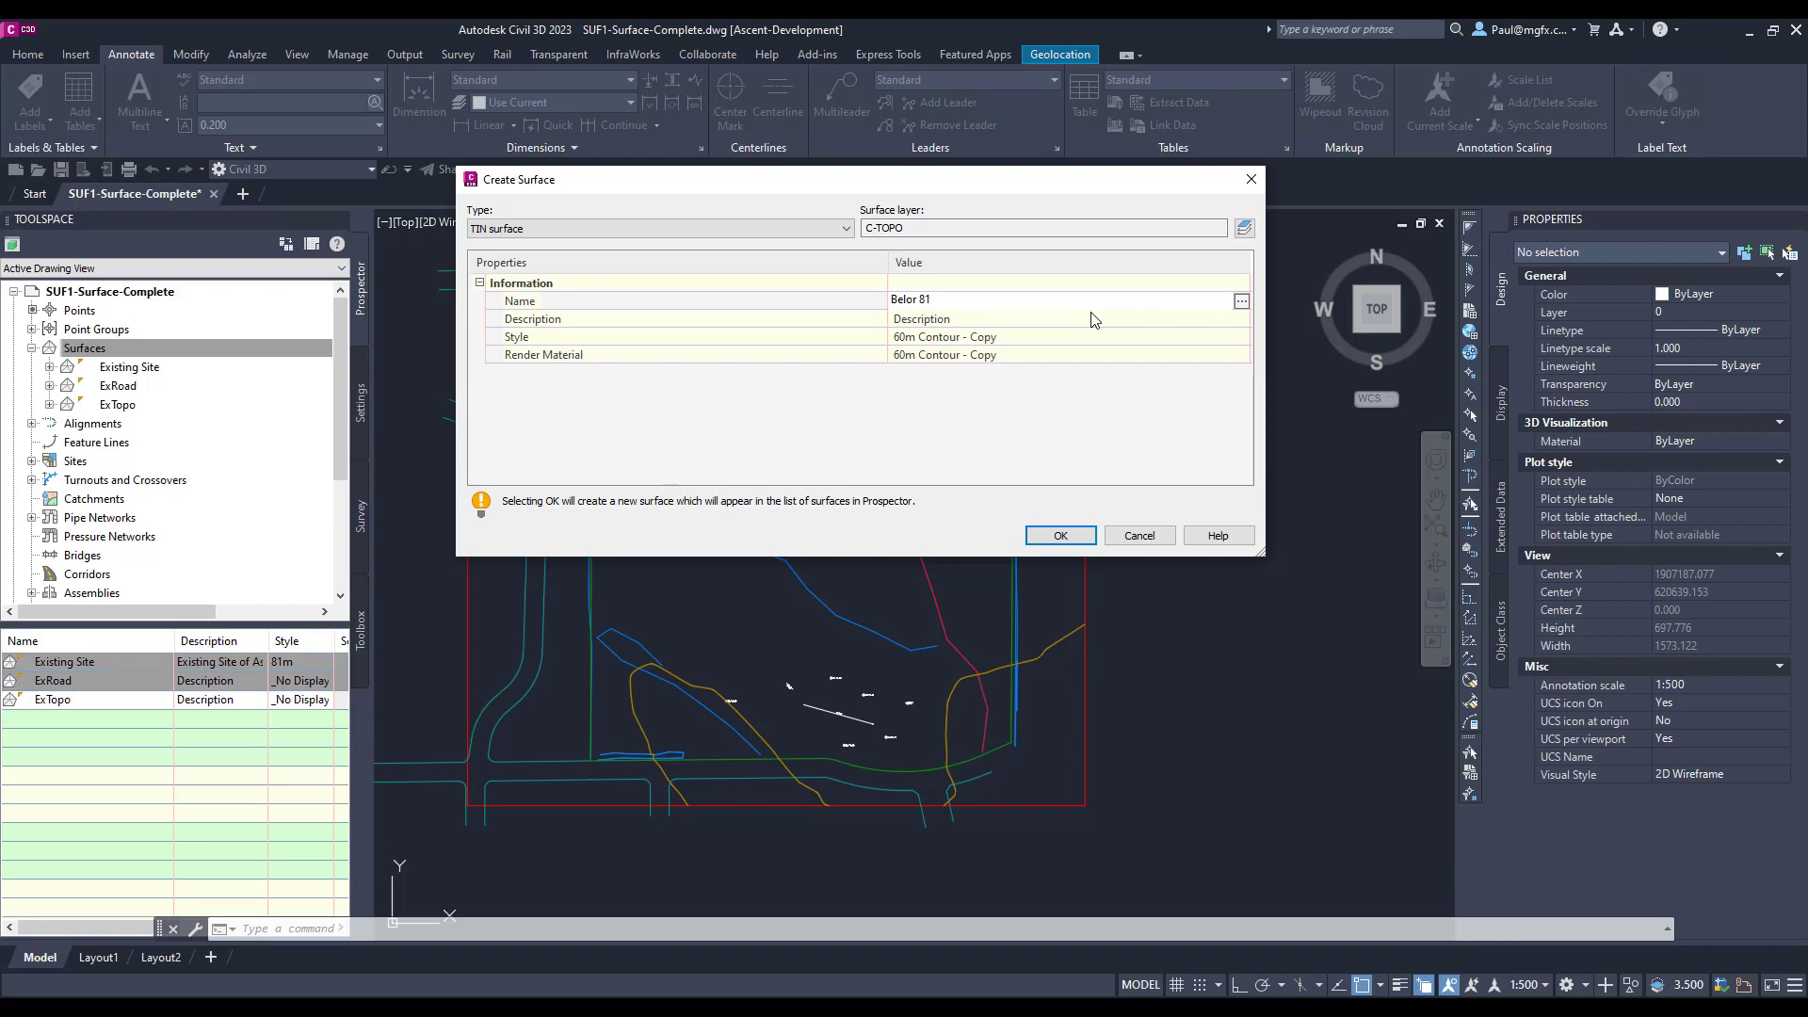
{"action": "left_click", "coordinate": [1037, 301]}
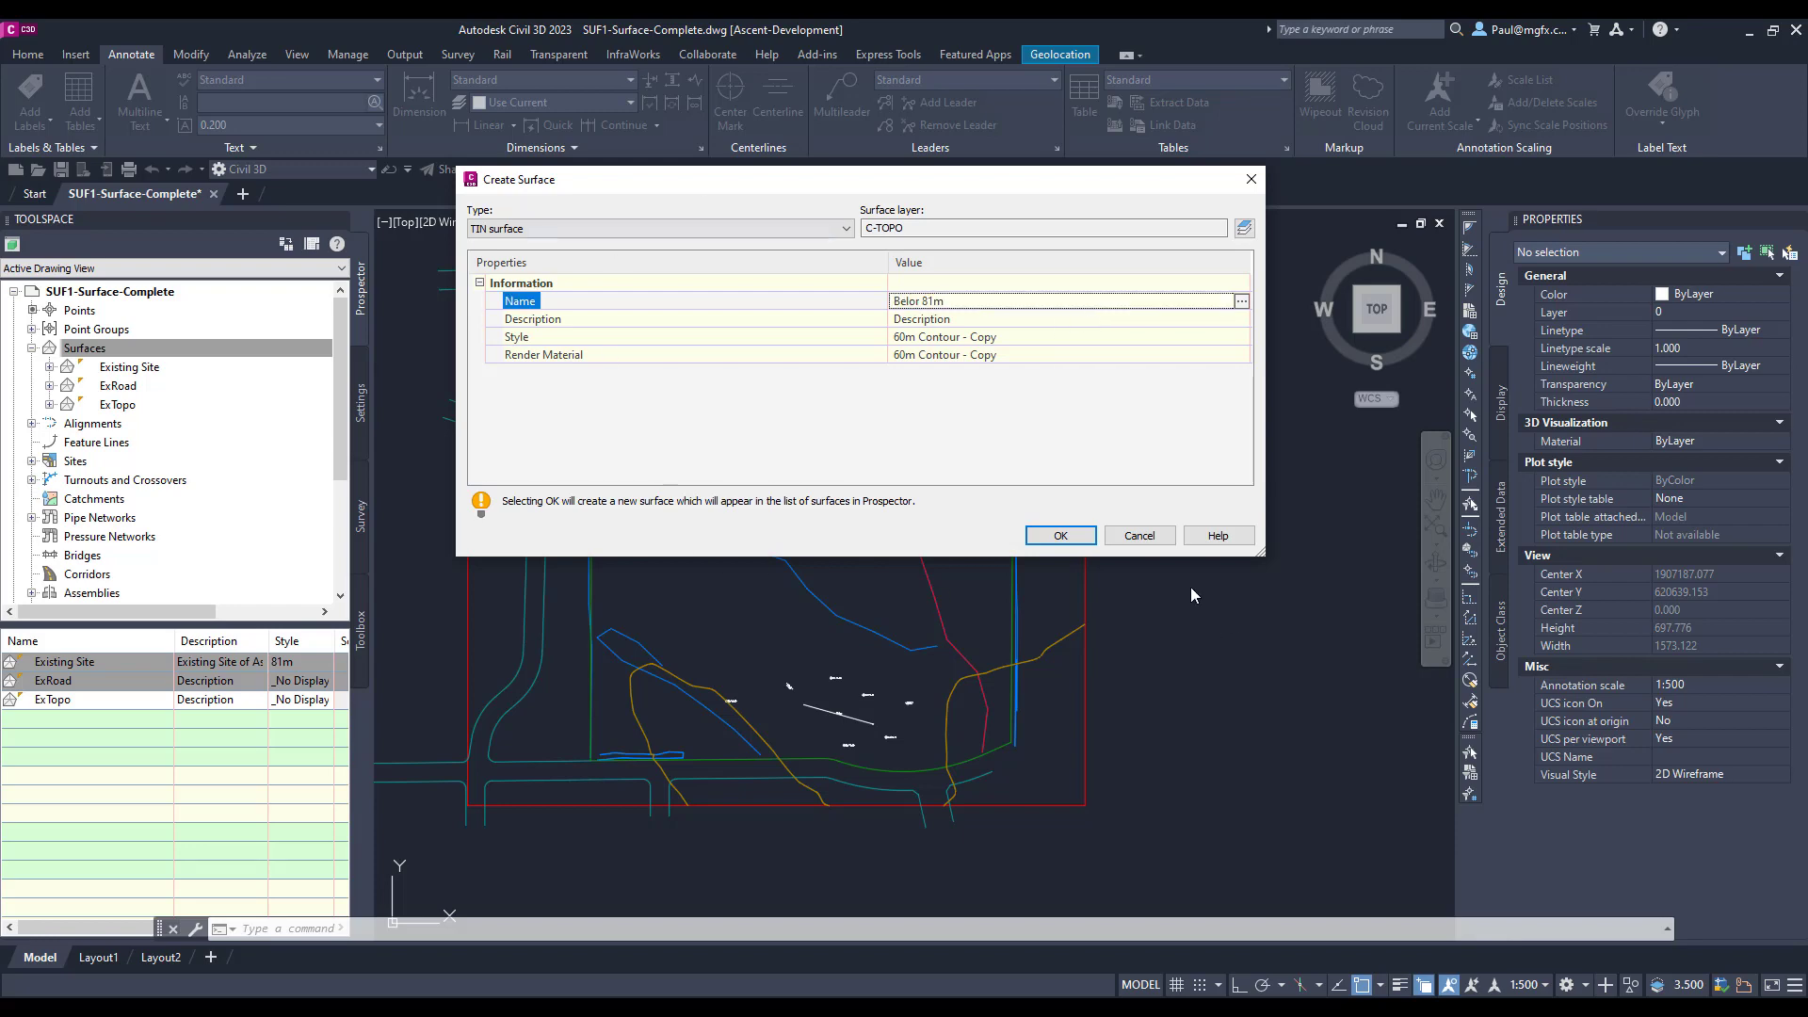
{"action": "left_click", "coordinate": [1059, 534]}
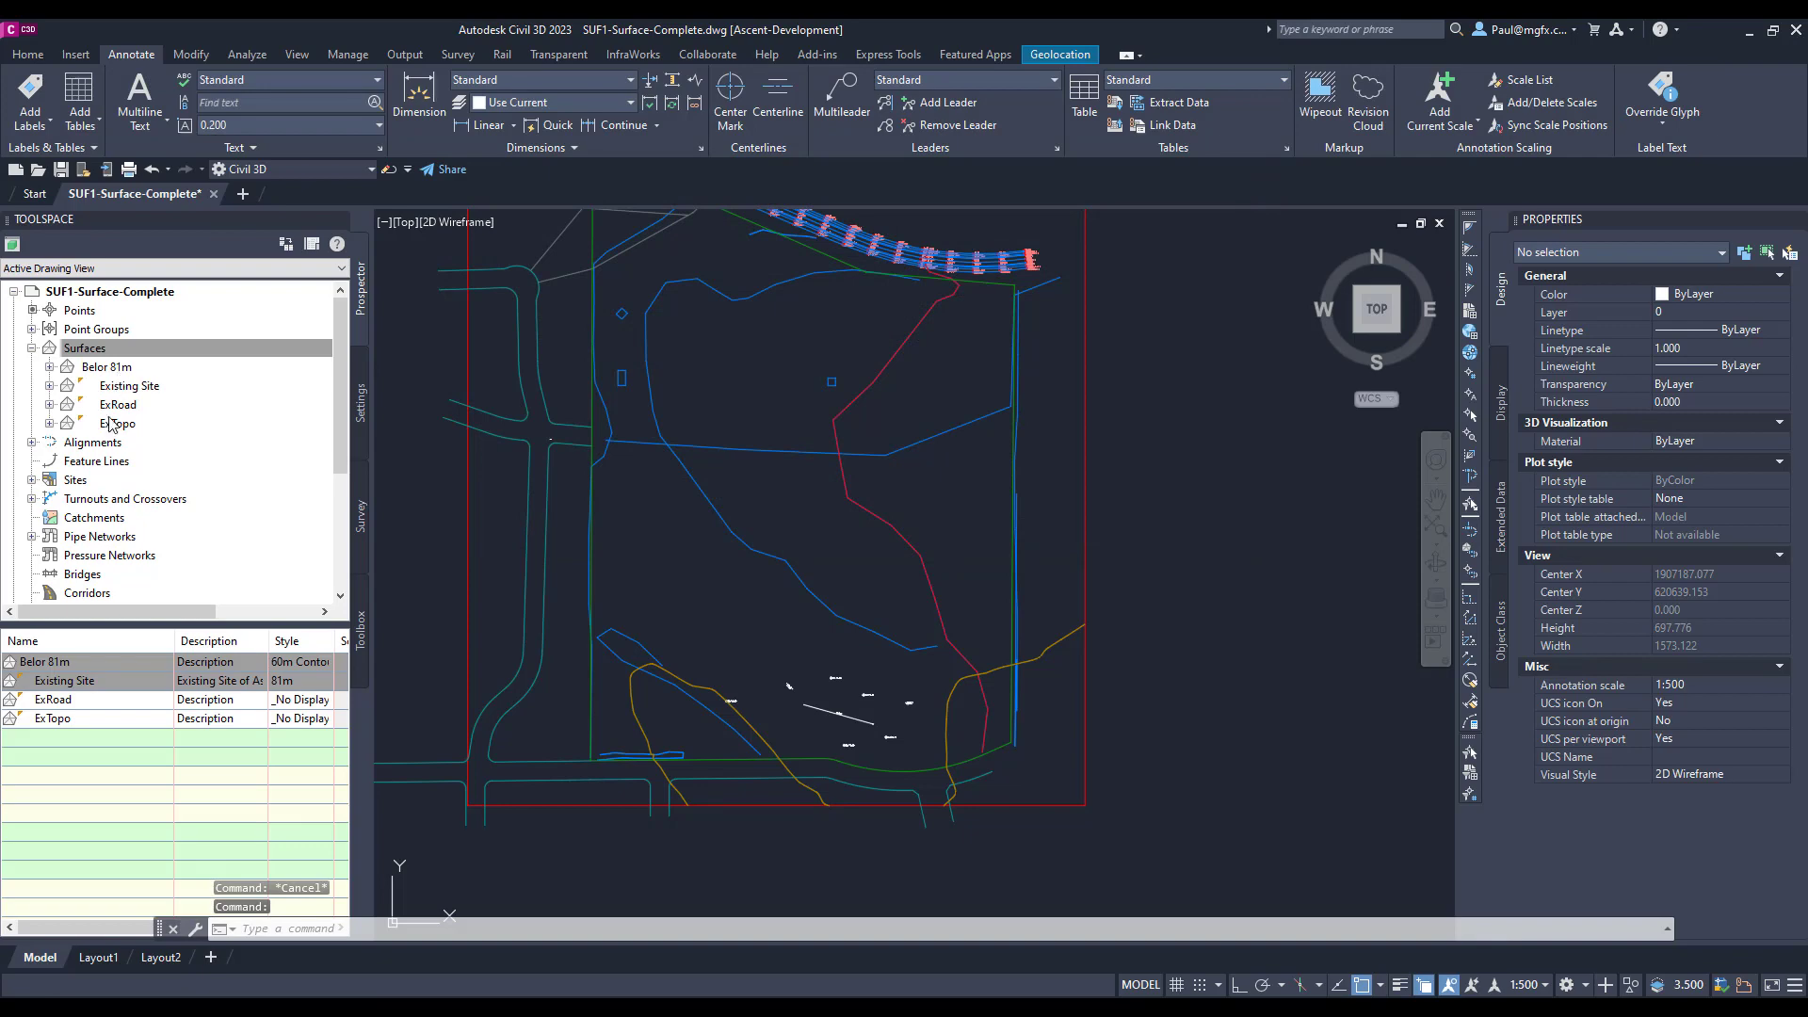
- Change the Belor 81m surface's name to 'Below 81m' in Surface Properties
{"action": "right_click", "coordinate": [104, 366]}
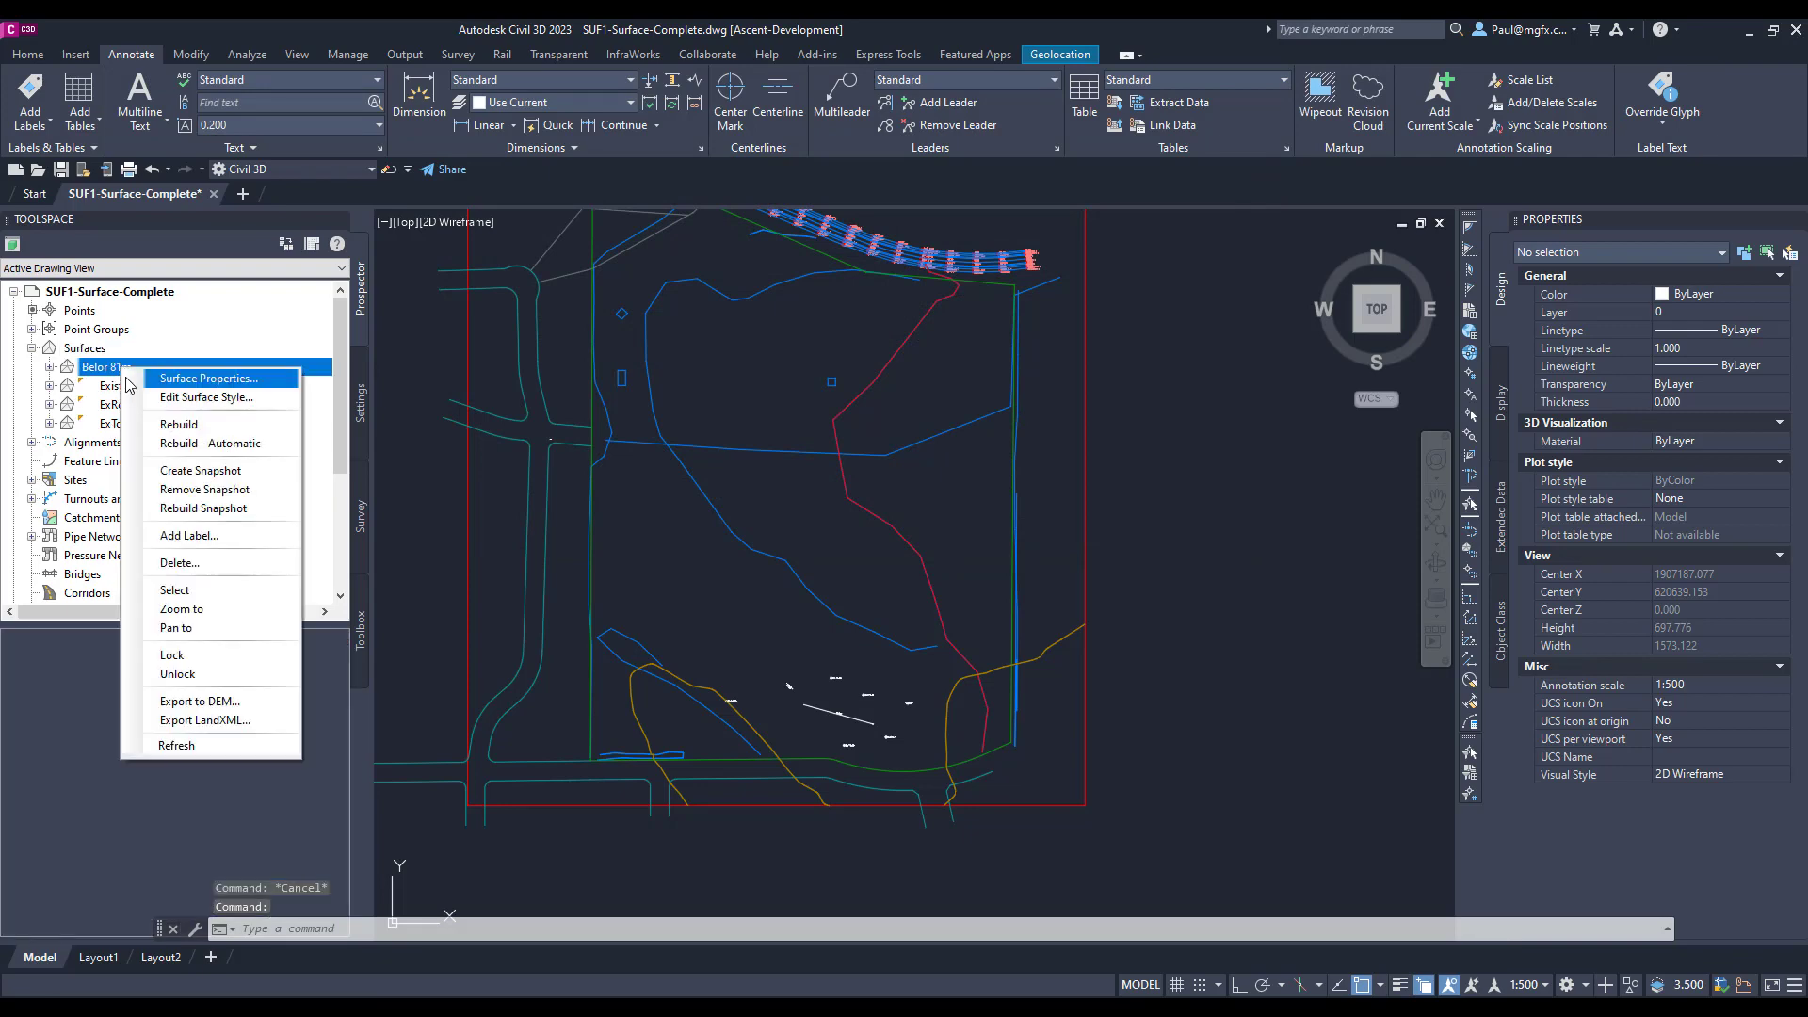
{"action": "left_click", "coordinate": [207, 376]}
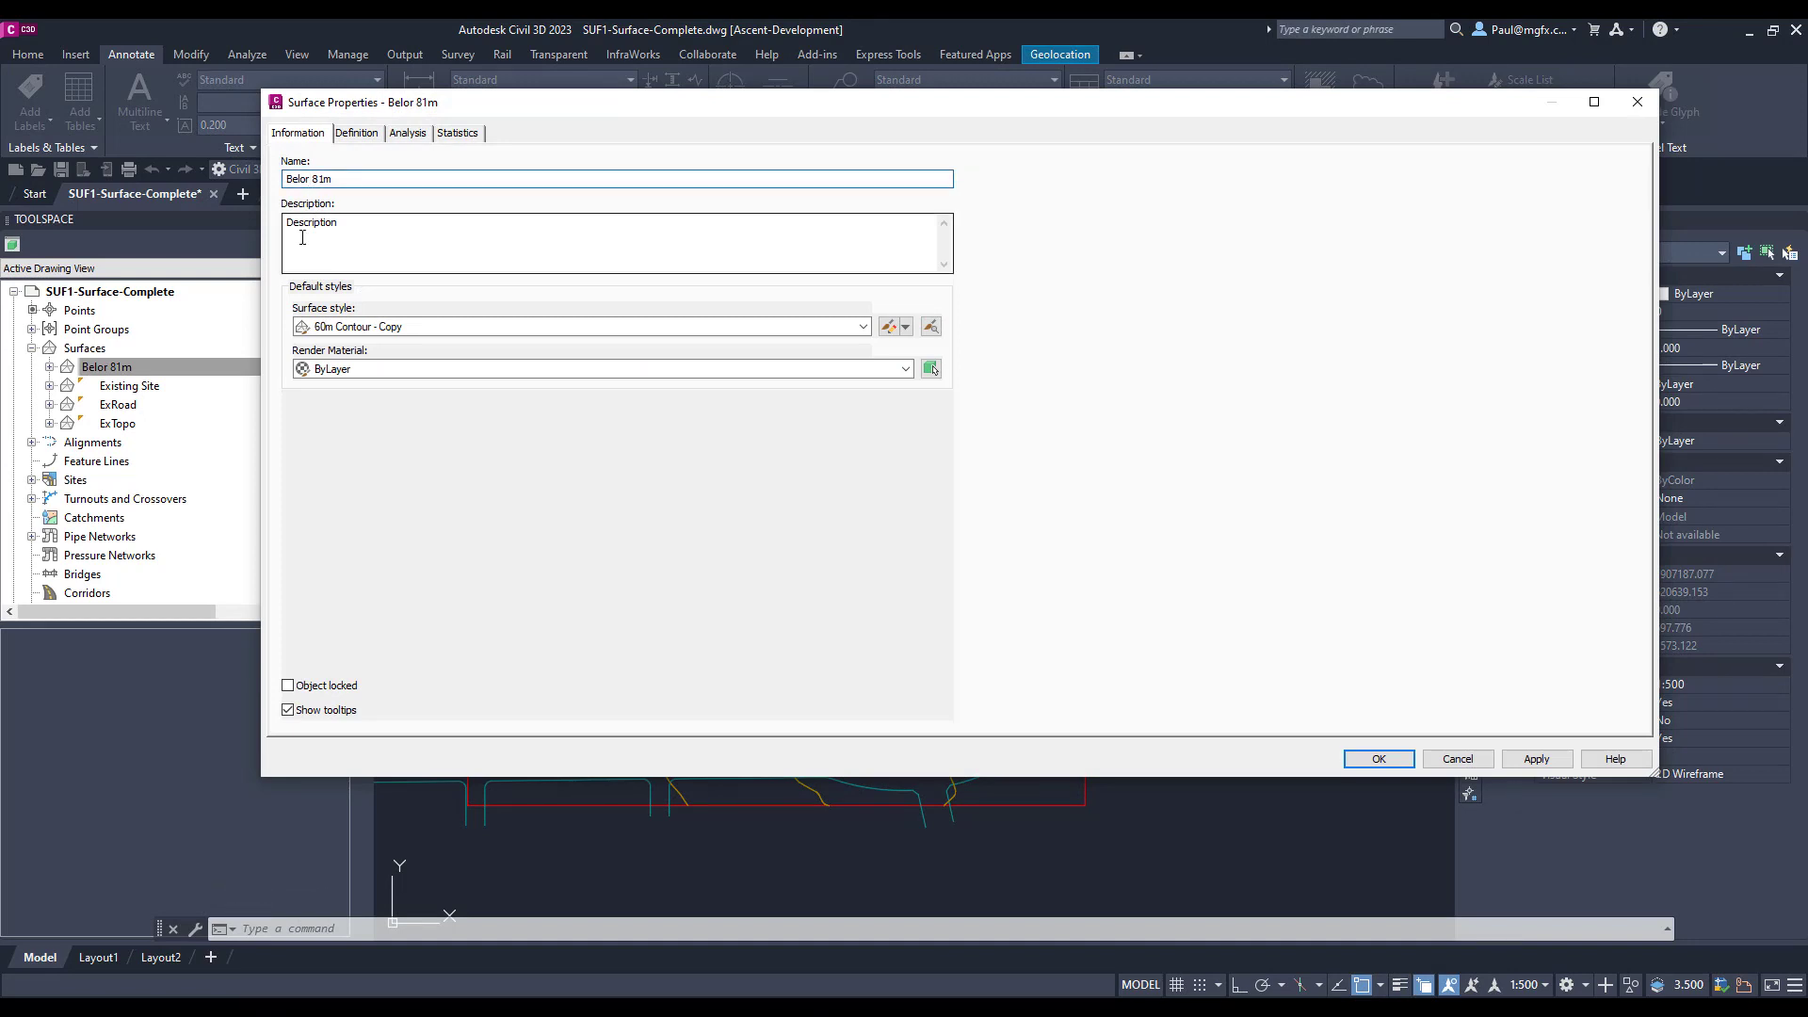
{"action": "type", "text": "Below 81m"}
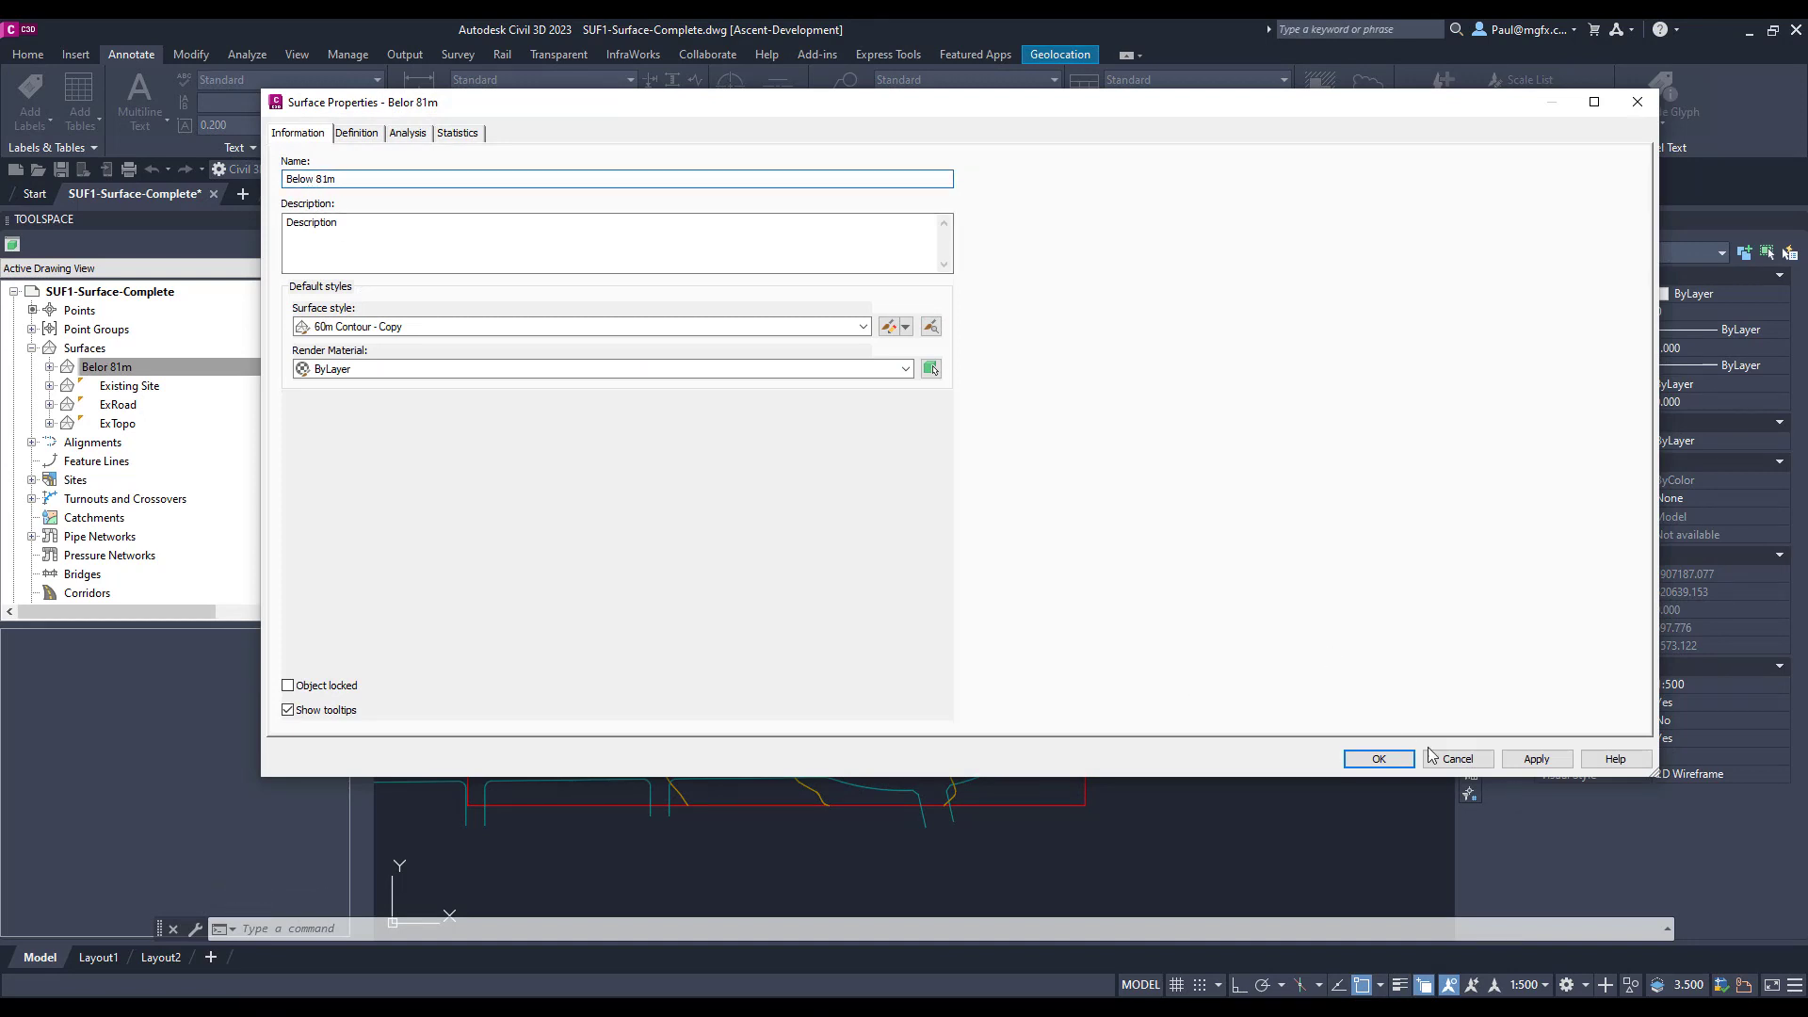
{"action": "left_click", "coordinate": [1376, 757]}
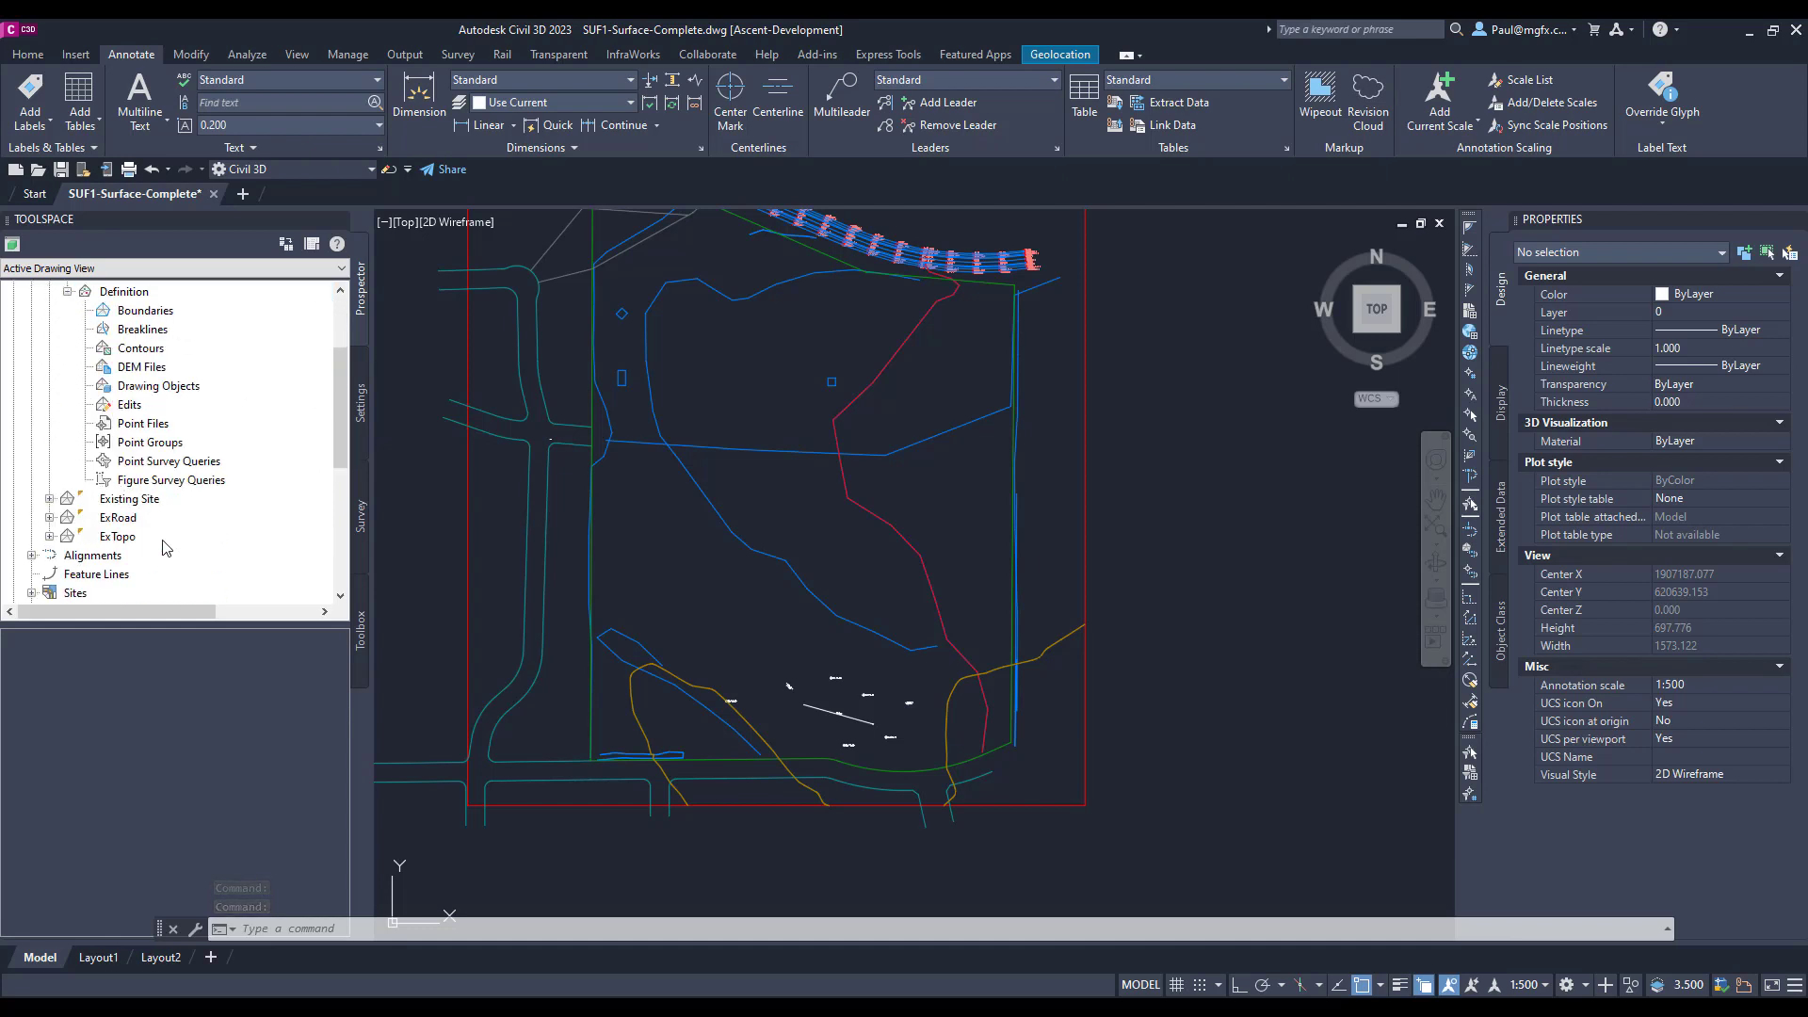
- Add a Paste Surface edit to Below 81m using the Existing Site surface
{"action": "left_click", "coordinate": [129, 405]}
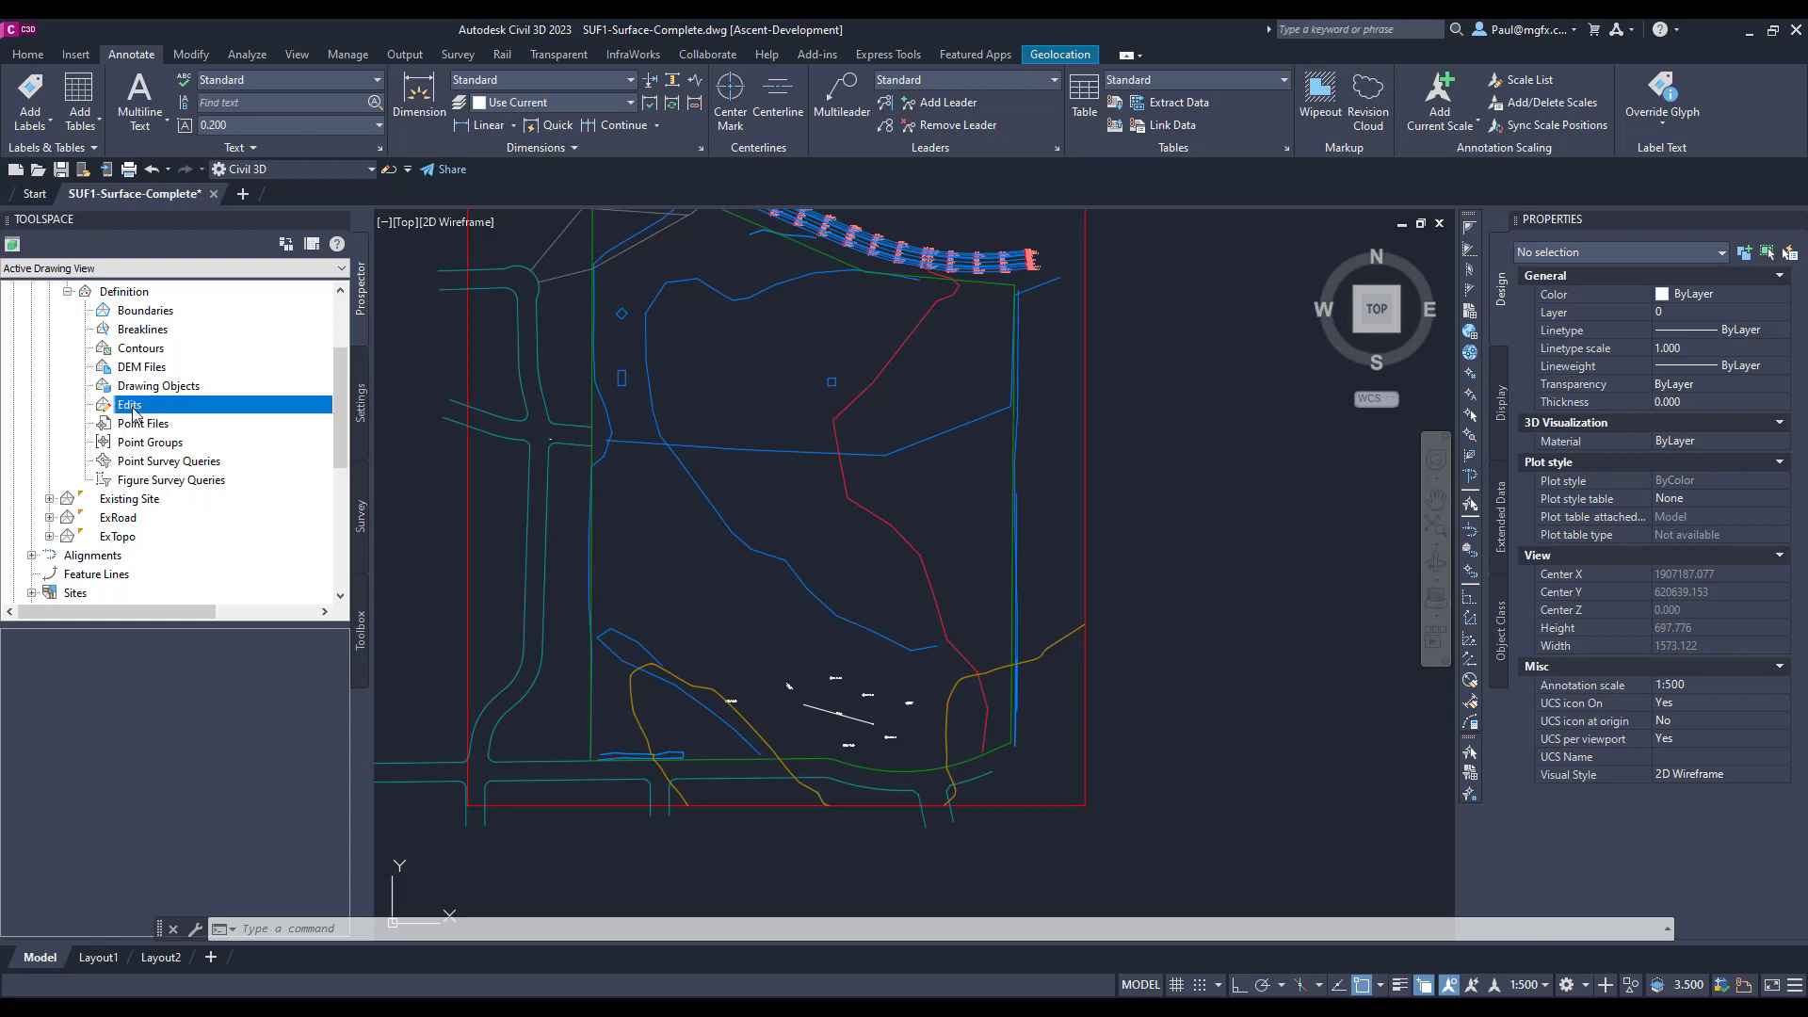
{"action": "right_click", "coordinate": [129, 404]}
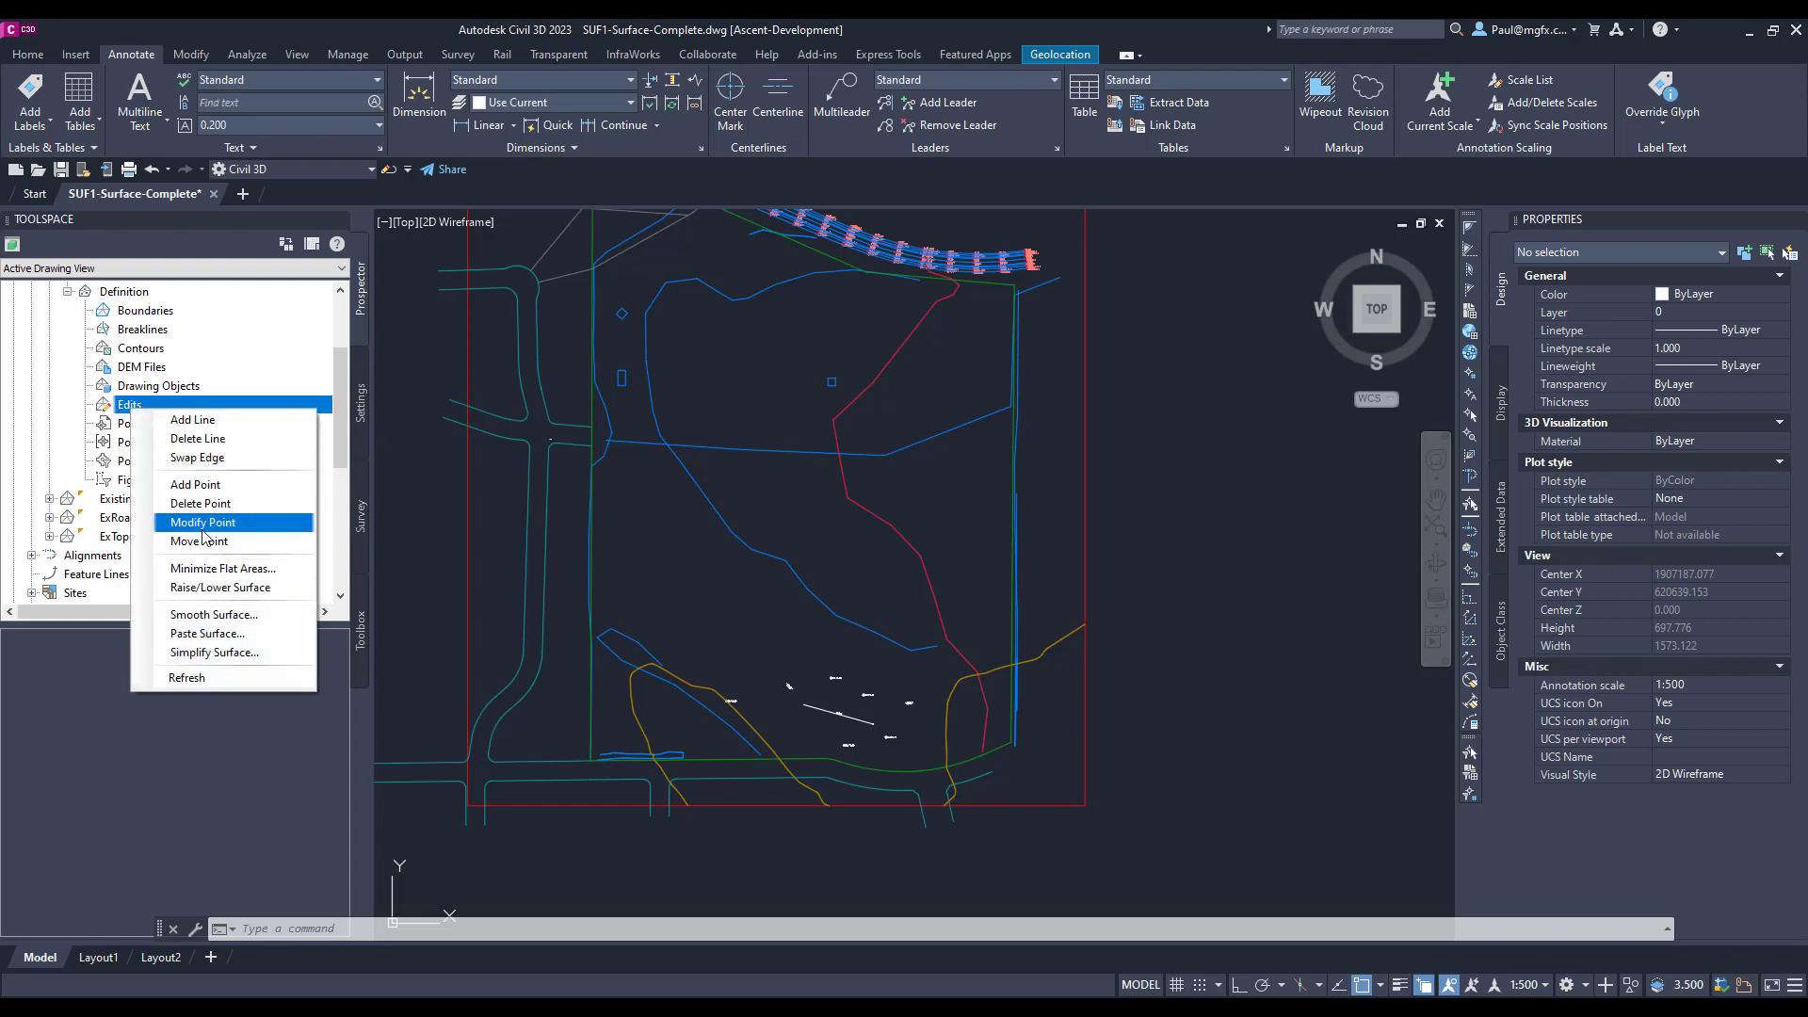
{"action": "left_click", "coordinate": [206, 632]}
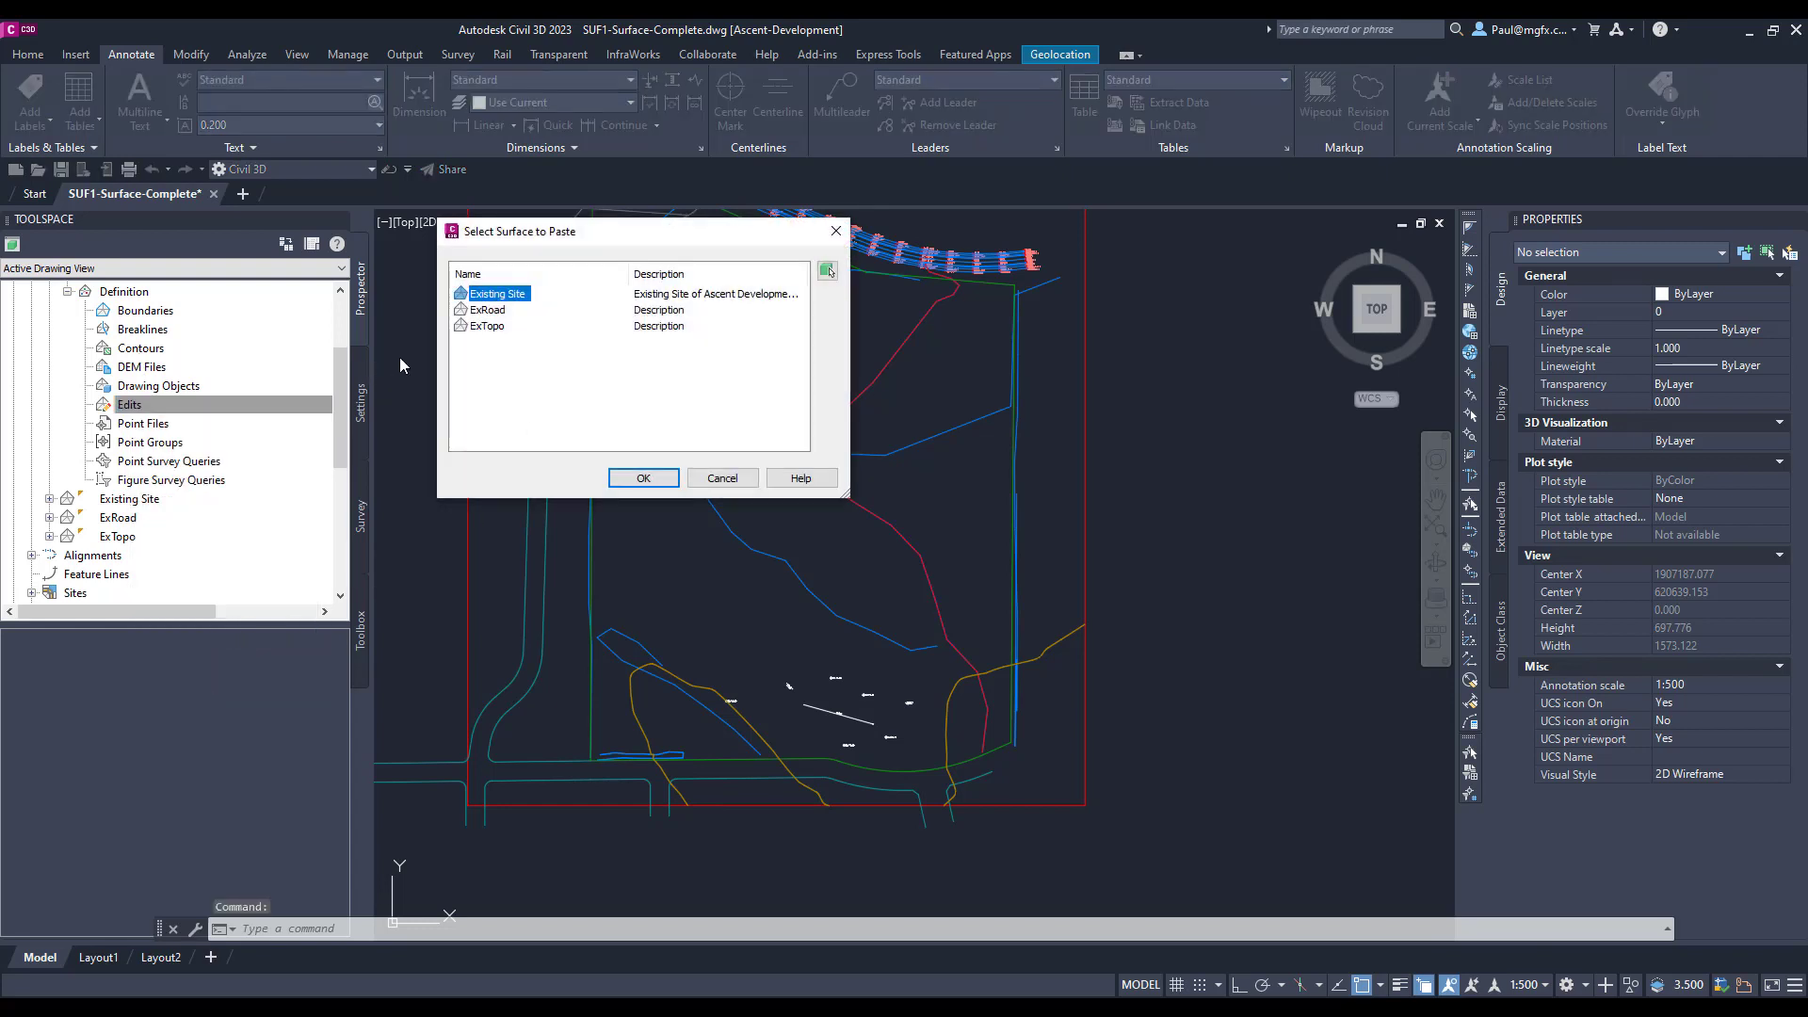
{"action": "left_click", "coordinate": [643, 477]}
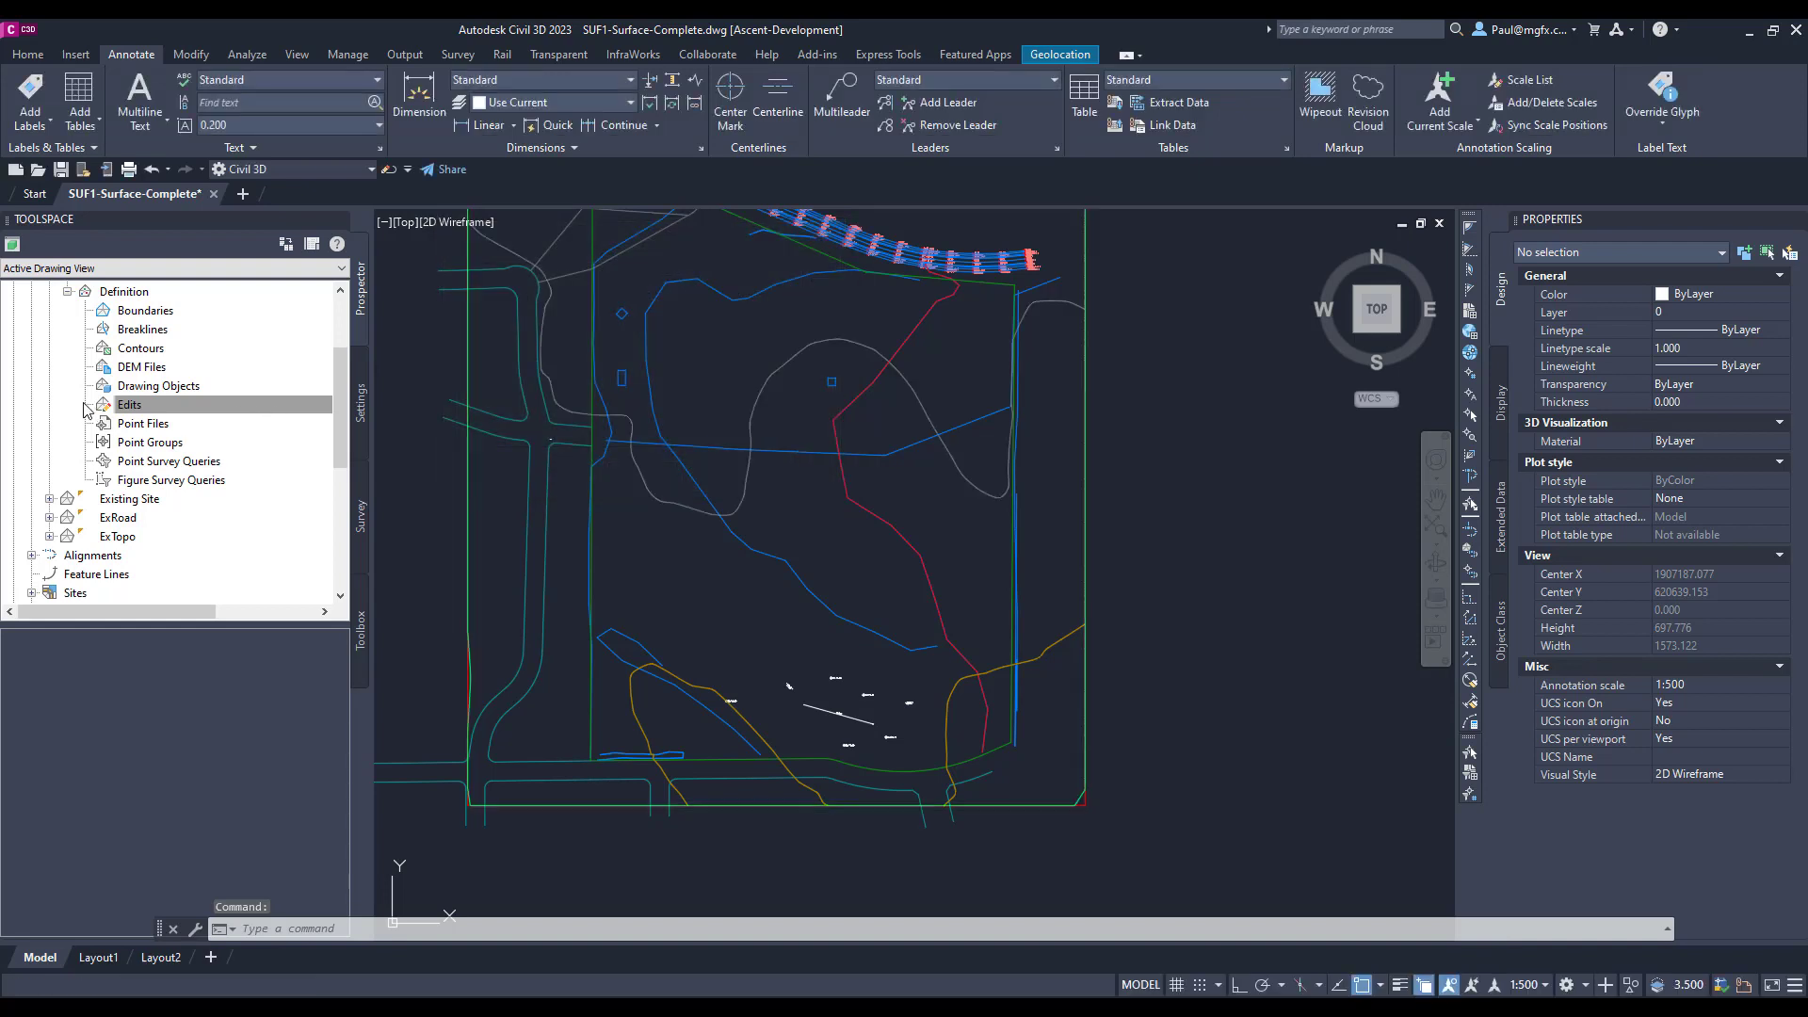
{"action": "left_click", "coordinate": [129, 404]}
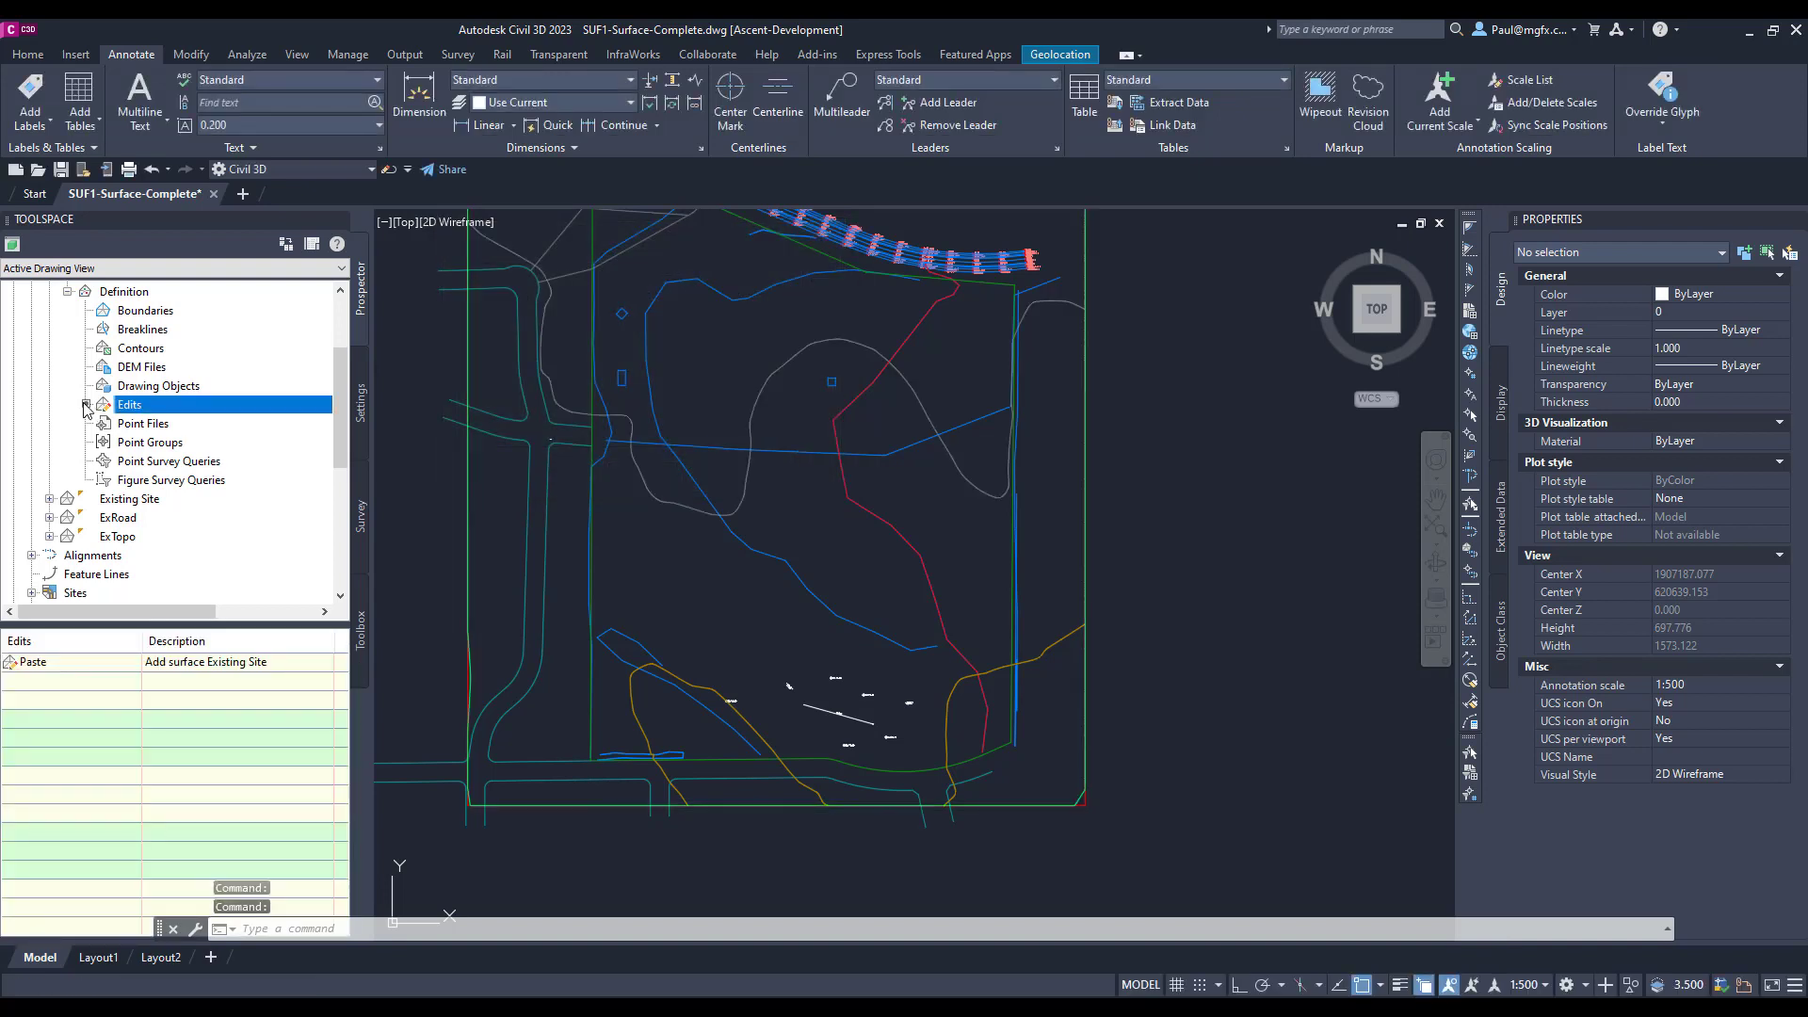
{"action": "left_click", "coordinate": [761, 640]}
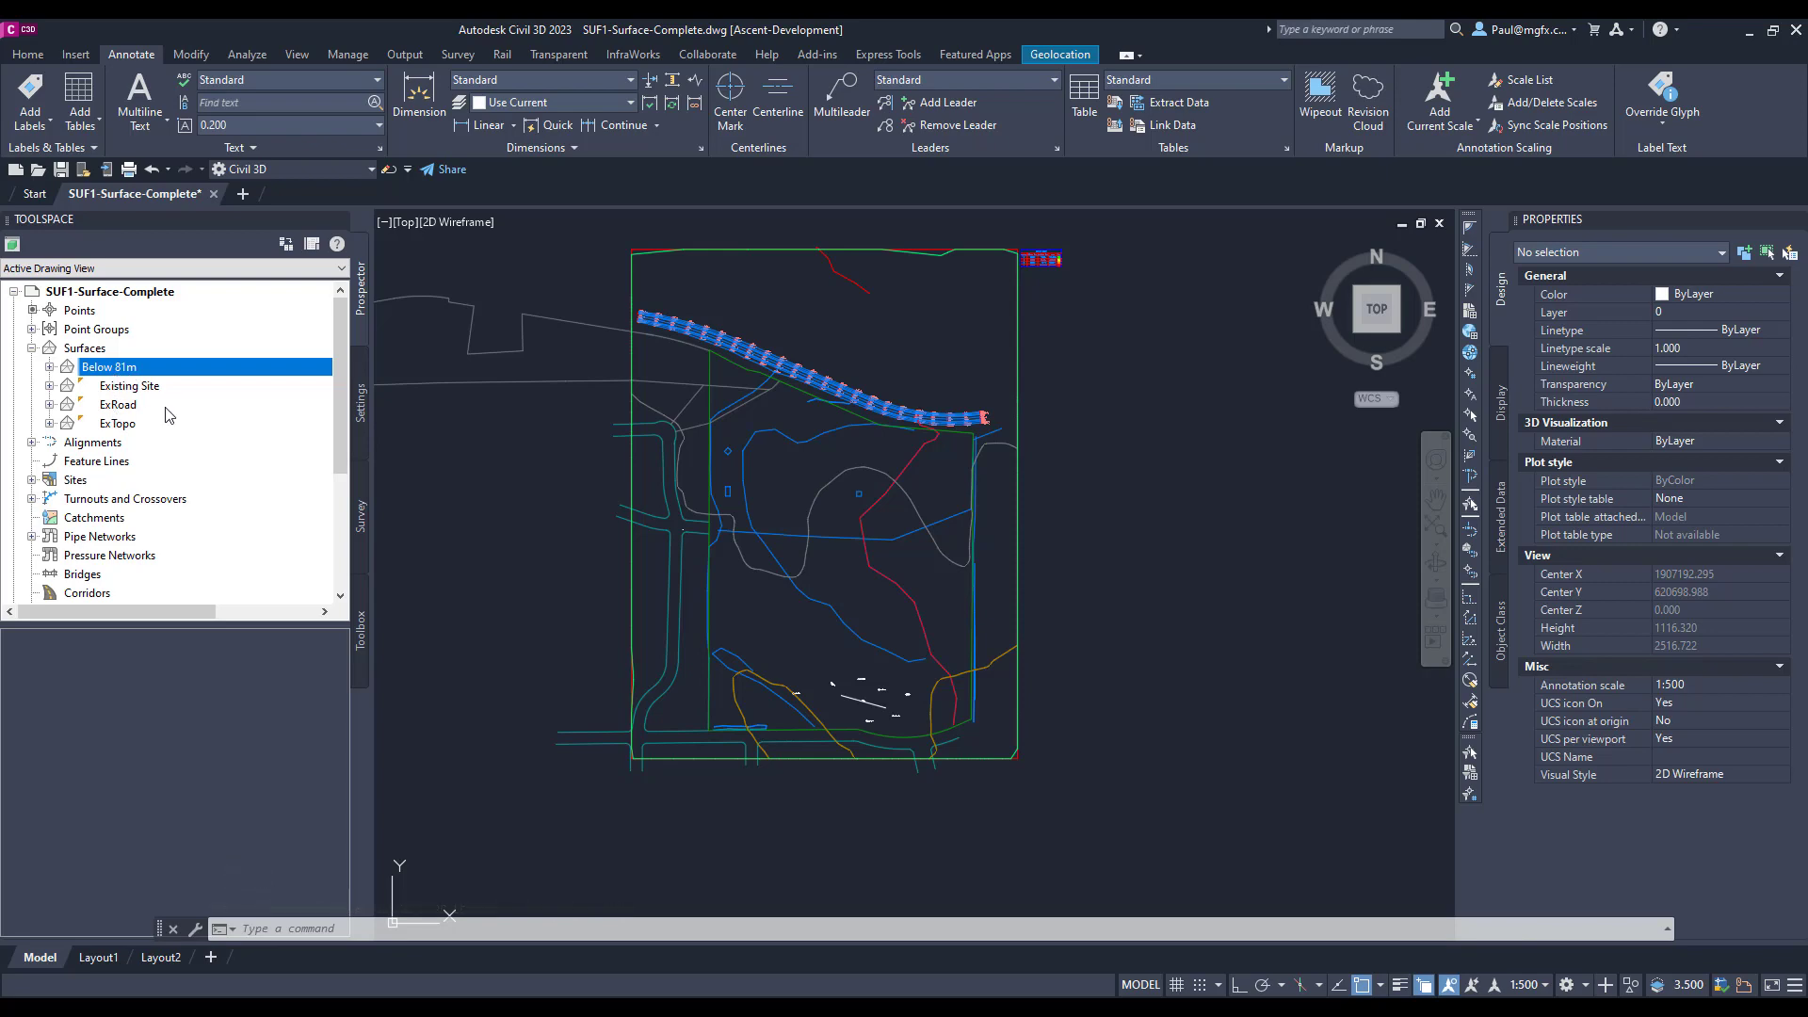
- Review the Existing Site surface properties and close them without changes
{"action": "right_click", "coordinate": [128, 385]}
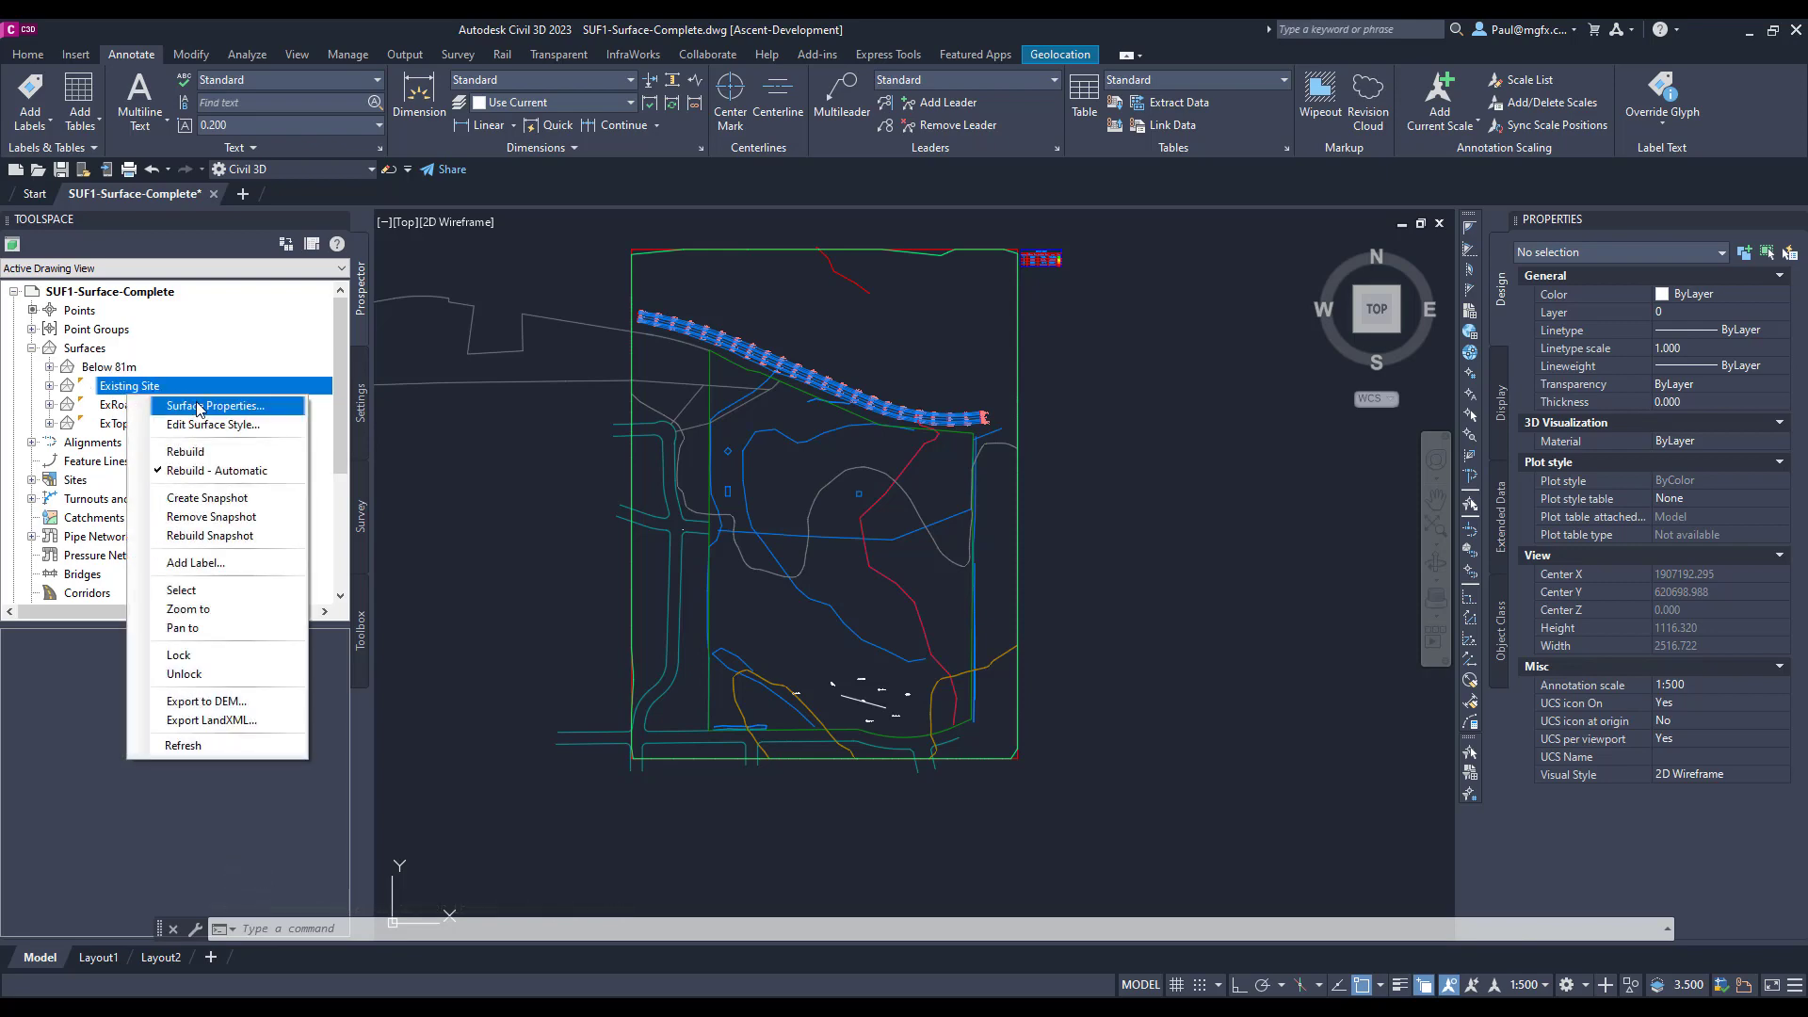
{"action": "left_click", "coordinate": [216, 405]}
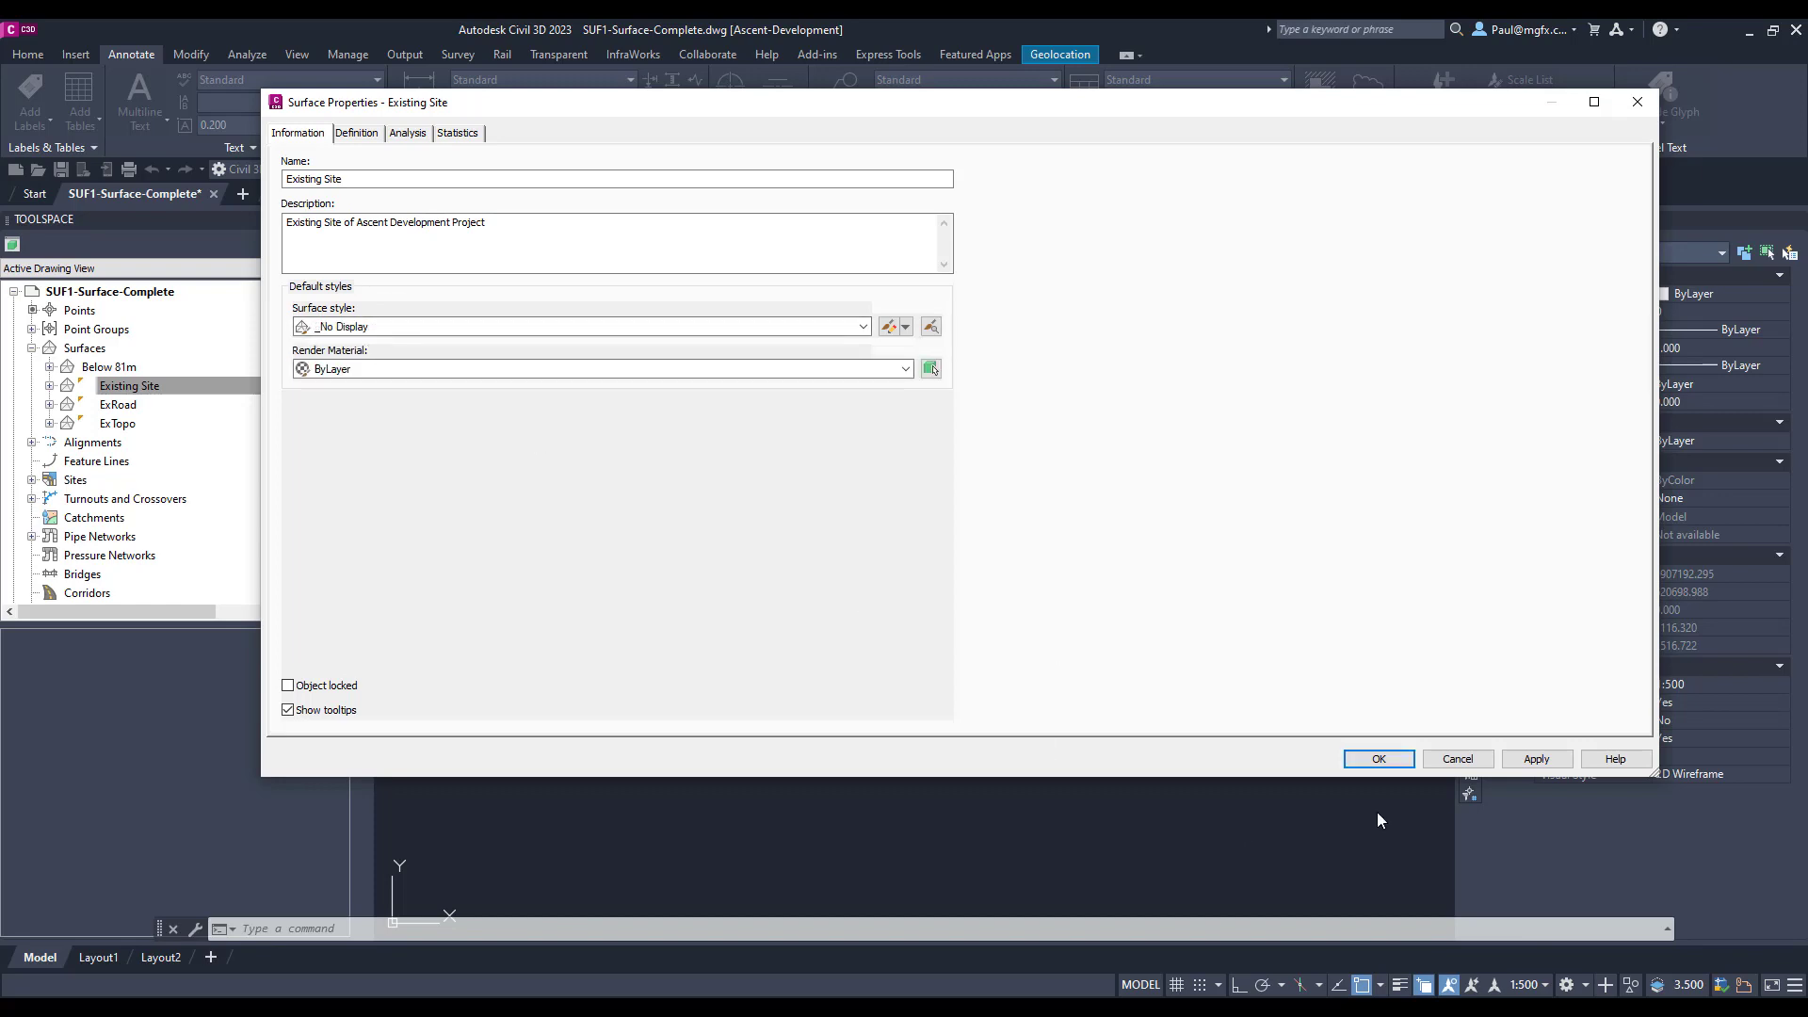
{"action": "left_click", "coordinate": [1377, 759]}
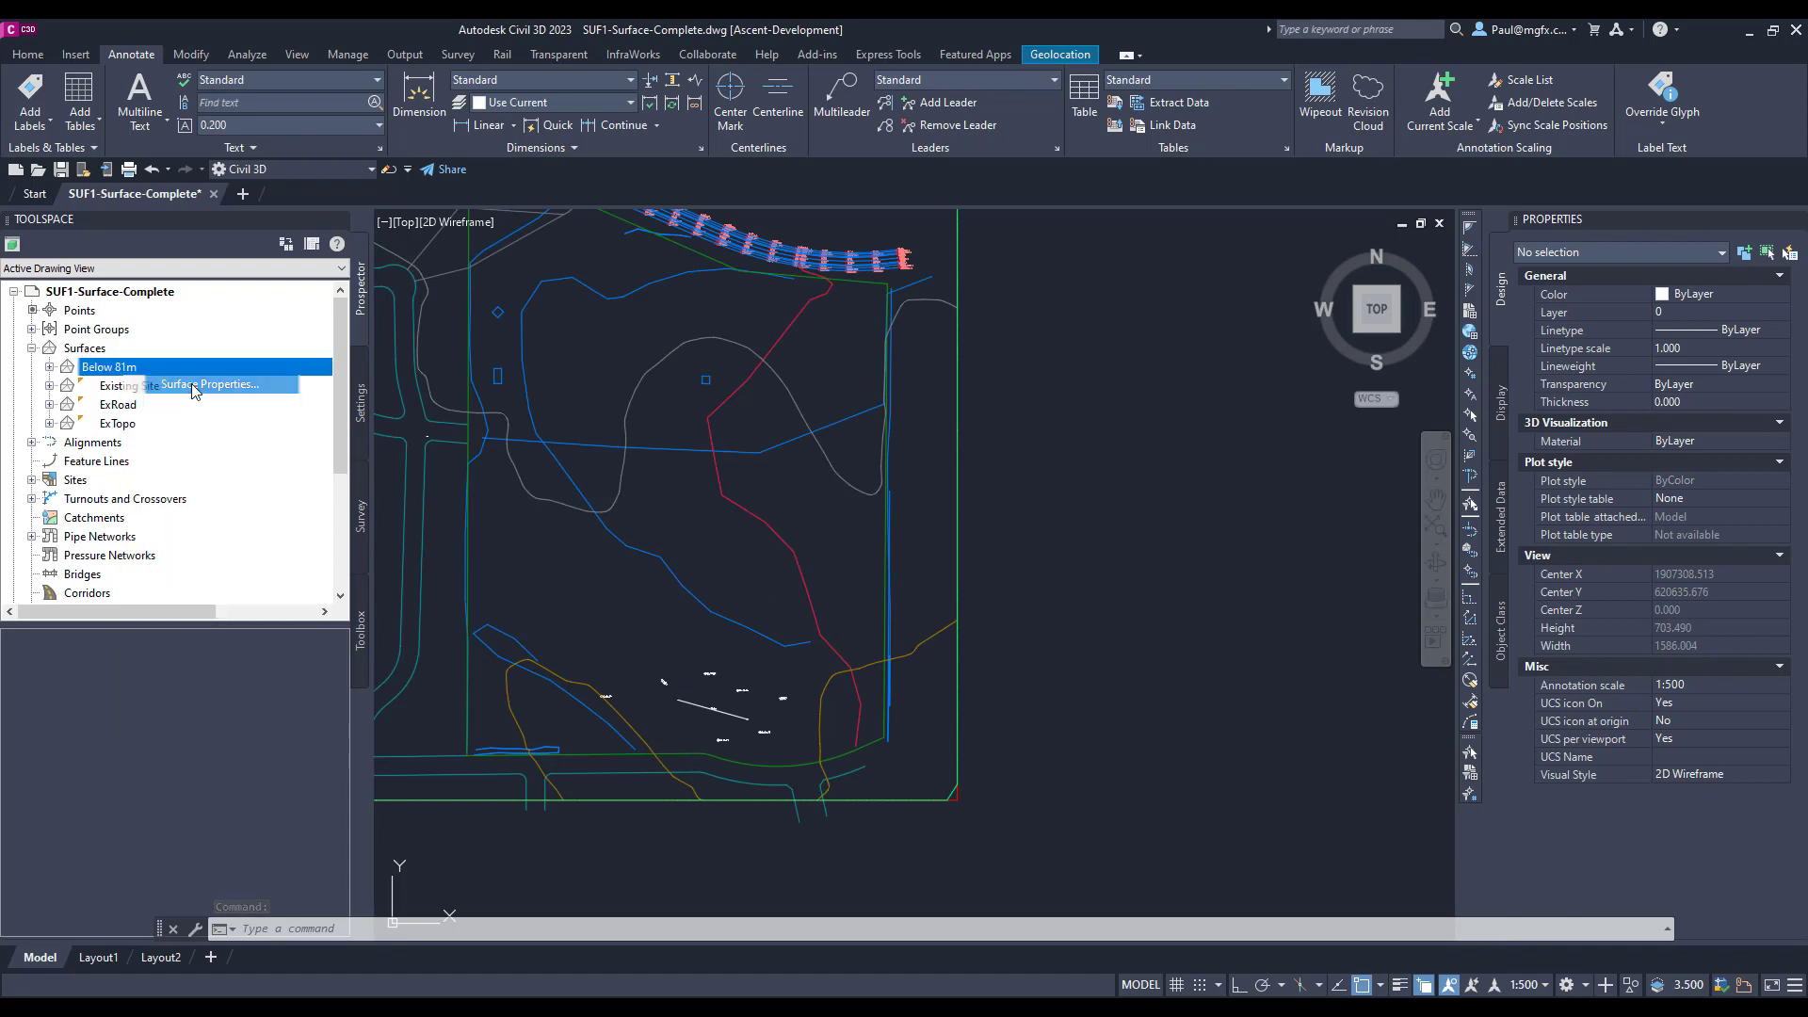
- Set Below 81m's style to ASC-Contours 1m and 5m (Design) with Slope Arrows
{"action": "left_click", "coordinate": [188, 384]}
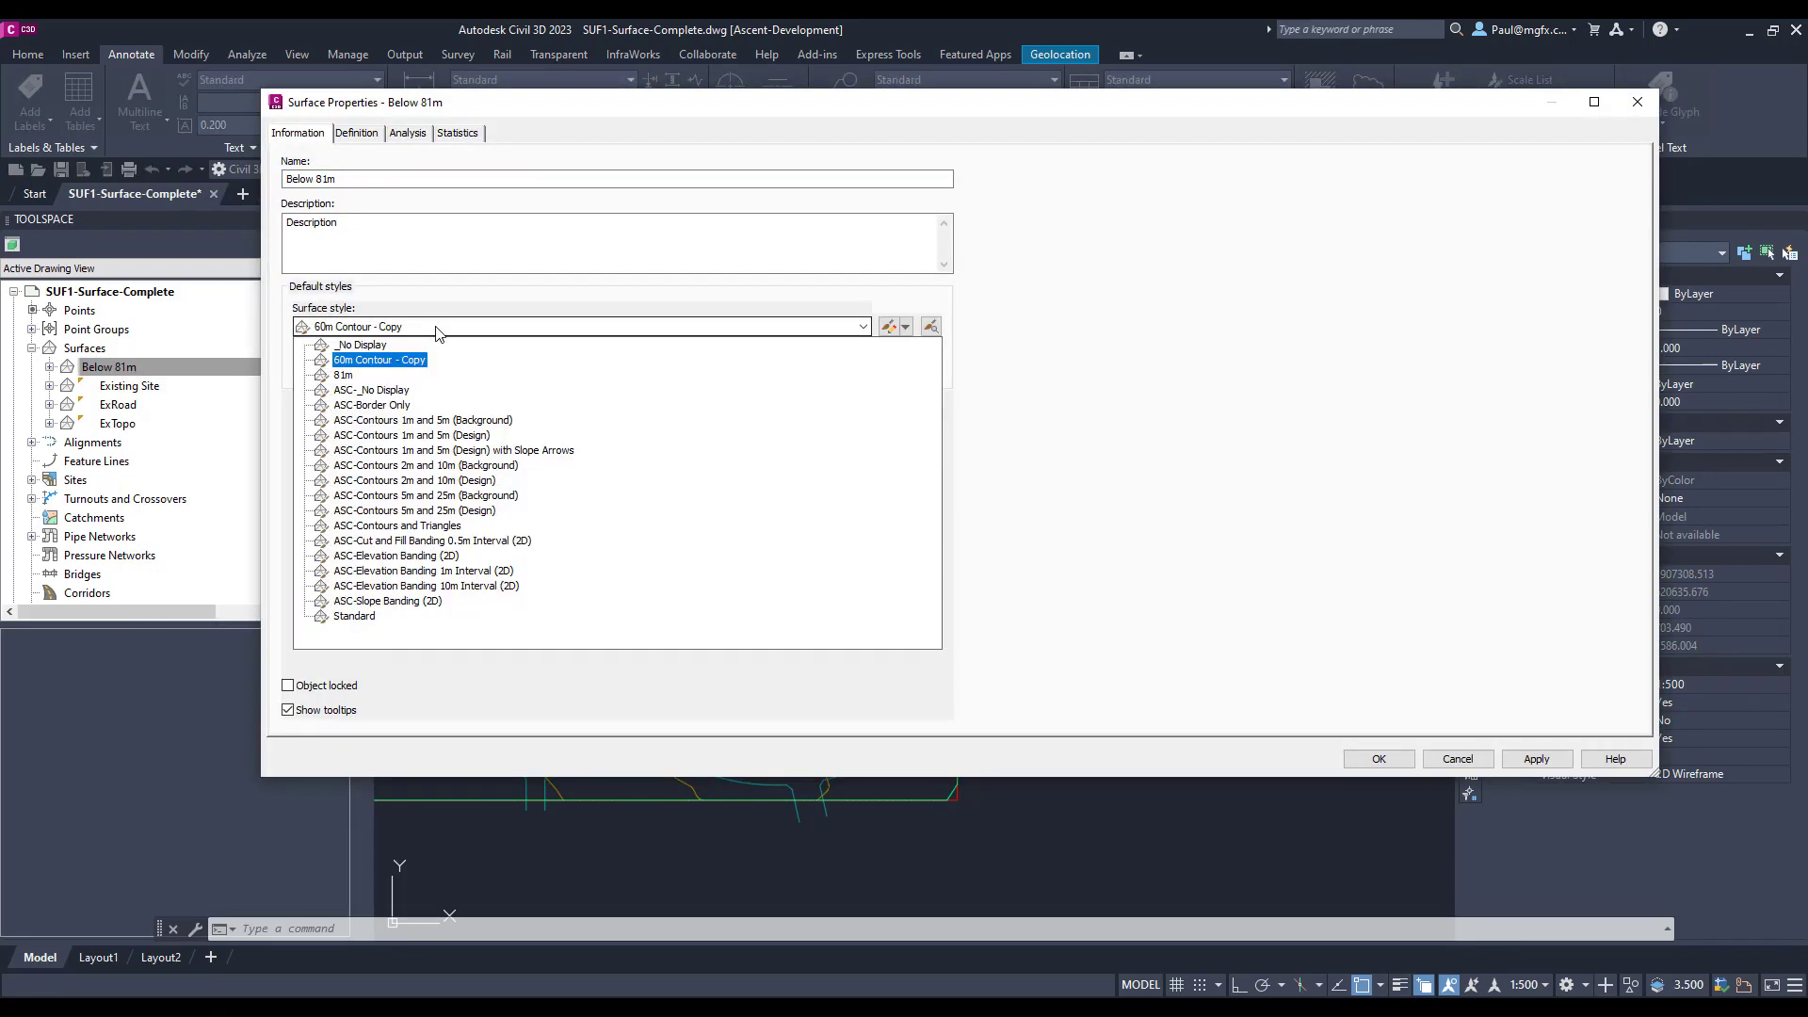
{"action": "left_click", "coordinate": [396, 555]}
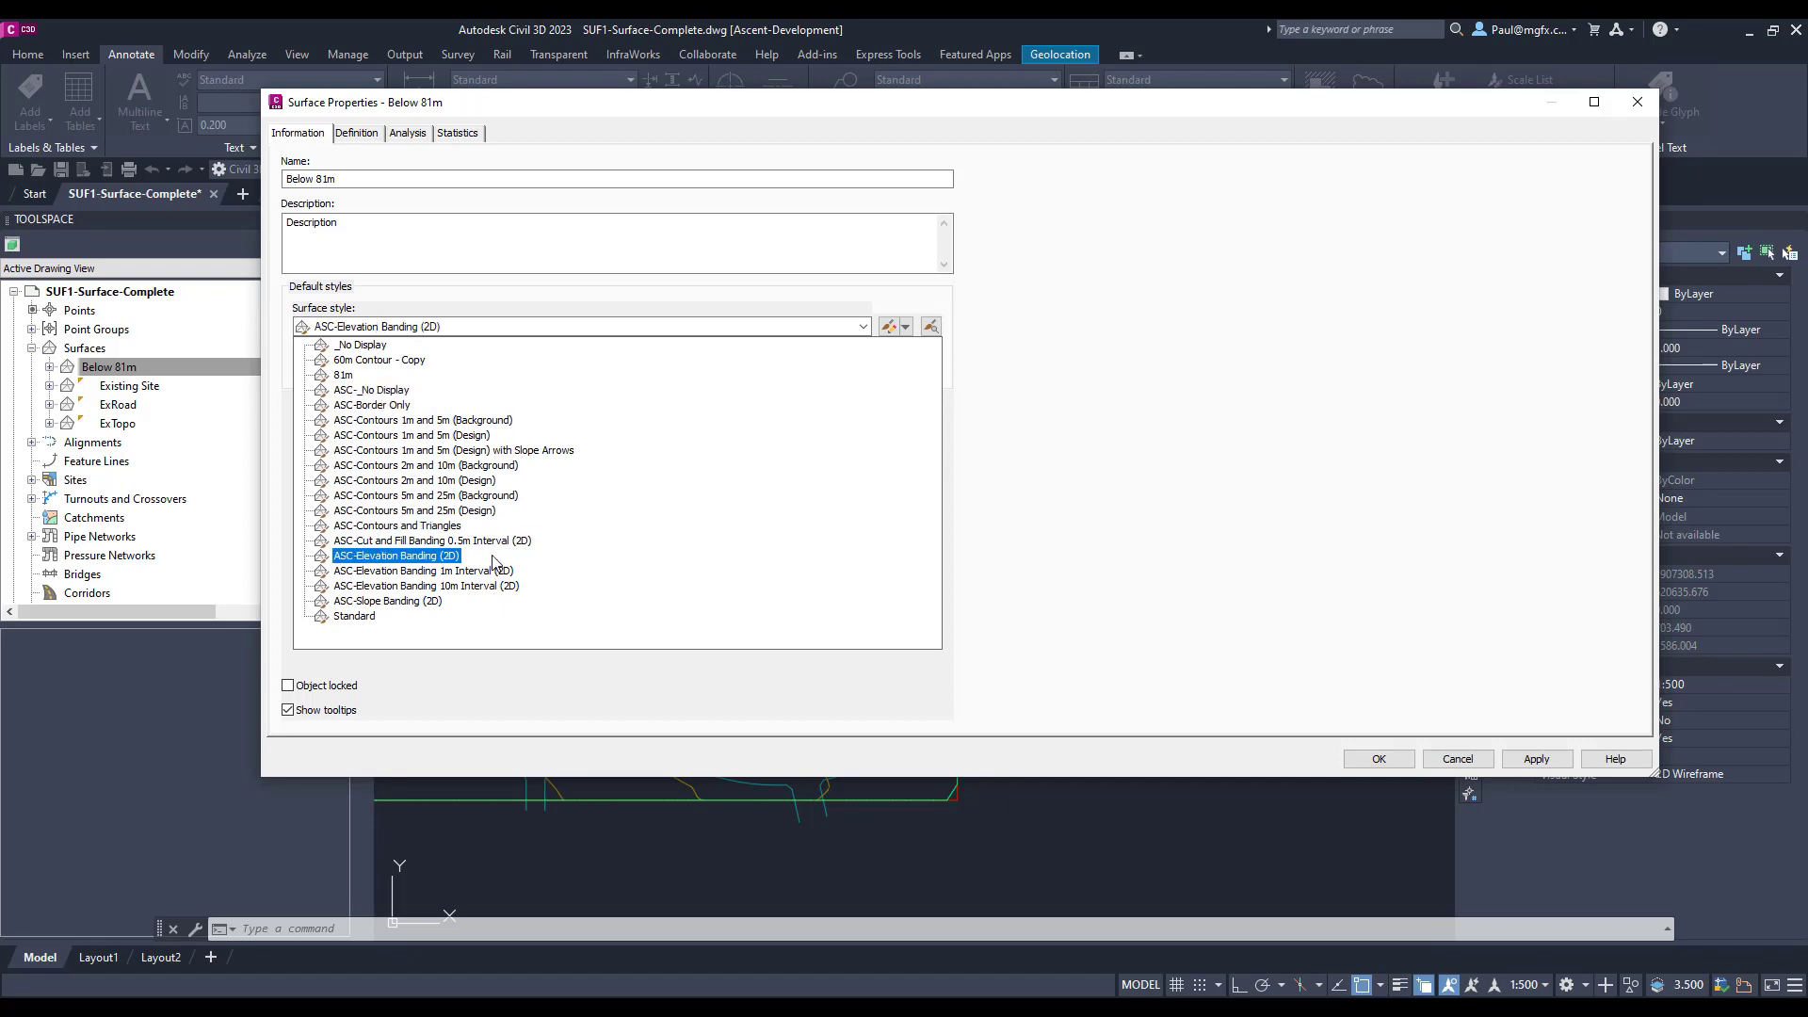
{"action": "left_click", "coordinate": [453, 450]}
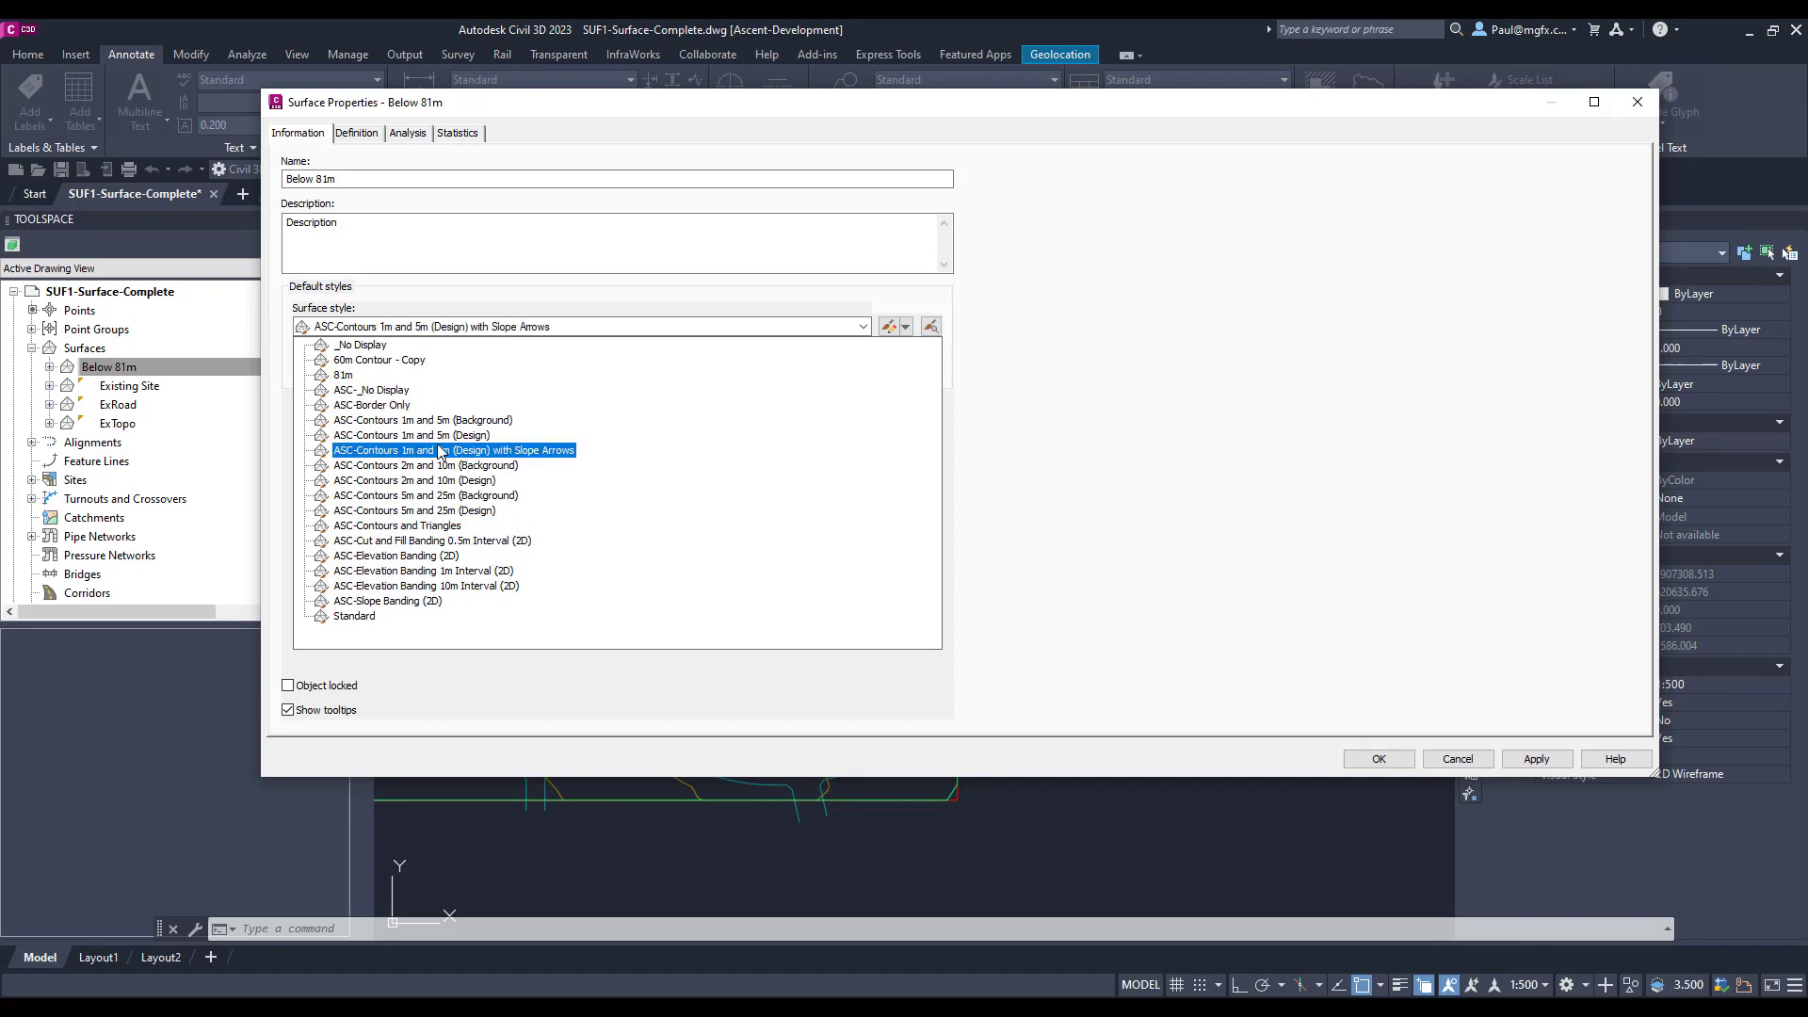
{"action": "left_click", "coordinate": [1377, 759]}
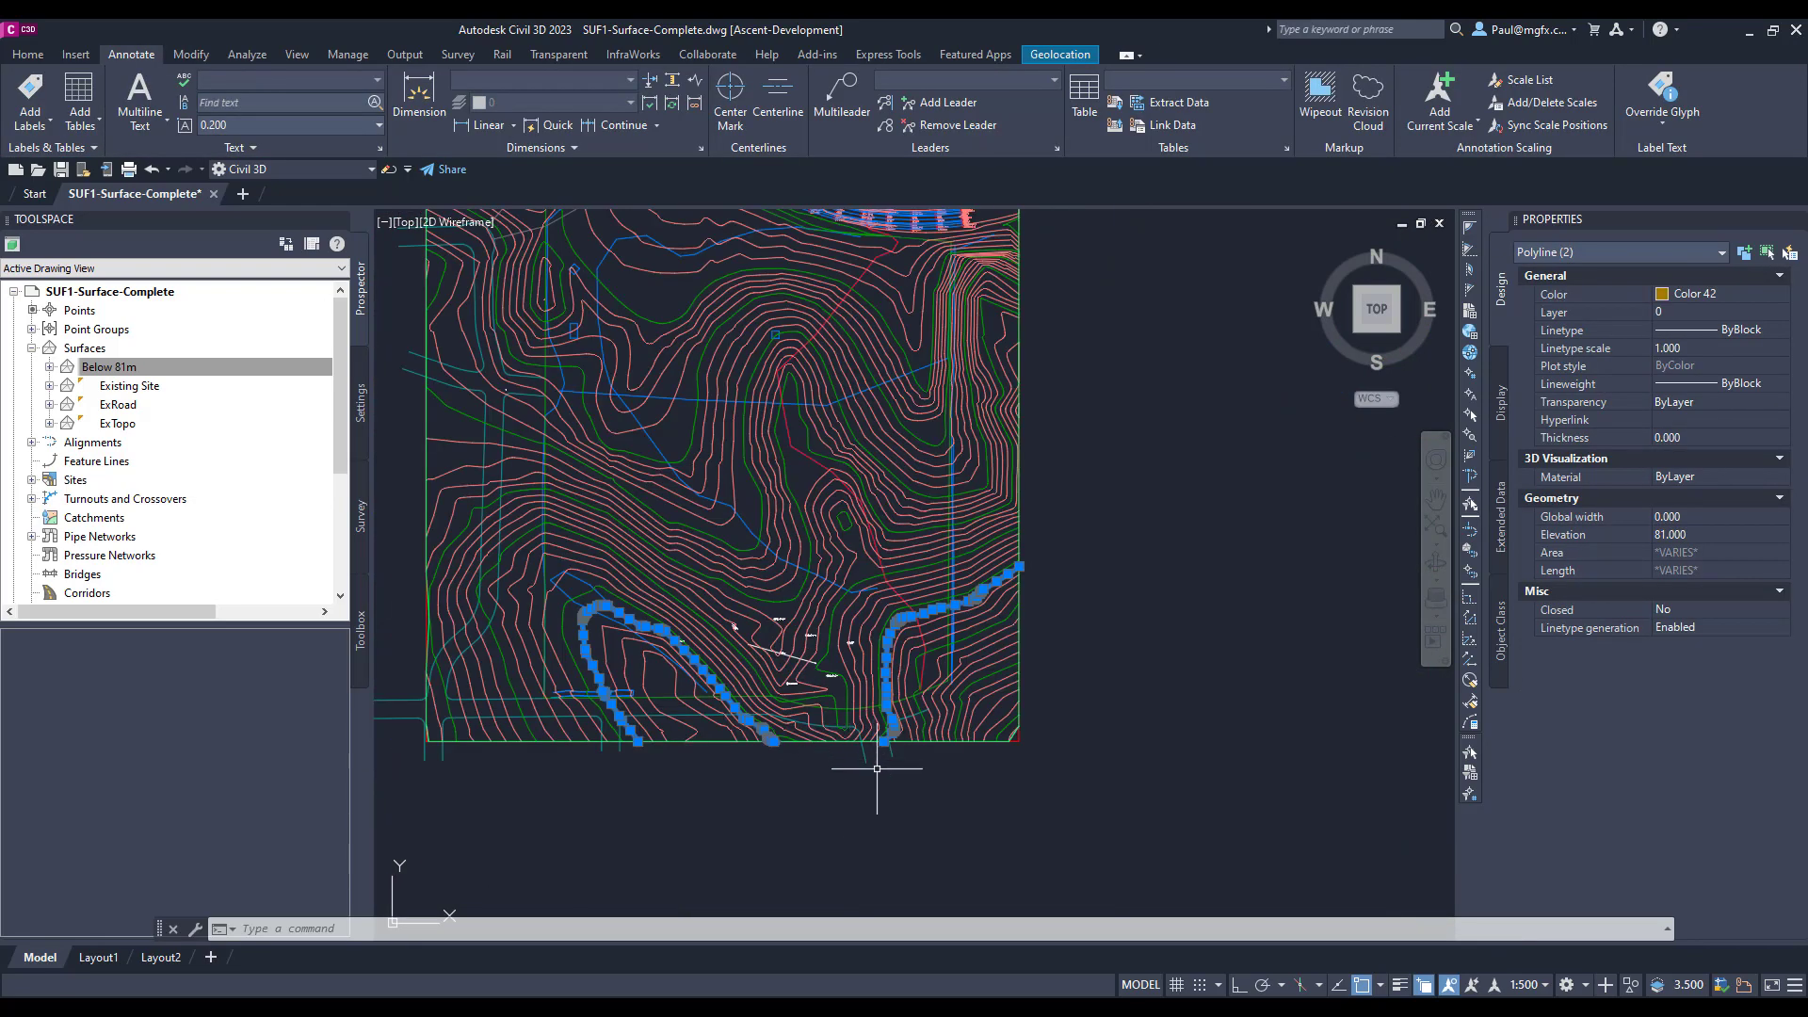
{"action": "mouse_move", "coordinate": [1090, 838]}
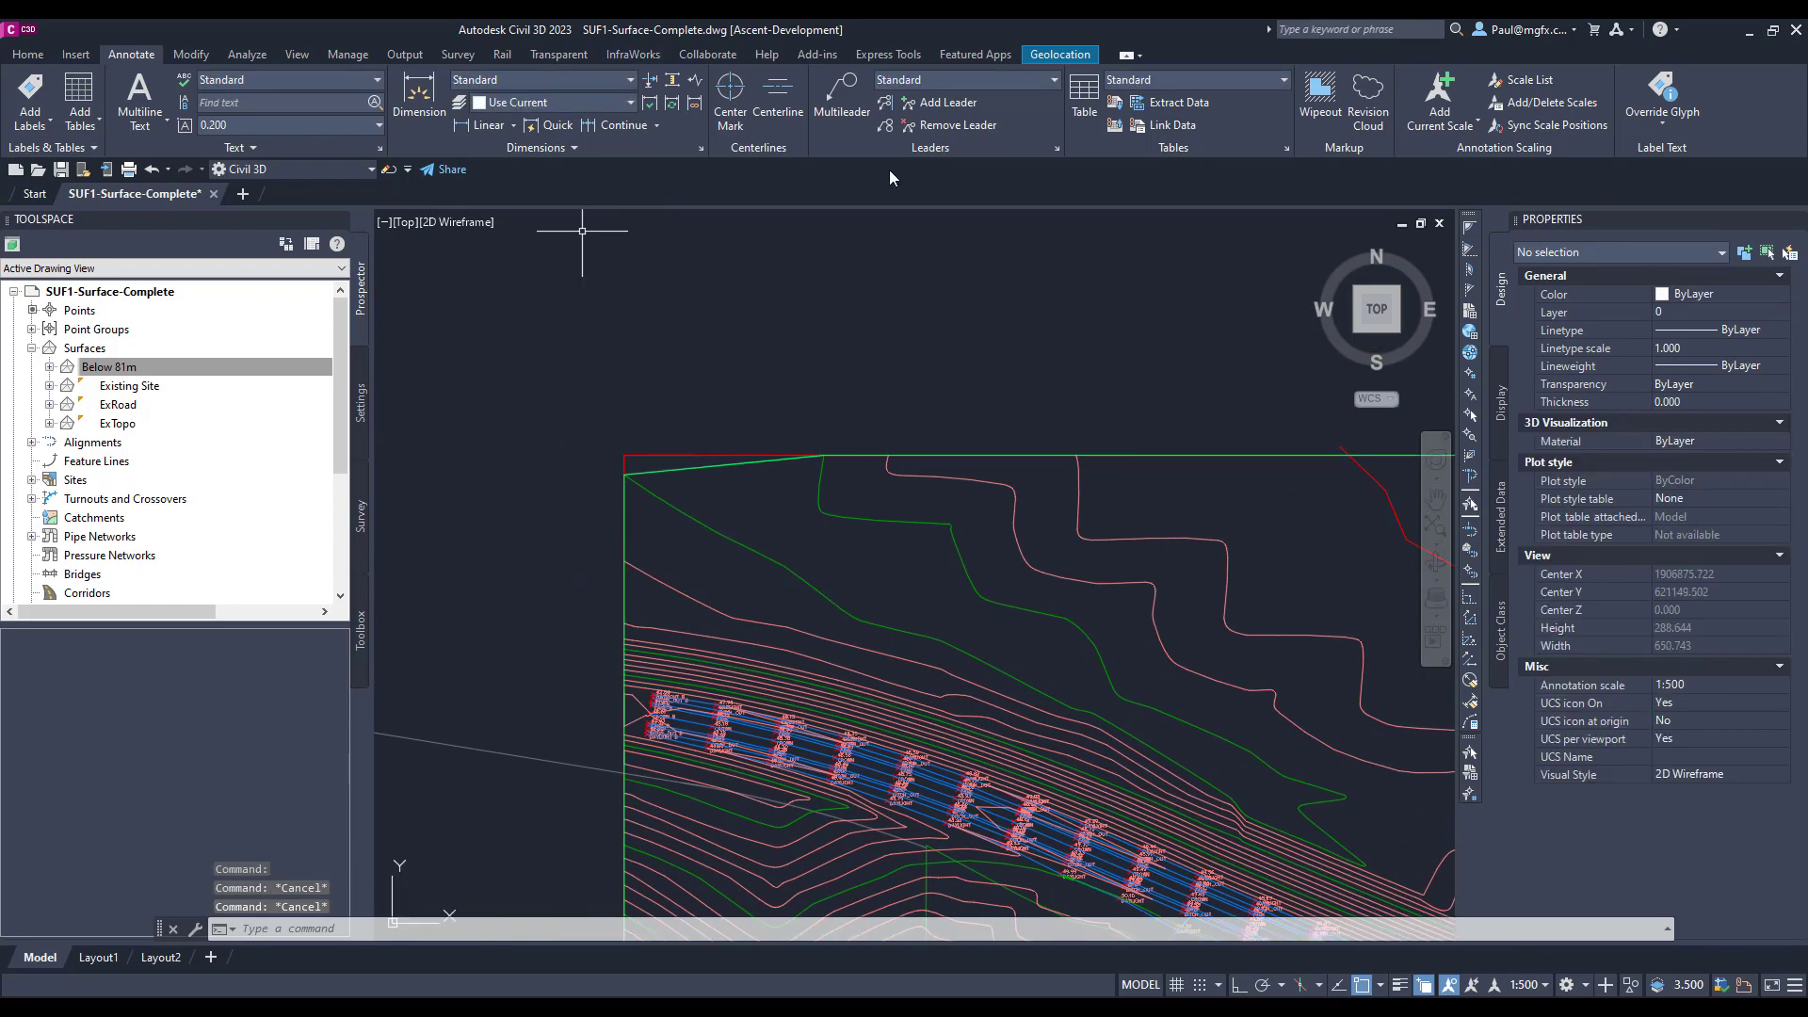
- Zoom the drawing to view the Below 81m contours
{"action": "scroll", "scroll_direction": "down", "scroll_amount": 3}
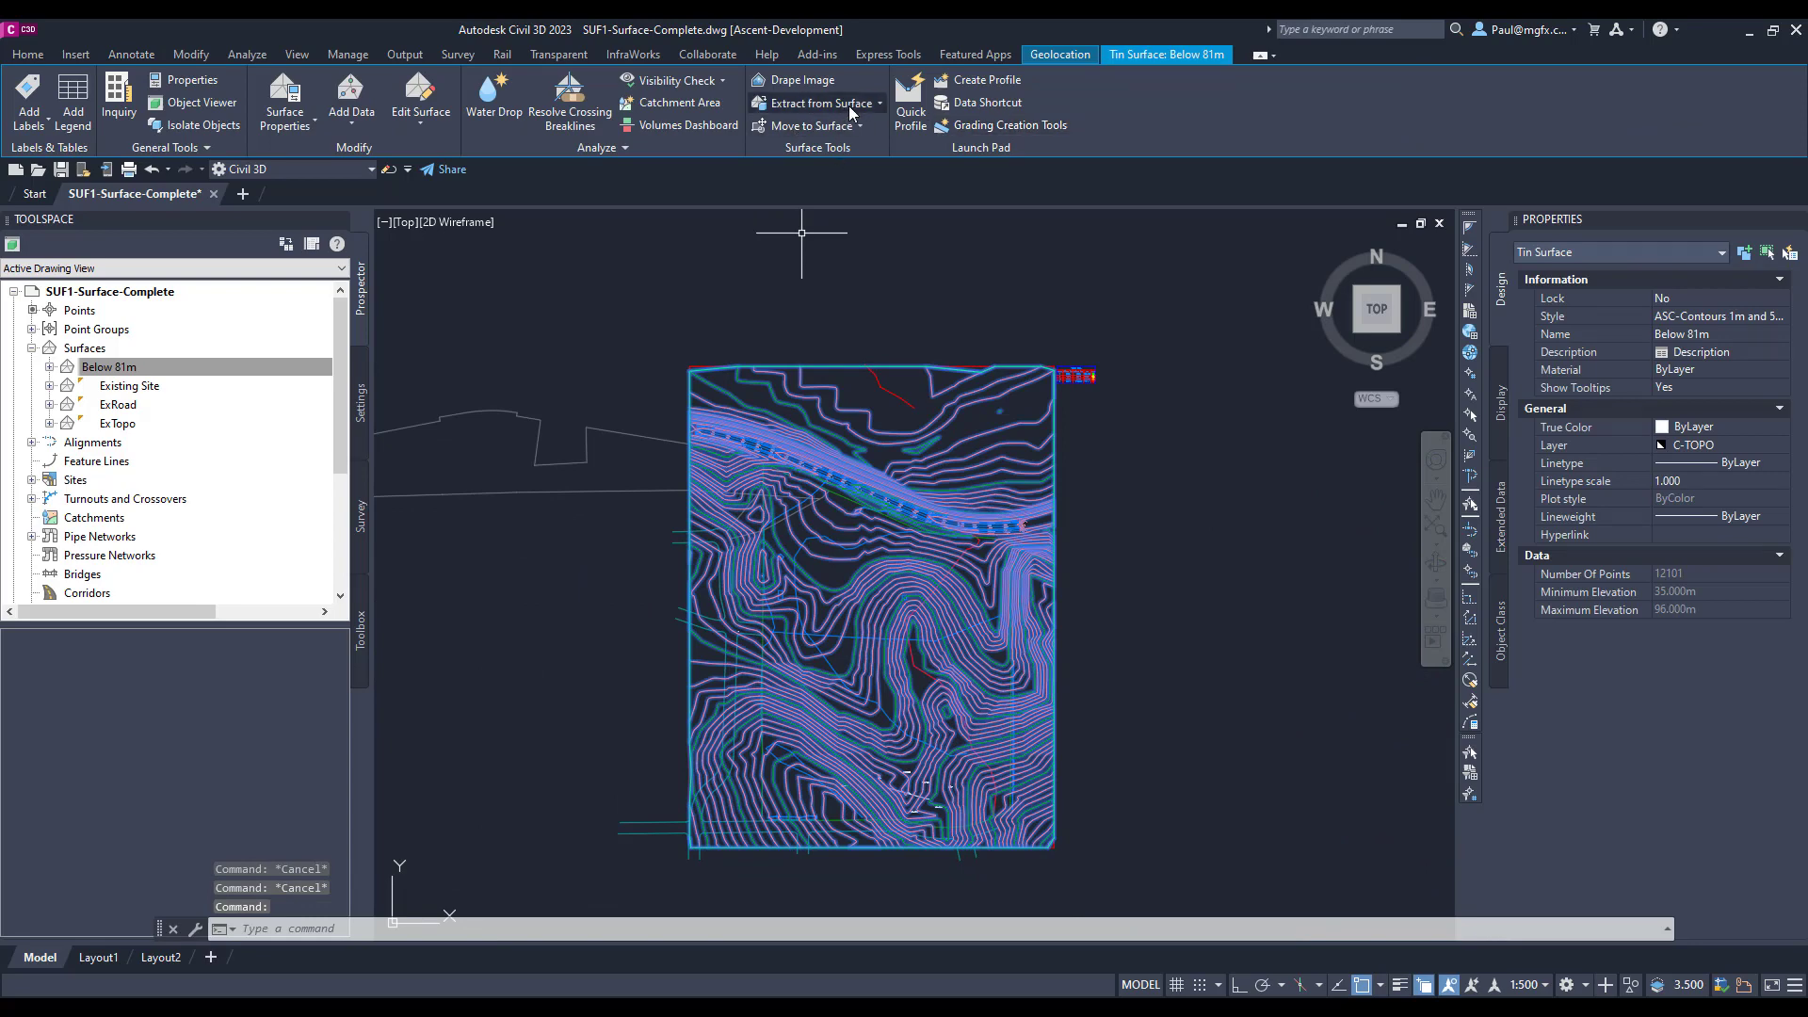
- Extract Below 81m's border with Extract Objects and select the resulting 3D polyline
{"action": "left_click", "coordinate": [819, 102]}
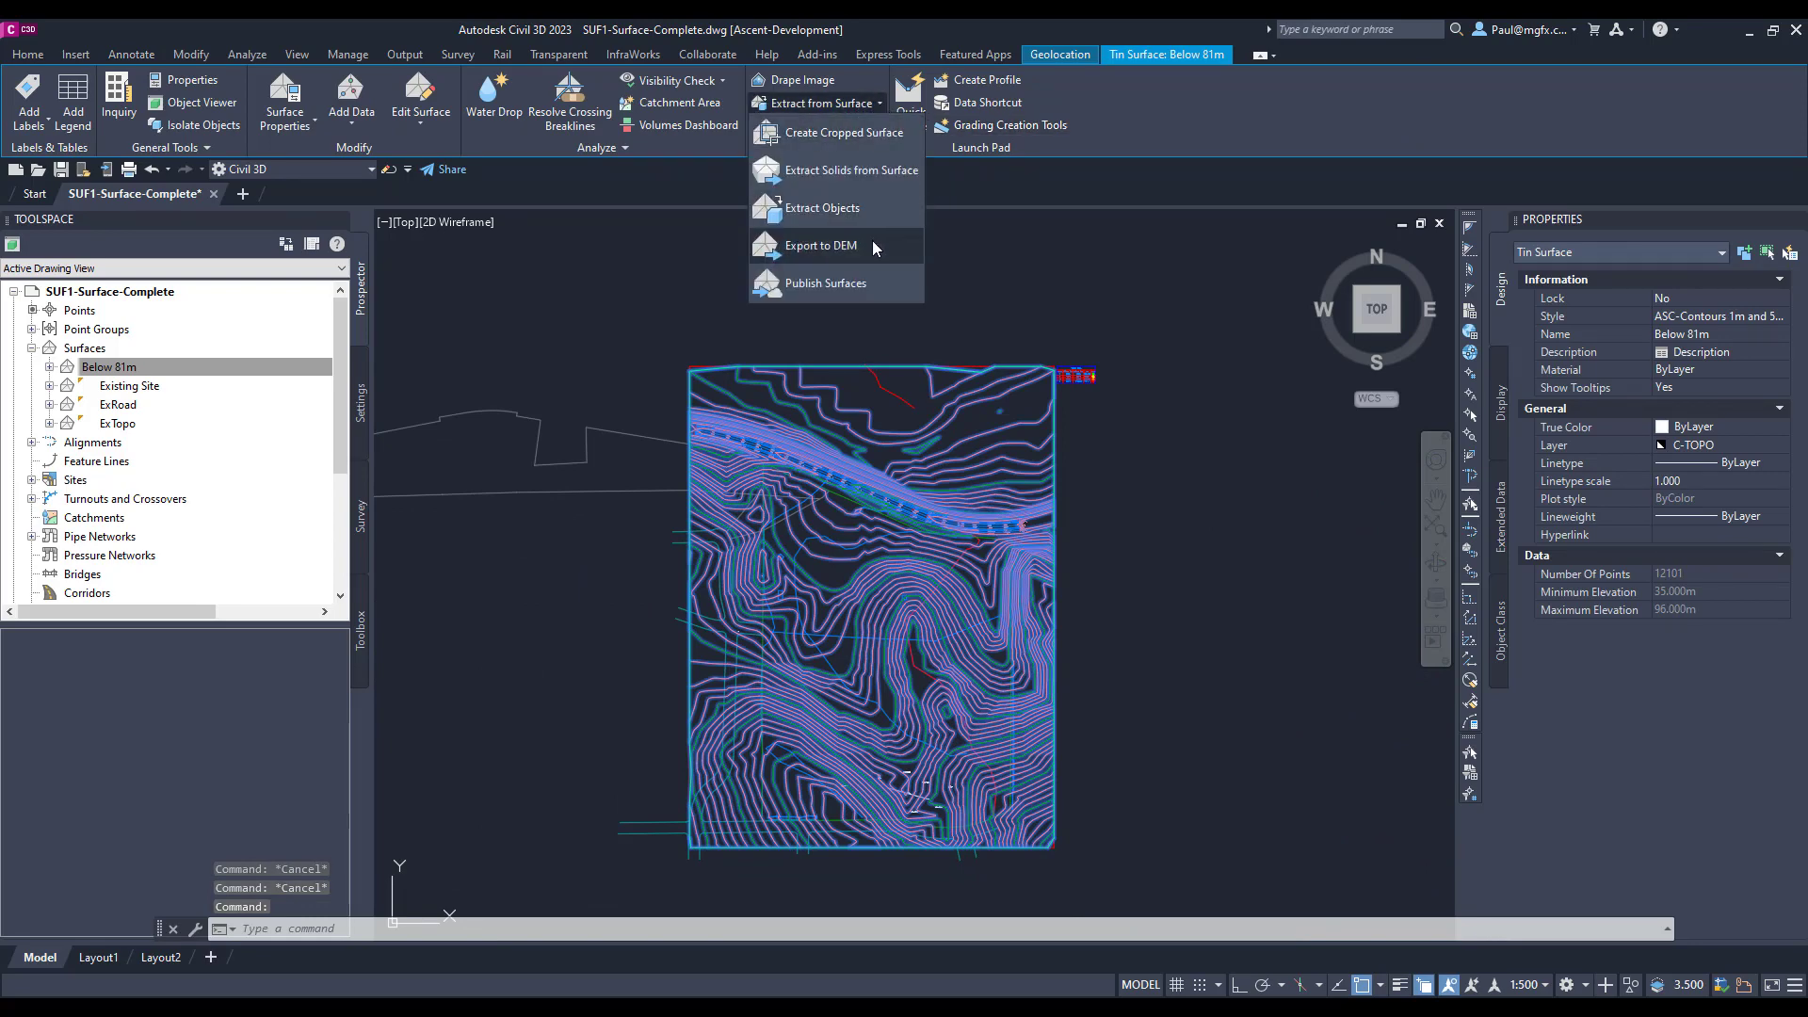
{"action": "mouse_move", "coordinate": [822, 207]}
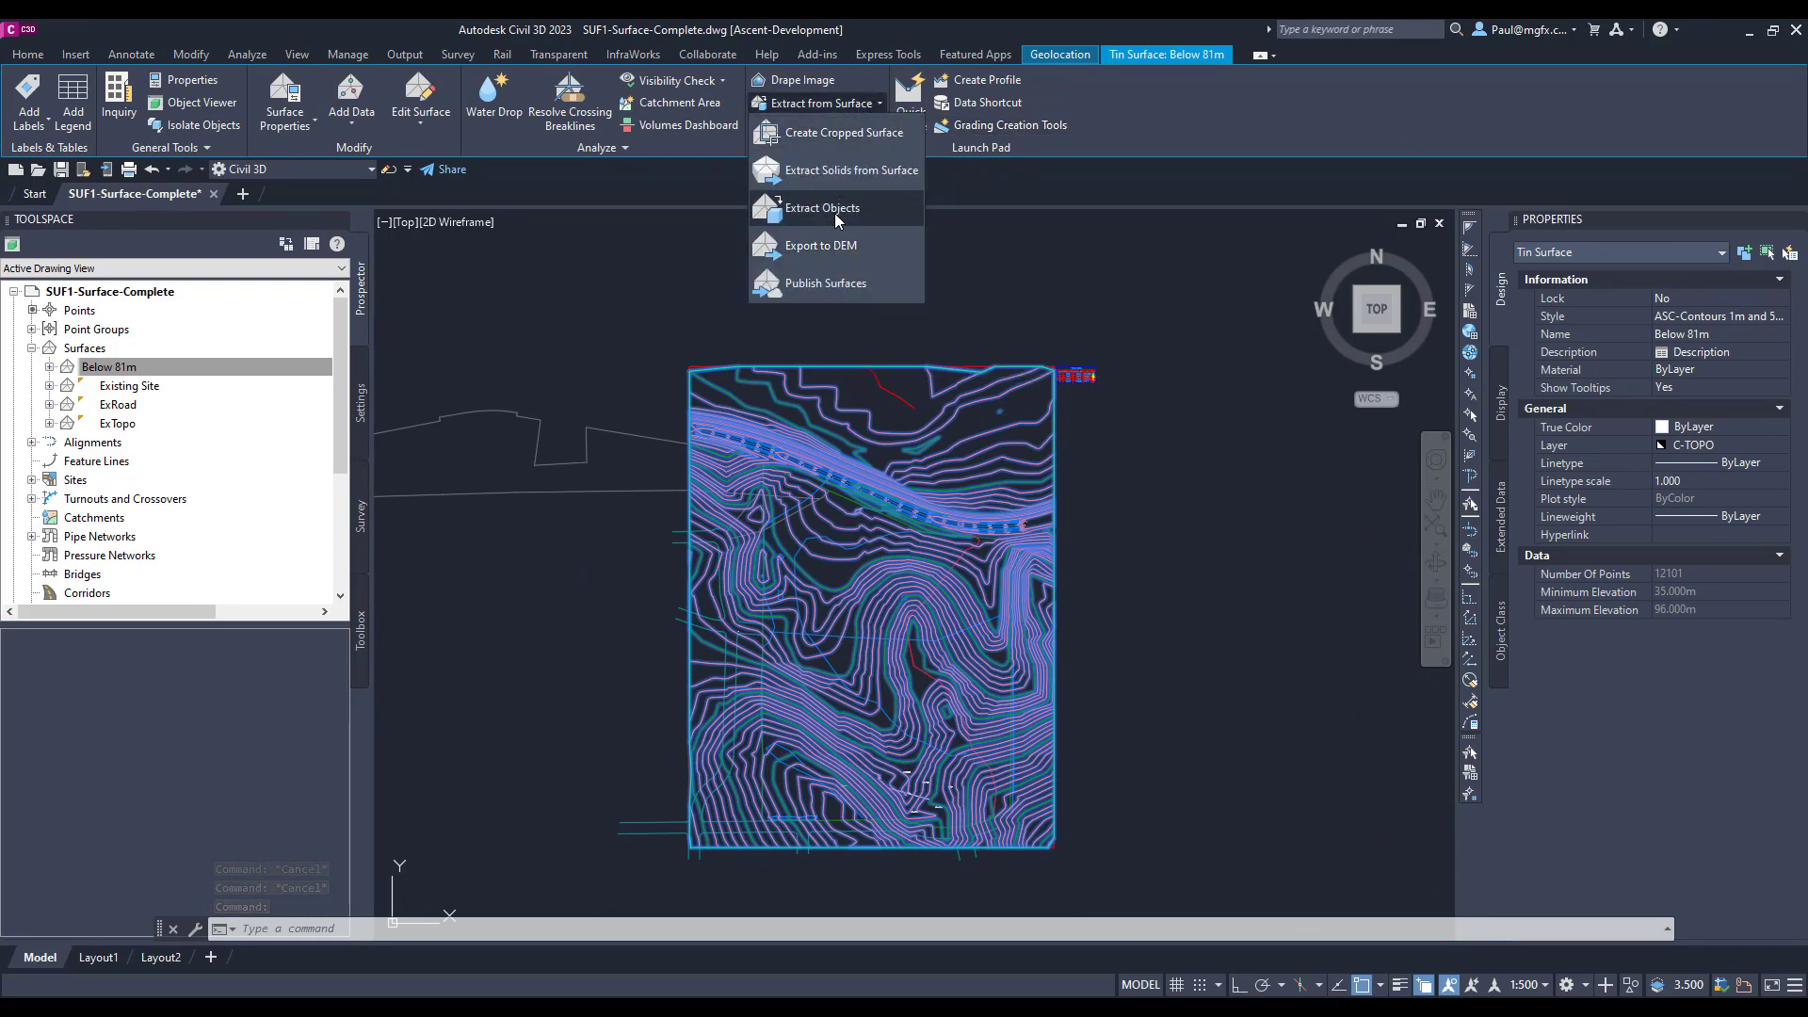
{"action": "left_click", "coordinate": [821, 208]}
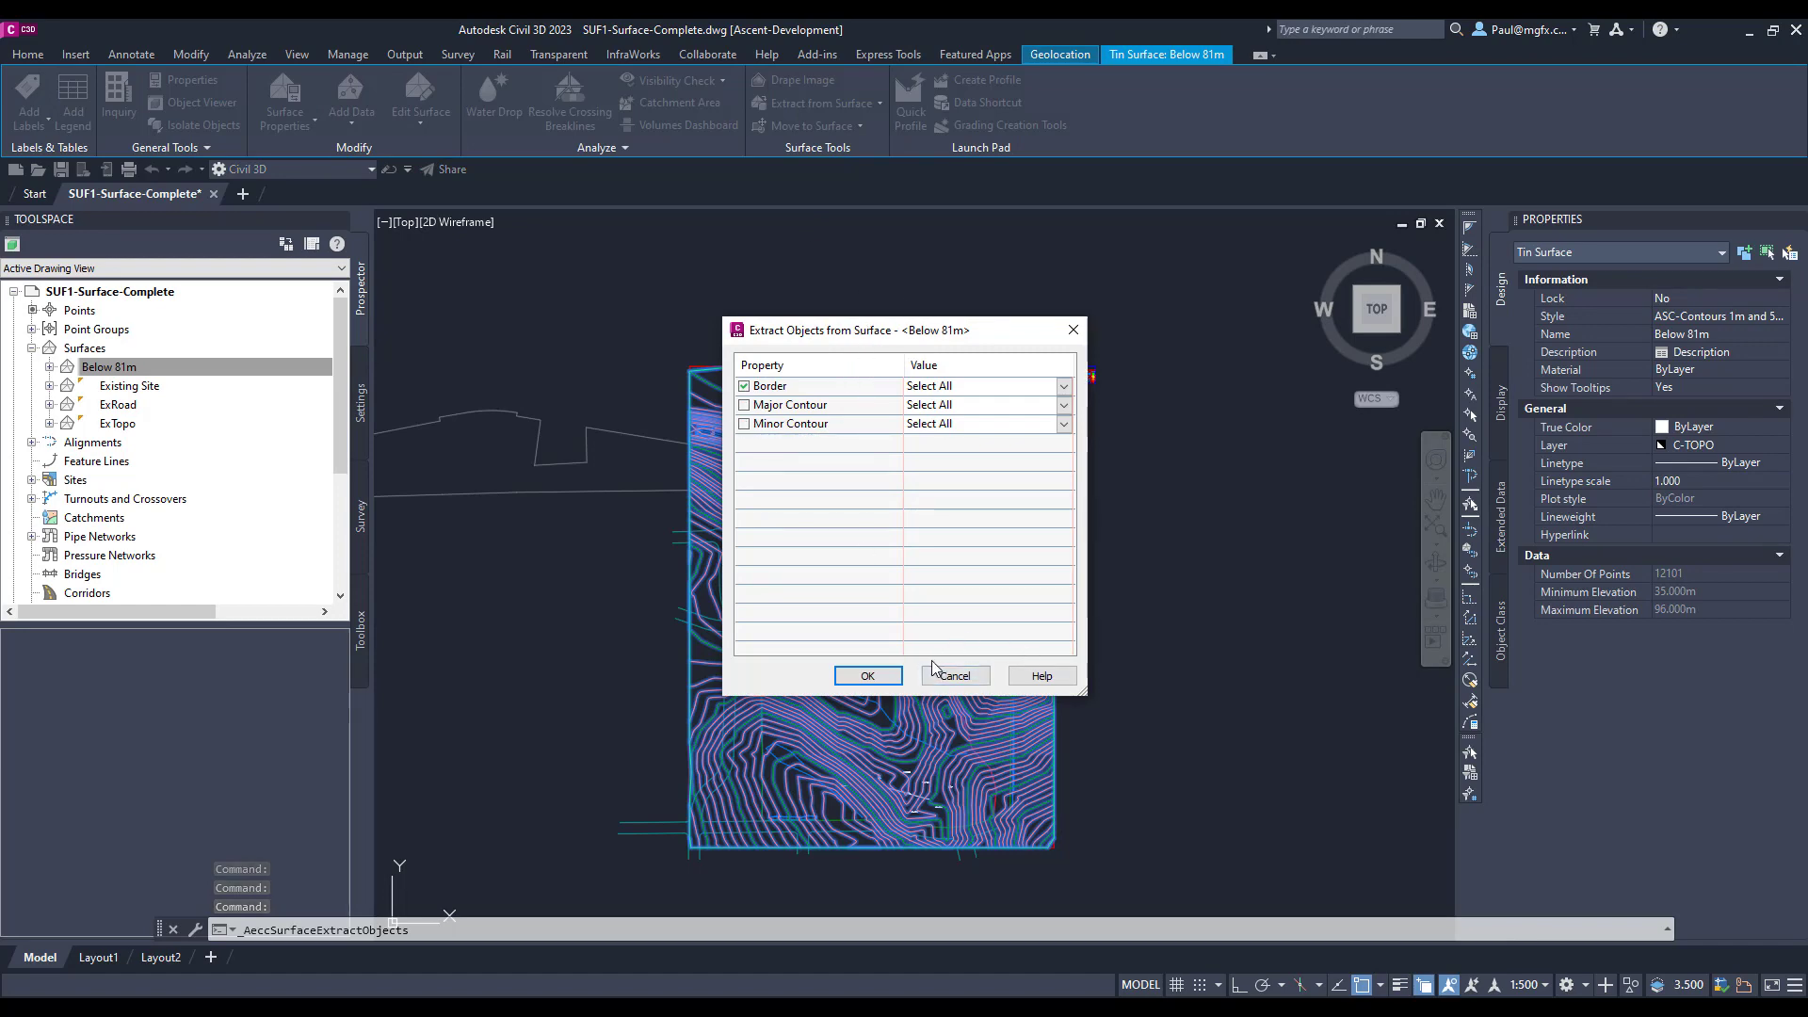
{"action": "left_click", "coordinate": [867, 676]}
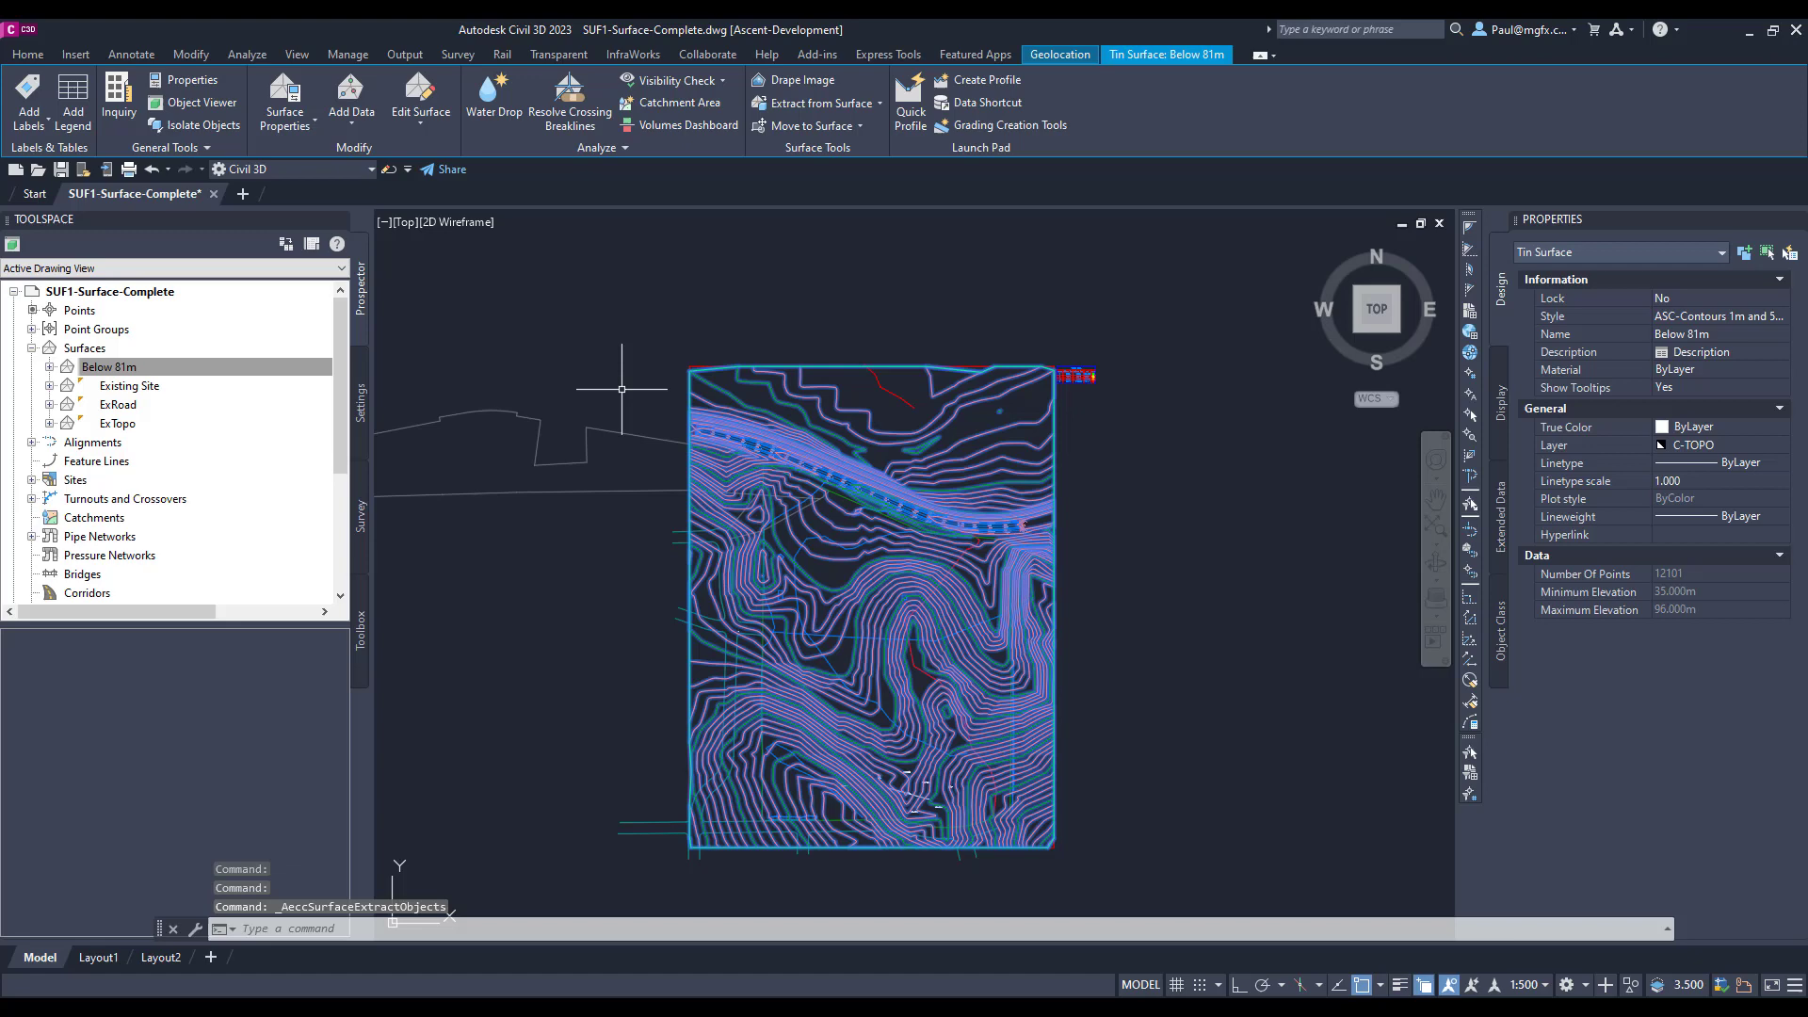
{"action": "left_click", "coordinate": [129, 55]}
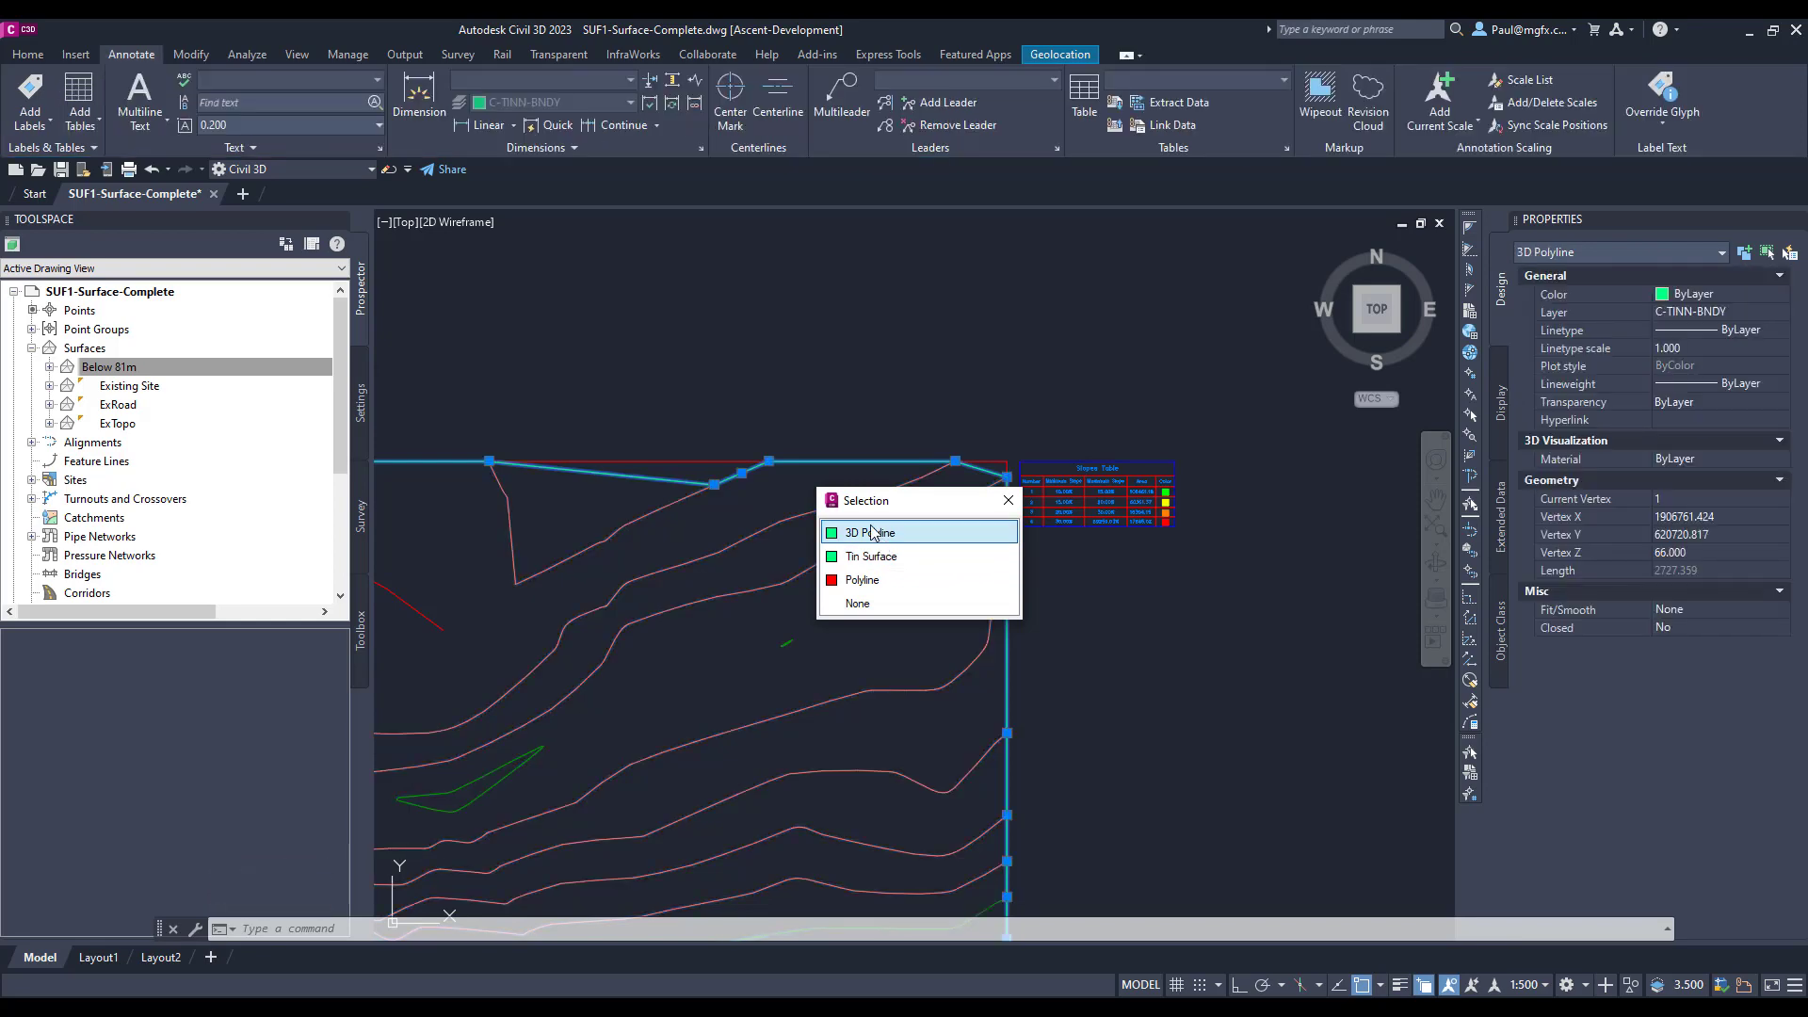
{"action": "left_click", "coordinate": [873, 556]}
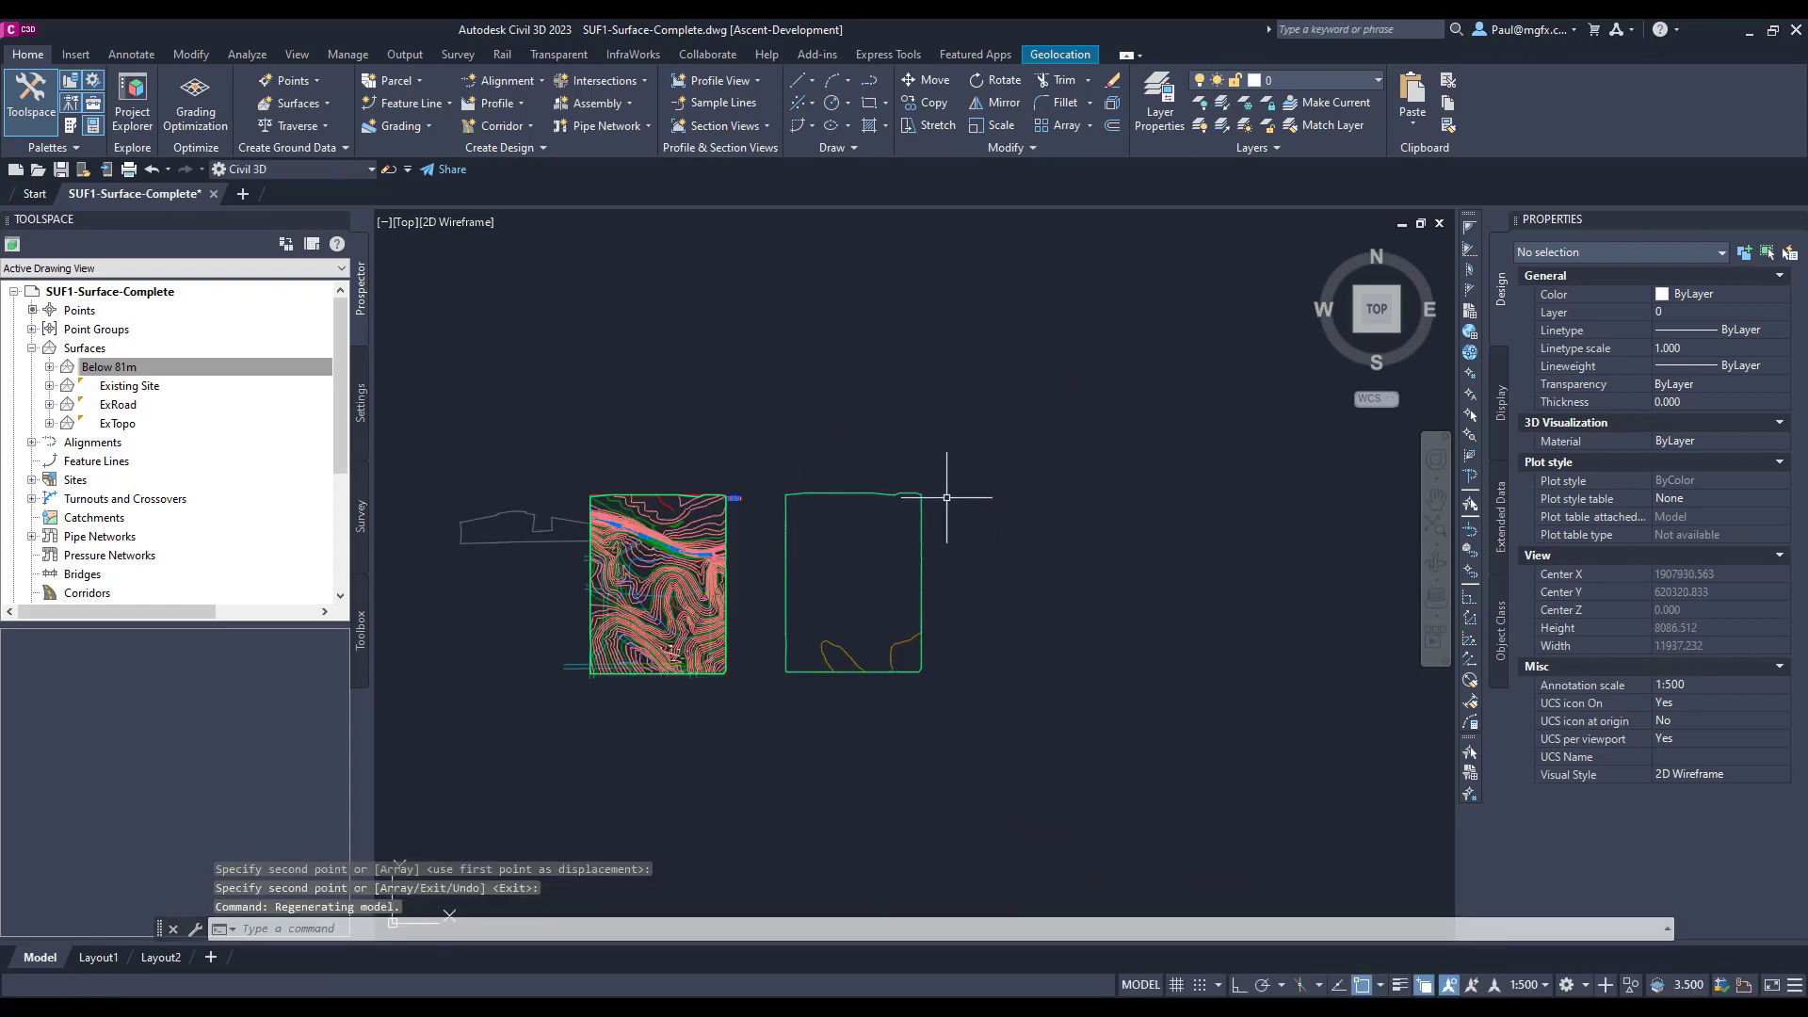
- Flatten the border, join it with the 81 m contour, and trim the leftover piece
{"action": "type", "text": "fla"}
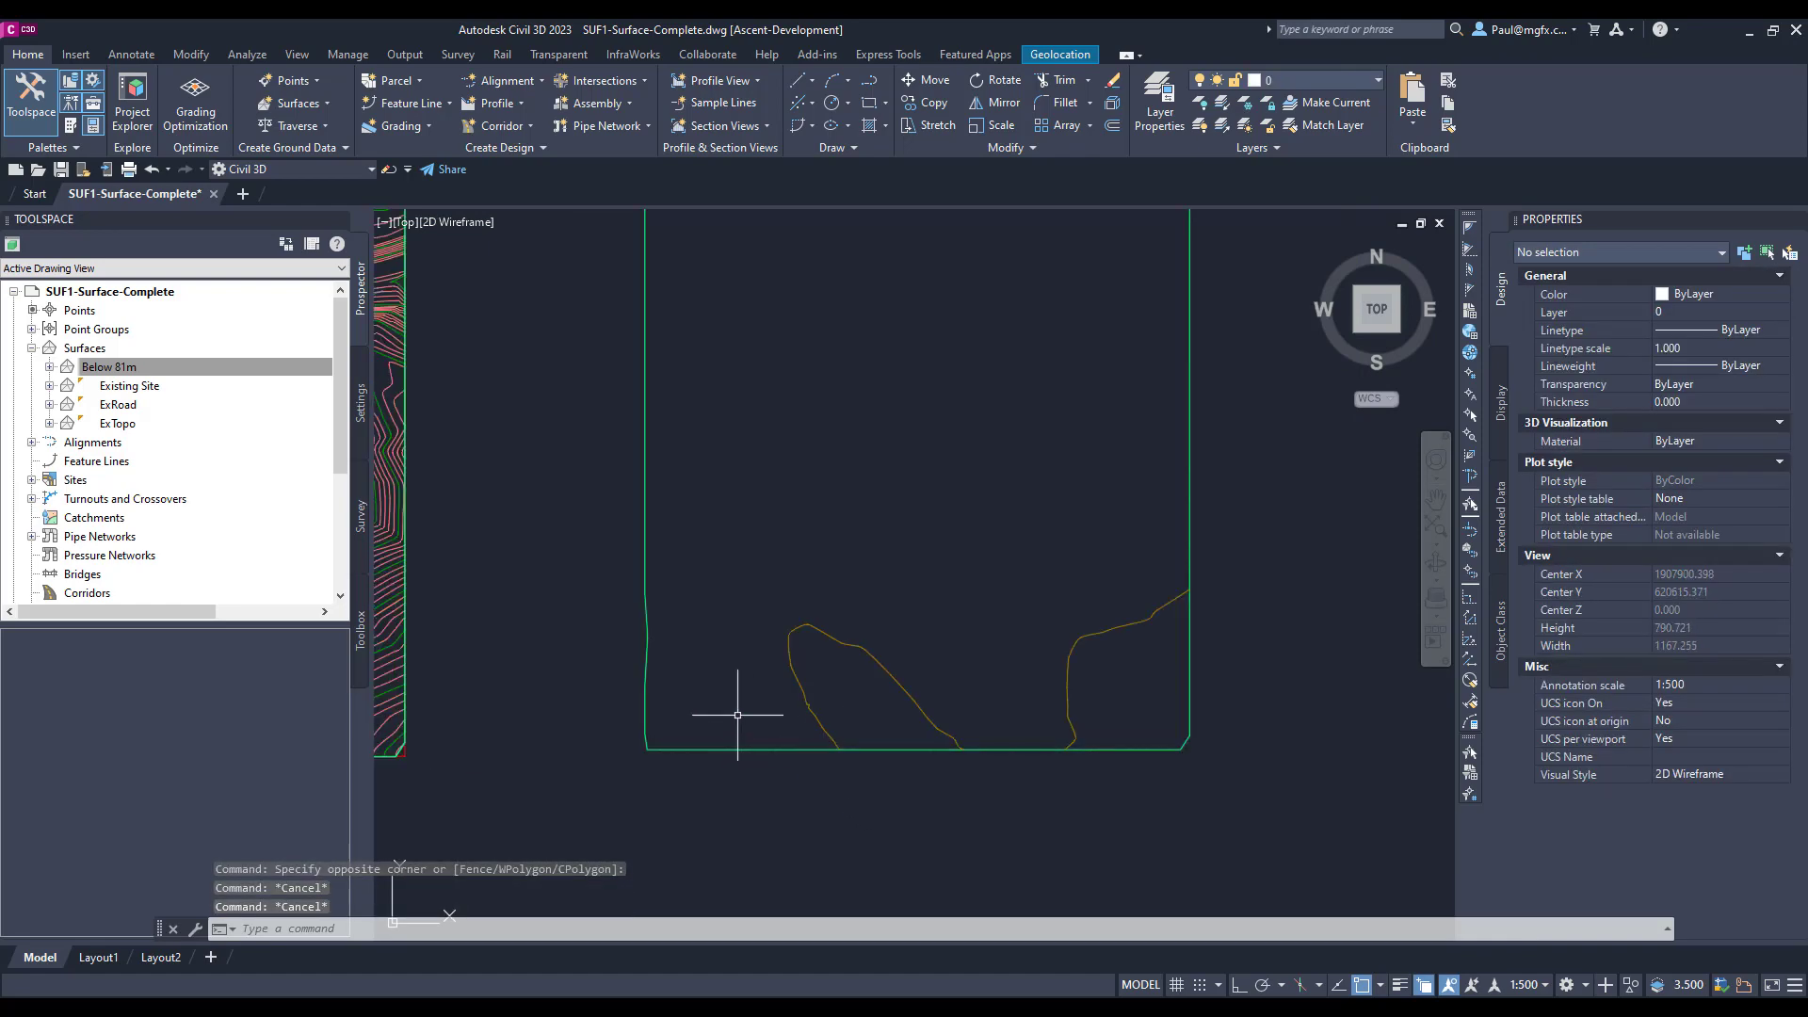
{"action": "mouse_move", "coordinate": [563, 230]}
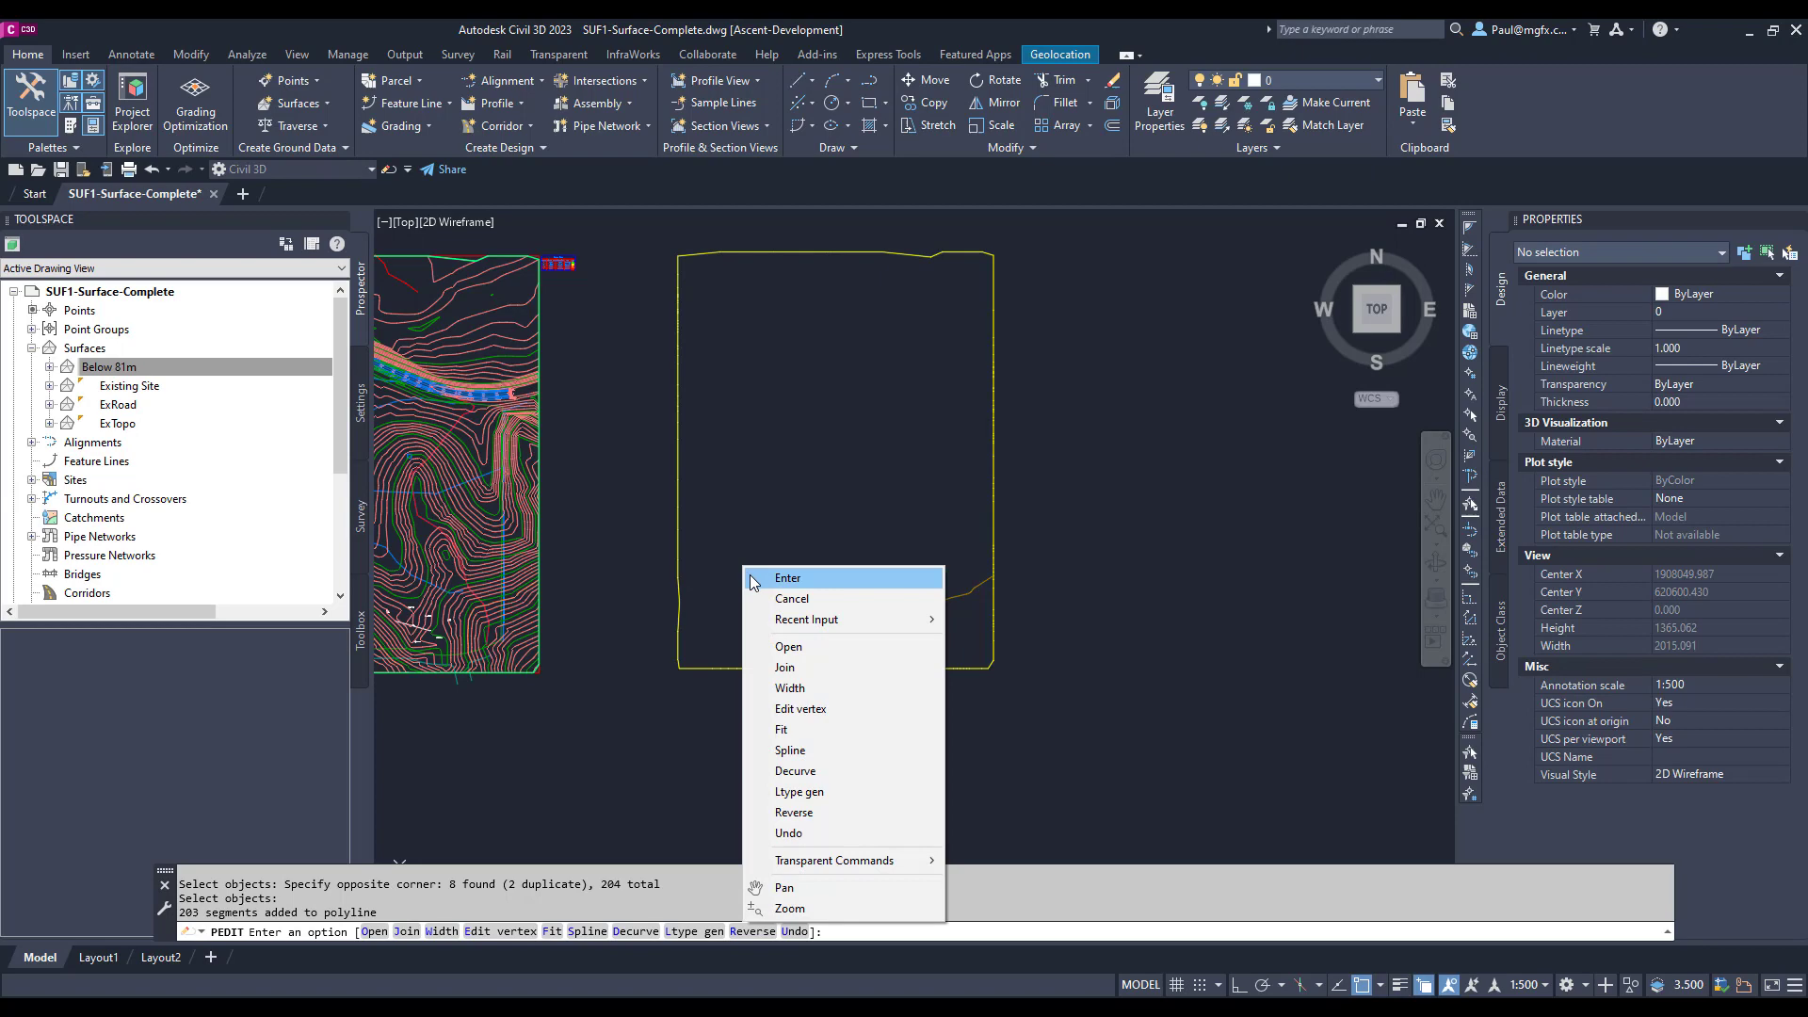
{"action": "left_click", "coordinate": [787, 576]}
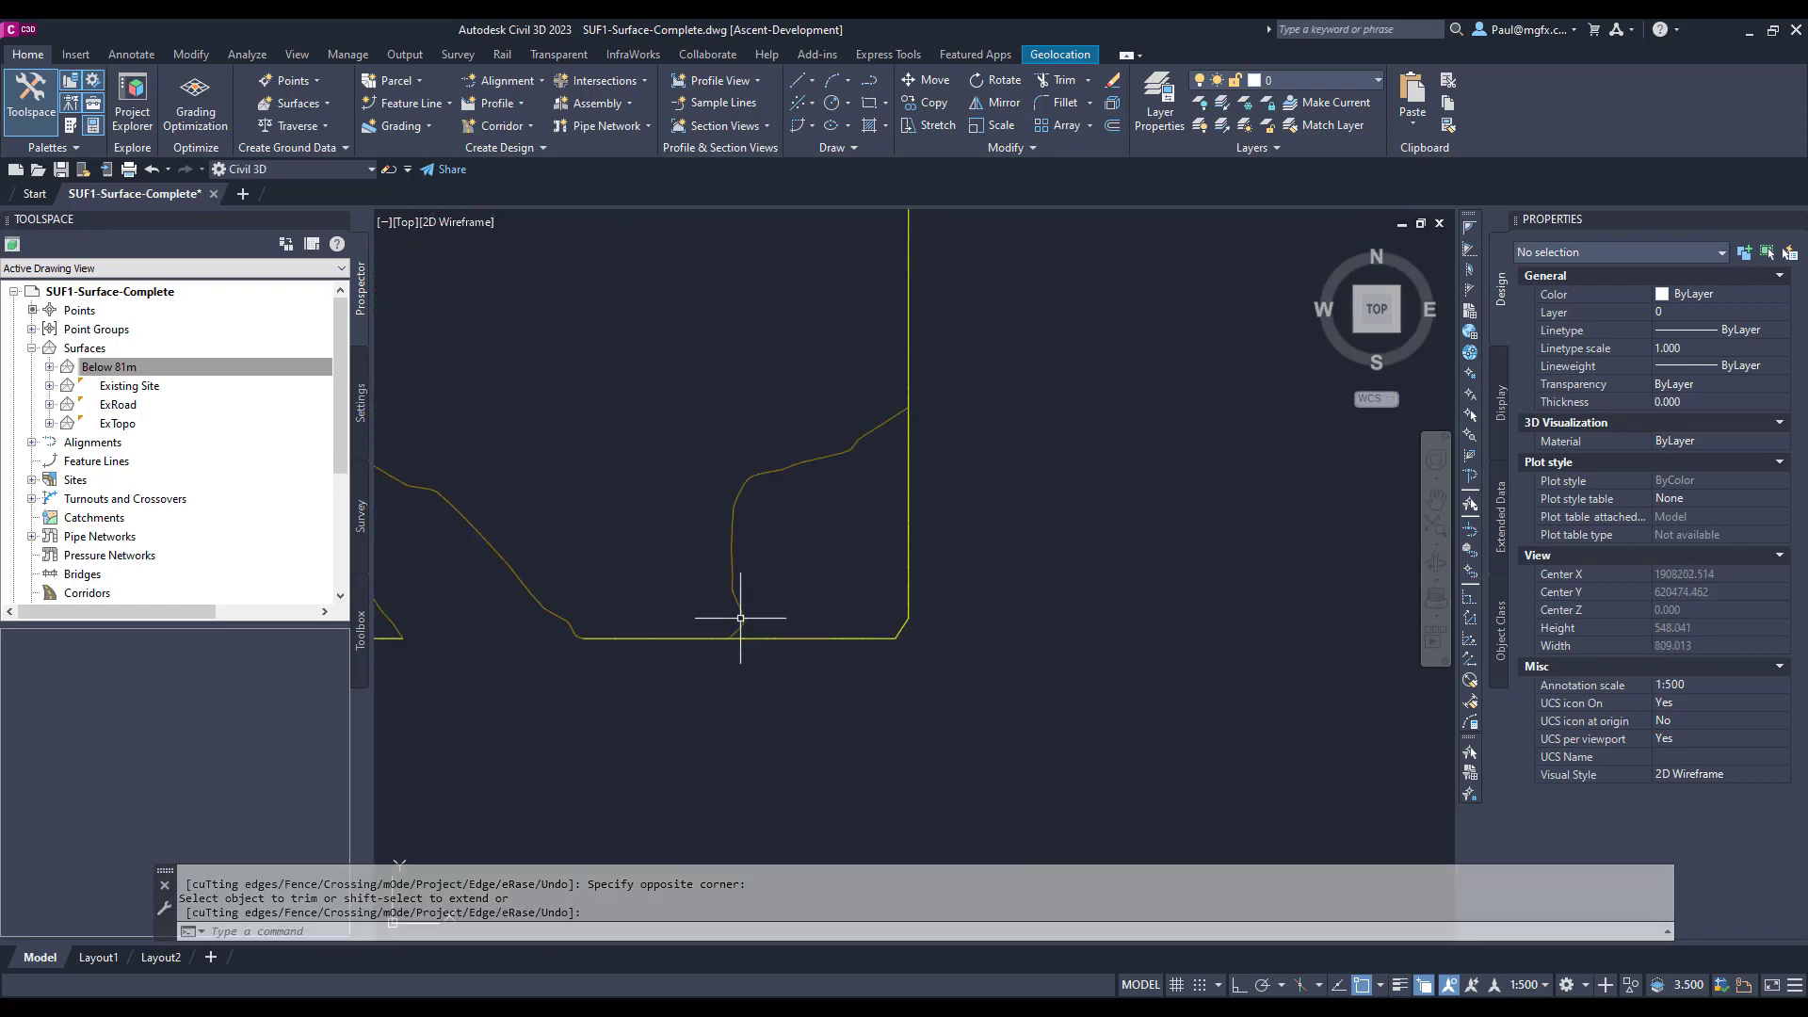
{"action": "left_click", "coordinate": [807, 462]}
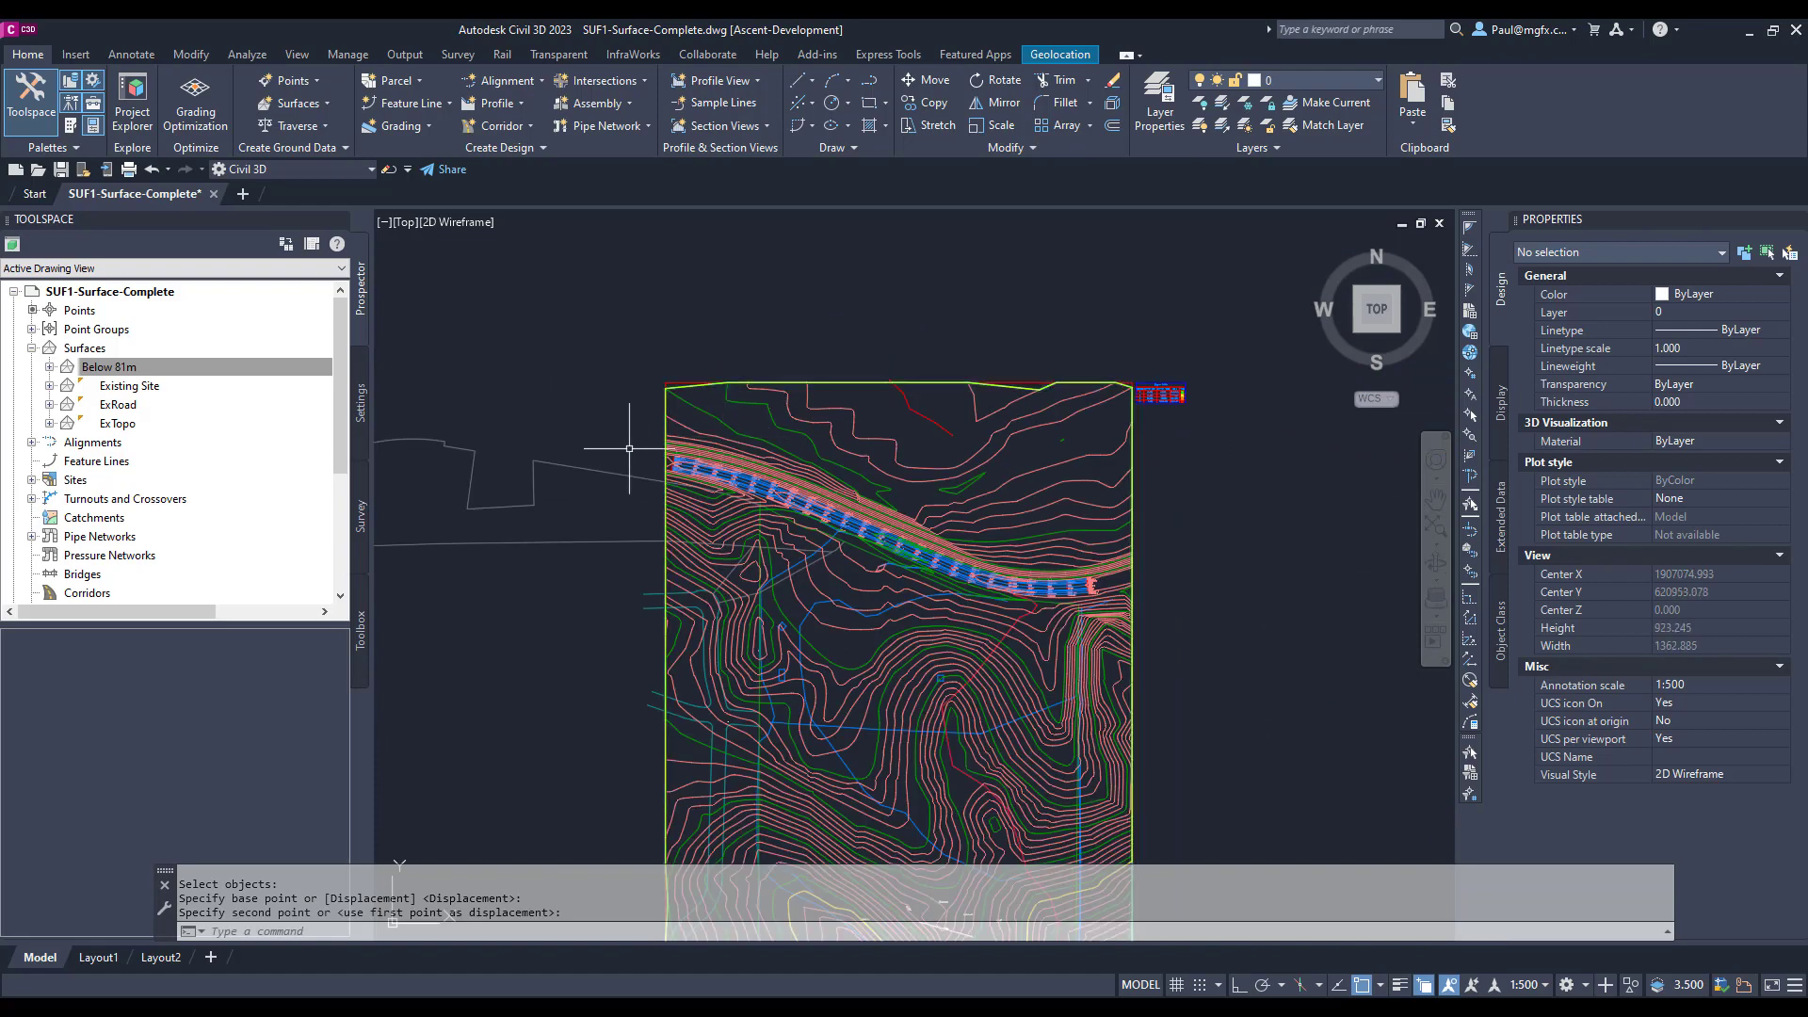
- Remove the old outer boundary under Below 81m > Definition > Boundaries
{"action": "left_click", "coordinate": [48, 366]}
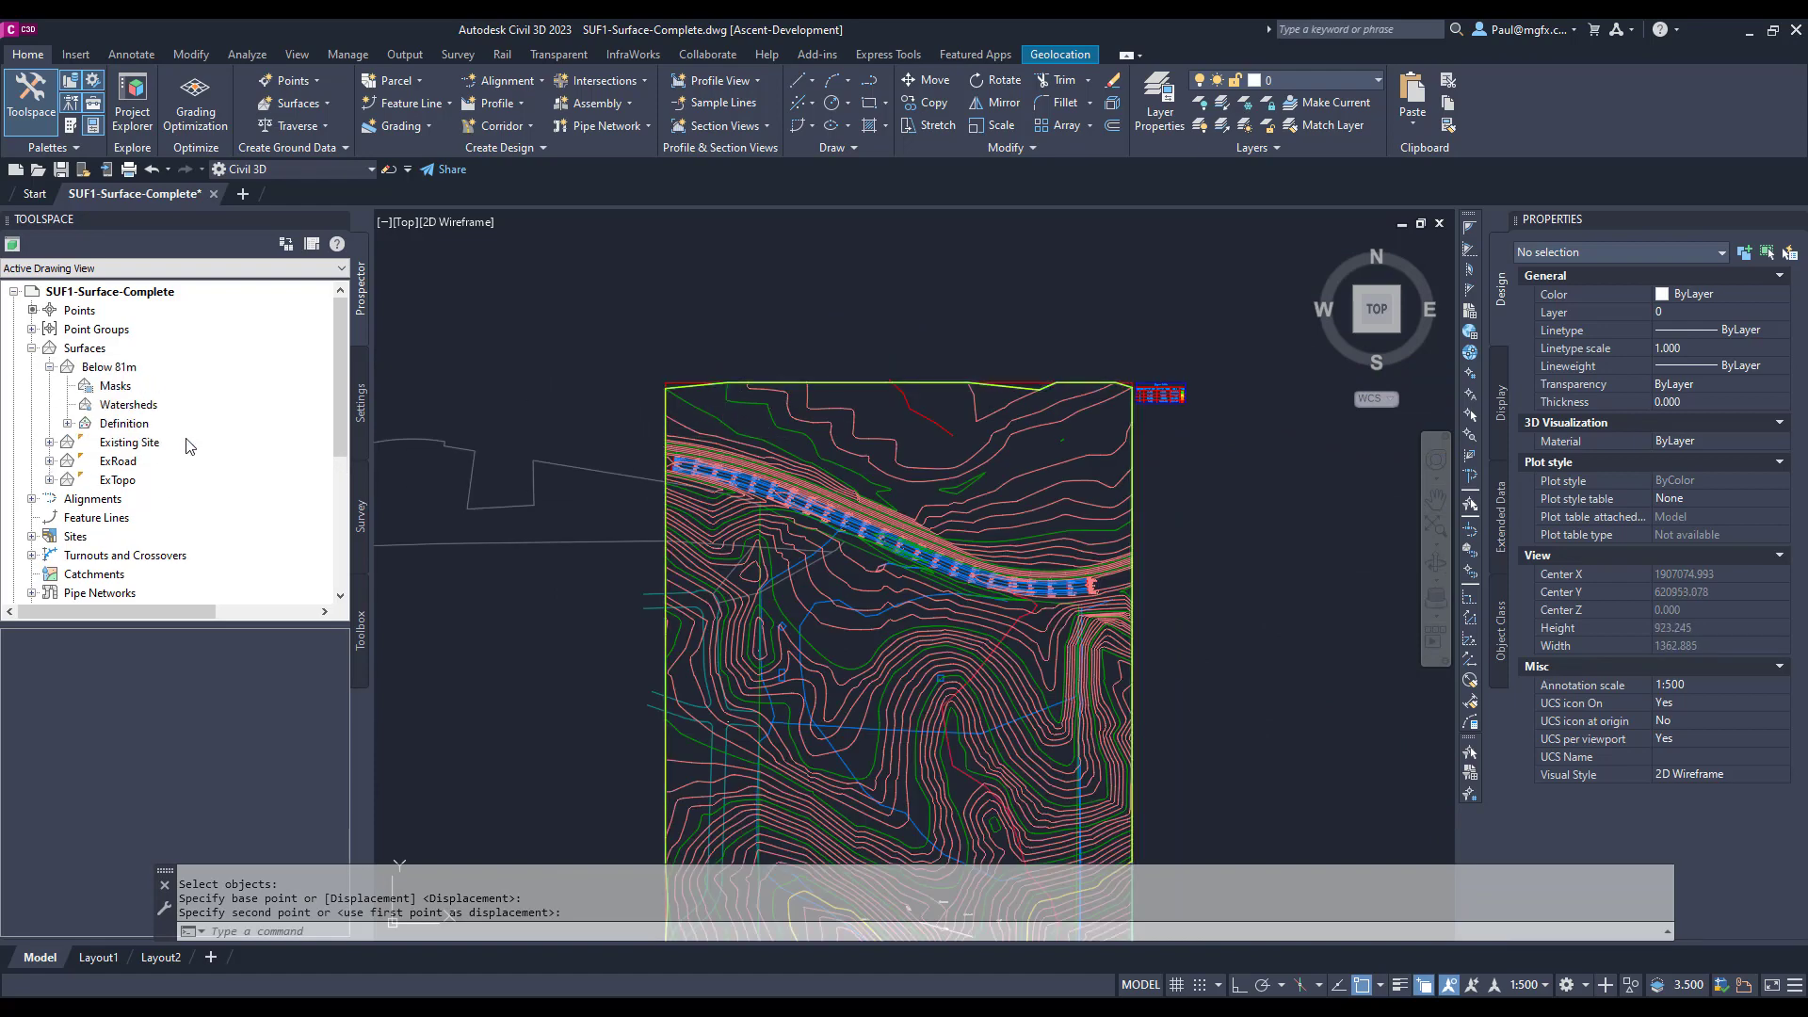
{"action": "left_click", "coordinate": [67, 423]}
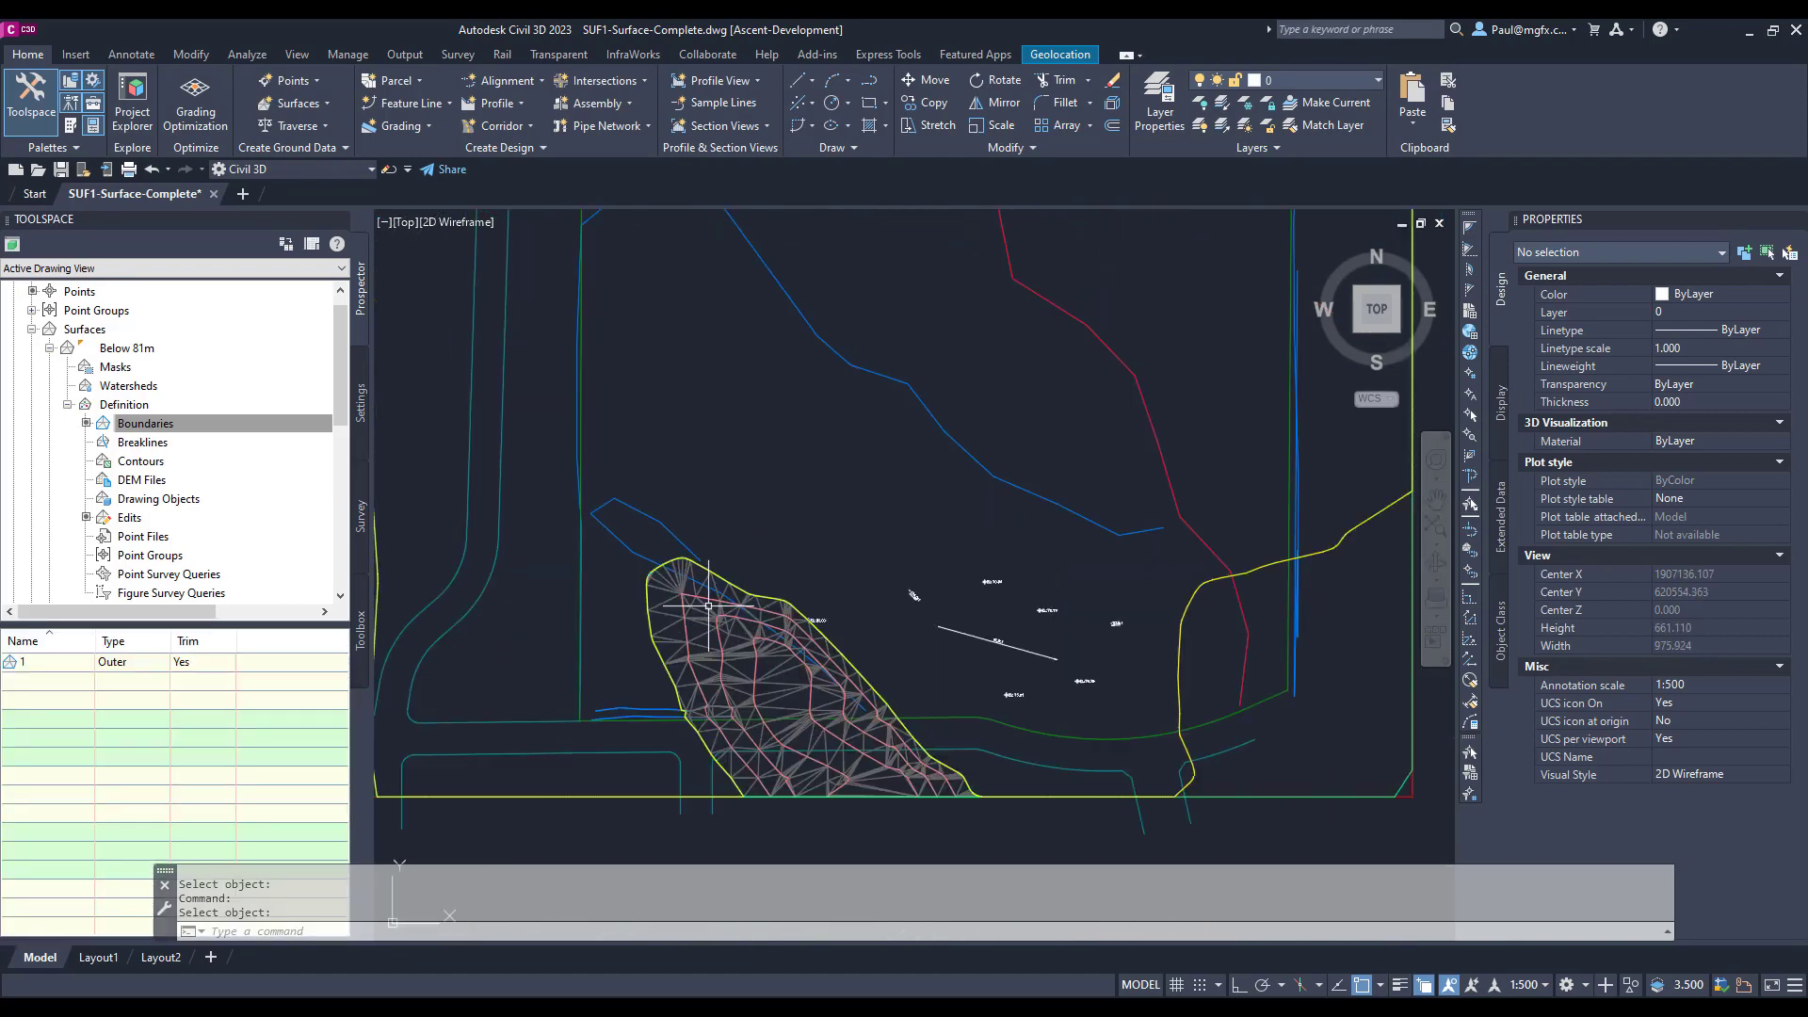
{"action": "left_click", "coordinate": [145, 423]}
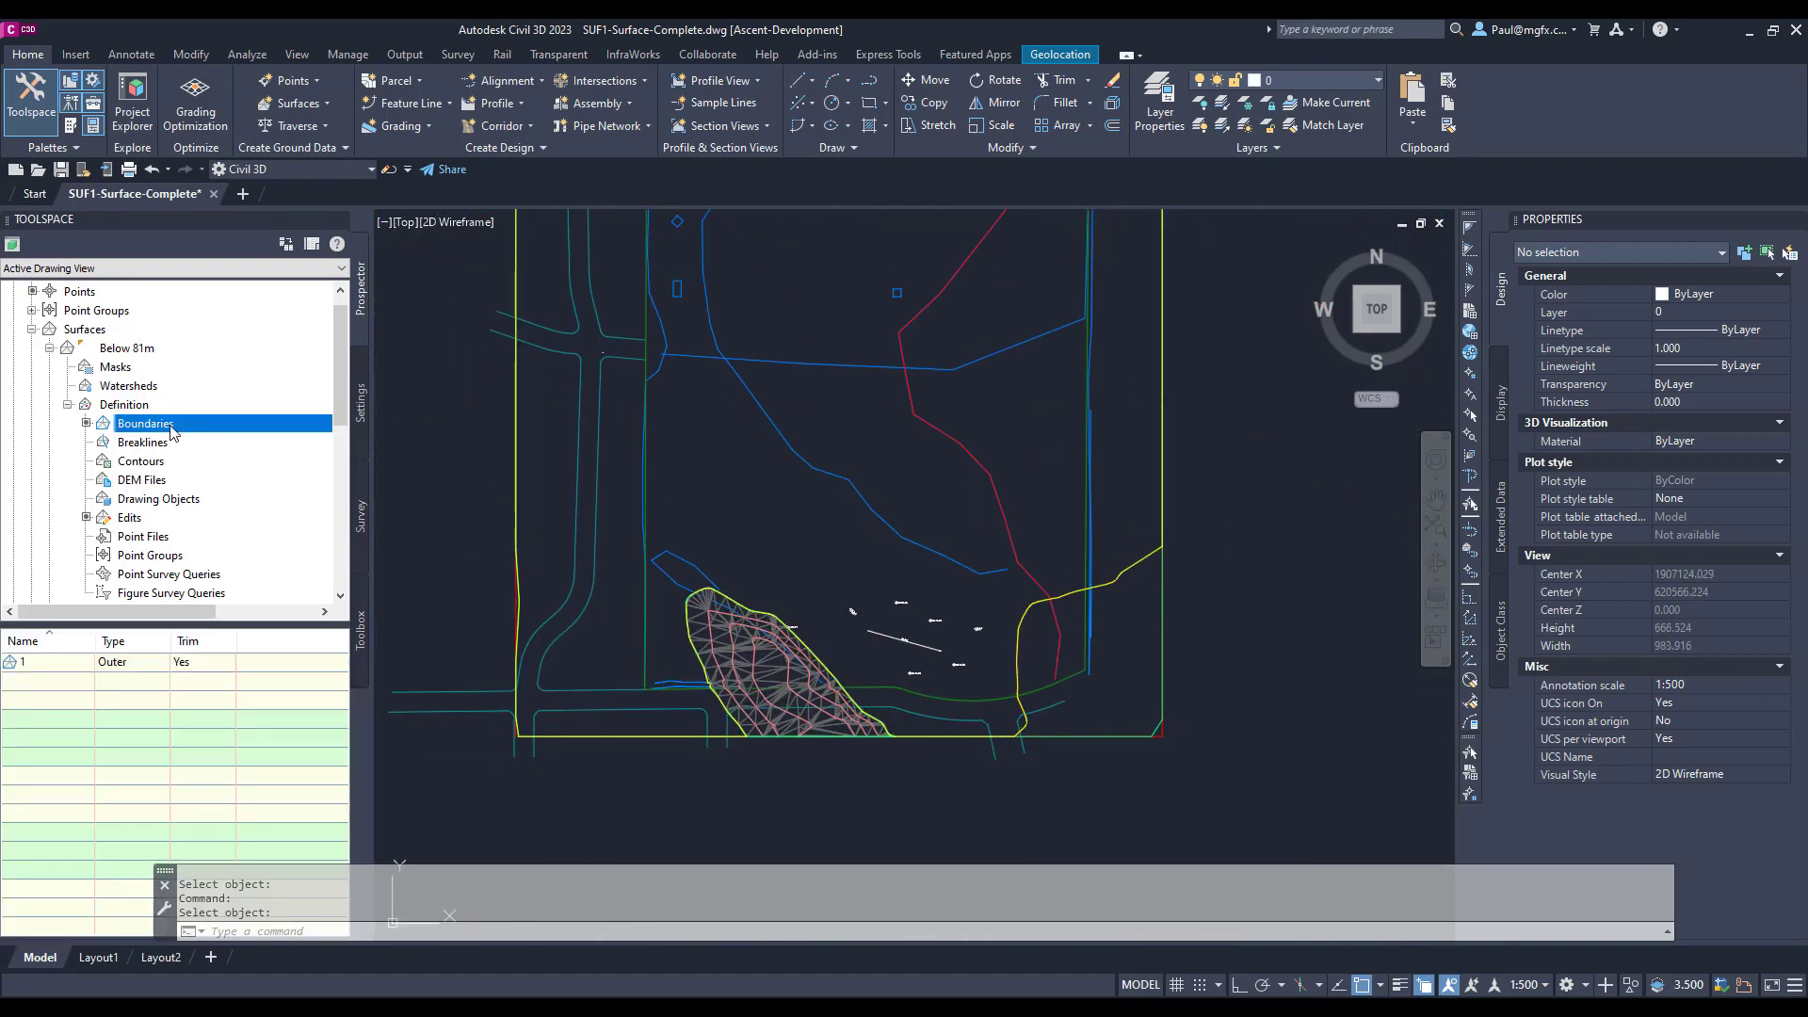
{"action": "right_click", "coordinate": [145, 422]}
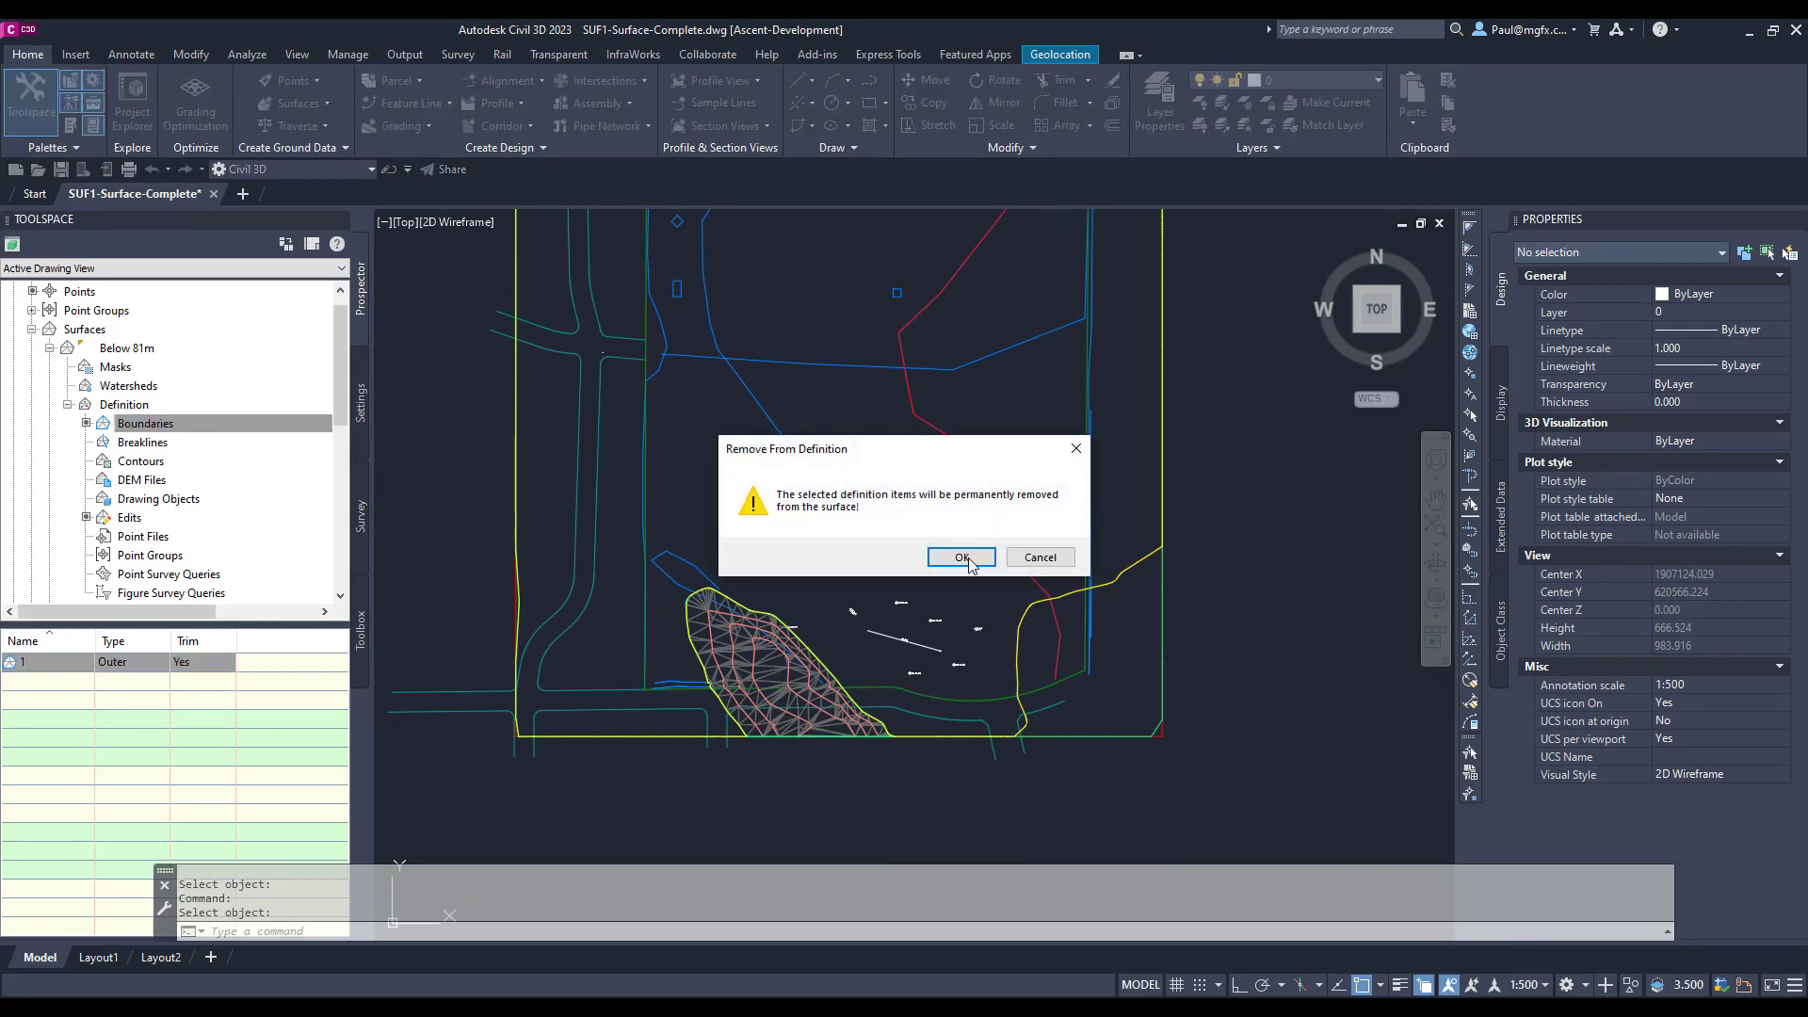
{"action": "left_click", "coordinate": [962, 556]}
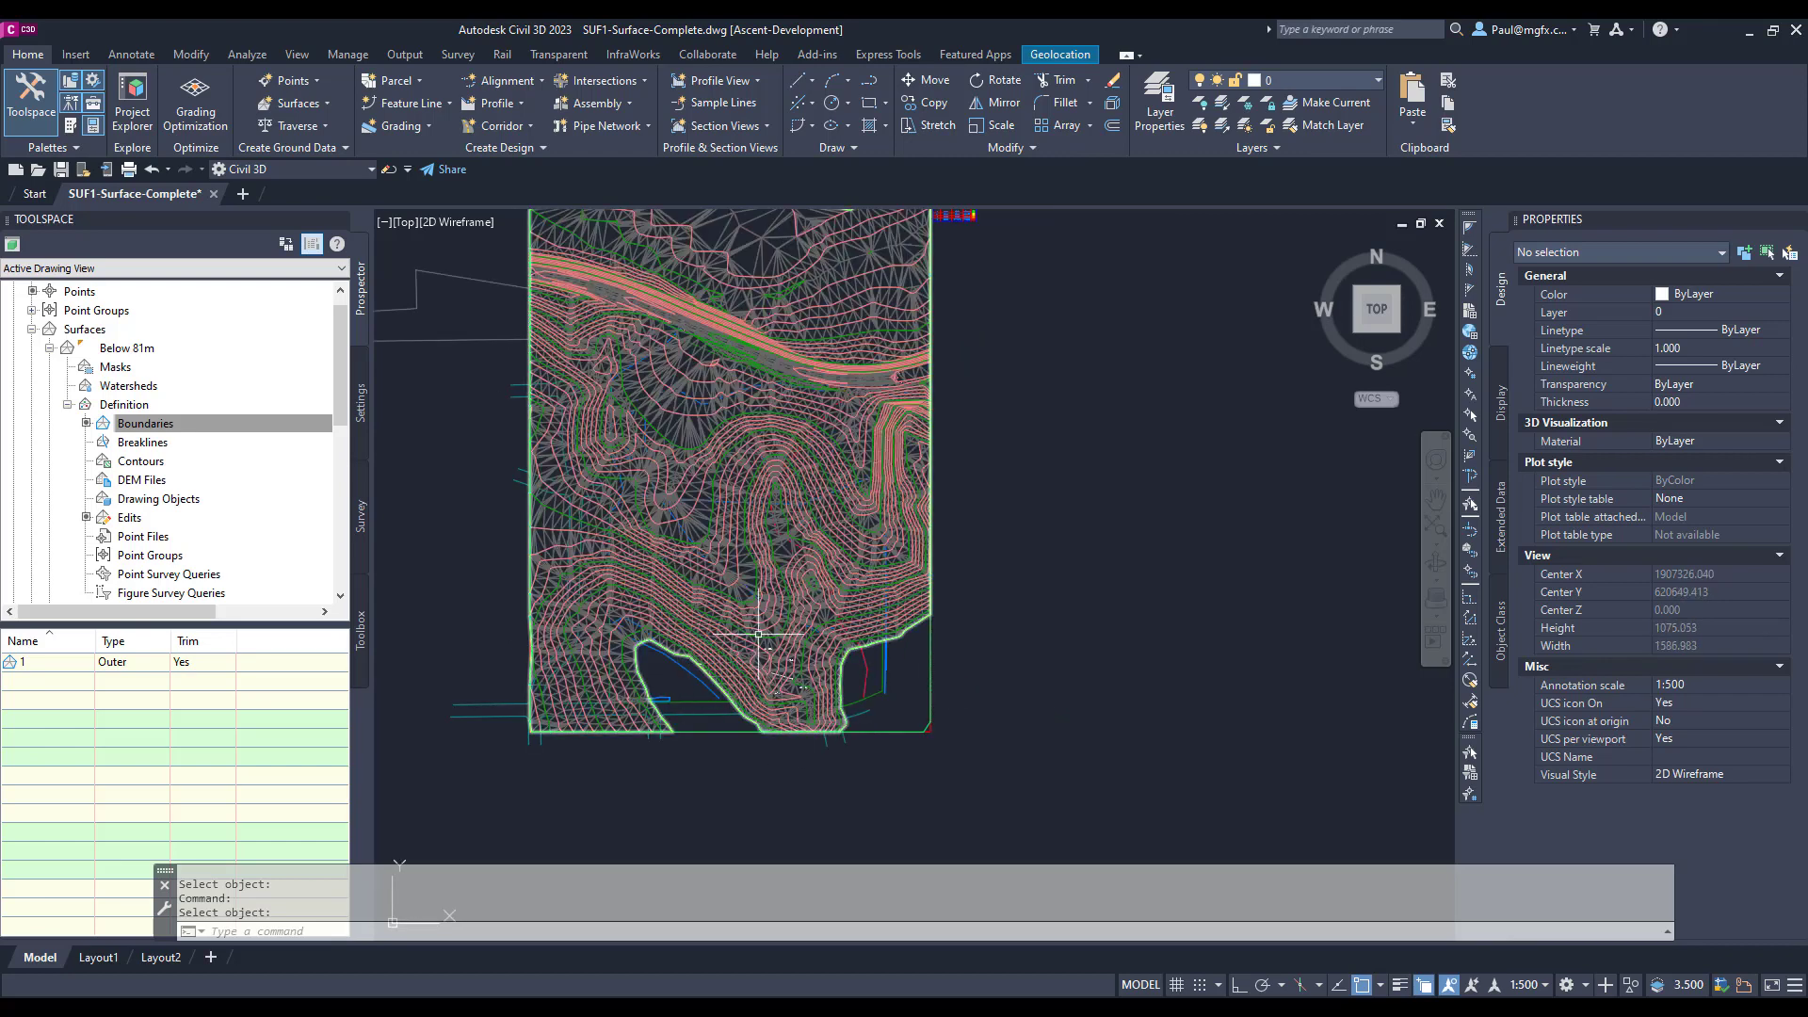
{"action": "scroll", "scroll_direction": "down", "scroll_amount": 3}
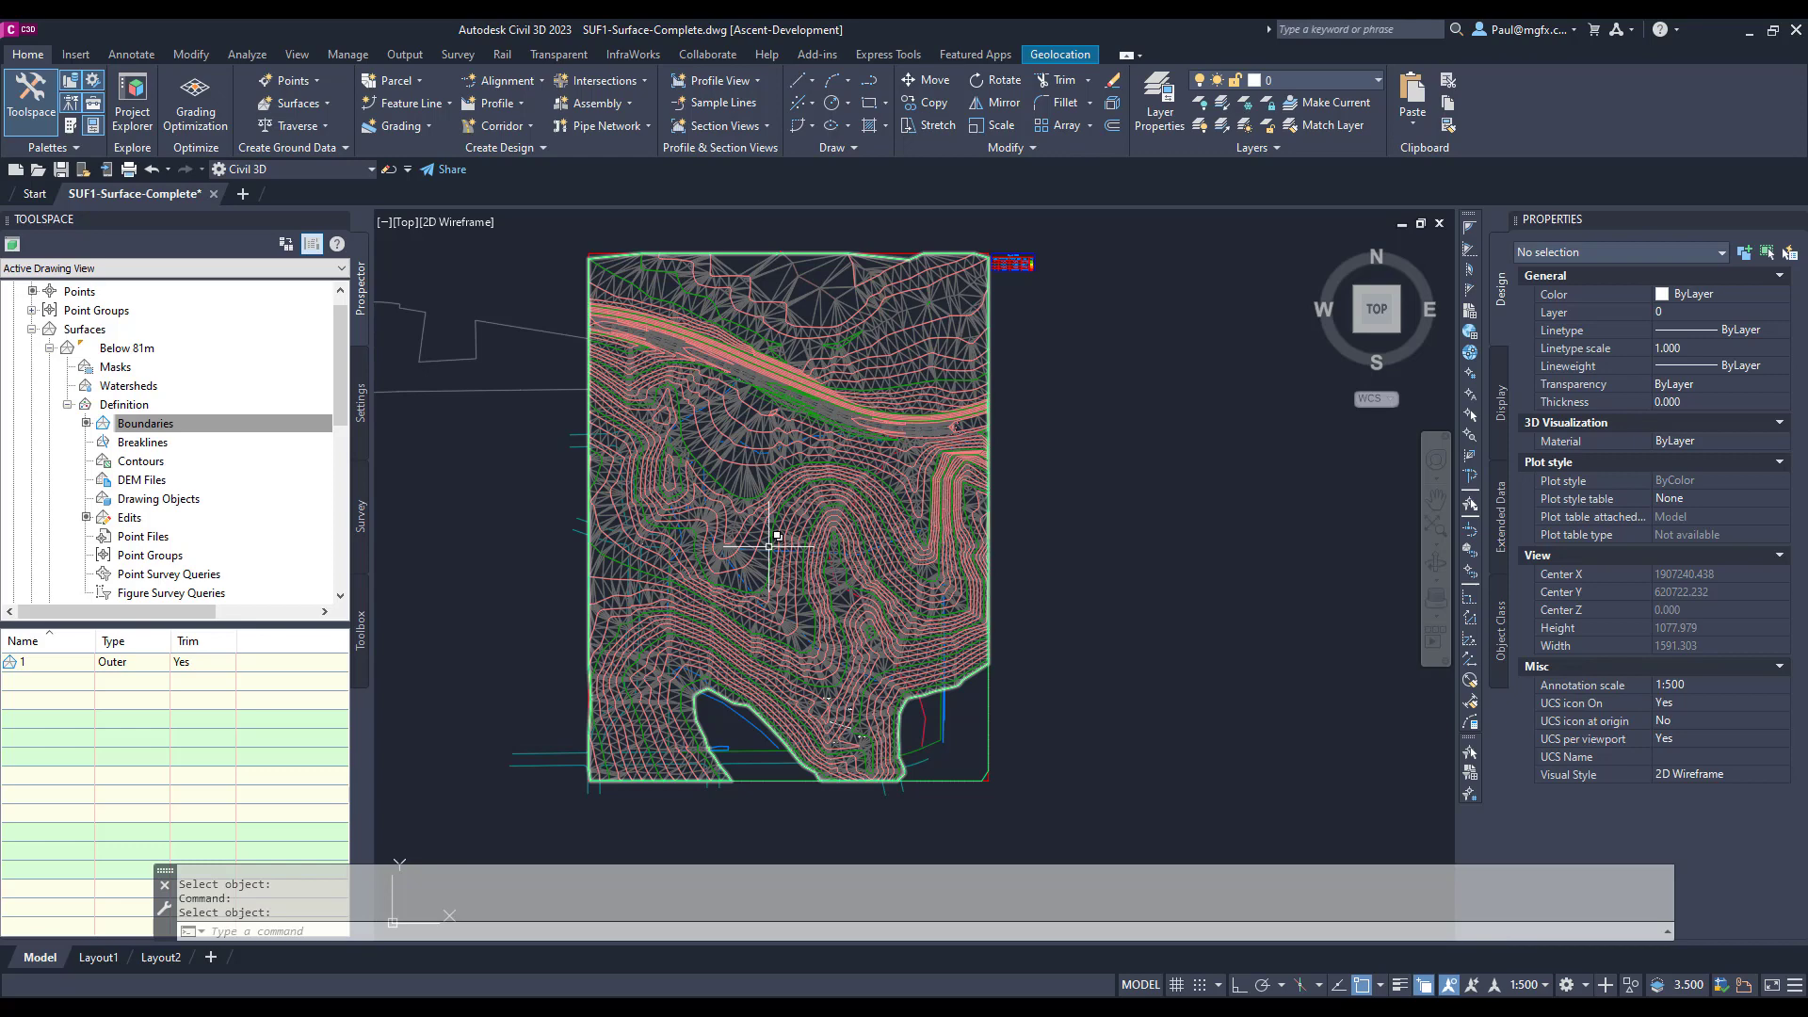
{"action": "mouse_move", "coordinate": [777, 537]}
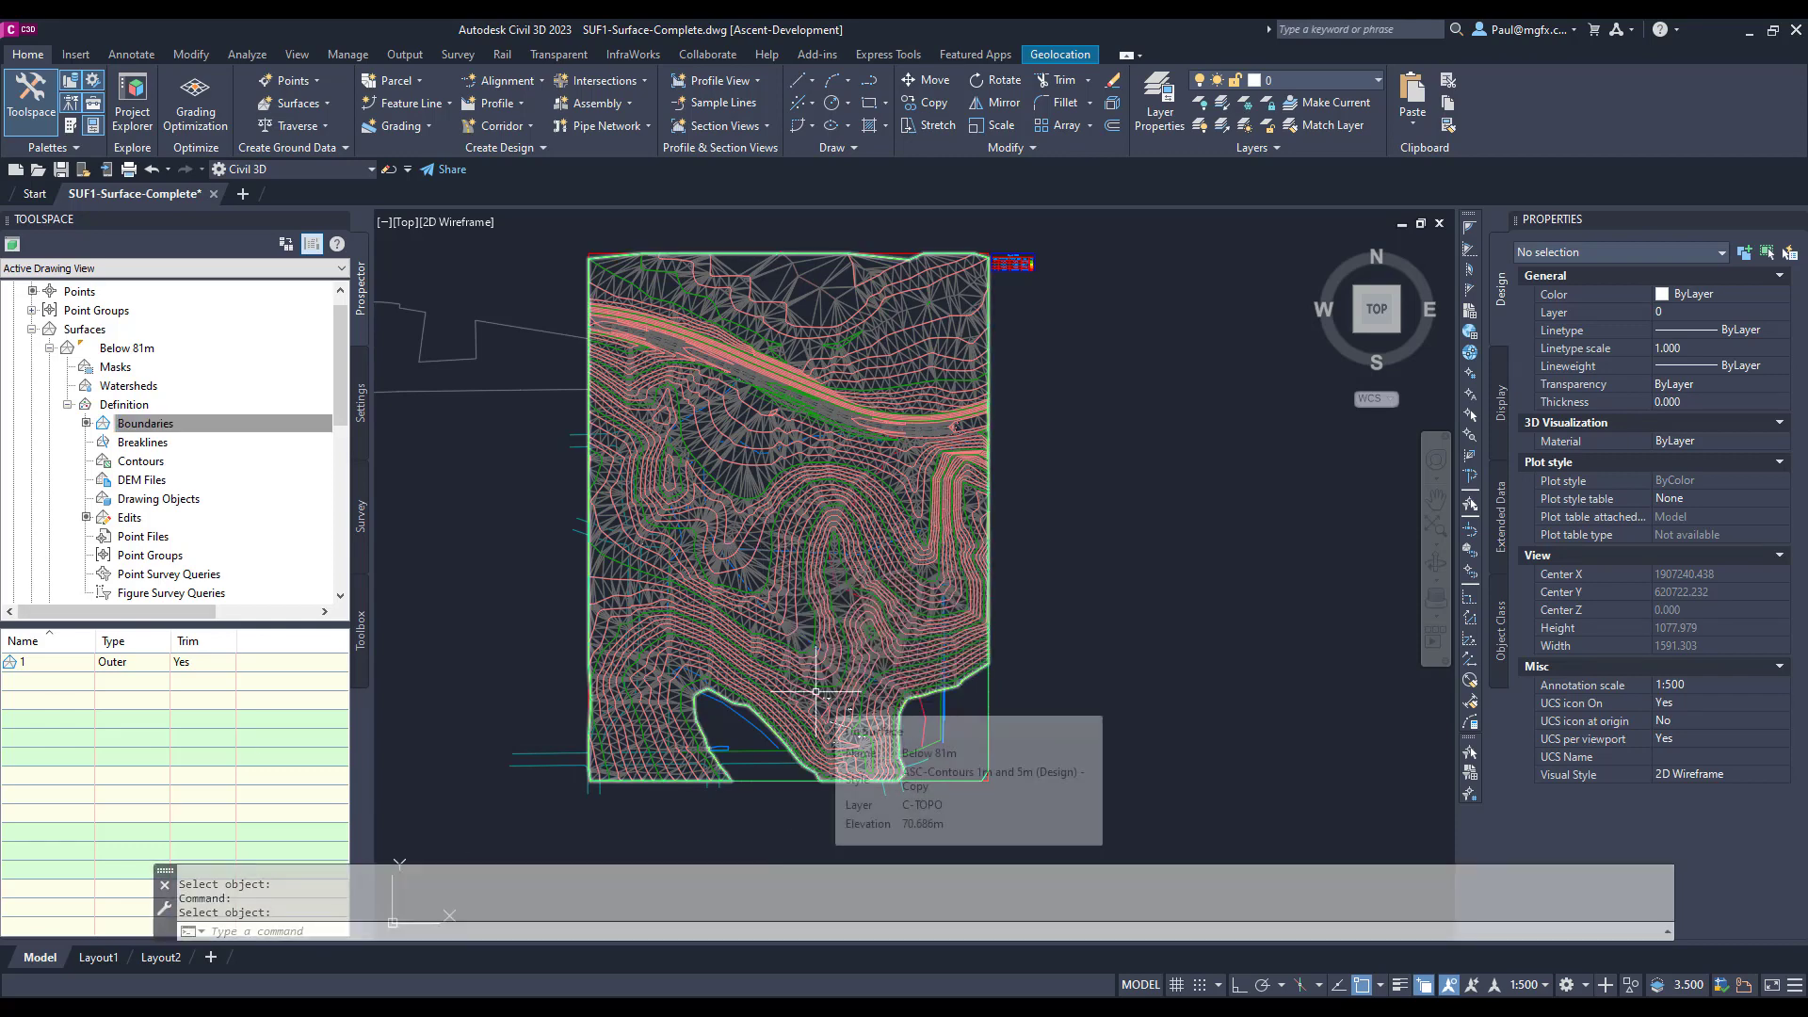
{"action": "mouse_move", "coordinate": [790, 686]}
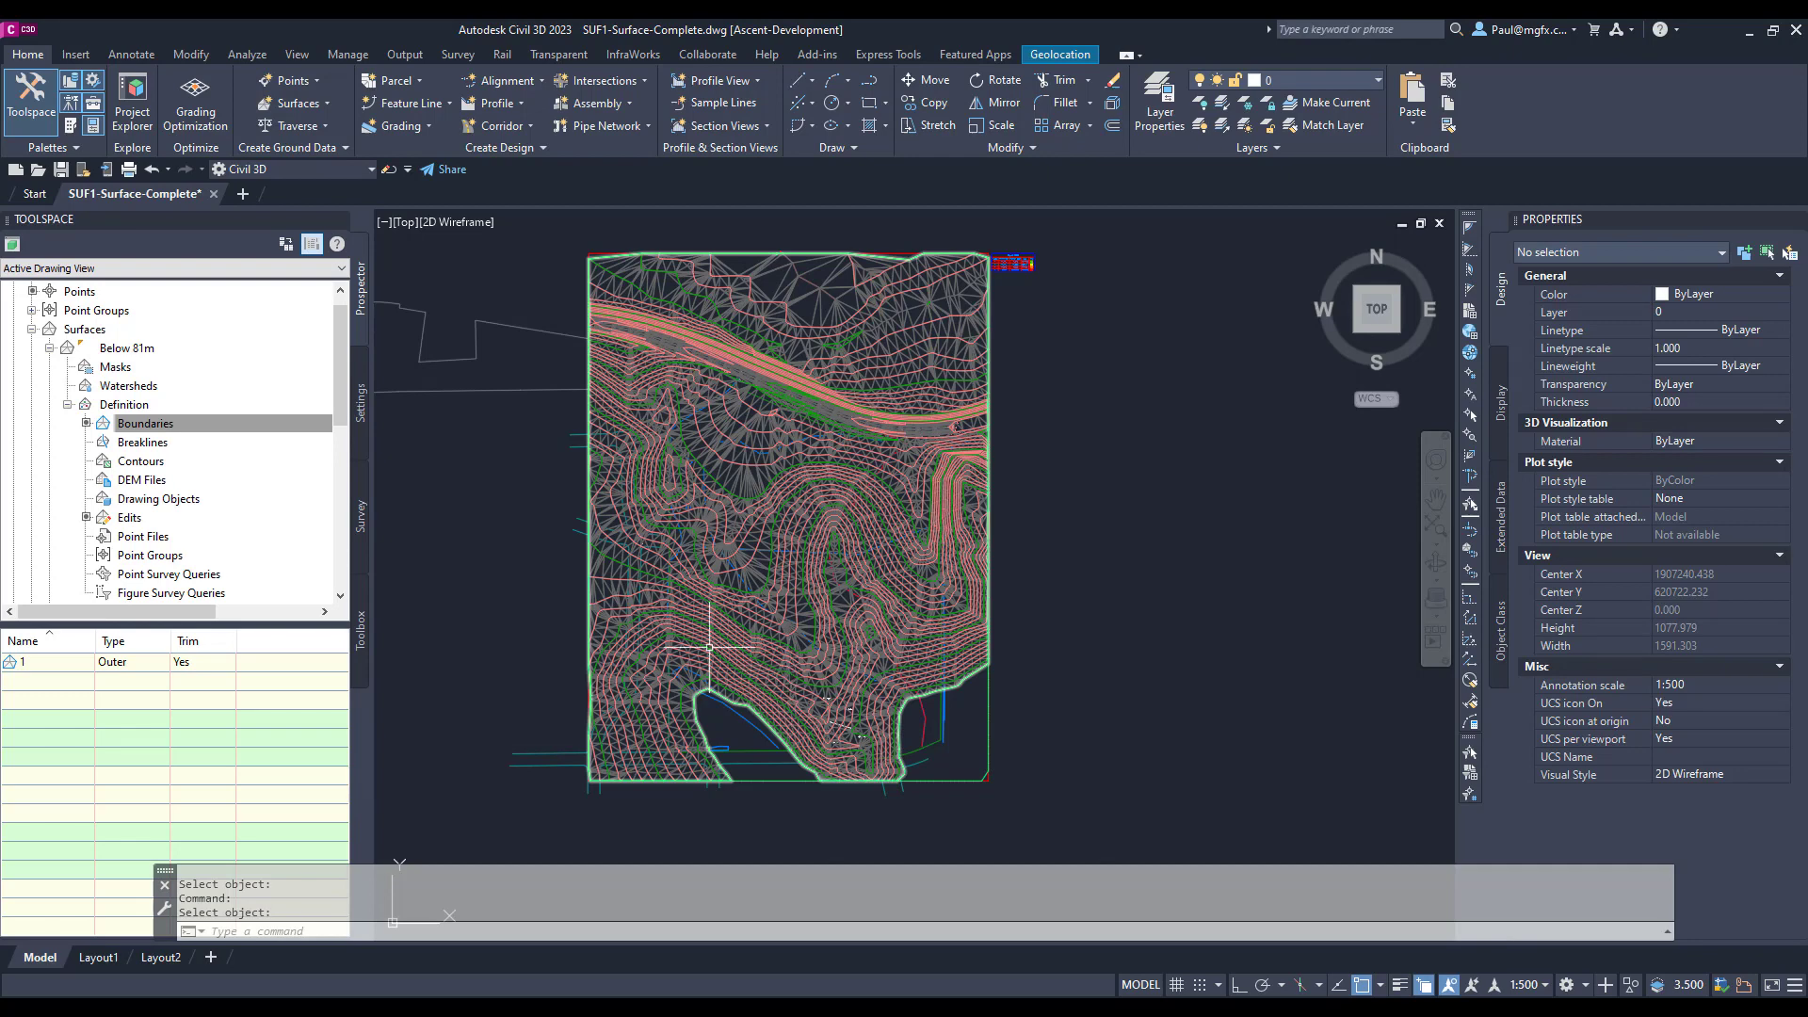
{"action": "left_click", "coordinate": [923, 703]}
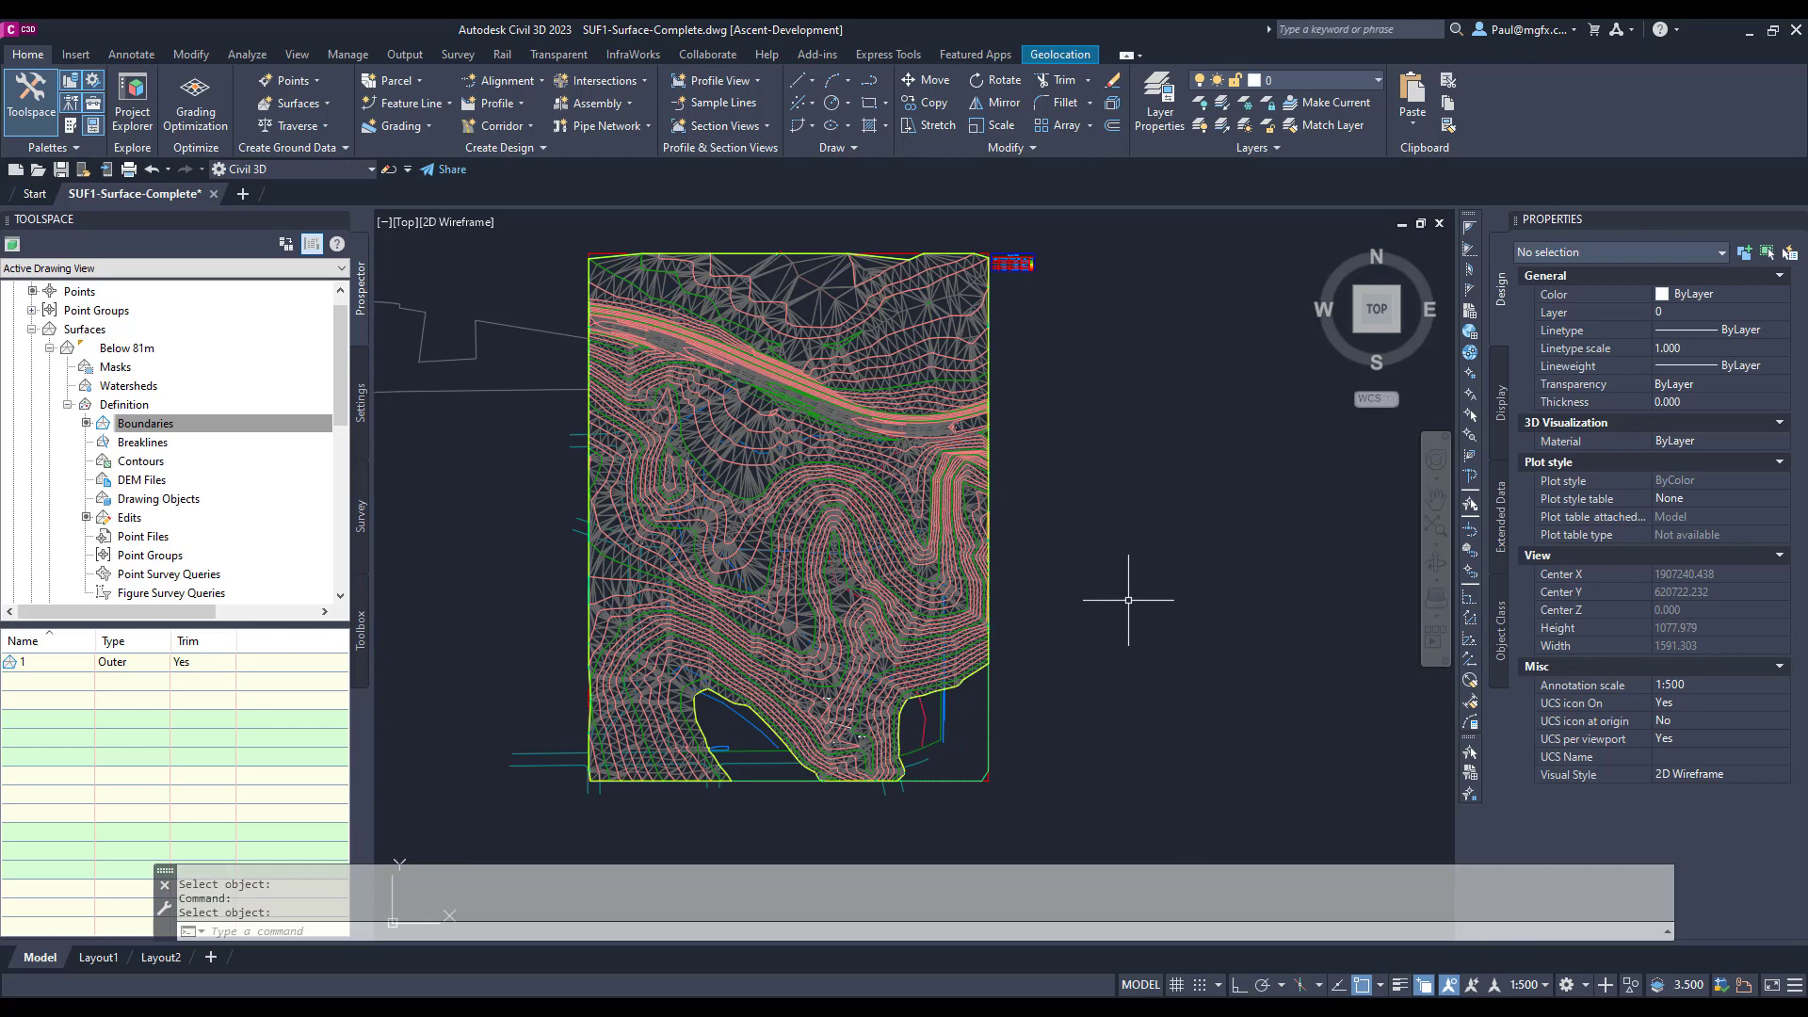
{"action": "mouse_move", "coordinate": [1447, 729]}
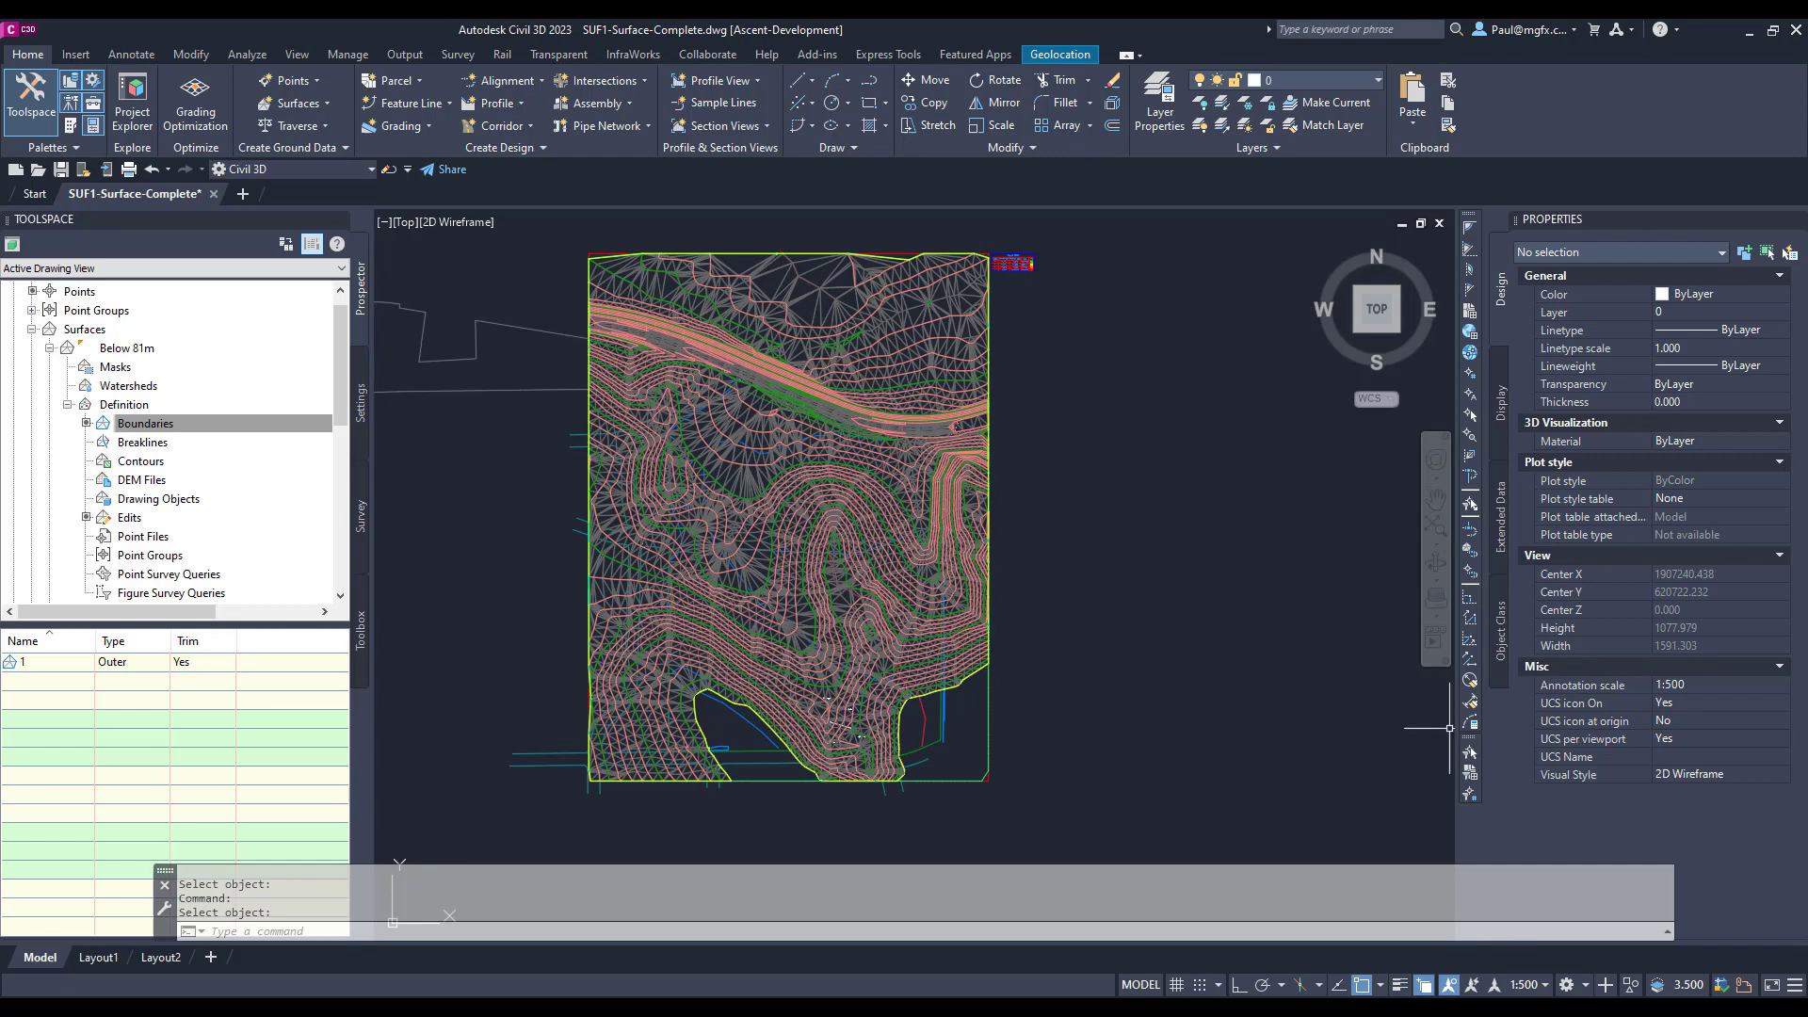